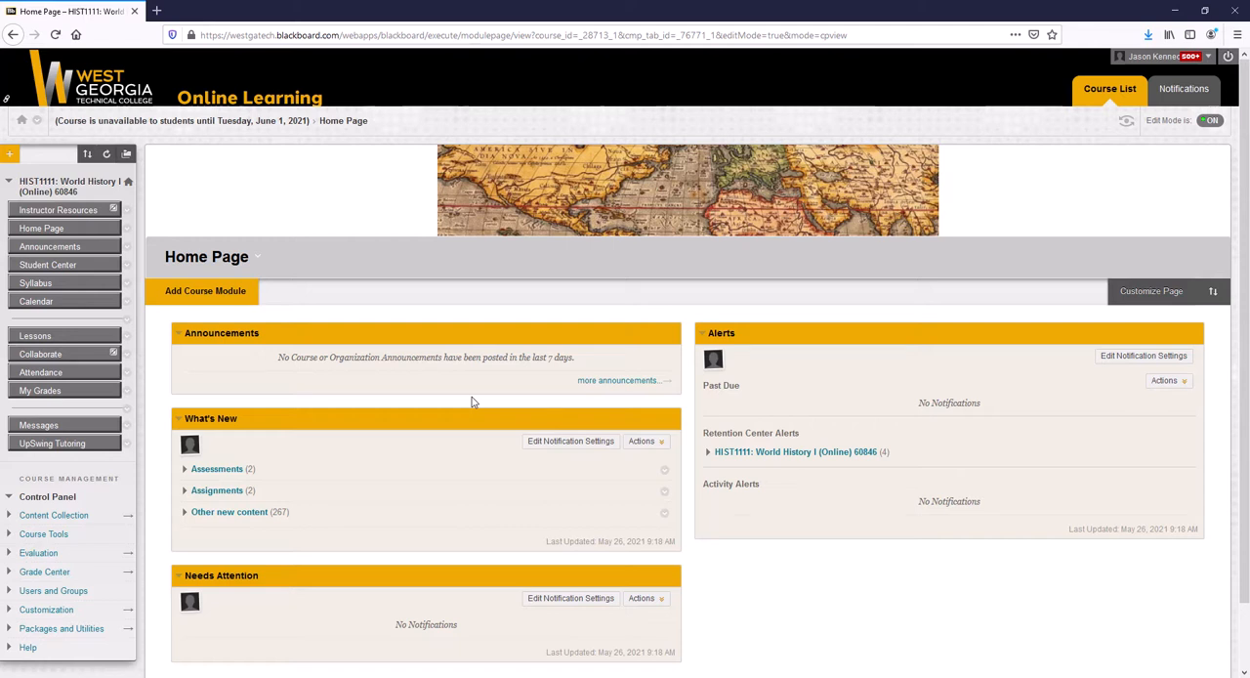
mouse_move(469, 401)
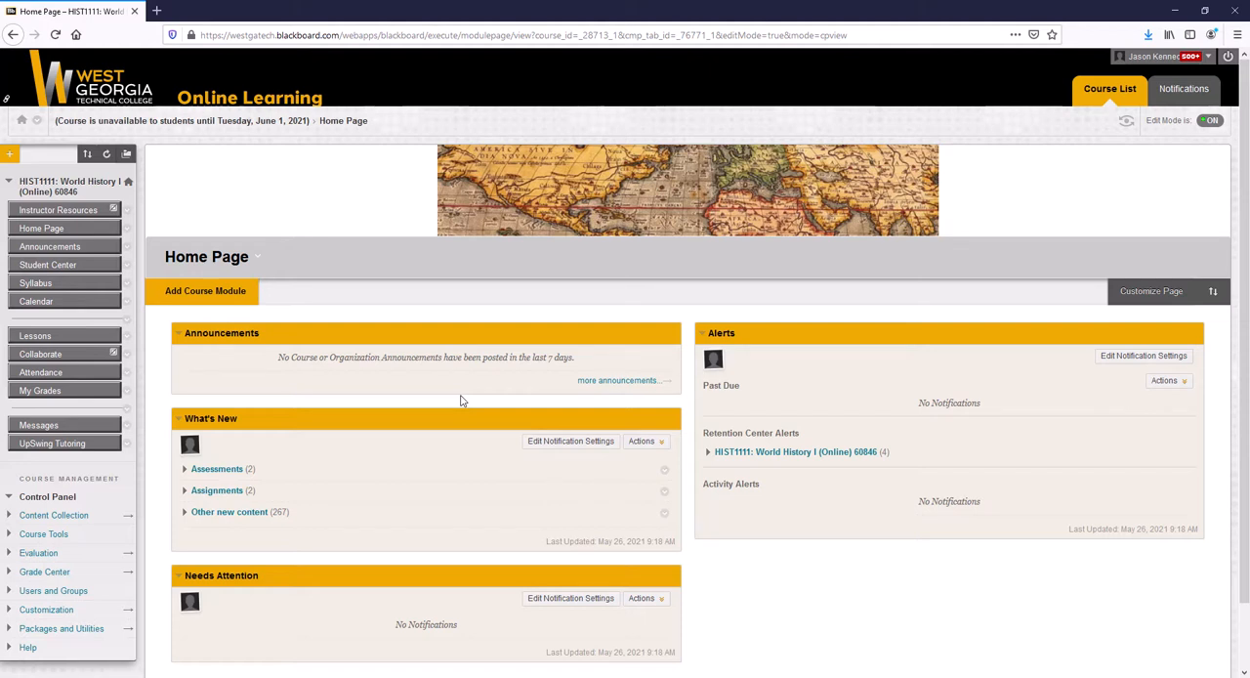
mouse_move(1125, 121)
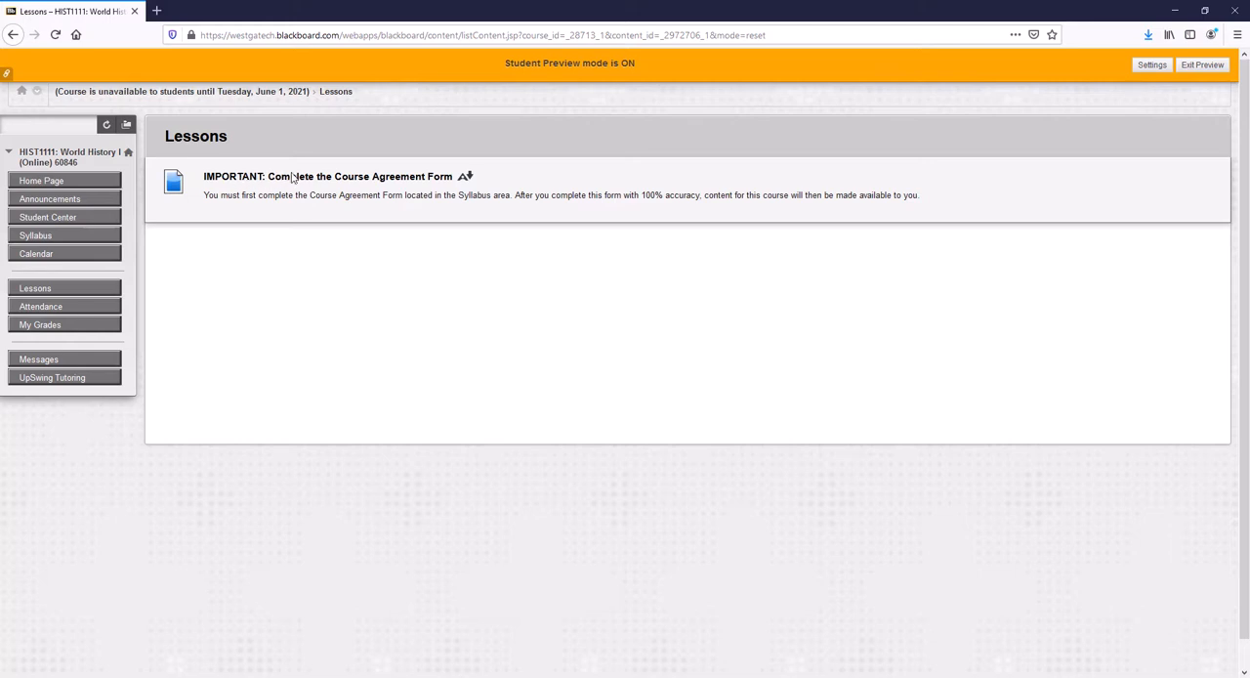
mouse_move(410, 195)
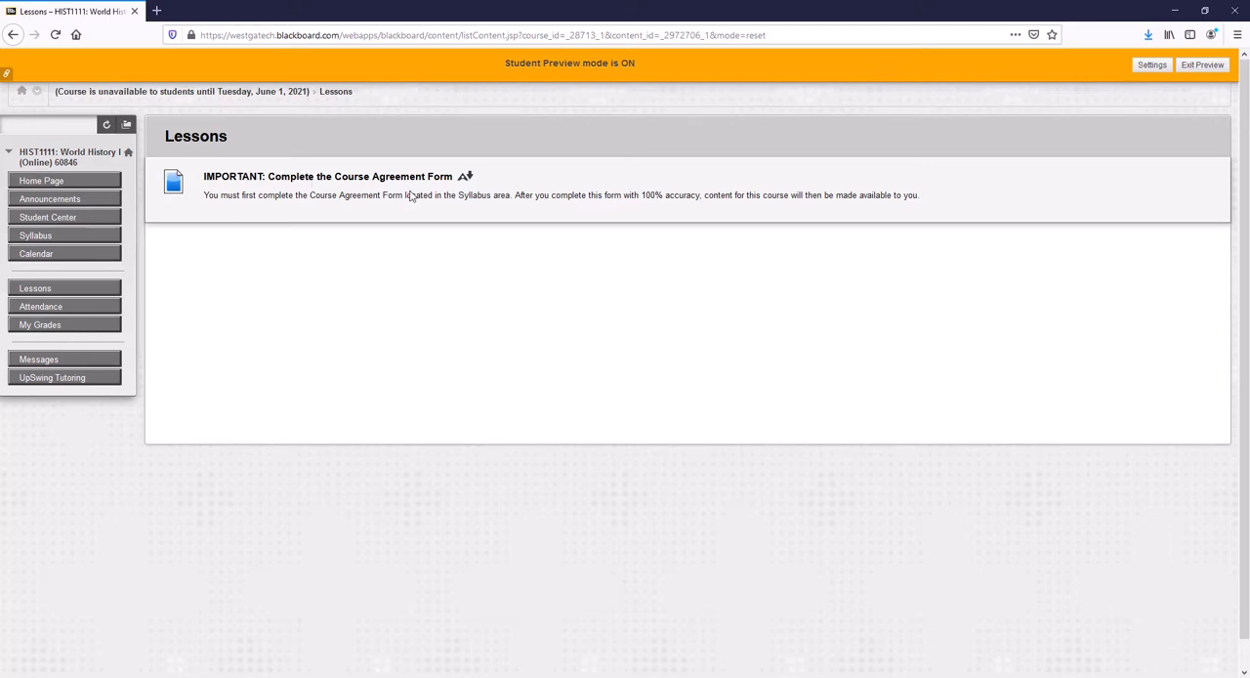
mouse_move(399, 215)
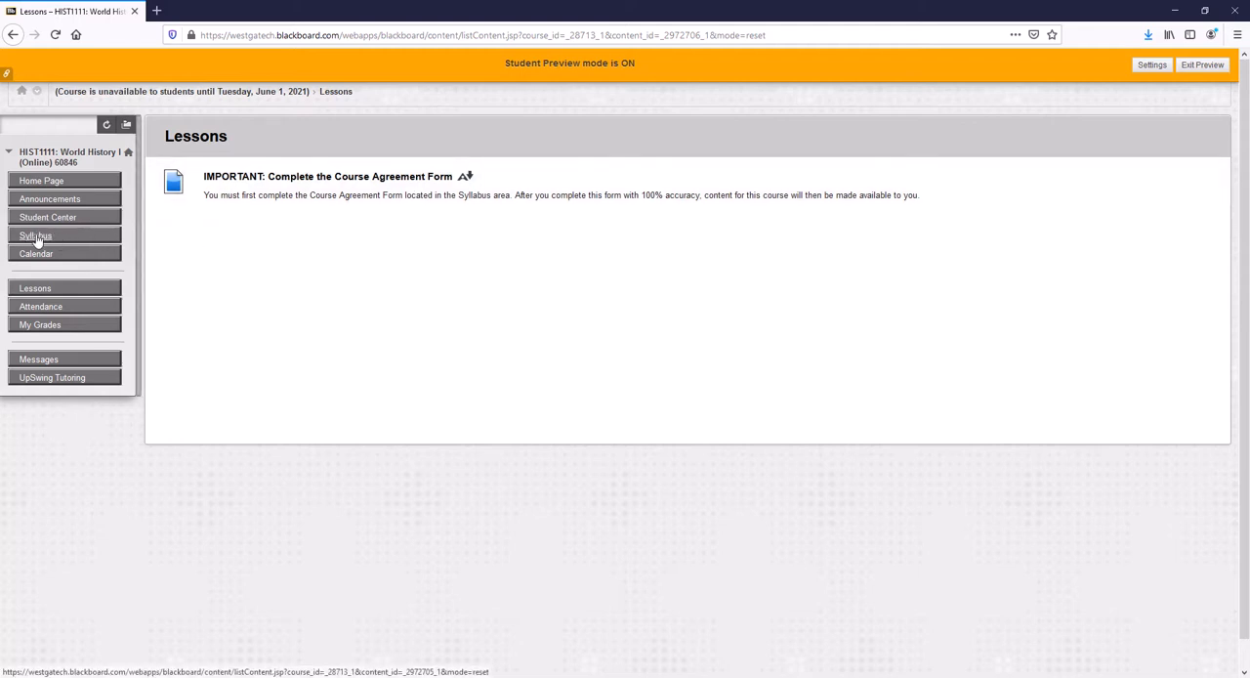
mouse_move(35, 235)
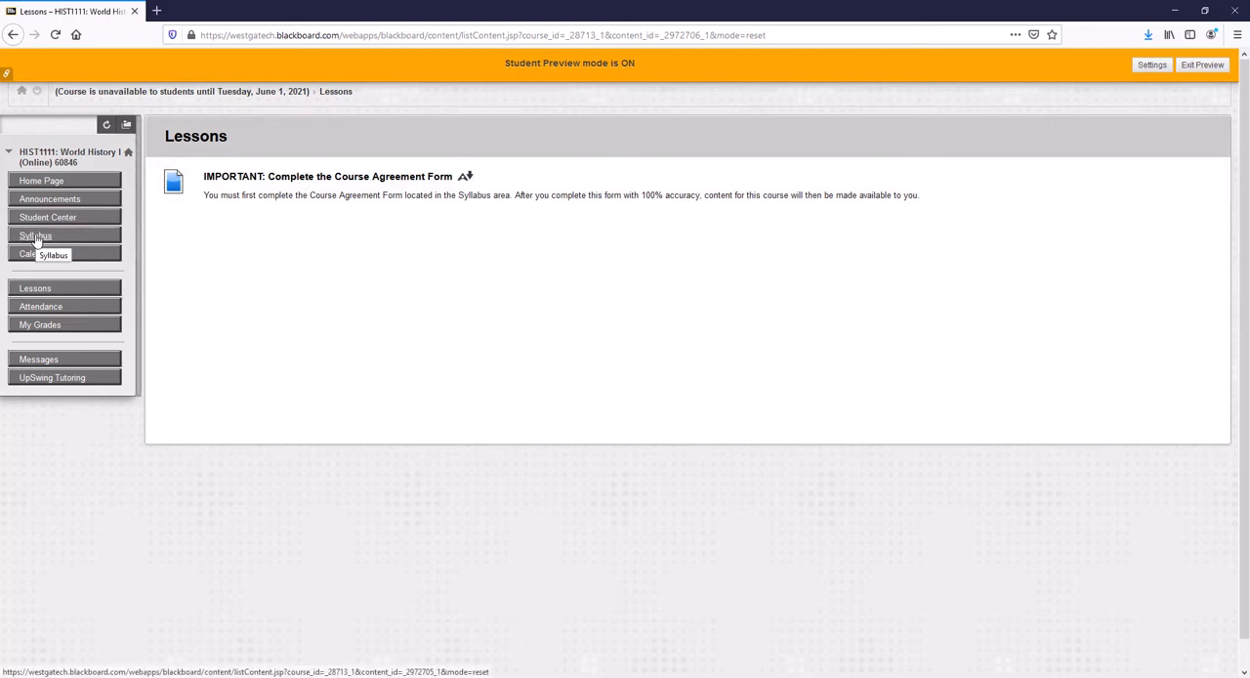
Switch from the Lessons page to the Syllabus area in student preview
left_click(35, 234)
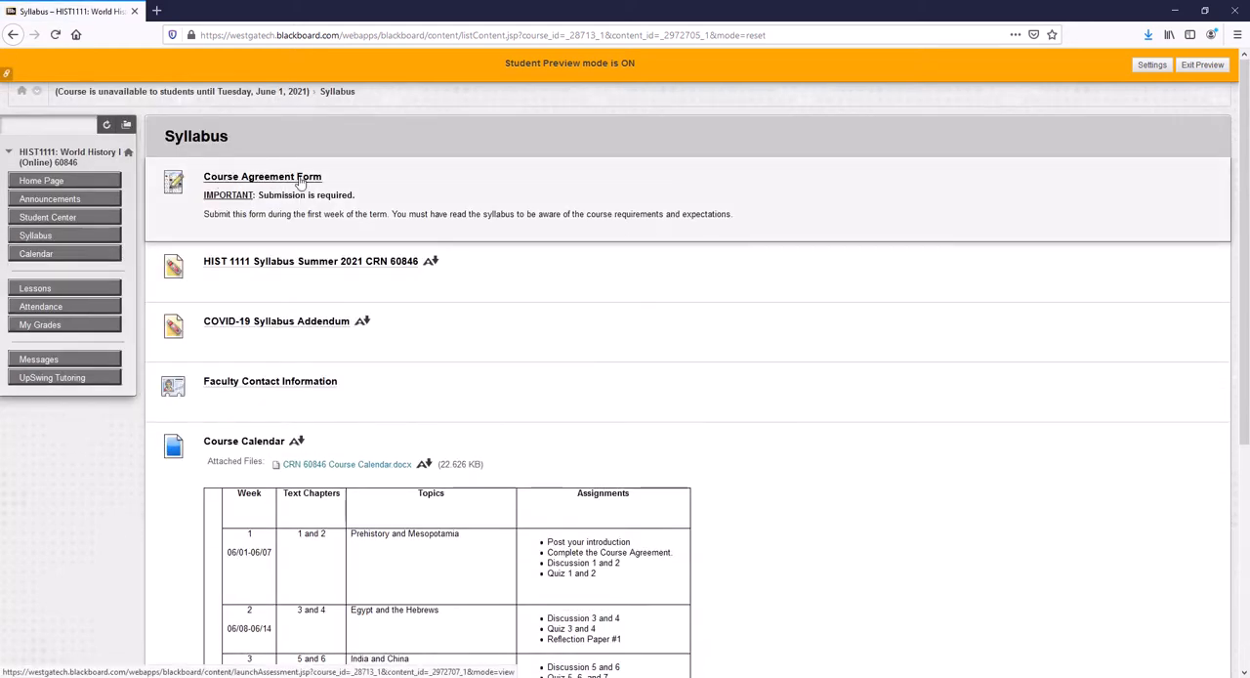
Begin the Course Agreement Form test from the Syllabus area
left_click(261, 178)
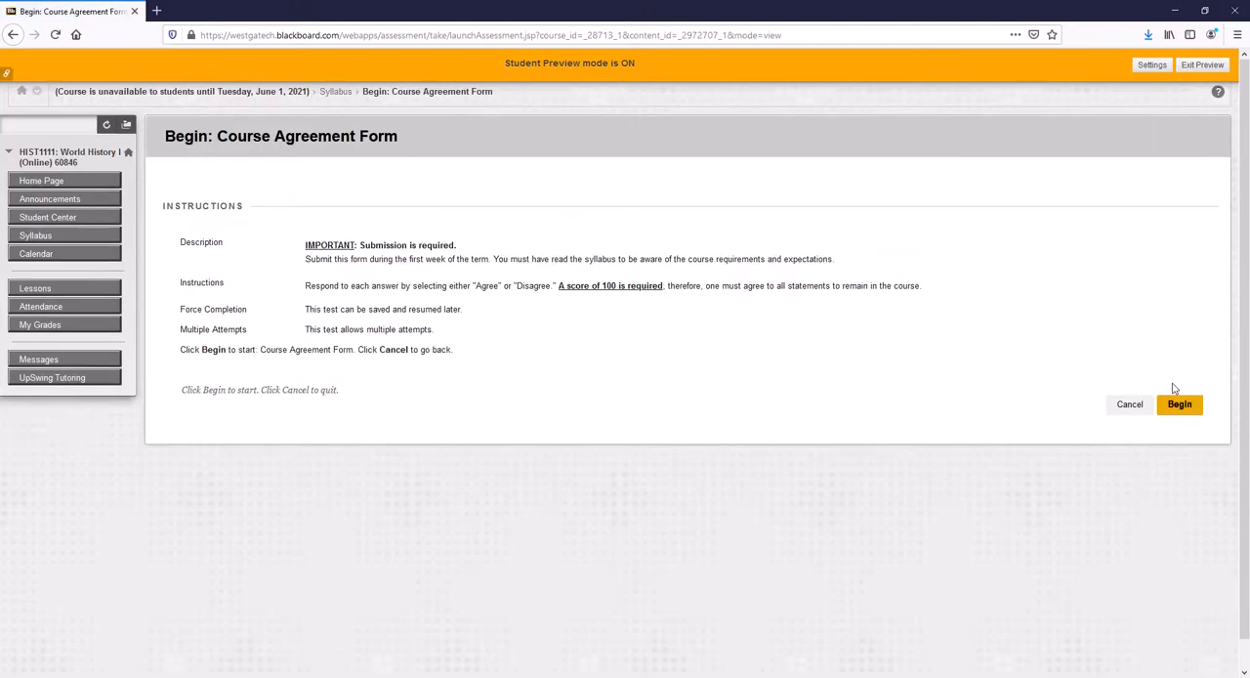
left_click(1179, 404)
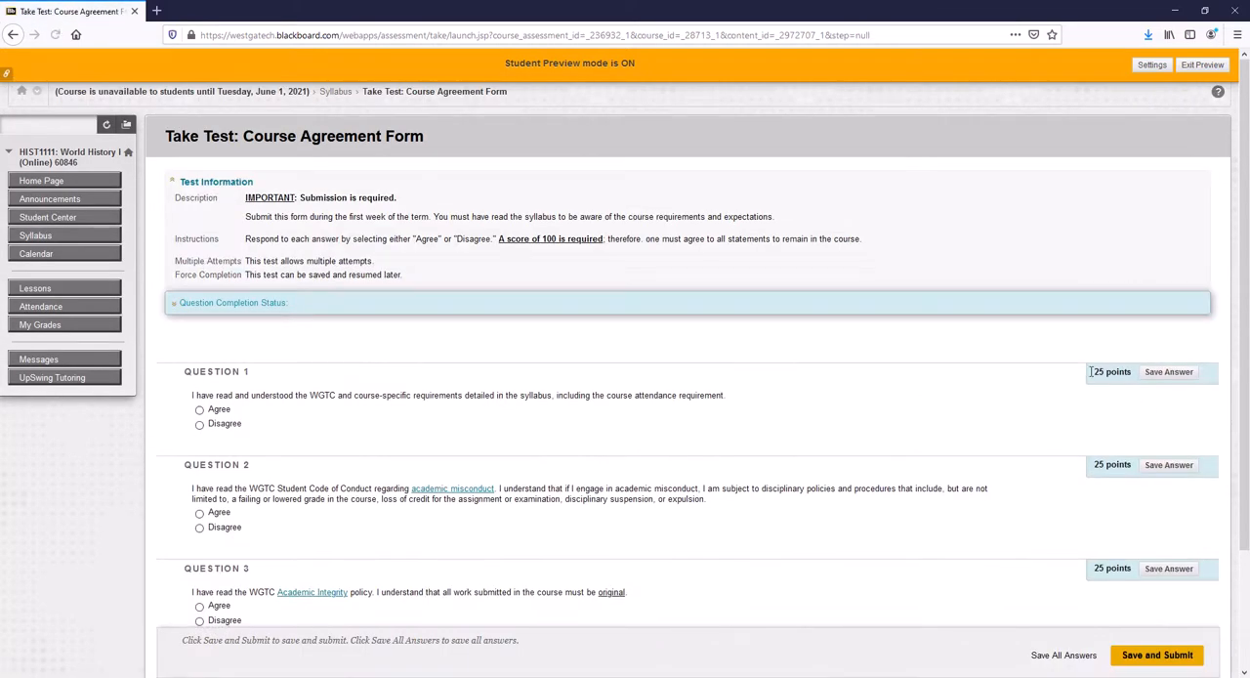
scroll("down", 3)
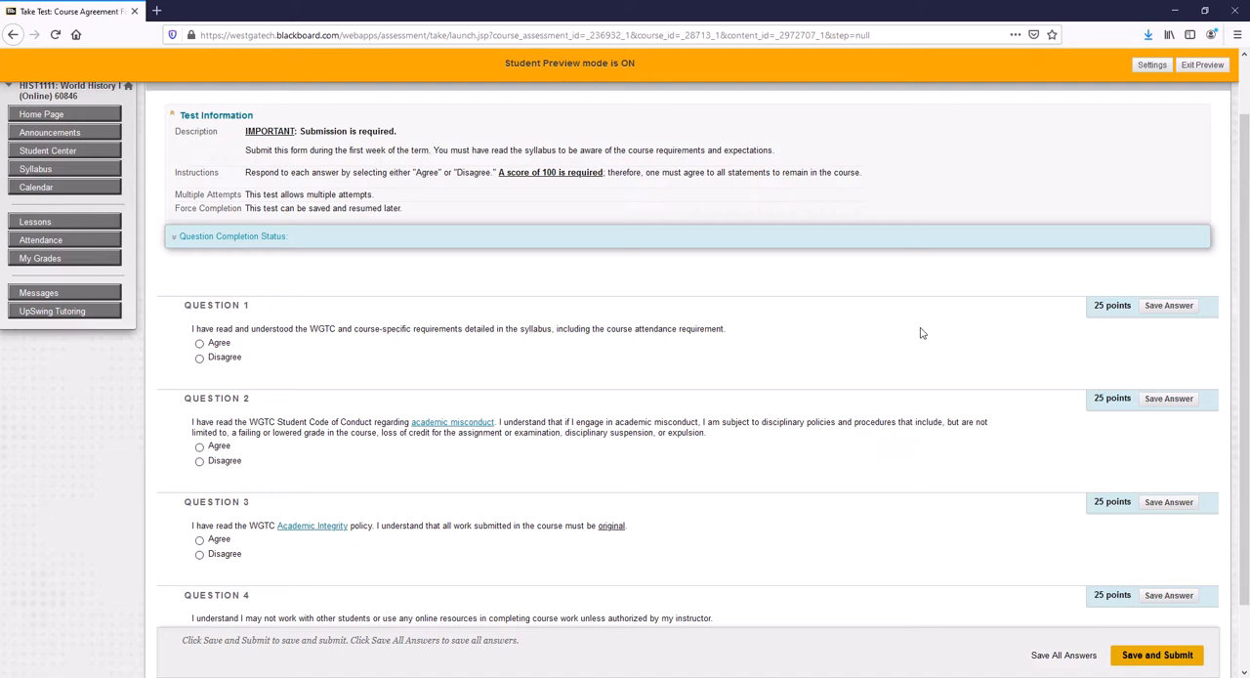
mouse_move(746, 329)
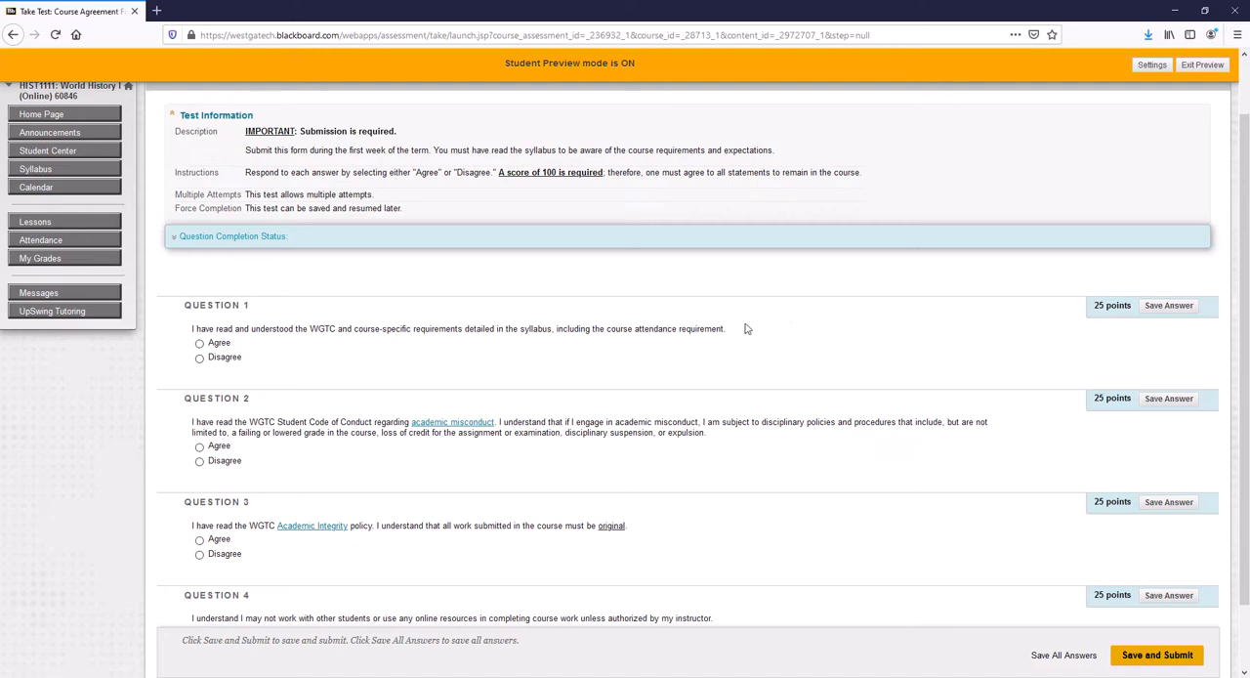
mouse_move(187, 338)
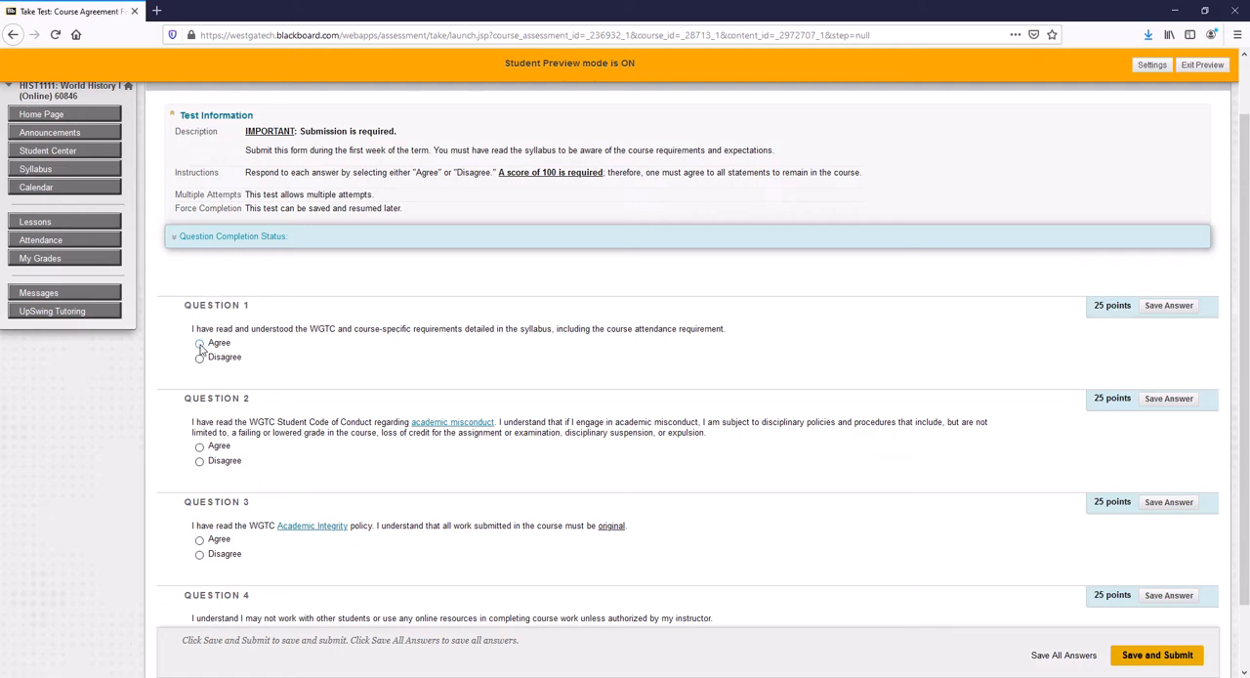
Answer Agree to the attendance, misconduct, integrity and independent-work statements and save question 4
left_click(200, 344)
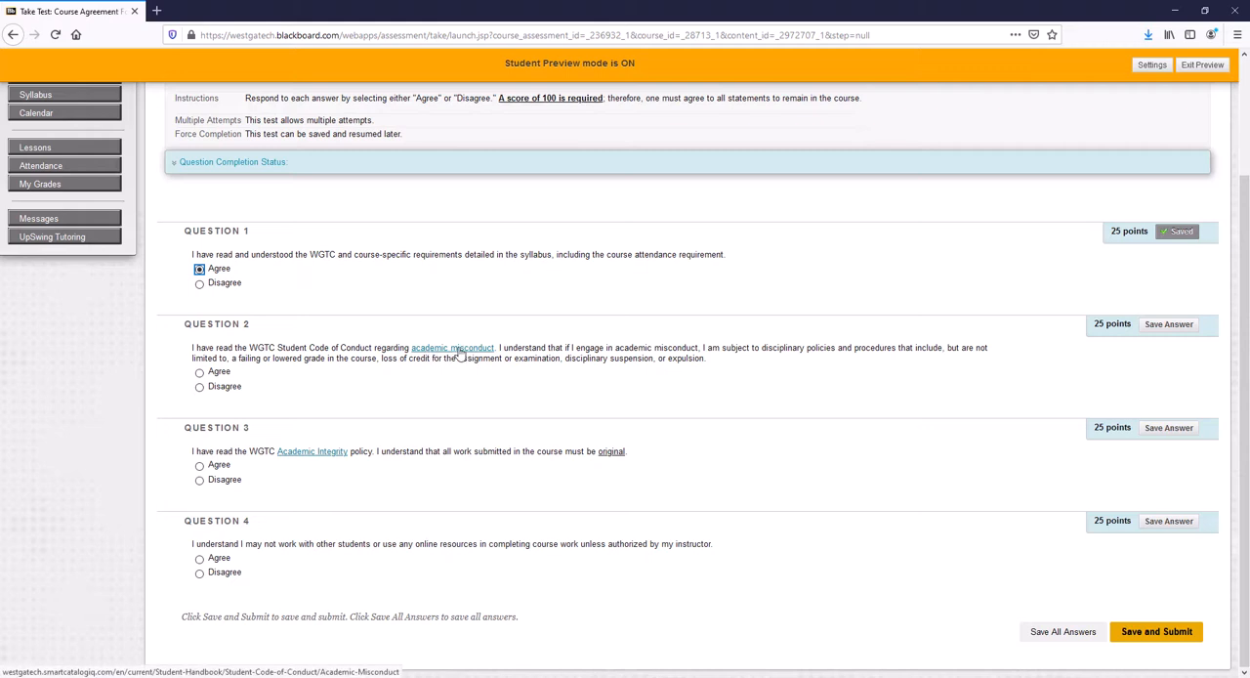
mouse_move(375, 363)
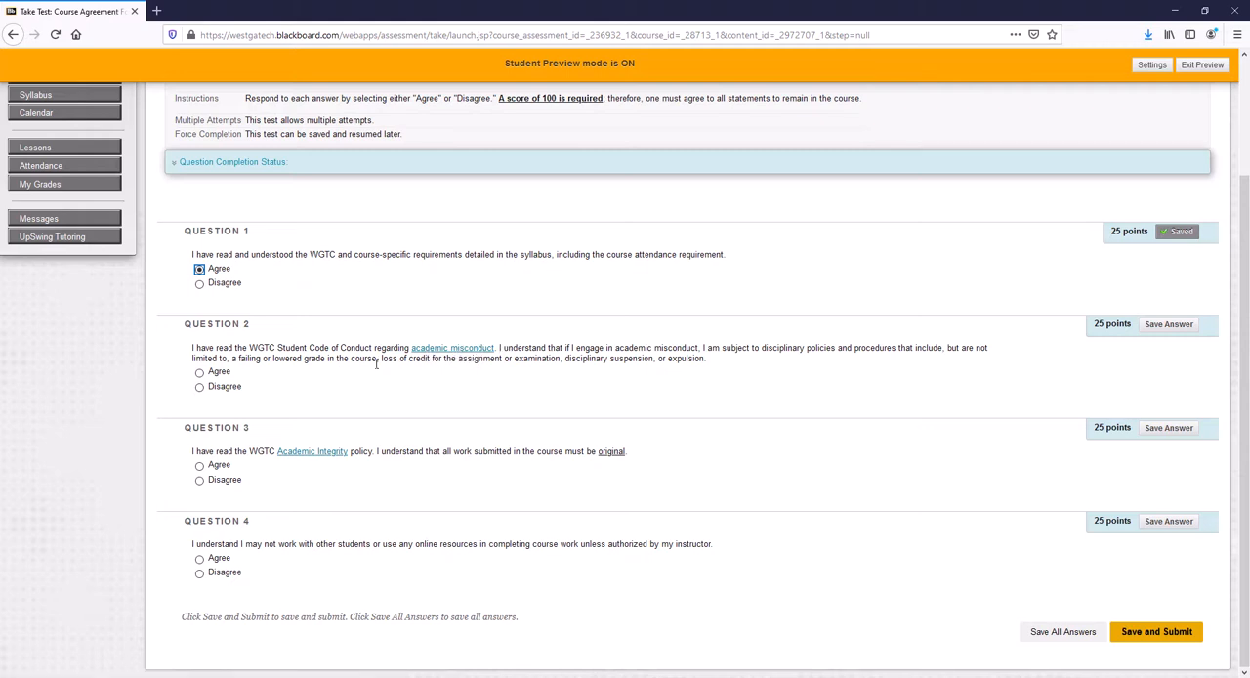
left_click(199, 371)
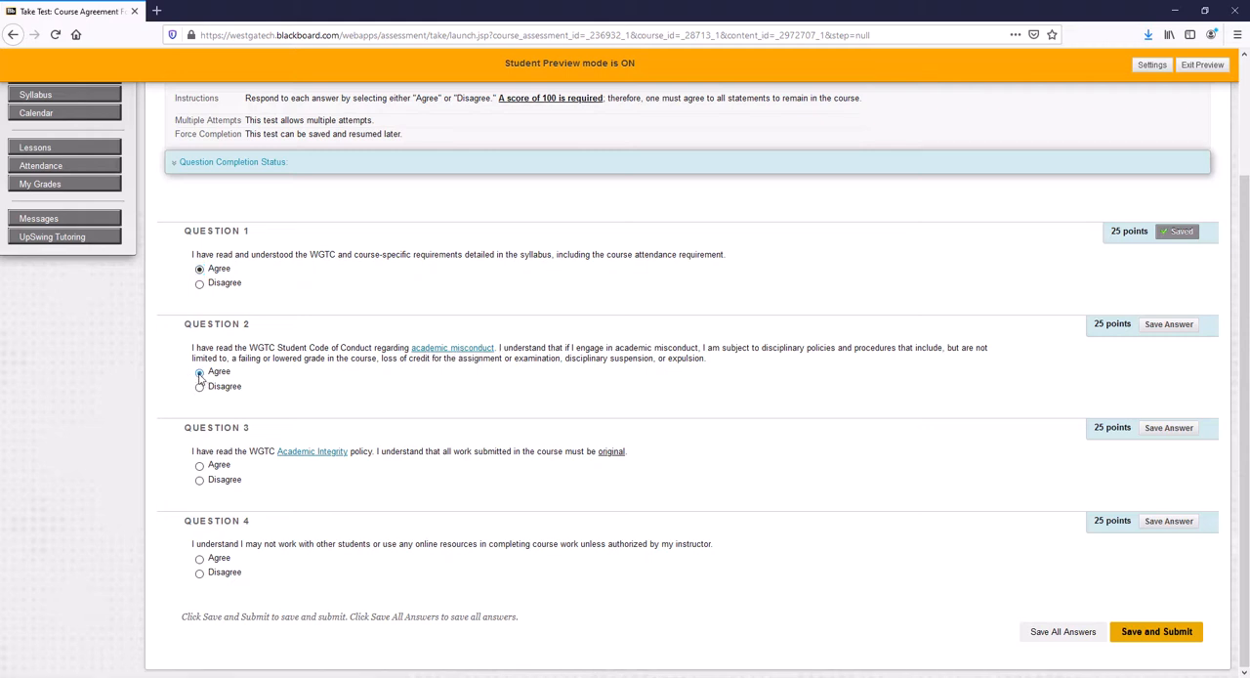
left_click(199, 371)
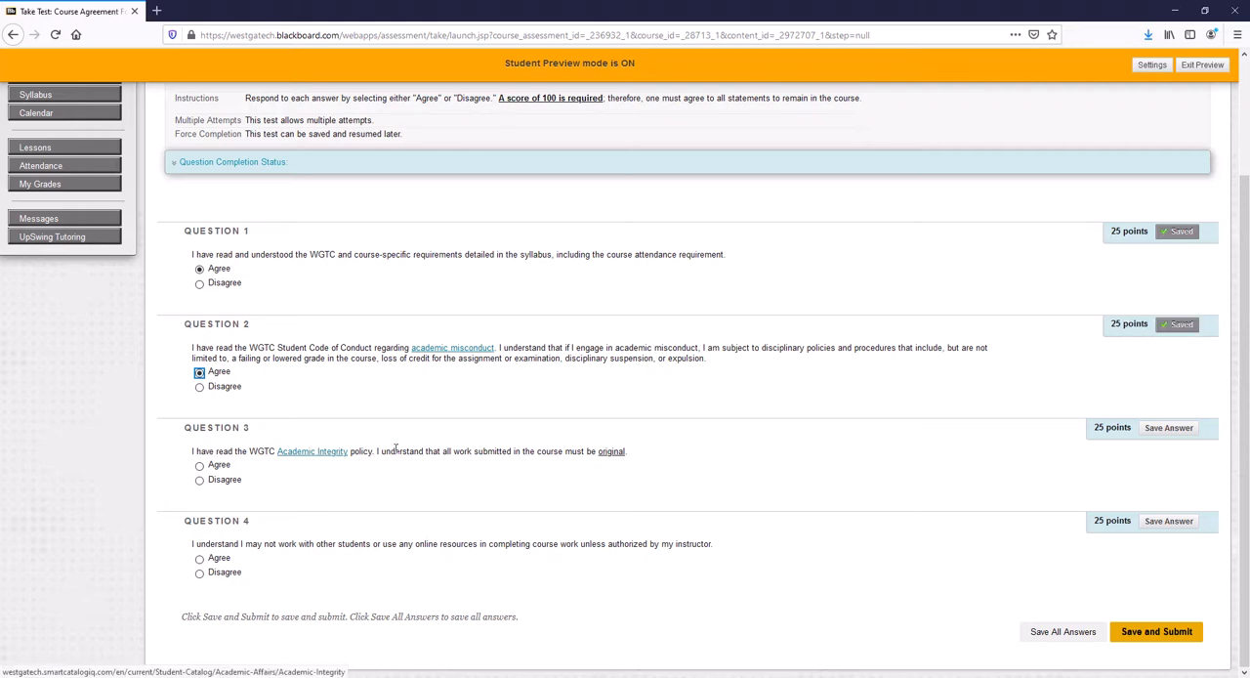
mouse_move(230, 454)
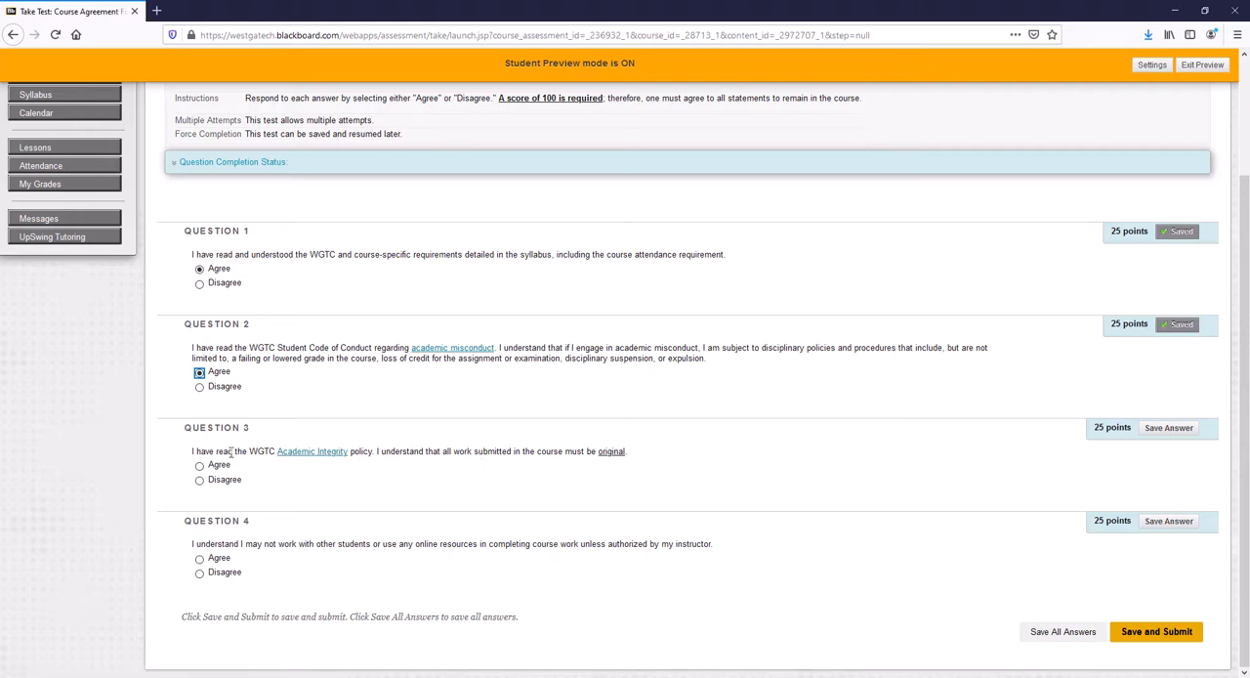
left_click(200, 465)
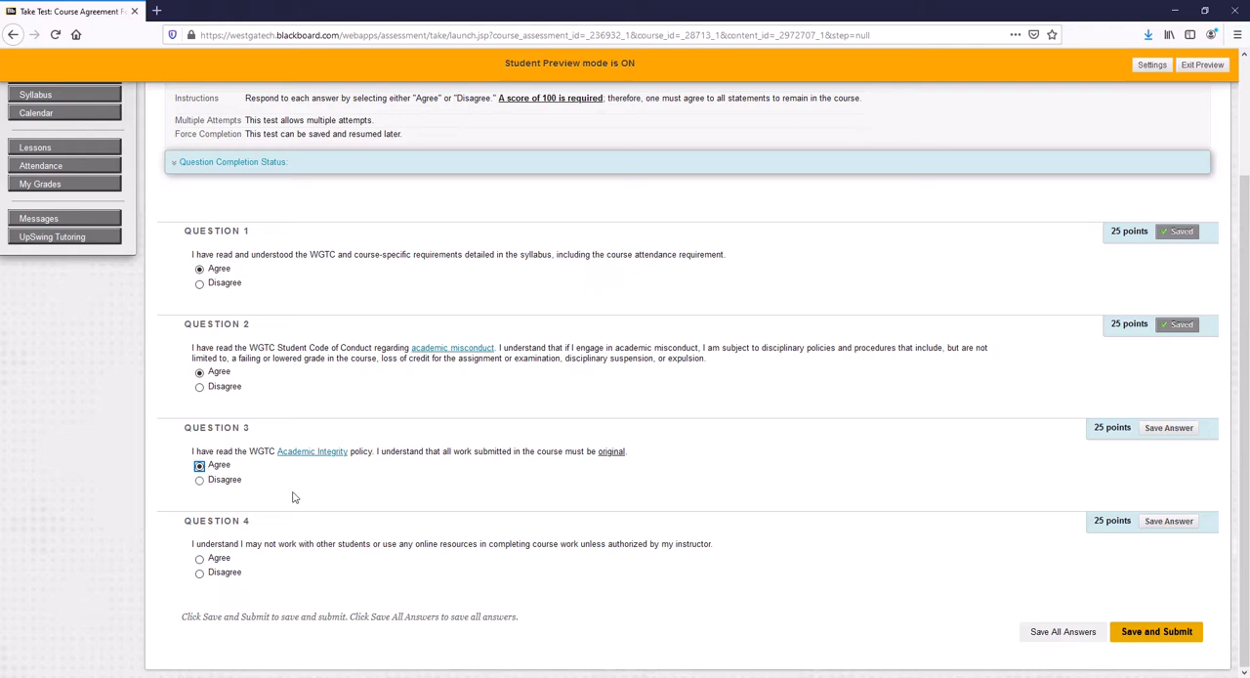
mouse_move(328, 549)
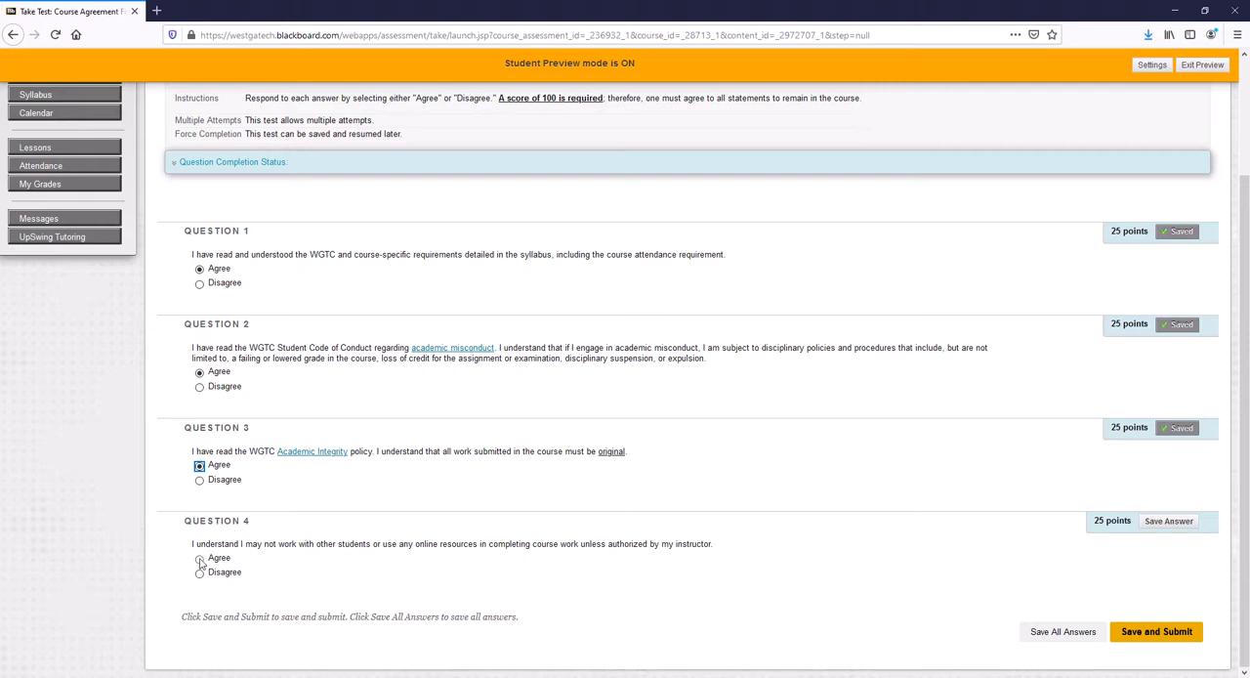
left_click(199, 559)
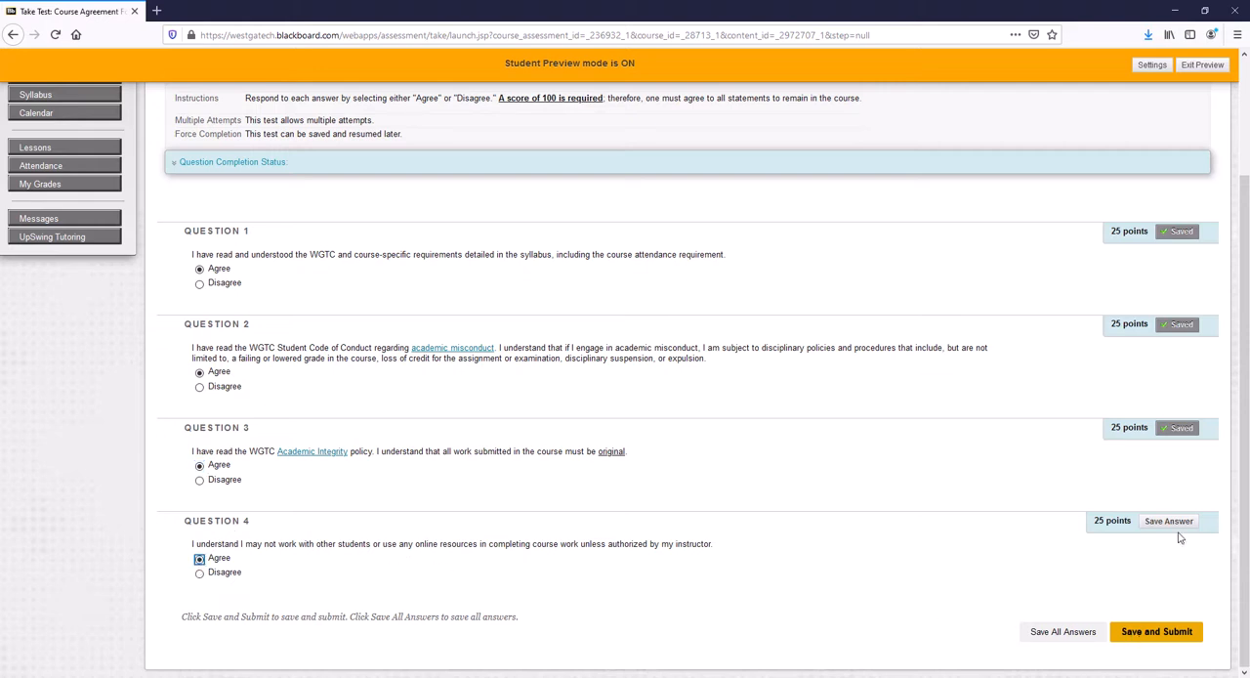
left_click(1156, 631)
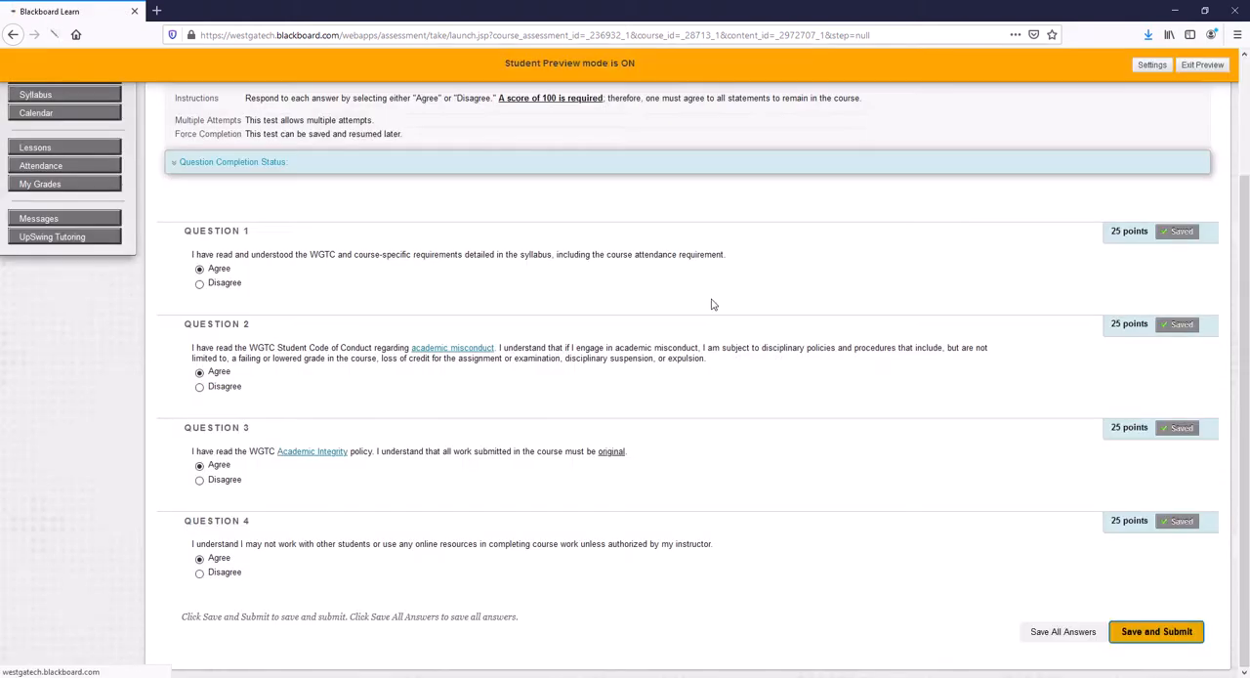
Submit the Course Agreement Form, review its 100/100 score, and return to the Syllabus
left_click(1156, 631)
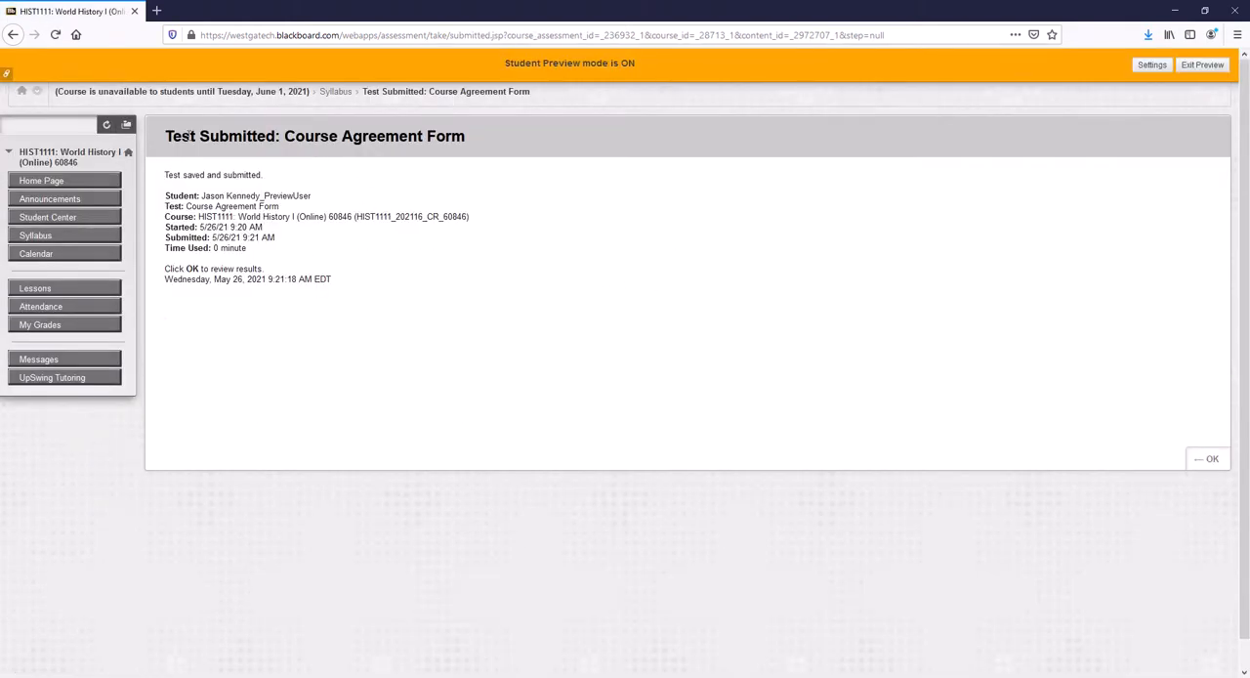
mouse_move(1082, 520)
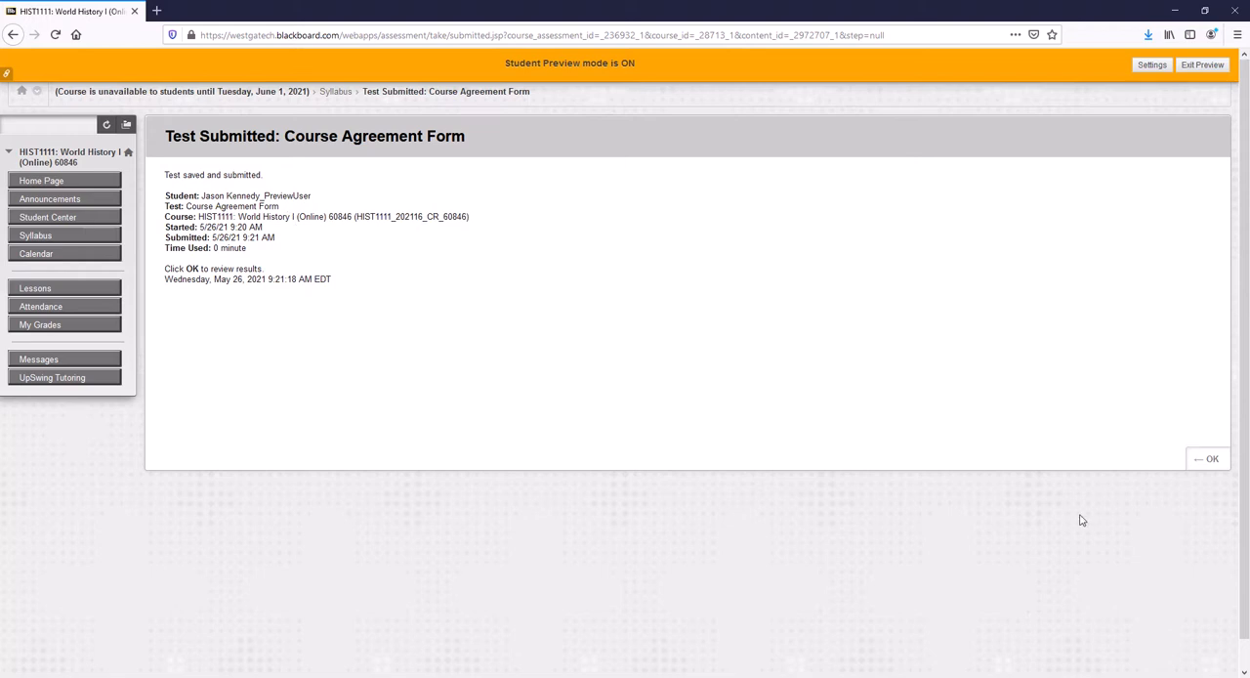
left_click(1211, 459)
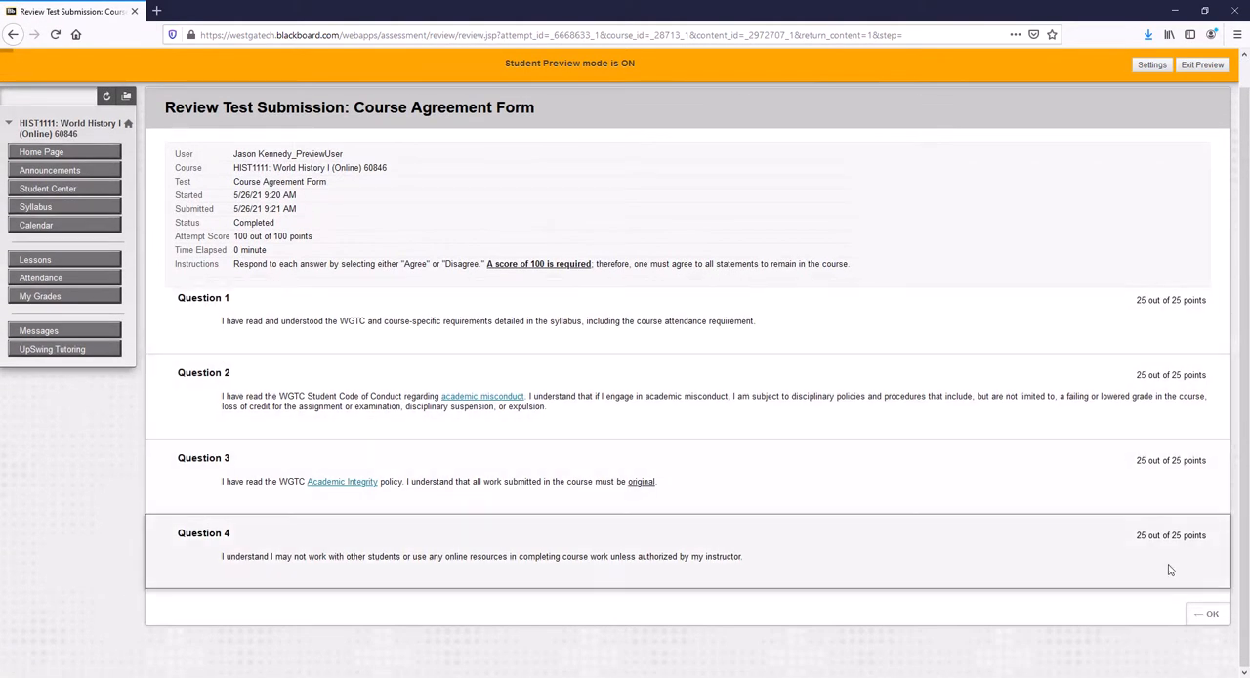
left_click(1211, 613)
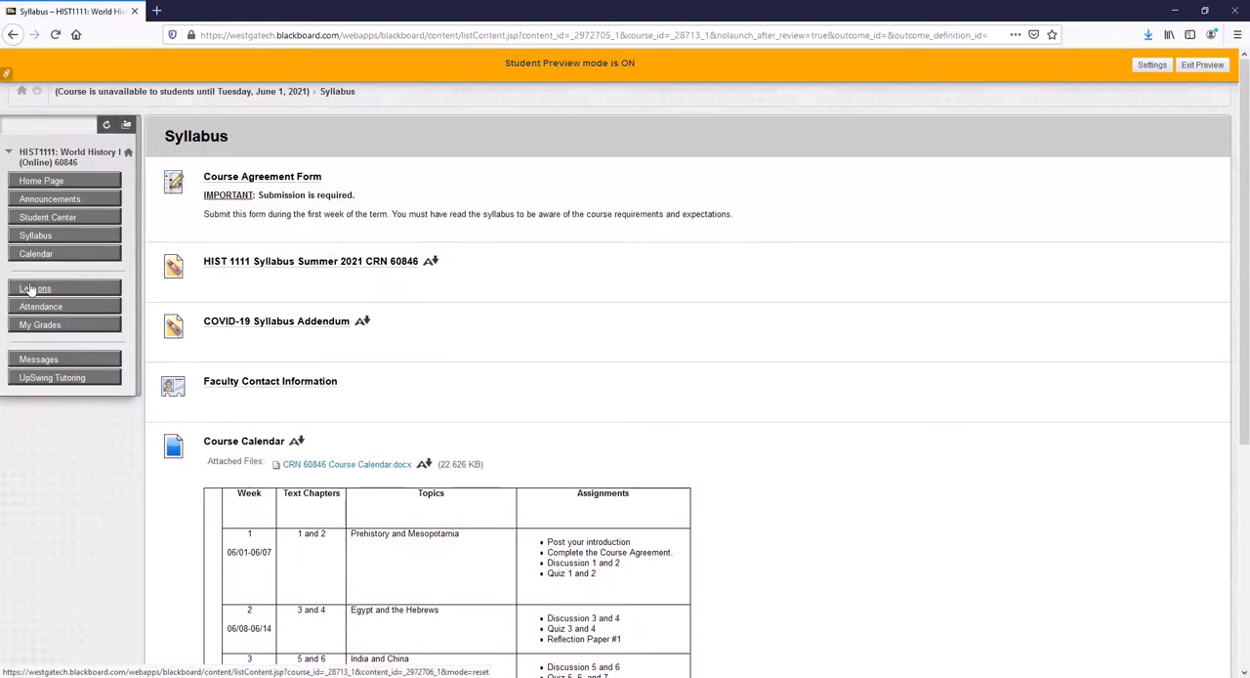
left_click(35, 289)
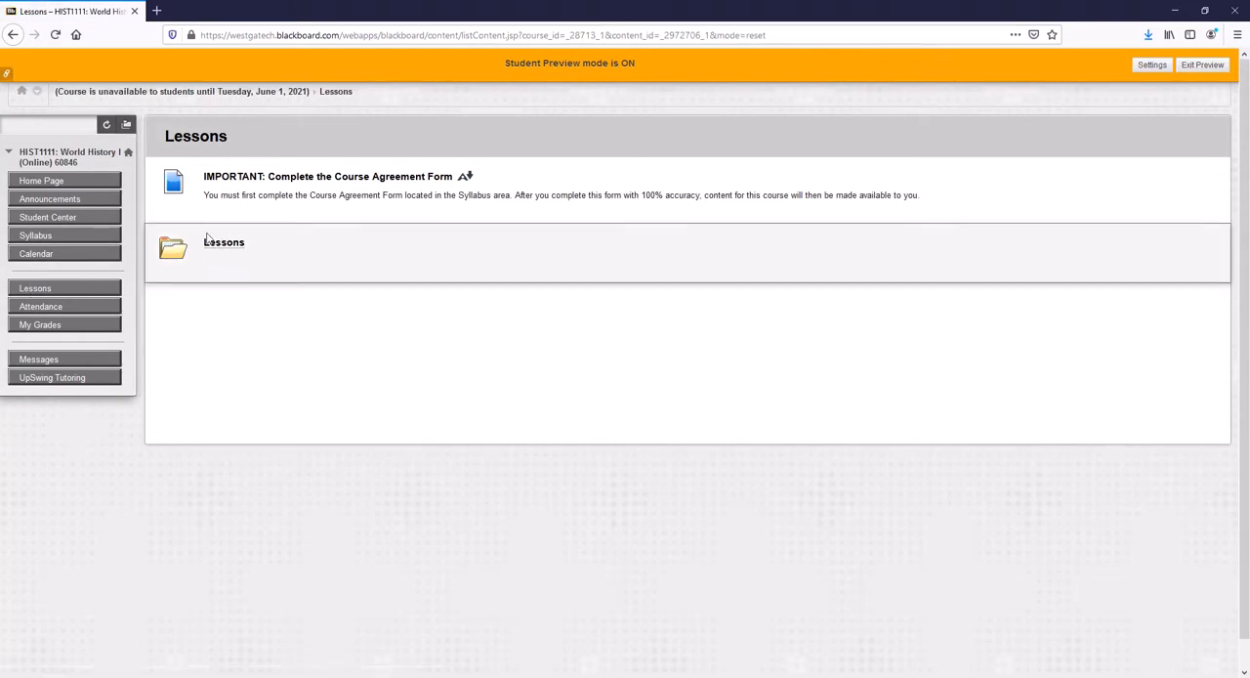
left_click(223, 242)
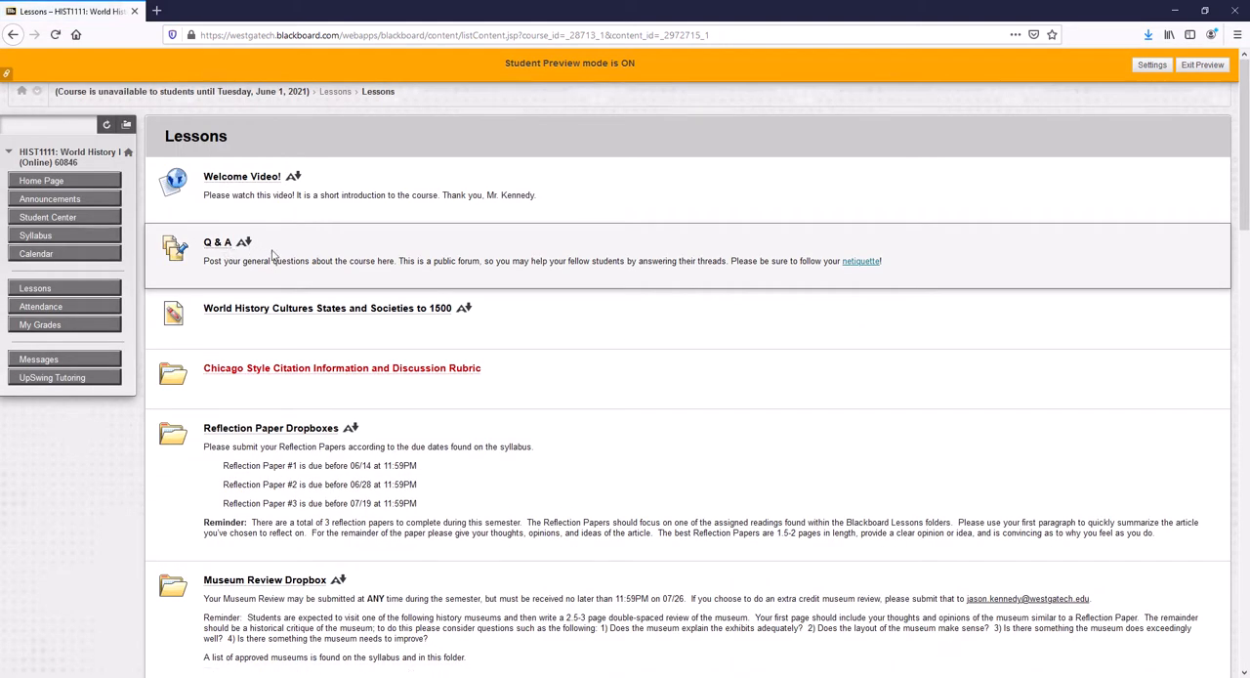
mouse_move(227, 184)
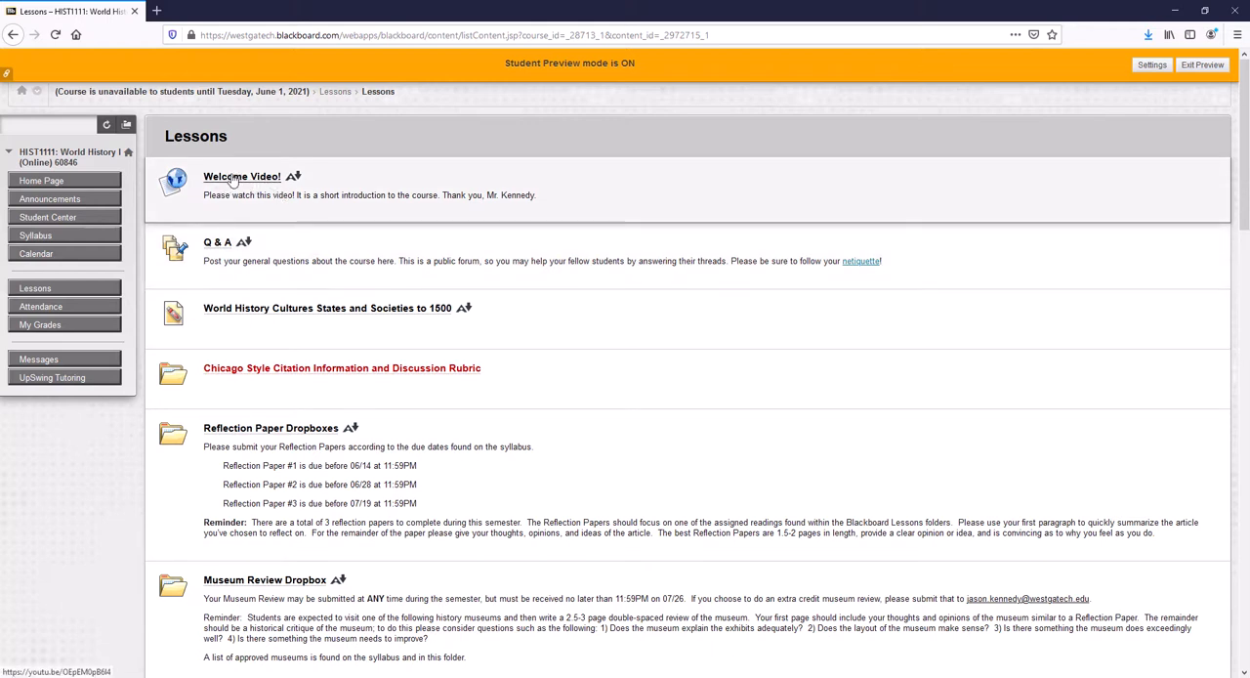
mouse_move(210, 246)
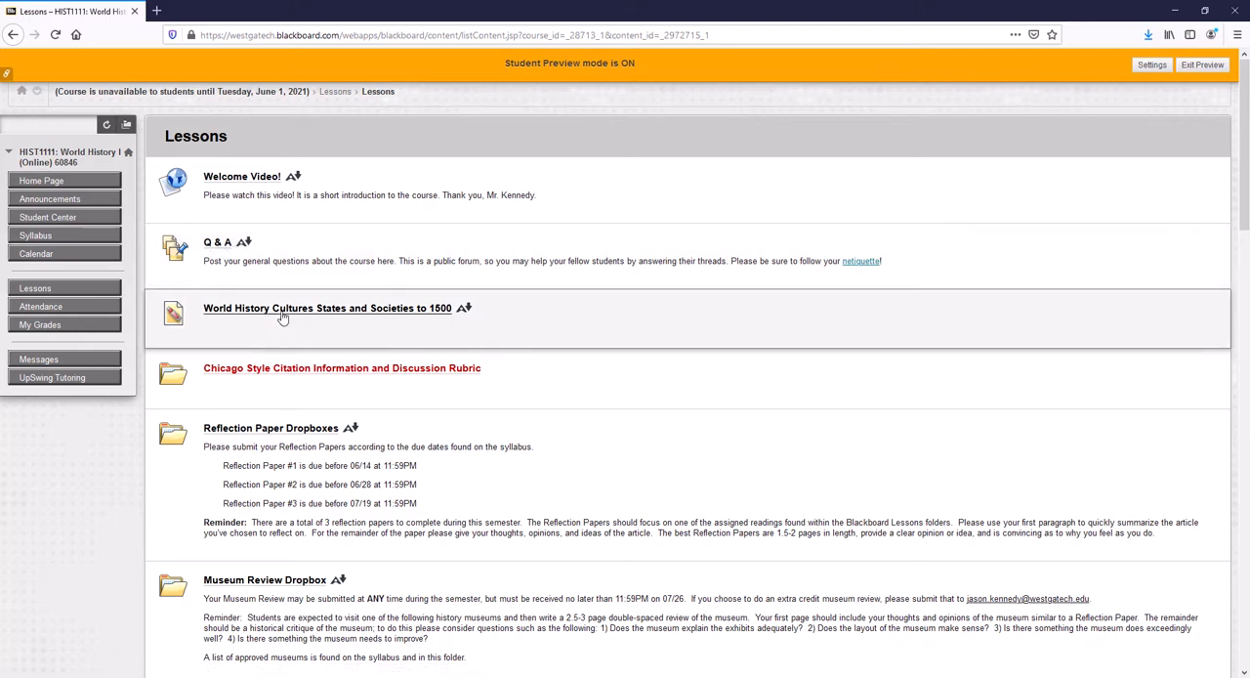
mouse_move(410, 316)
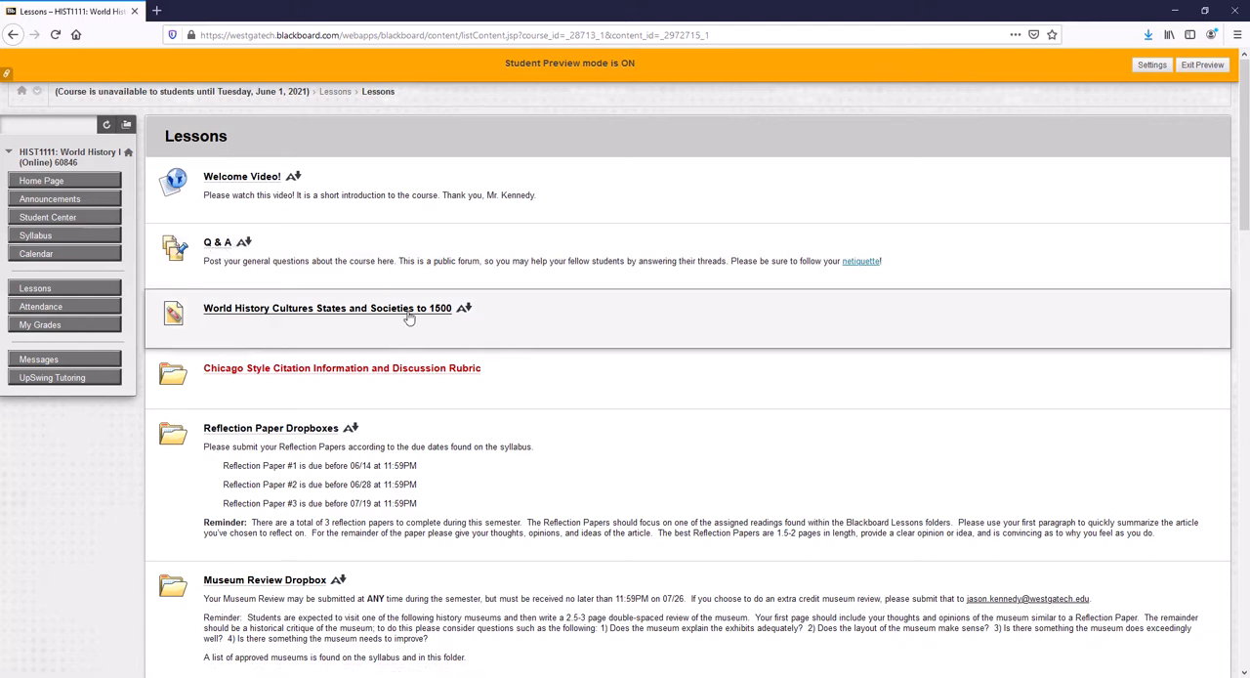
left_click(328, 308)
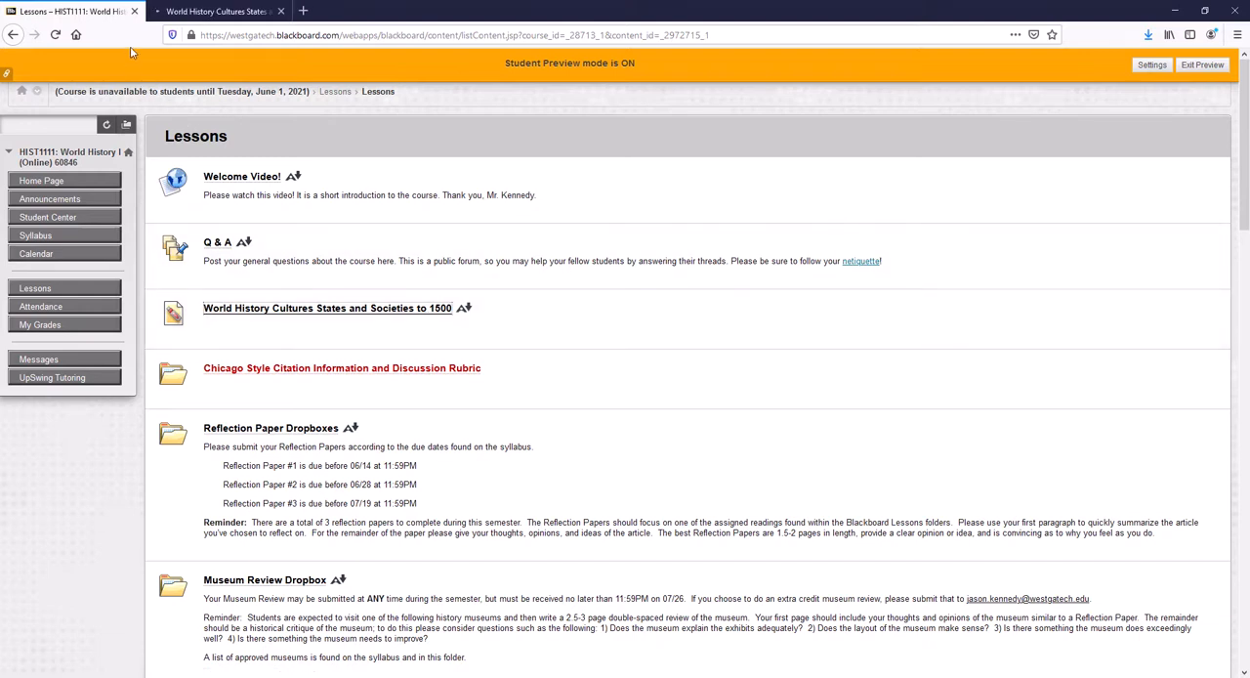
mouse_move(217, 11)
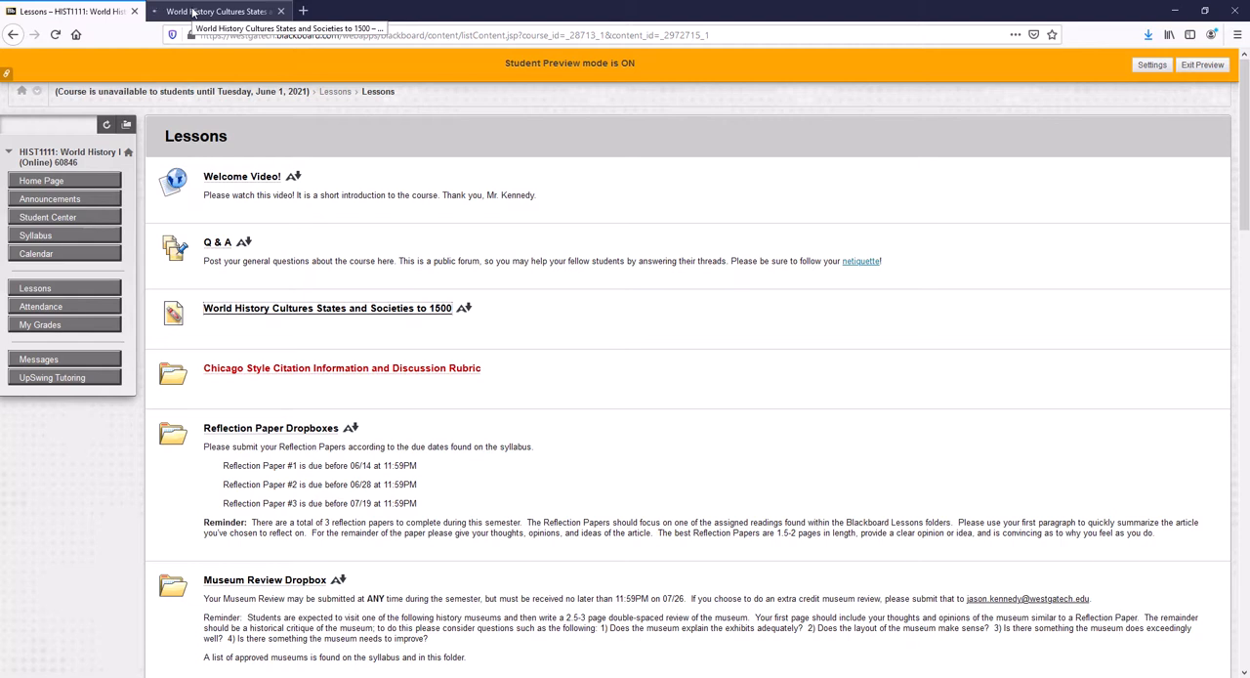
left_click(328, 308)
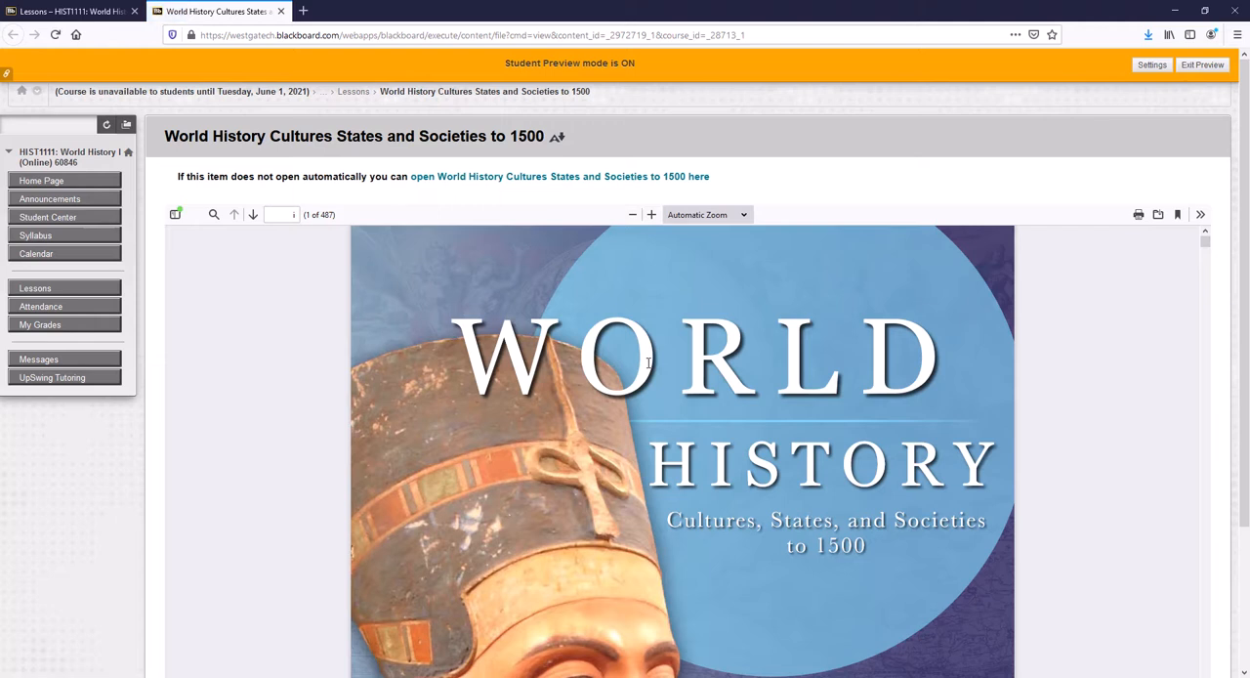
scroll("down", 3)
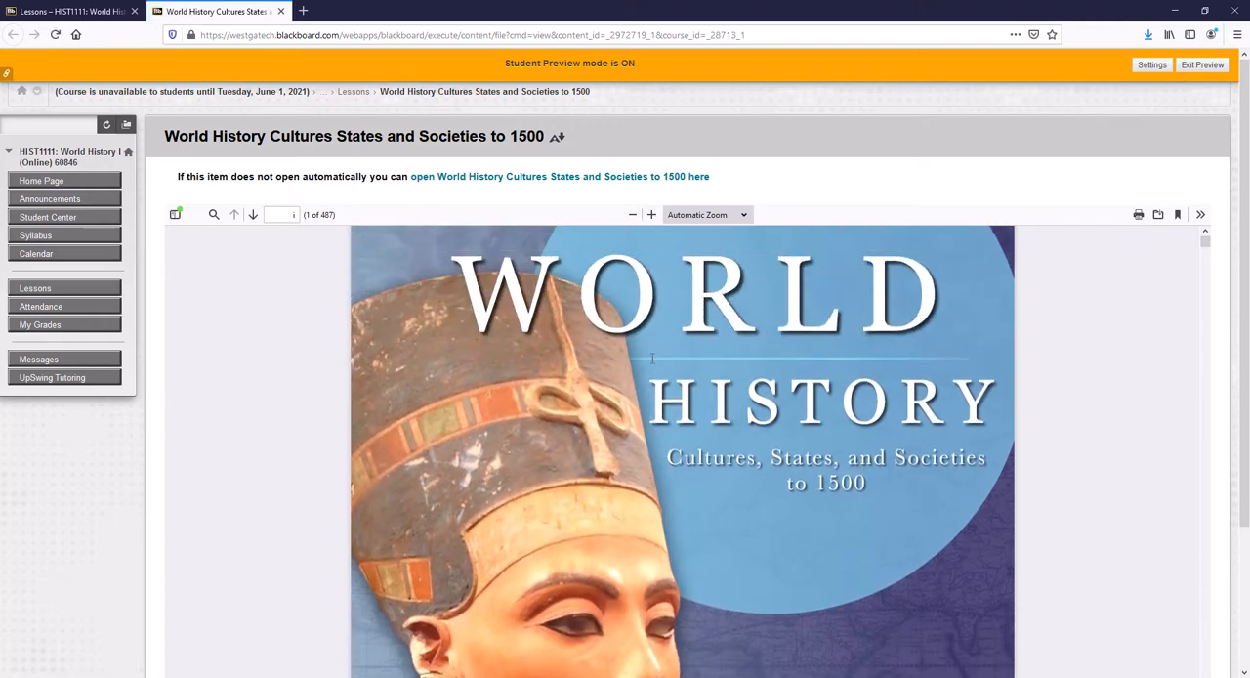
scroll("down", 3)
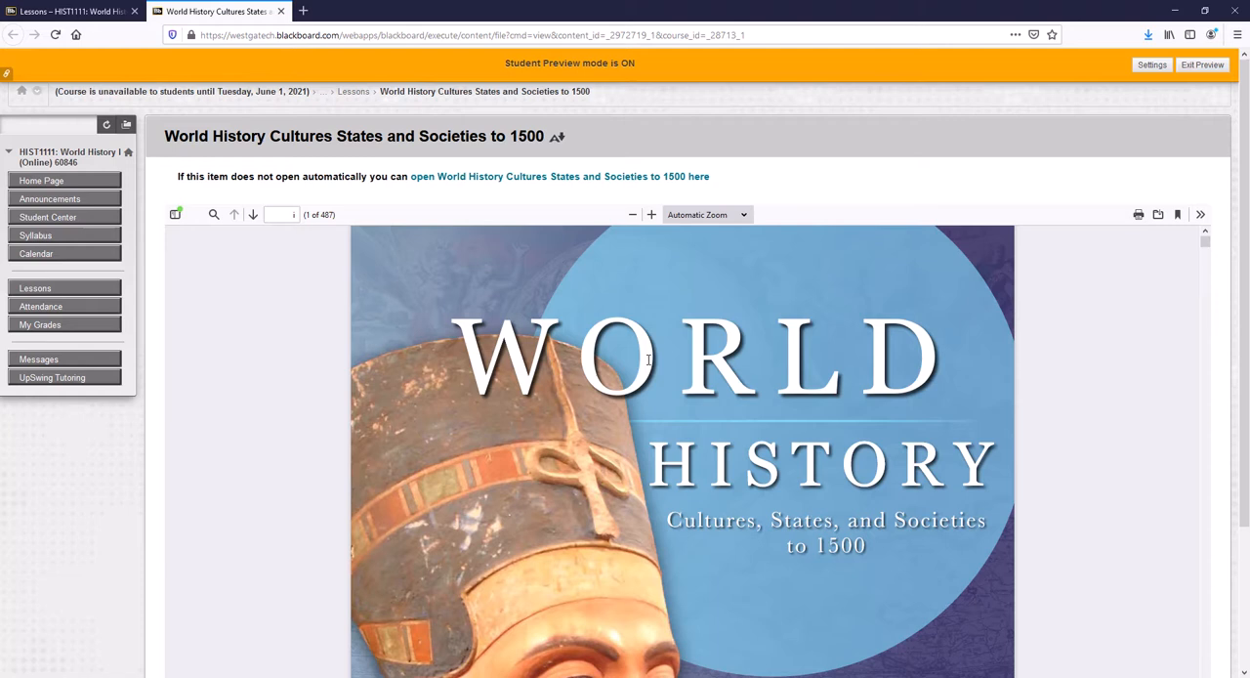
scroll("down", 3)
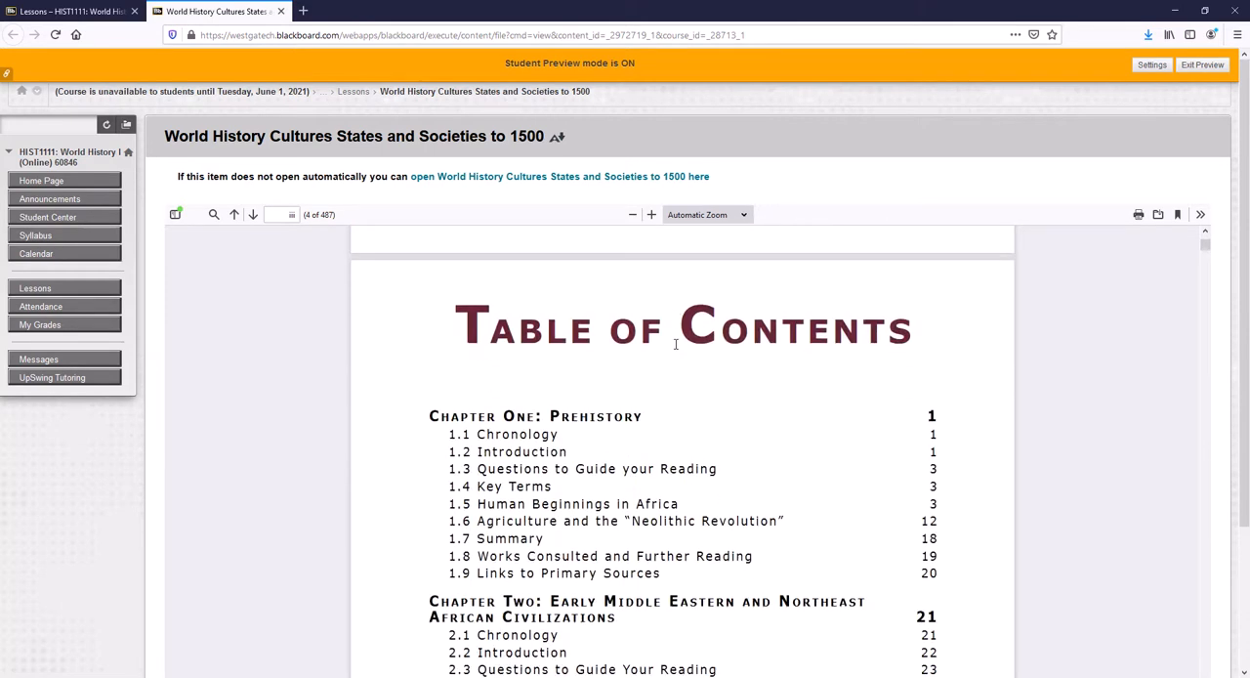
scroll("down", 3)
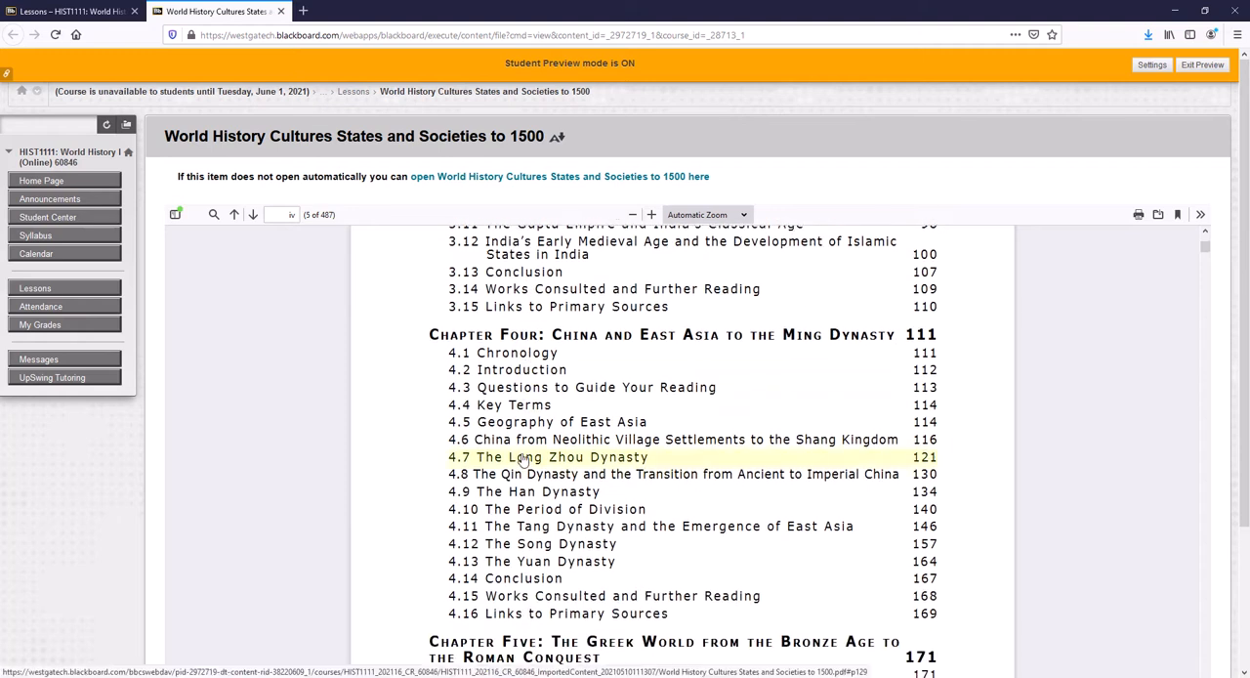
left_click(547, 457)
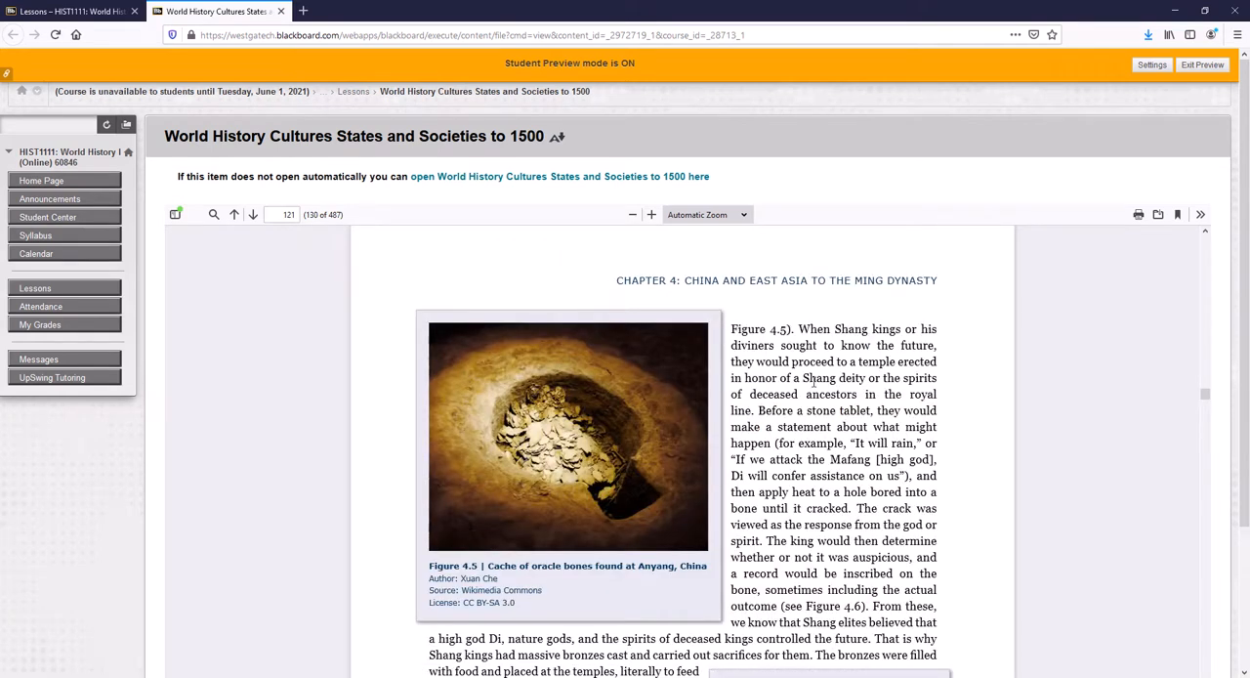
scroll("down", 3)
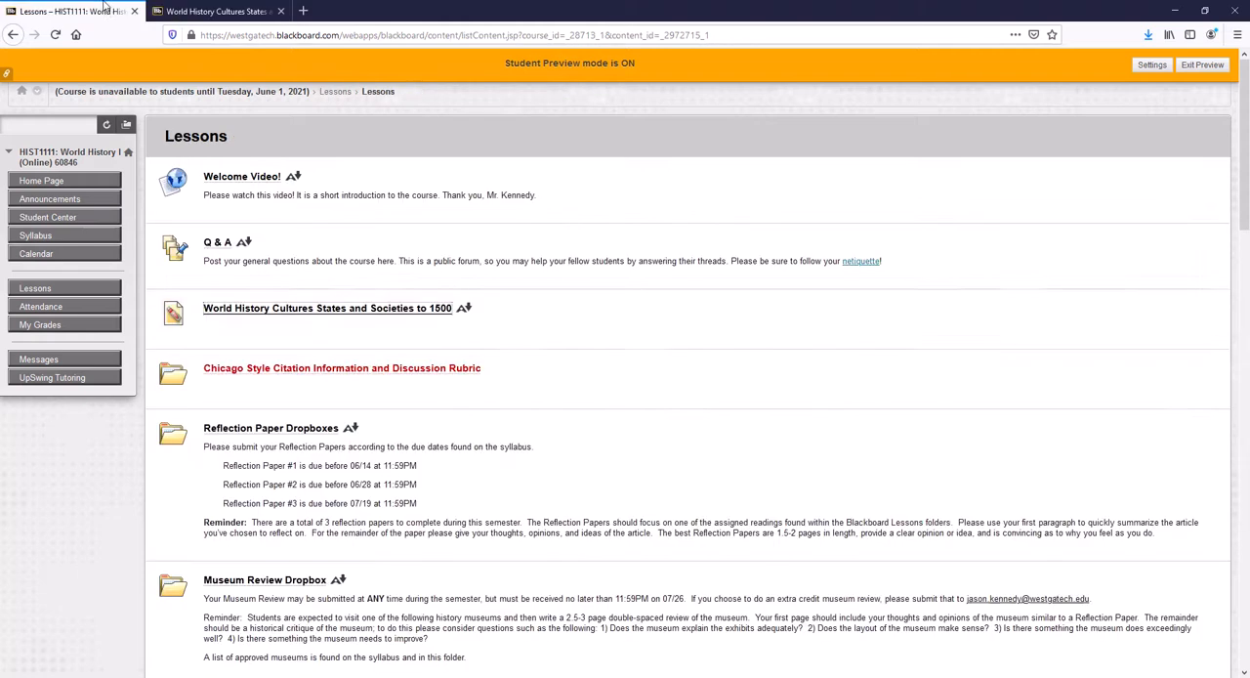
mouse_move(213, 374)
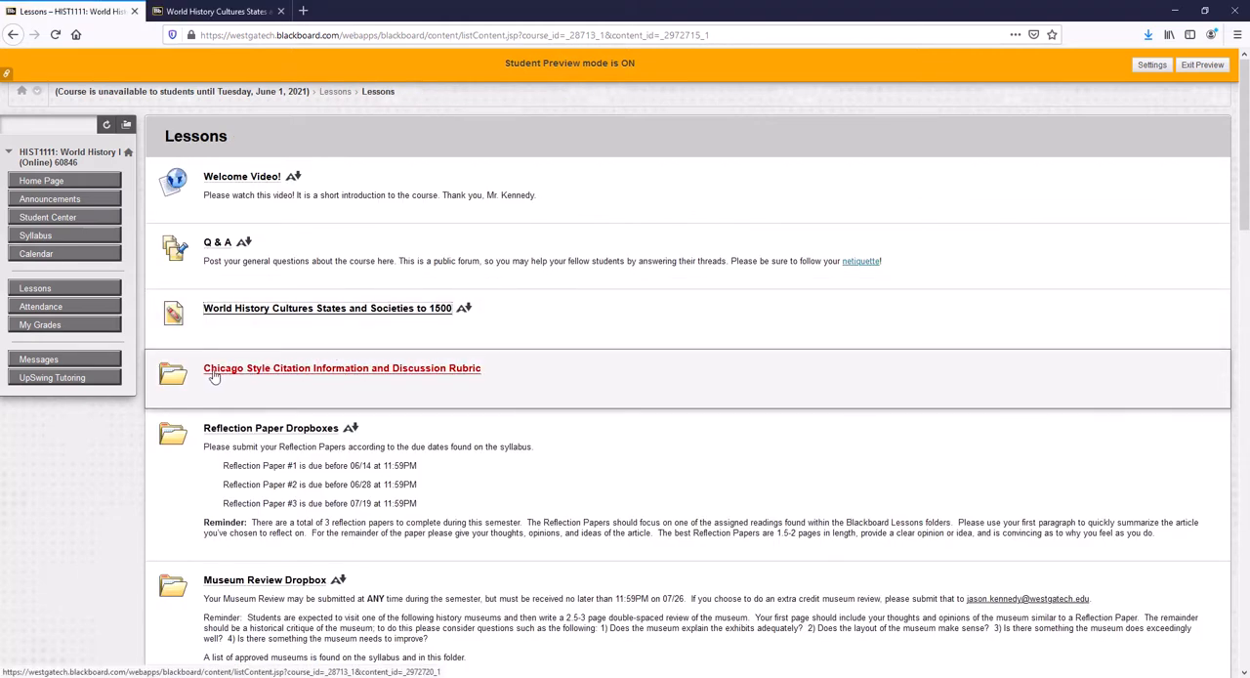
mouse_move(234, 377)
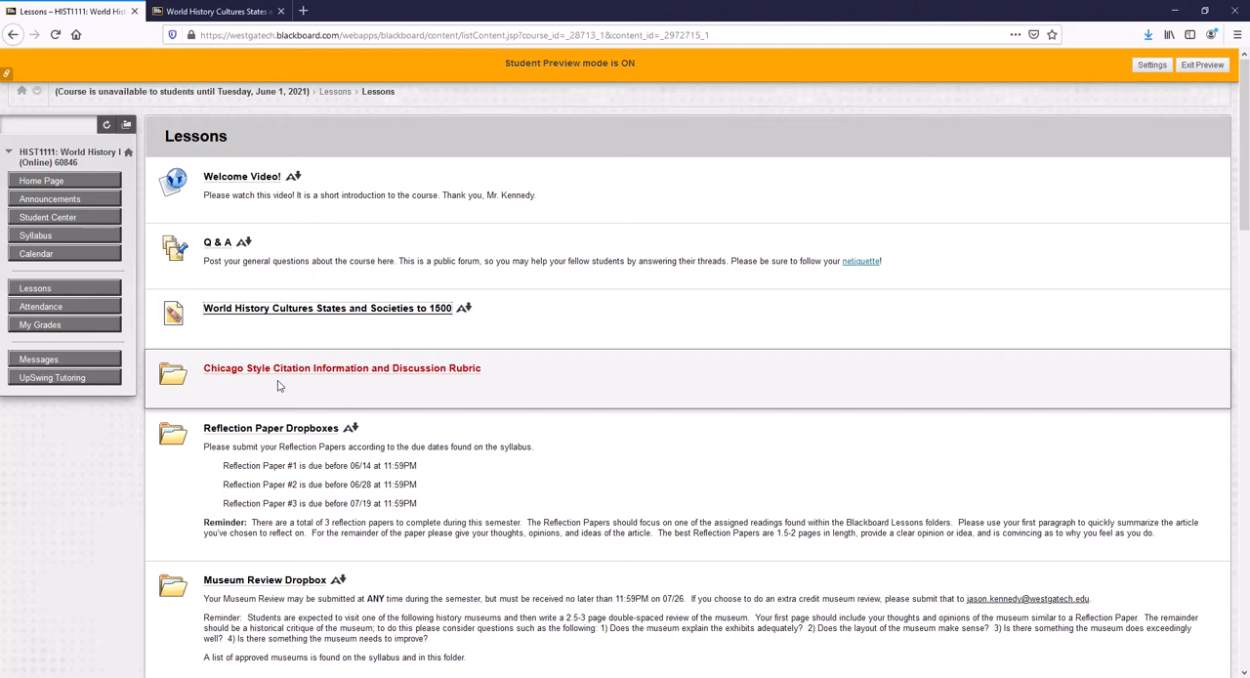
Open the Chicago Style Citation Information and Discussion Rubric folder
left_click(340, 367)
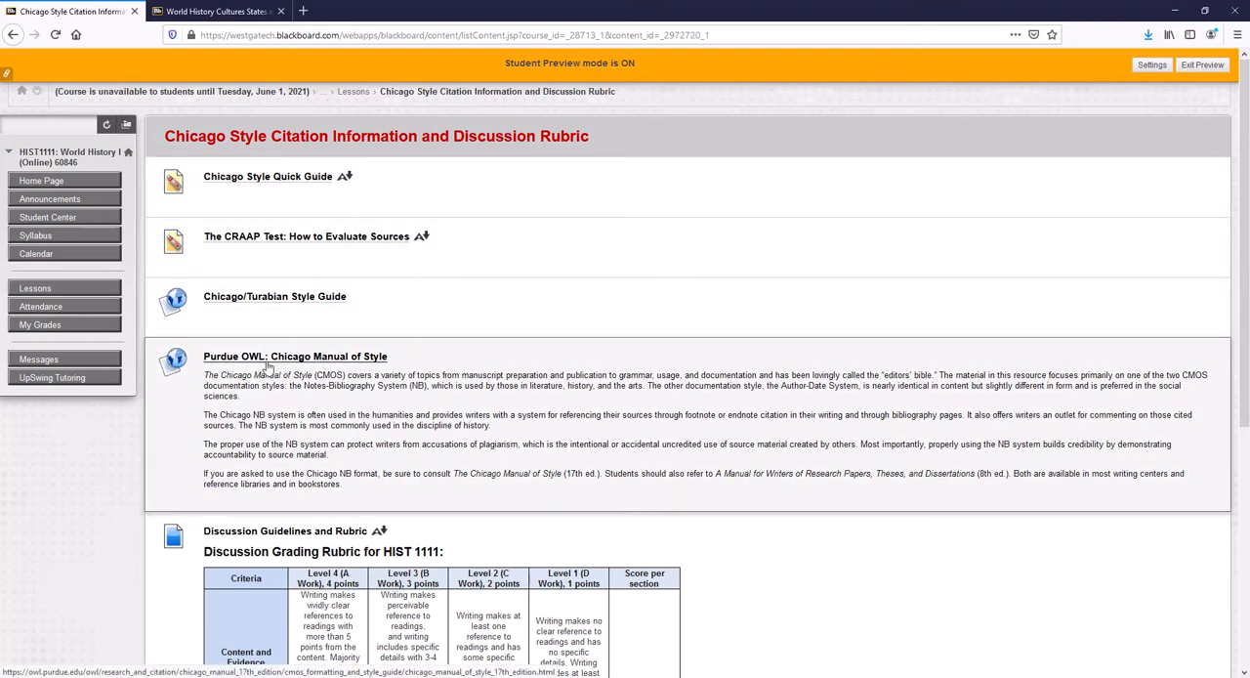
Browse Purdue OWL's Chicago Manual of Style 17th Edition guide in a new tab
left_click(295, 355)
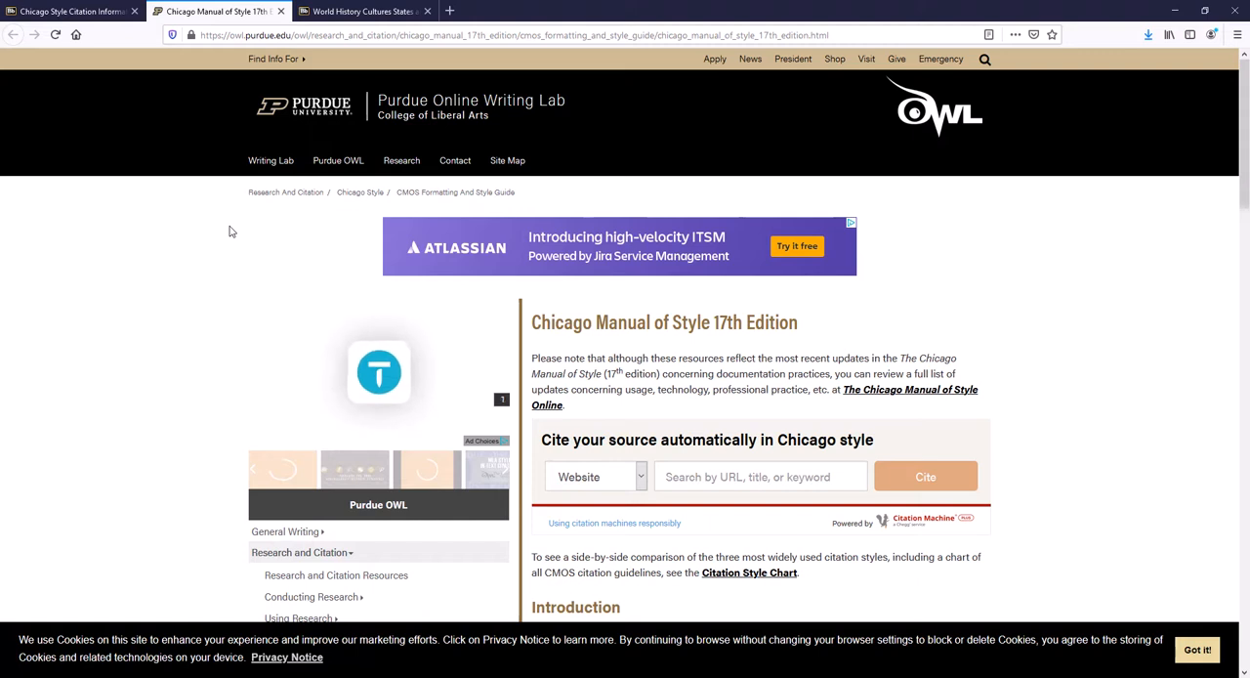
scroll("down", 3)
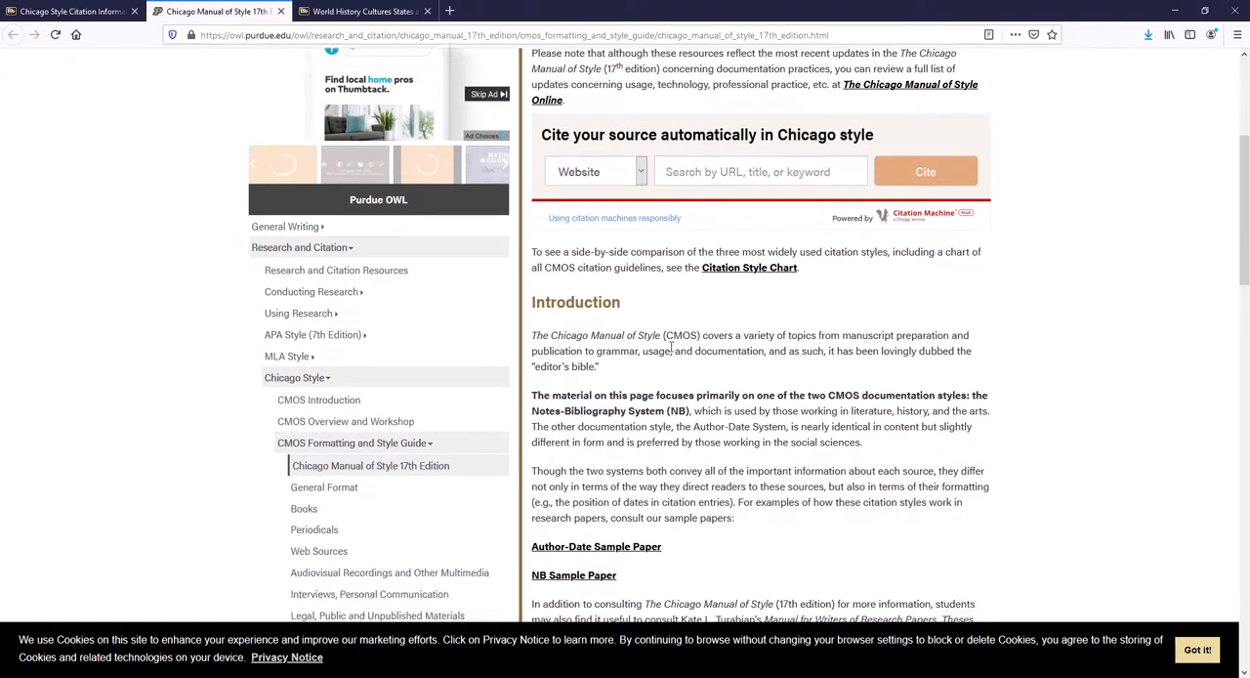
scroll("down", 3)
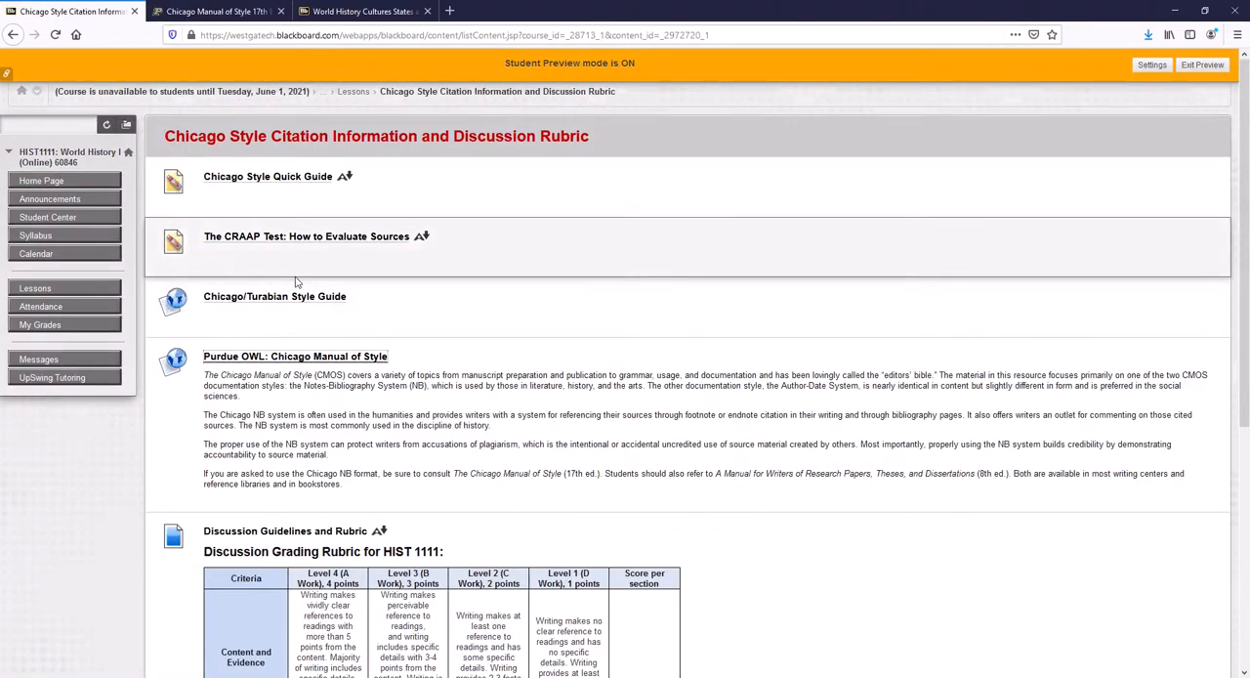
Scroll to the HIST 1111 Discussion Grading Rubric criteria and point levels
scroll("down", 3)
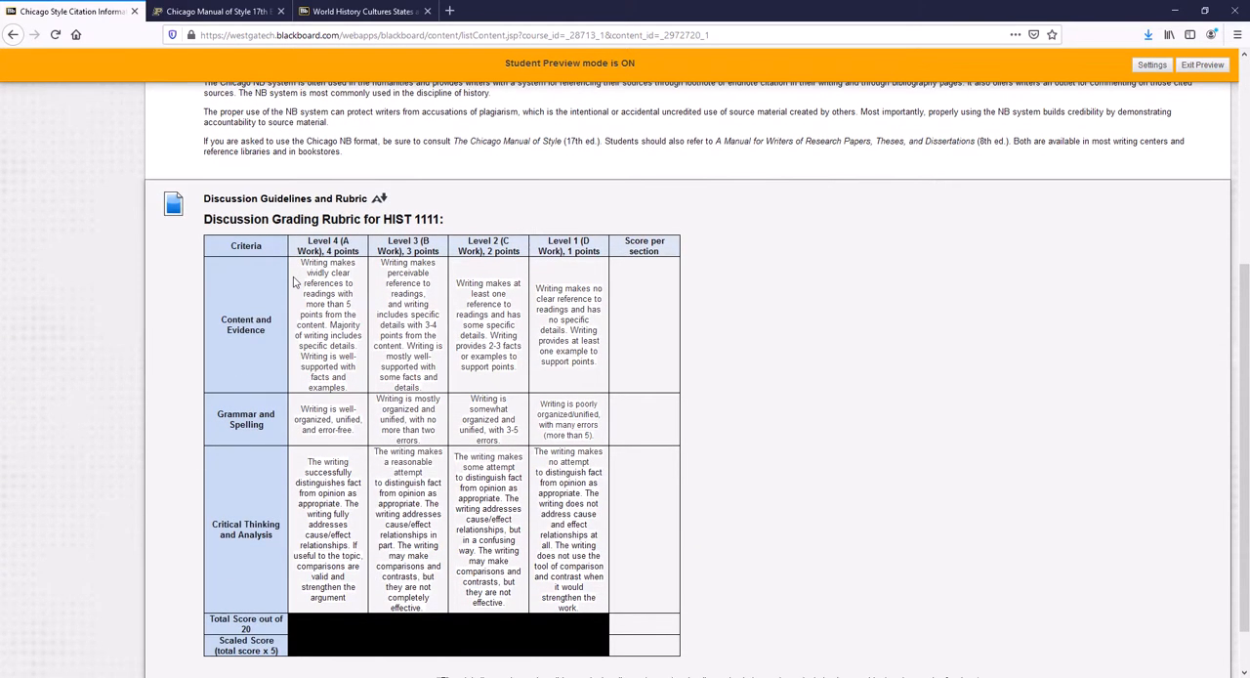
mouse_move(437, 335)
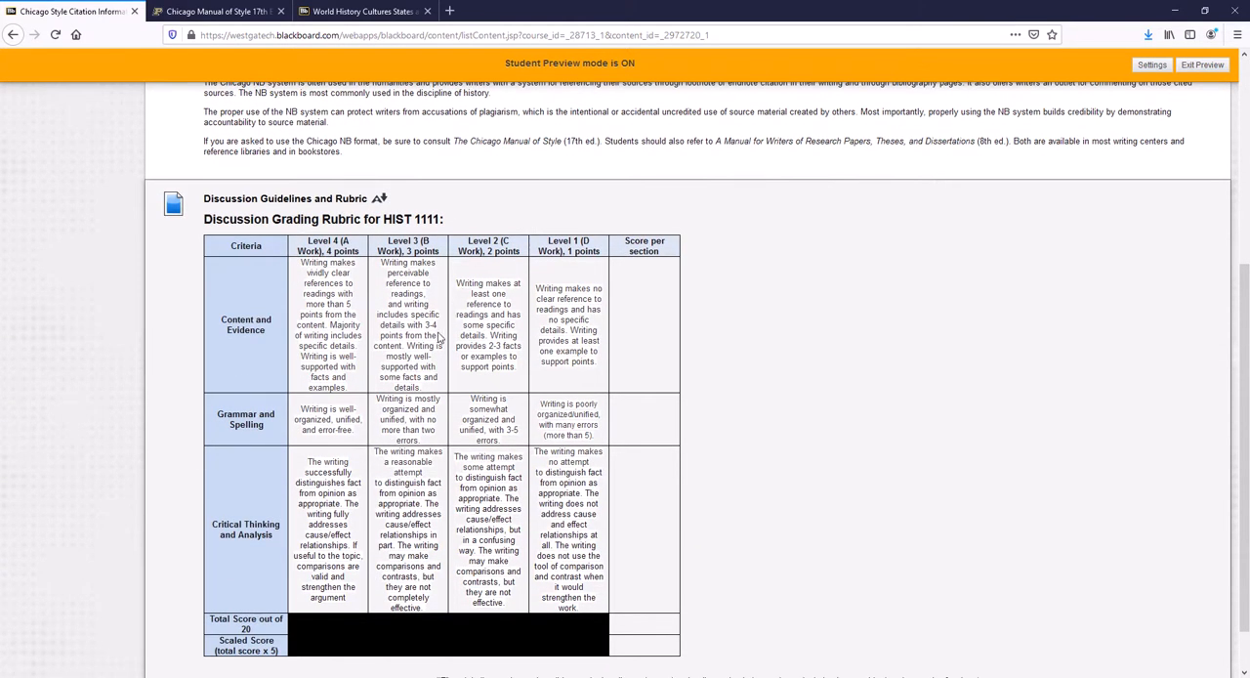
mouse_move(395, 336)
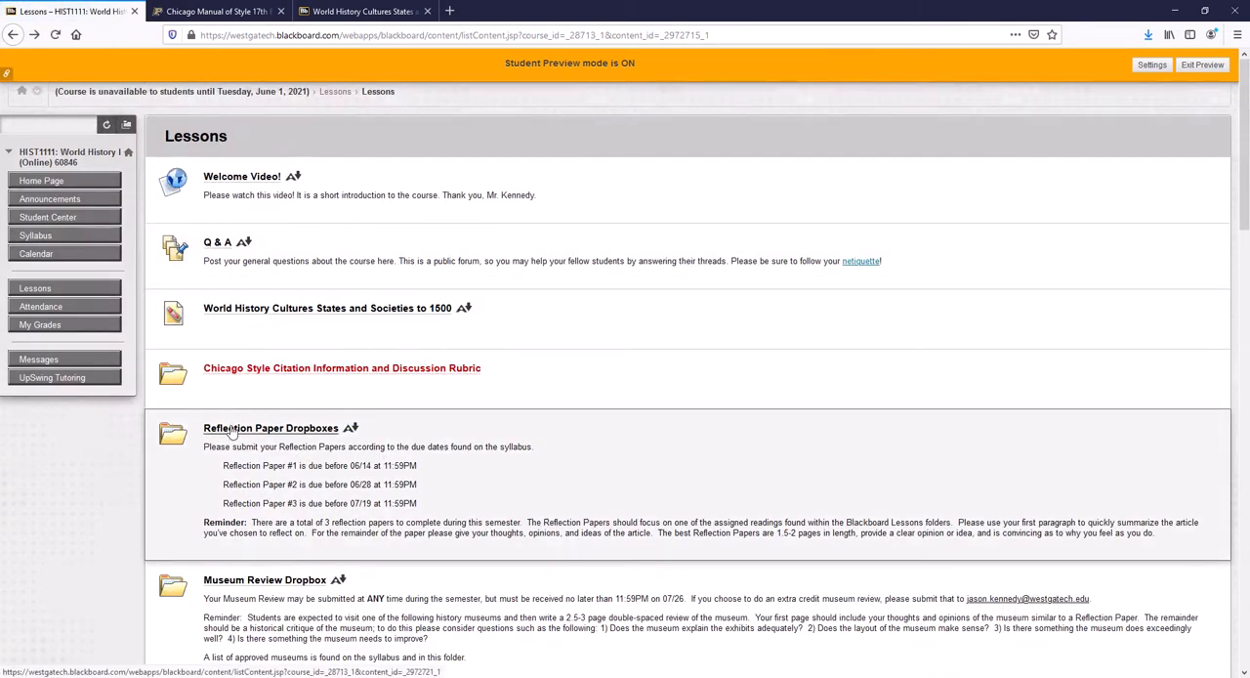
scroll("down", 3)
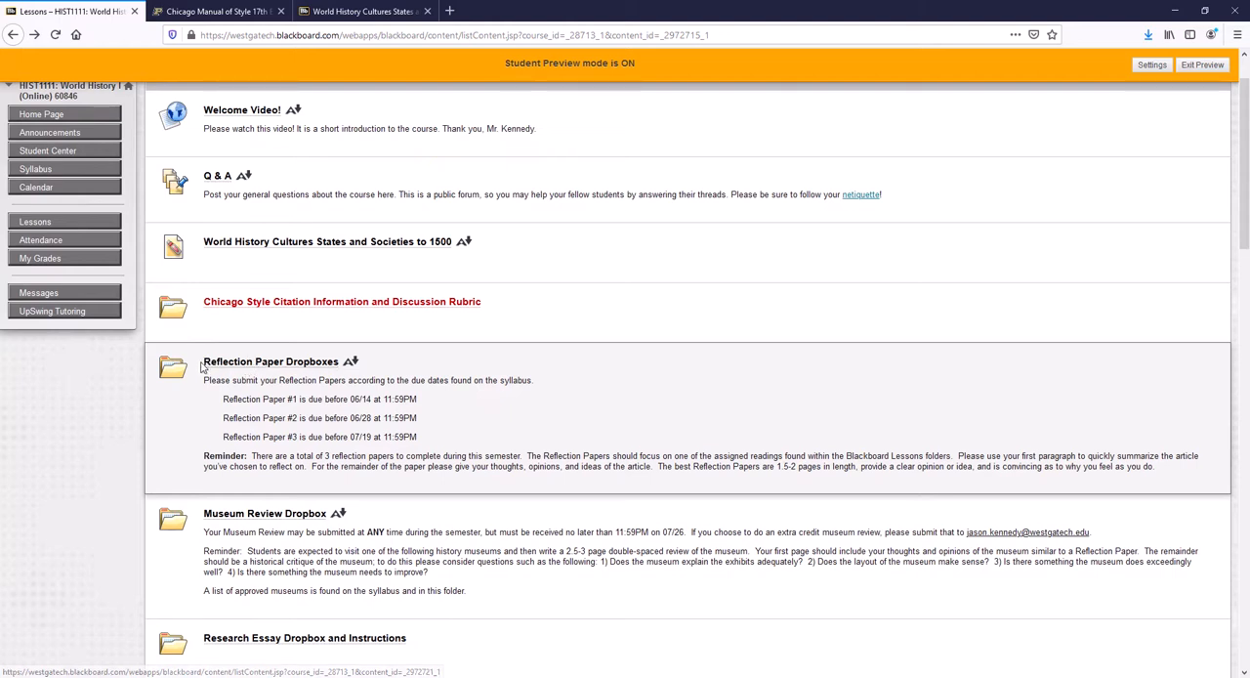
mouse_move(270, 361)
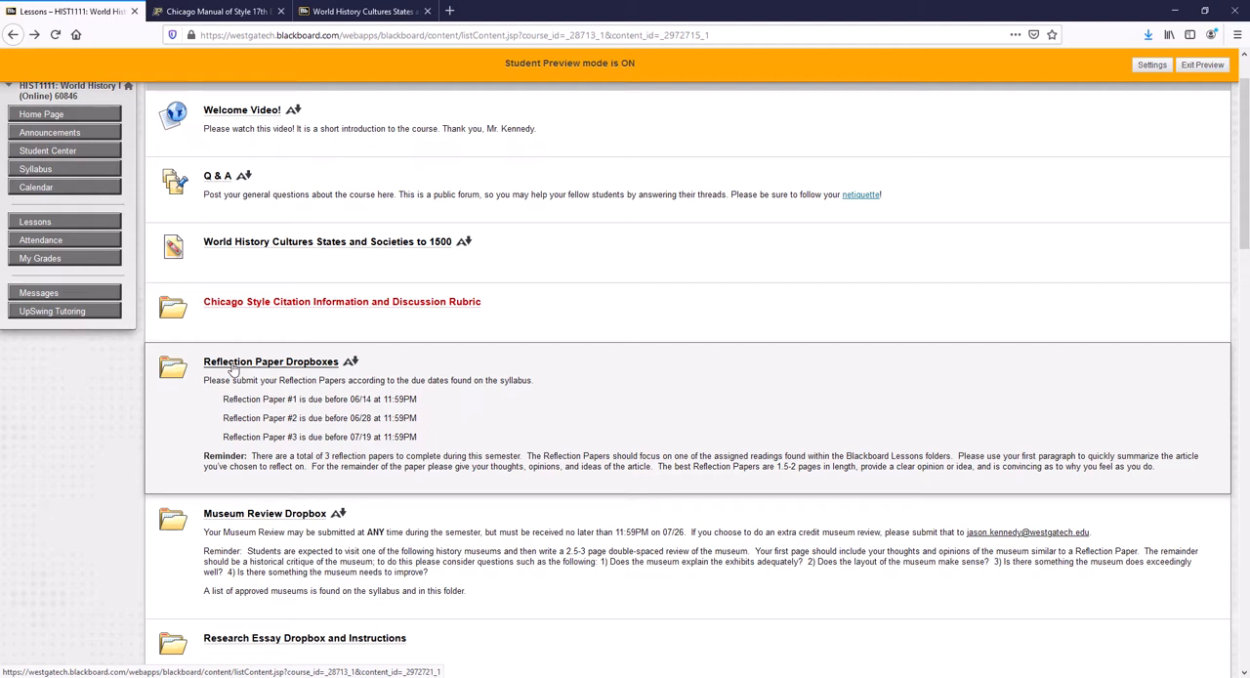
mouse_move(242, 371)
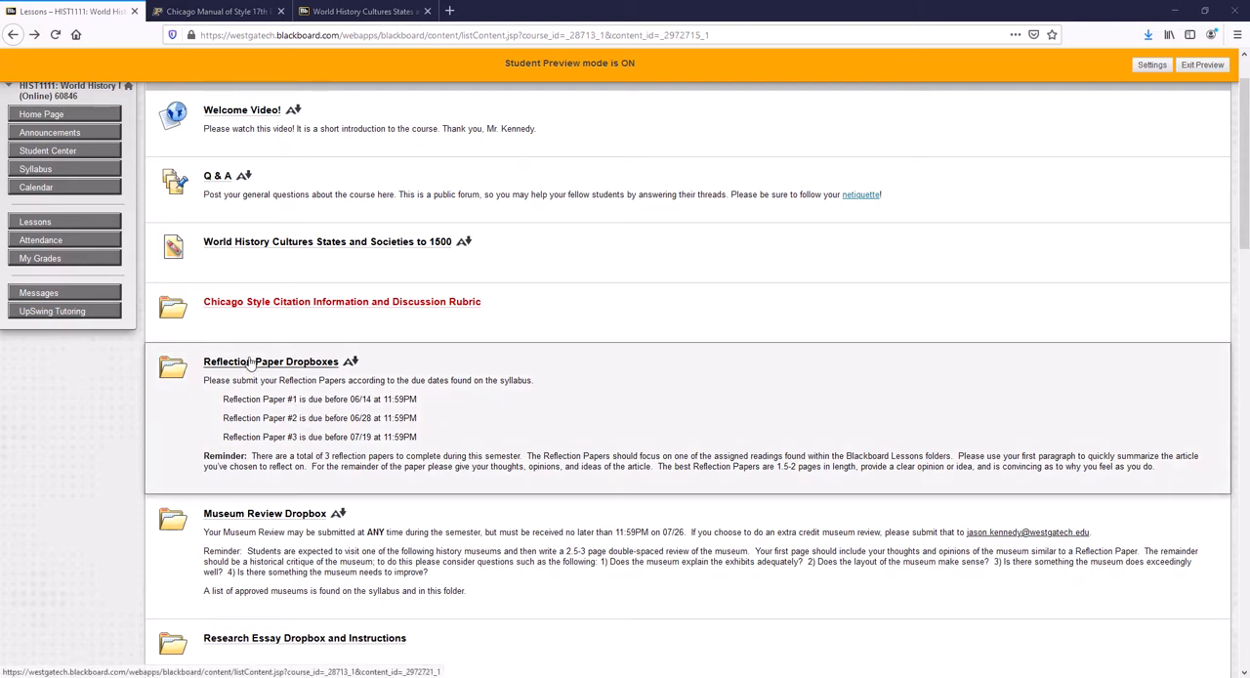
left_click(269, 361)
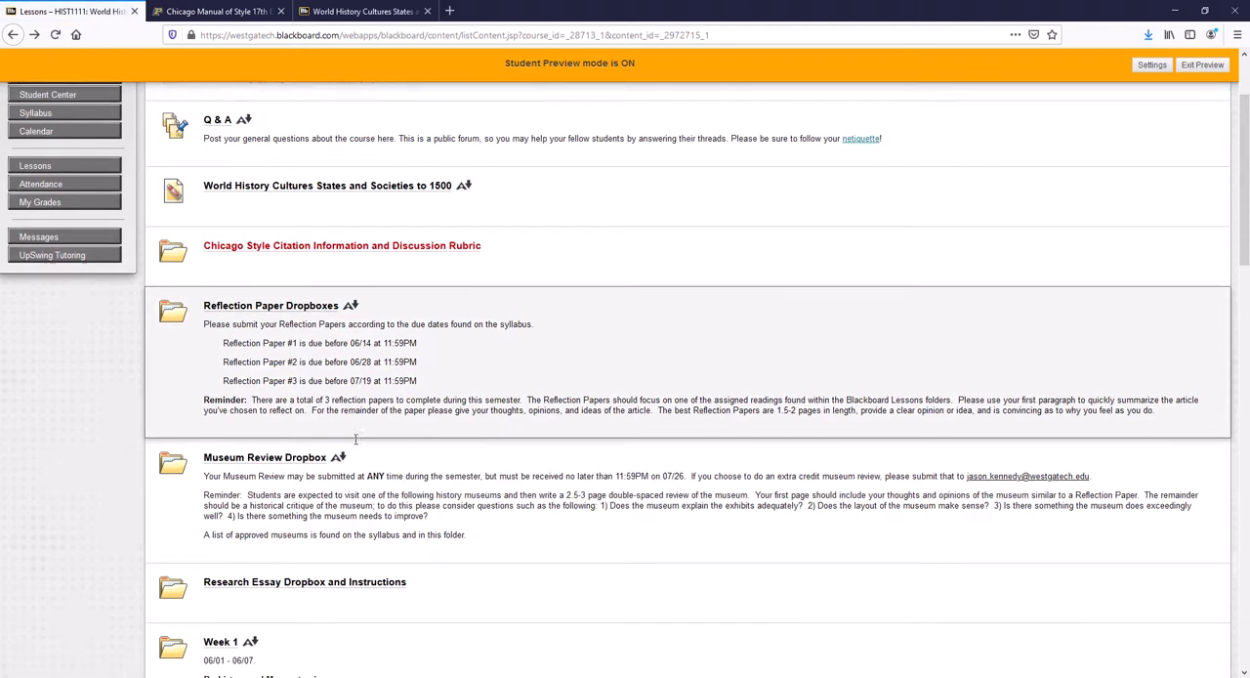
Scroll the Lessons list down toward the Museum Review Dropbox and Week 1
scroll("down", 3)
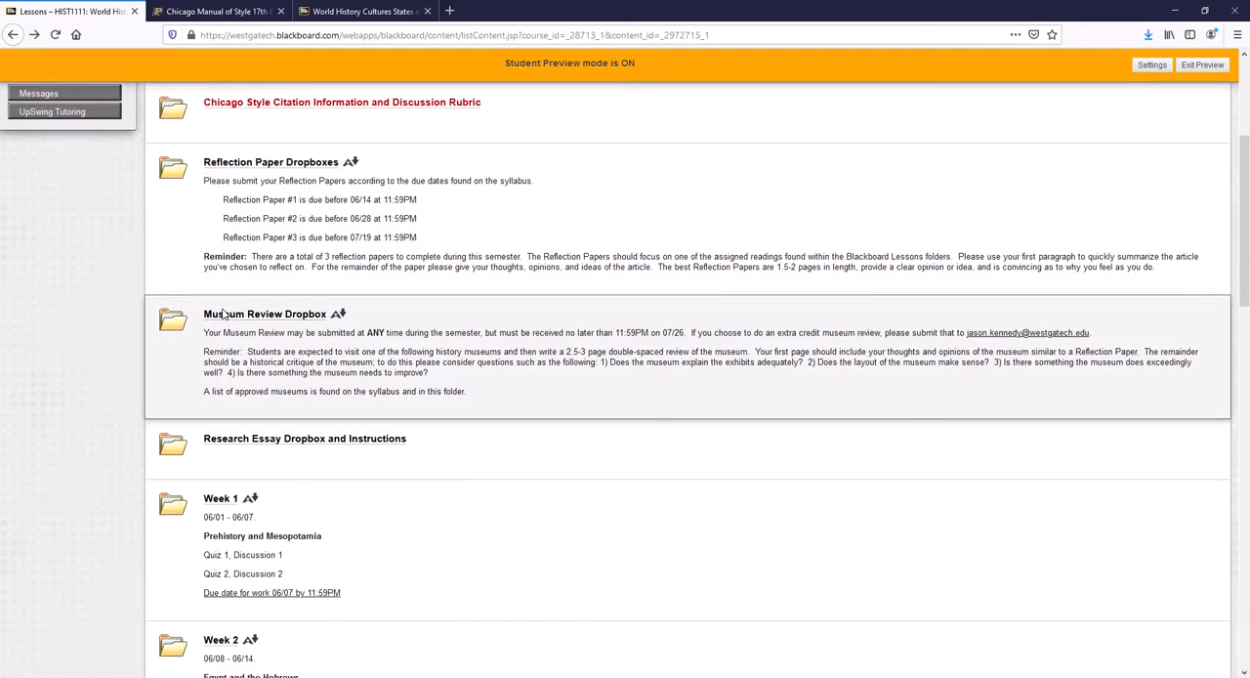
mouse_move(266, 312)
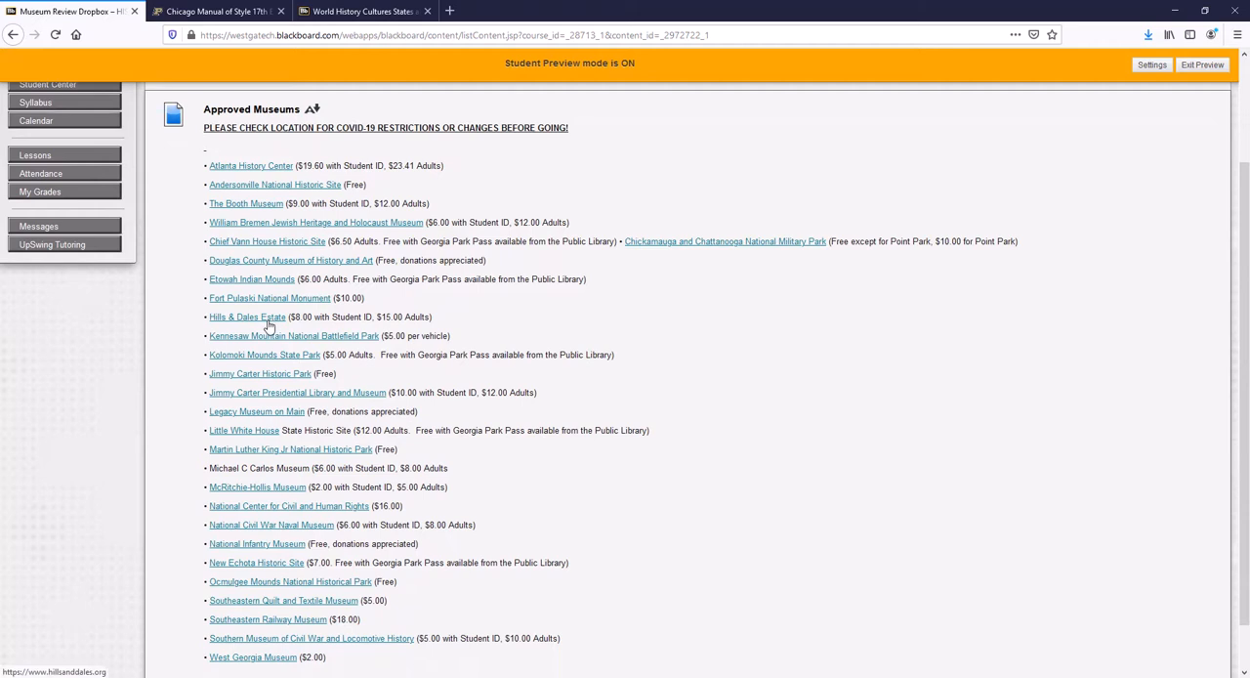
mouse_move(269, 296)
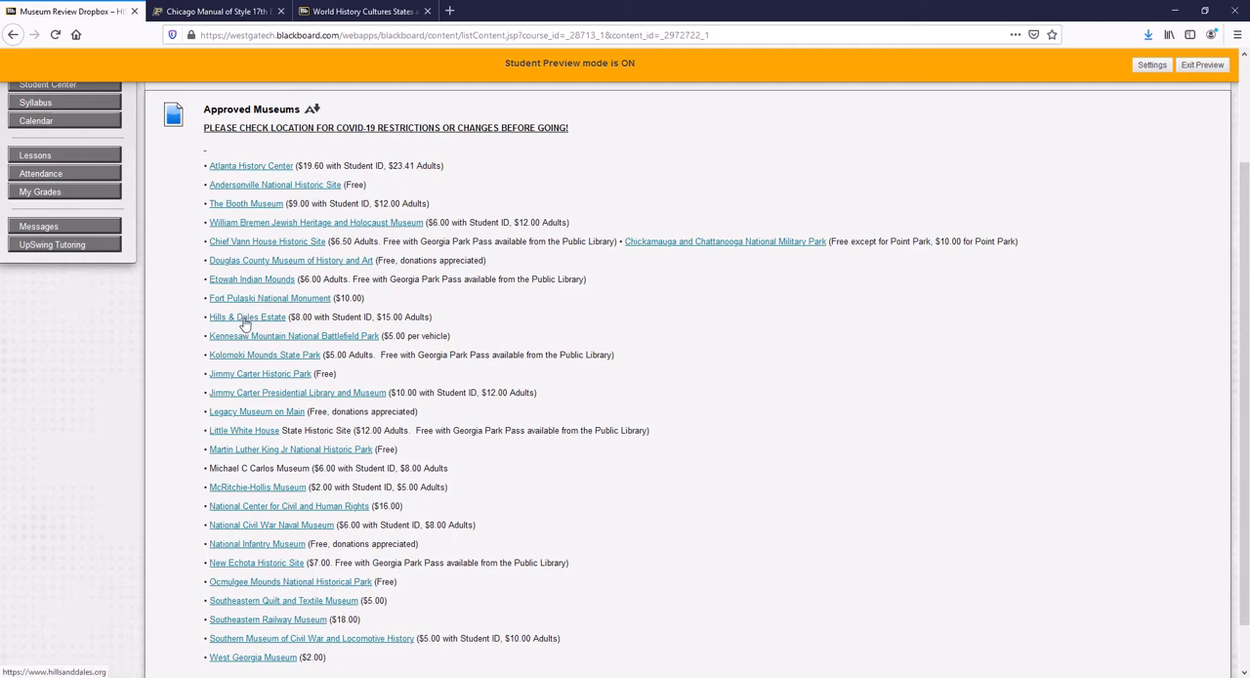
Visit the Hills & Dales Estate website in a new tab and return to Approved Museums
left_click(246, 317)
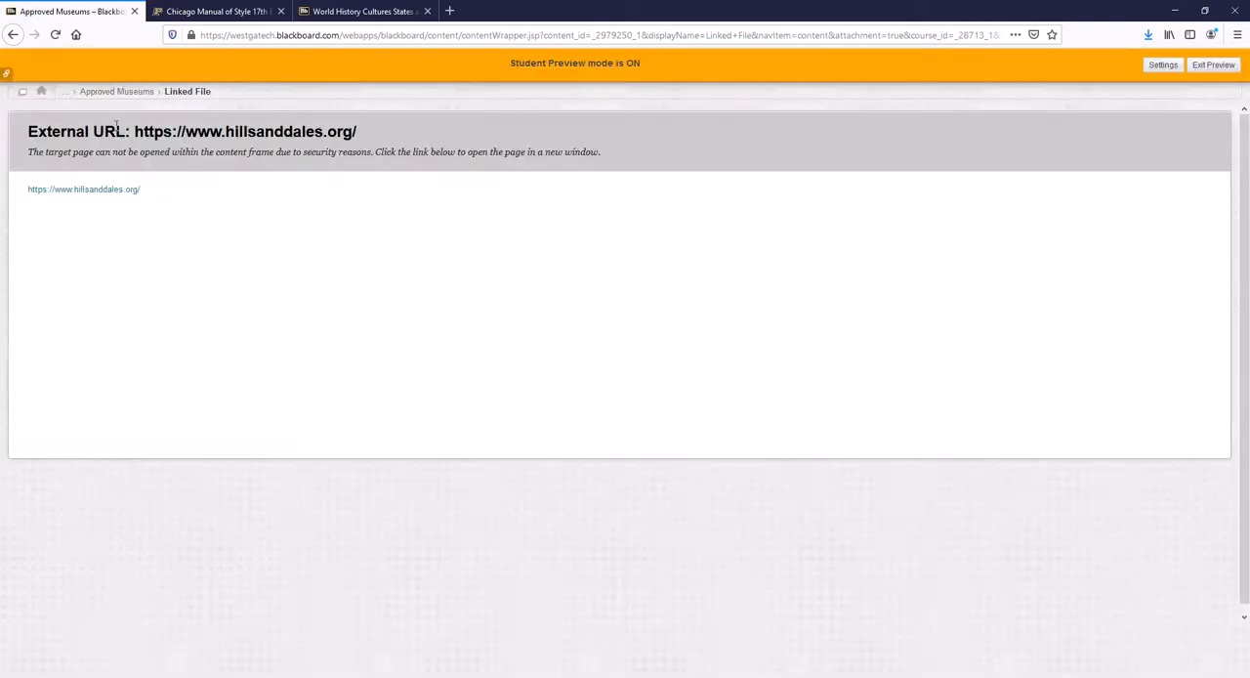
left_click(82, 187)
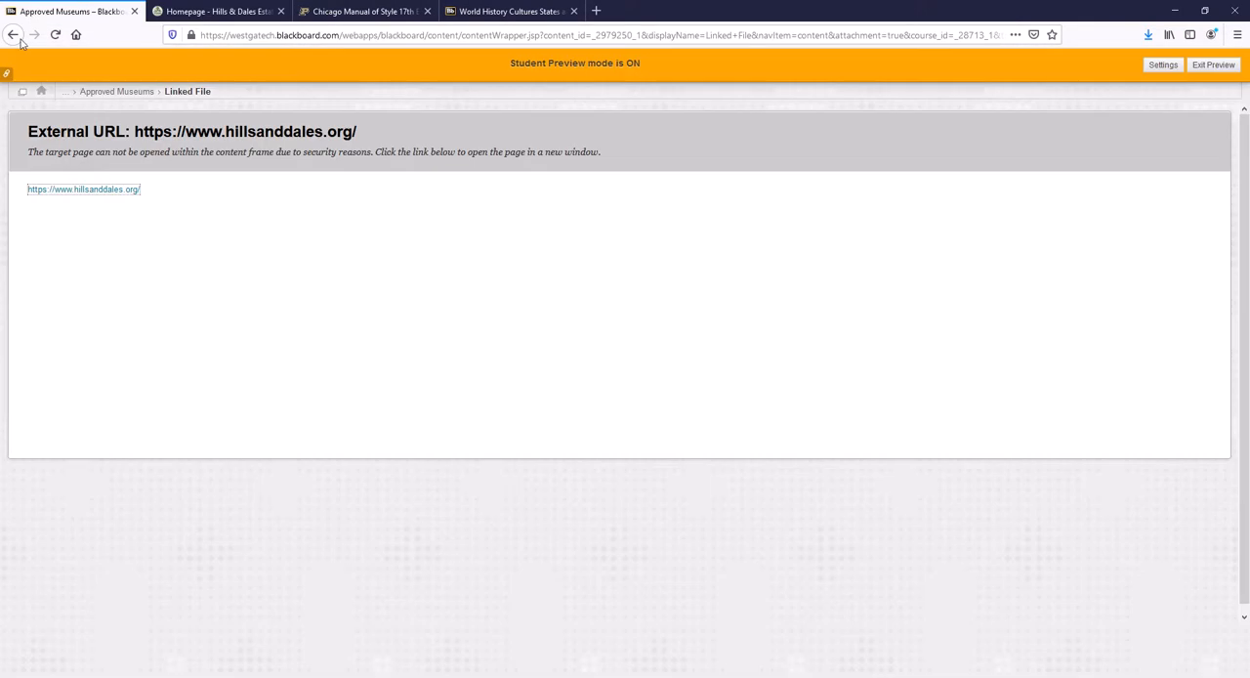
left_click(11, 35)
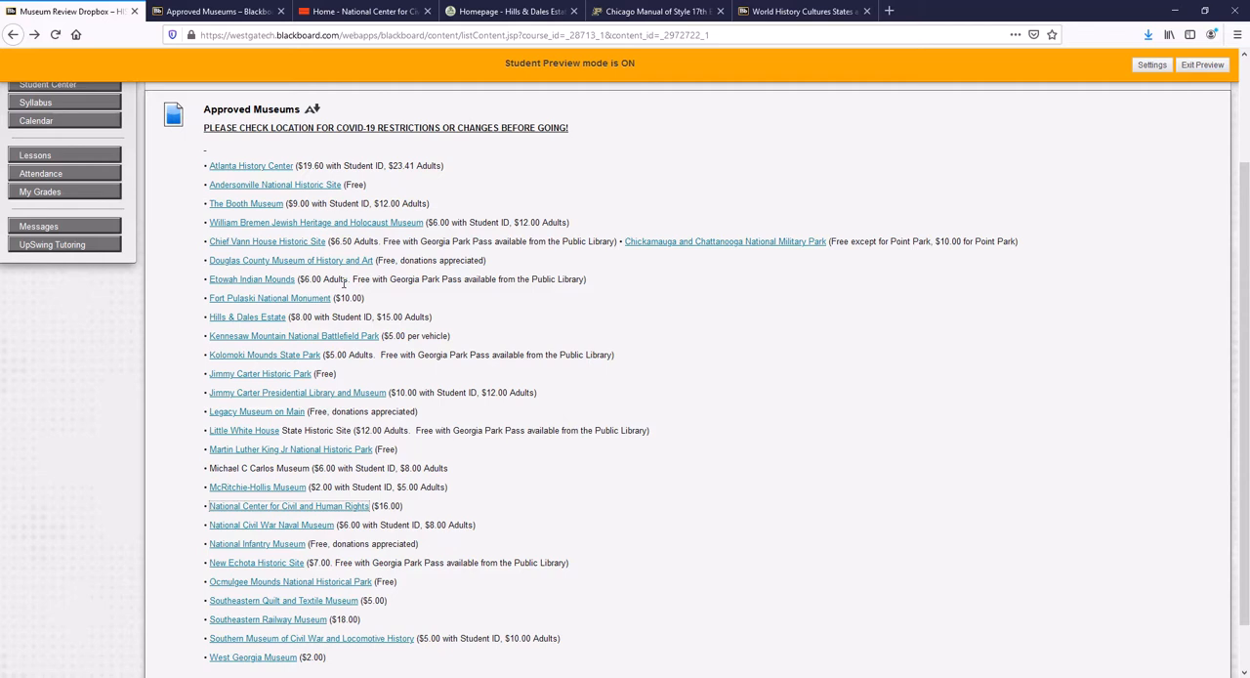
mouse_move(524, 157)
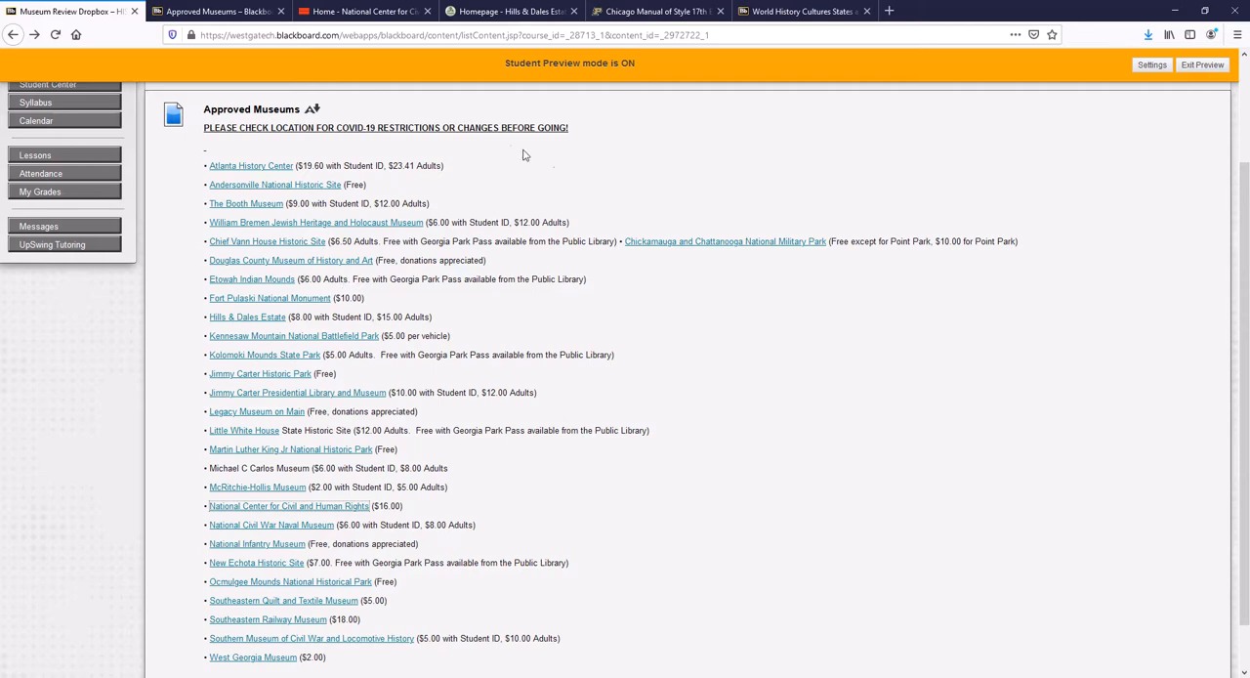
mouse_move(464, 207)
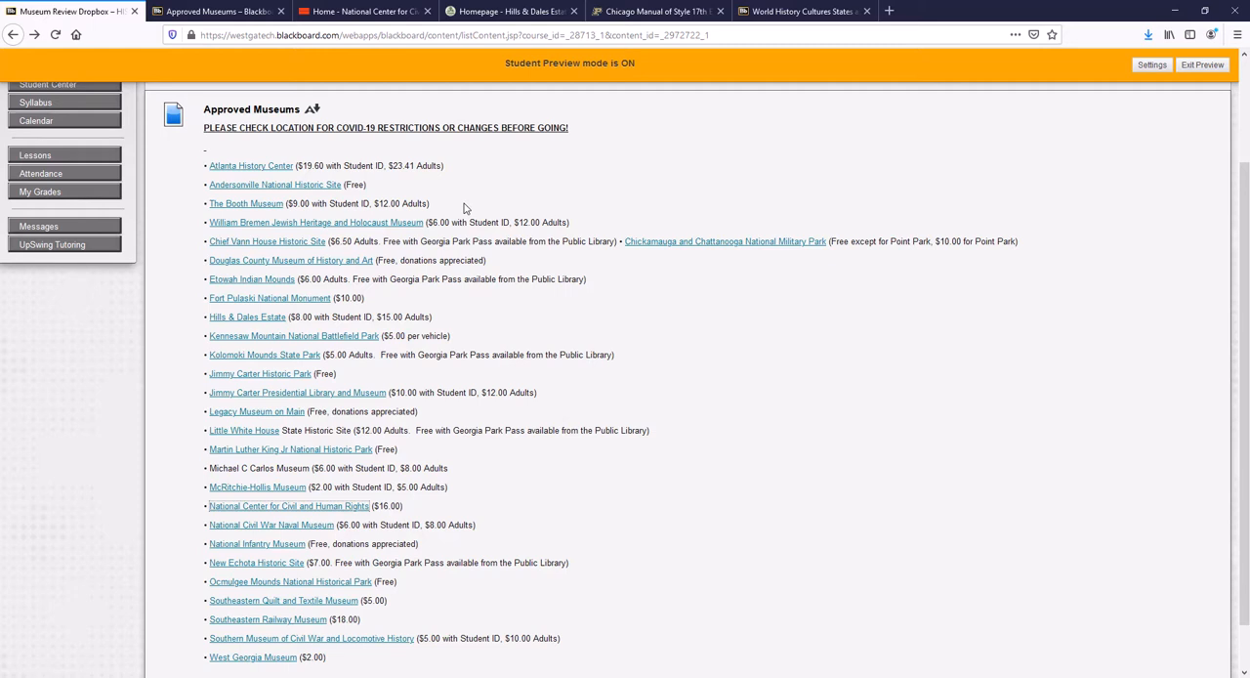
mouse_move(969, 174)
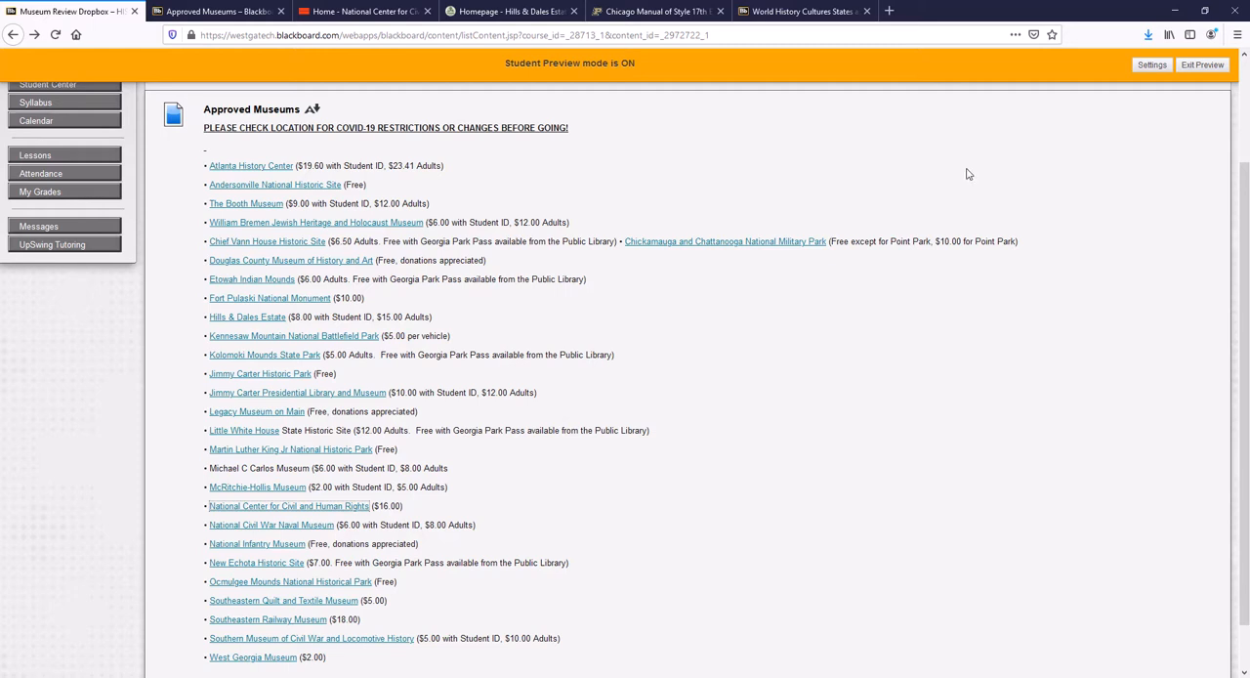
Go back from Approved Museums through the Museum Review Dropbox to the Lessons page
left_click(12, 35)
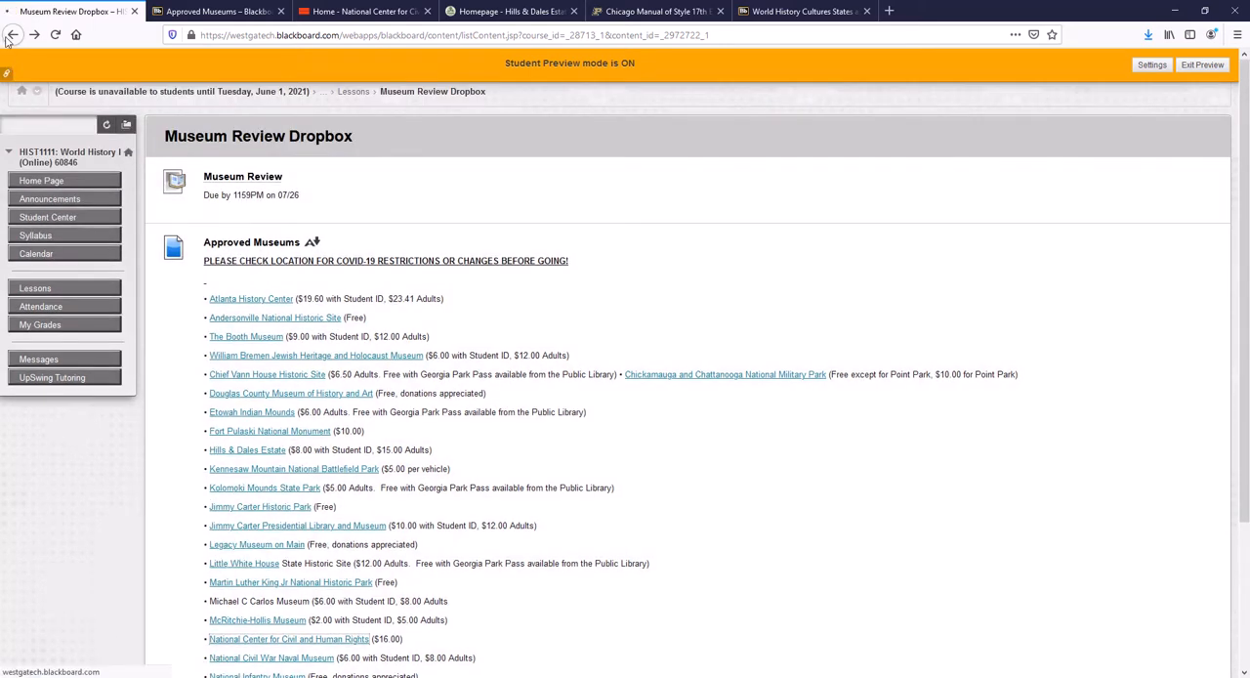
left_click(11, 35)
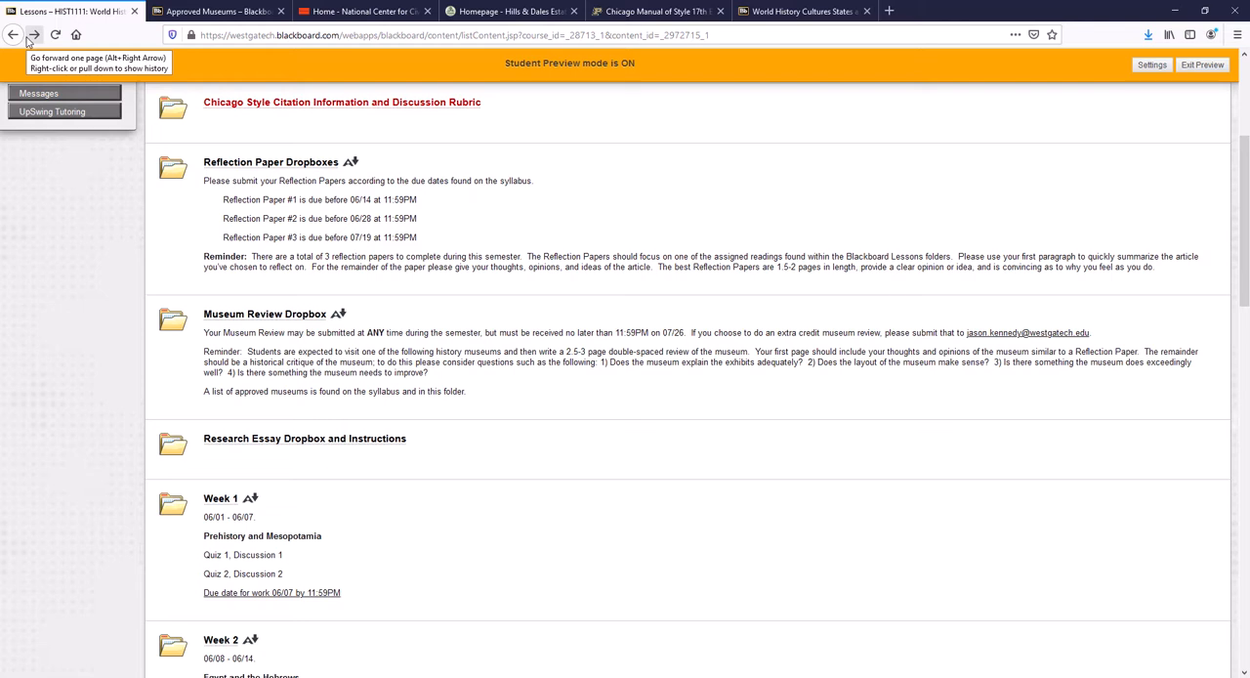
scroll("down", 3)
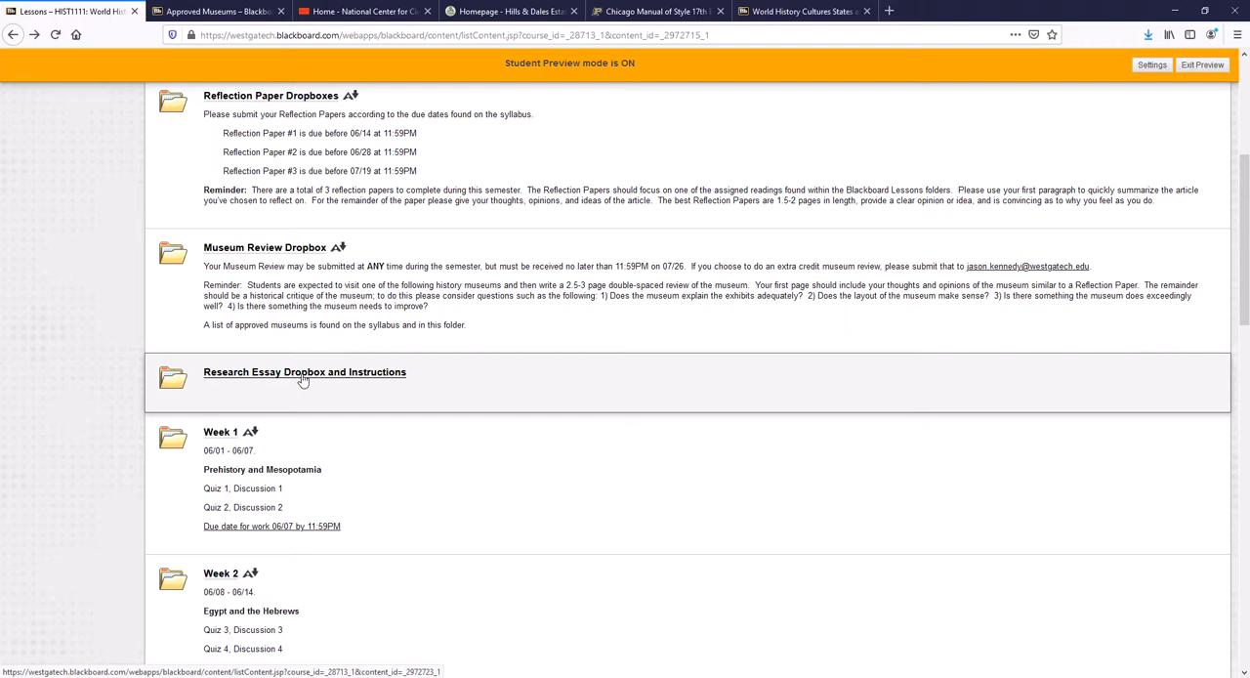
scroll("down", 3)
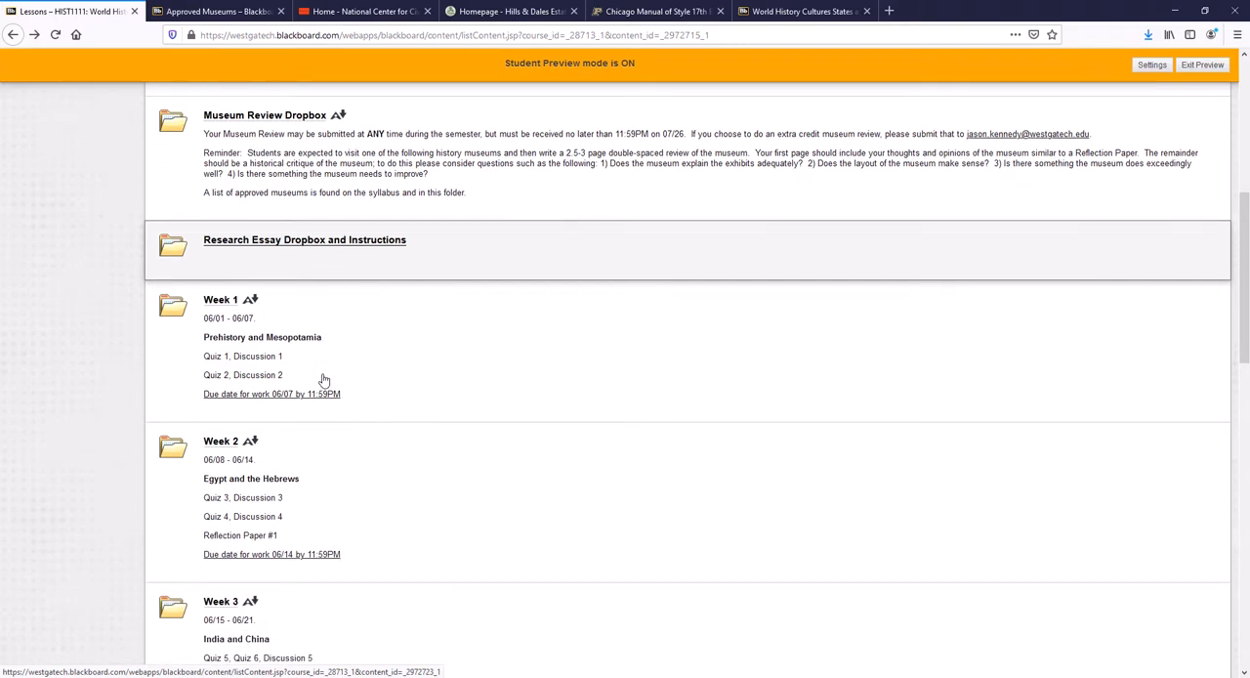
scroll("down", 3)
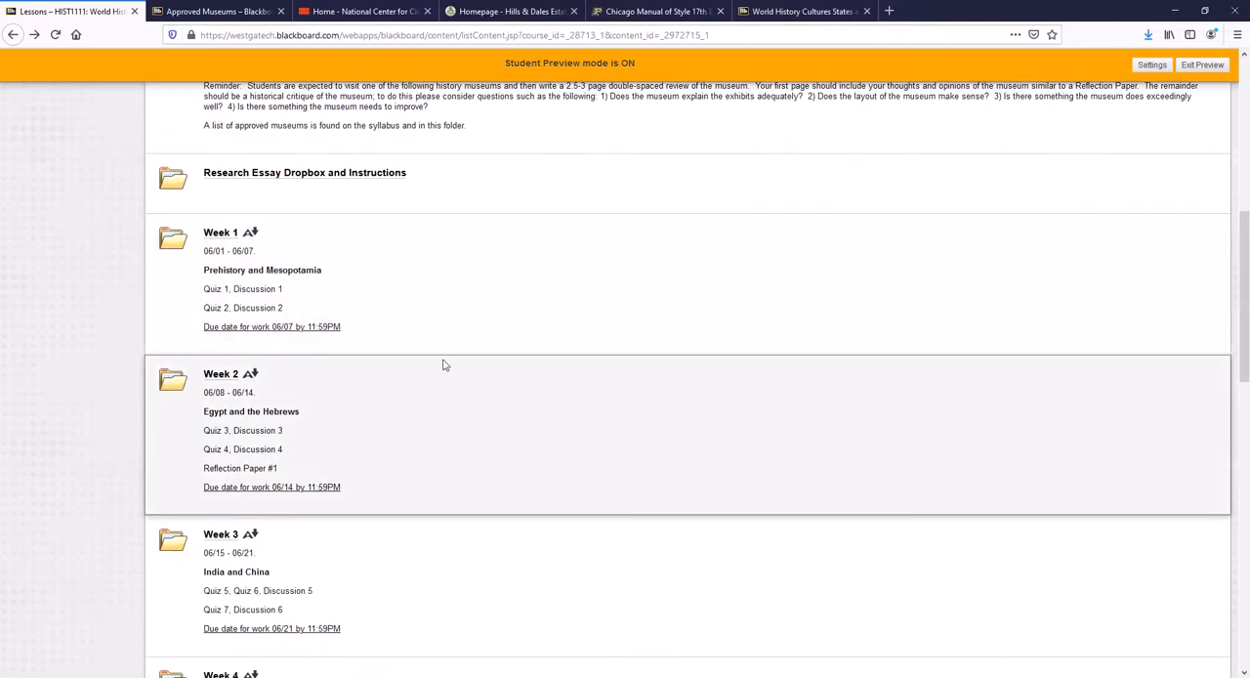
scroll("down", 3)
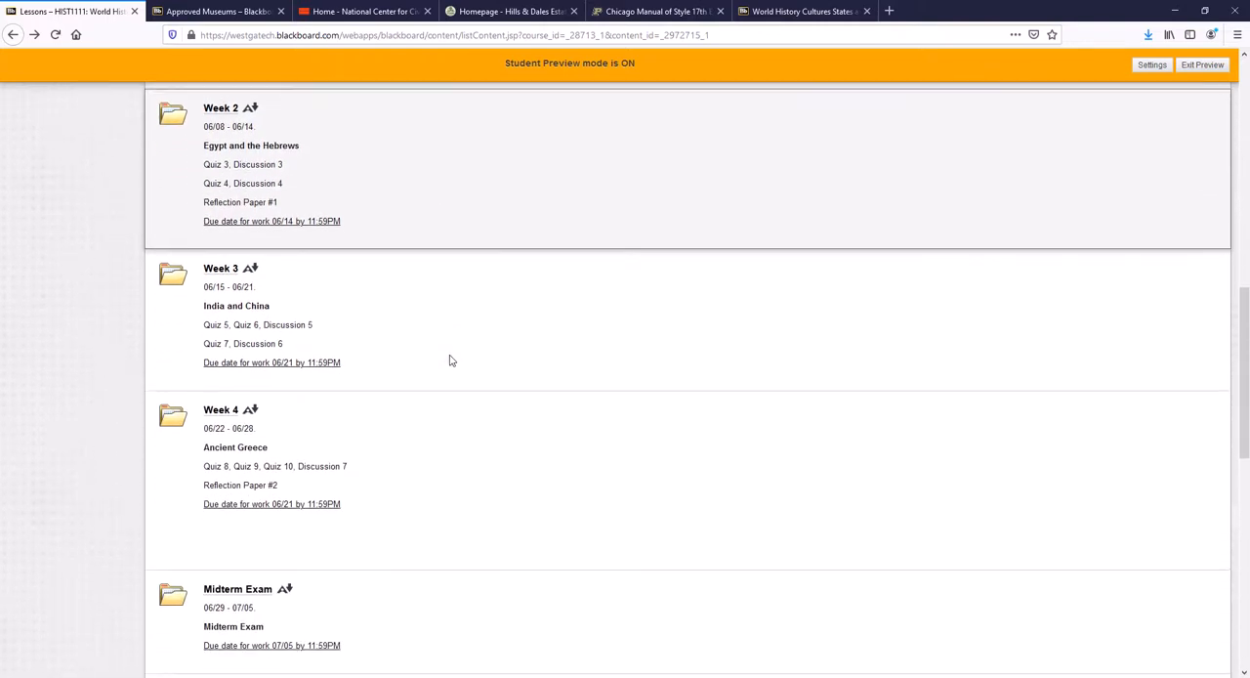
scroll("down", 3)
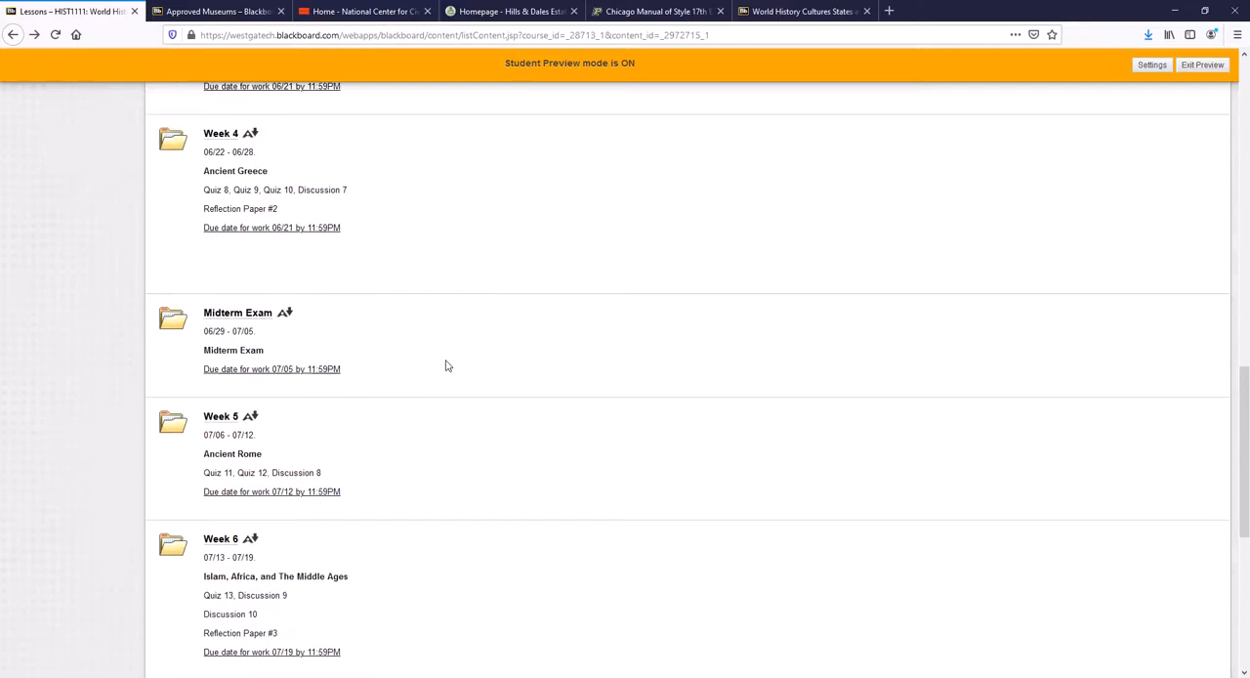
scroll("up", 3)
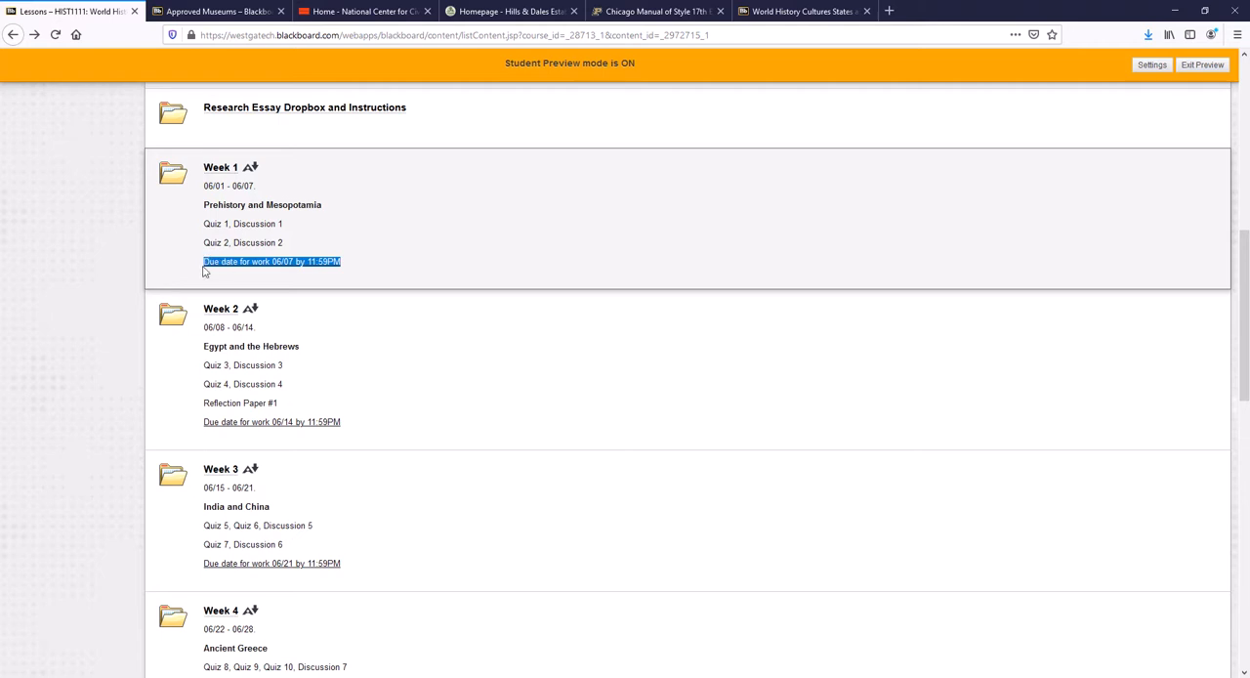
Open Week 1's Lesson 1 and look into its PowerPoint and Lecture folder
left_click(221, 168)
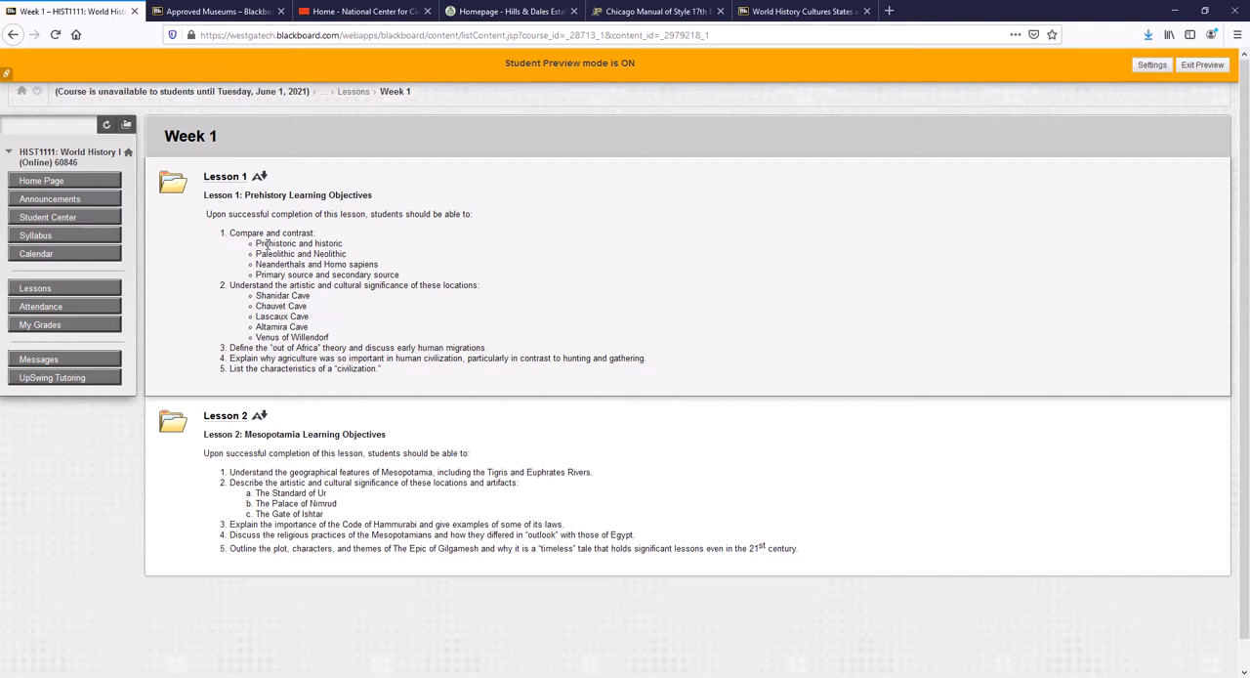
mouse_move(226, 178)
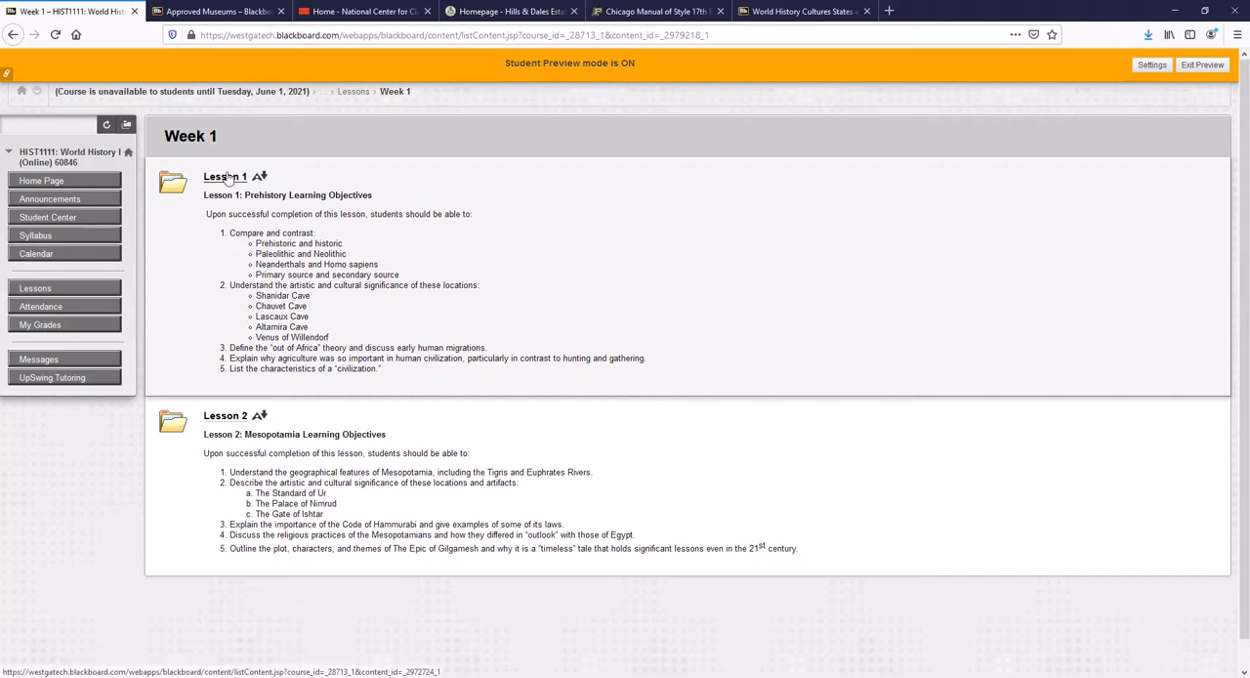
left_click(224, 176)
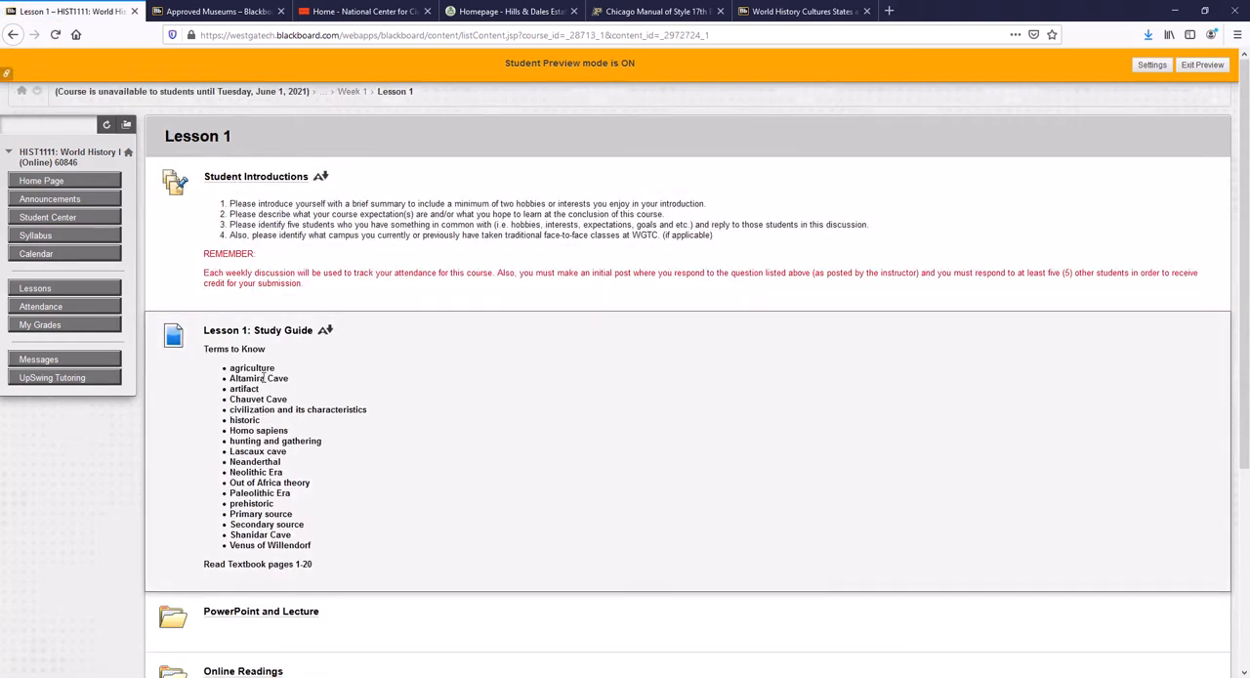
scroll("down", 3)
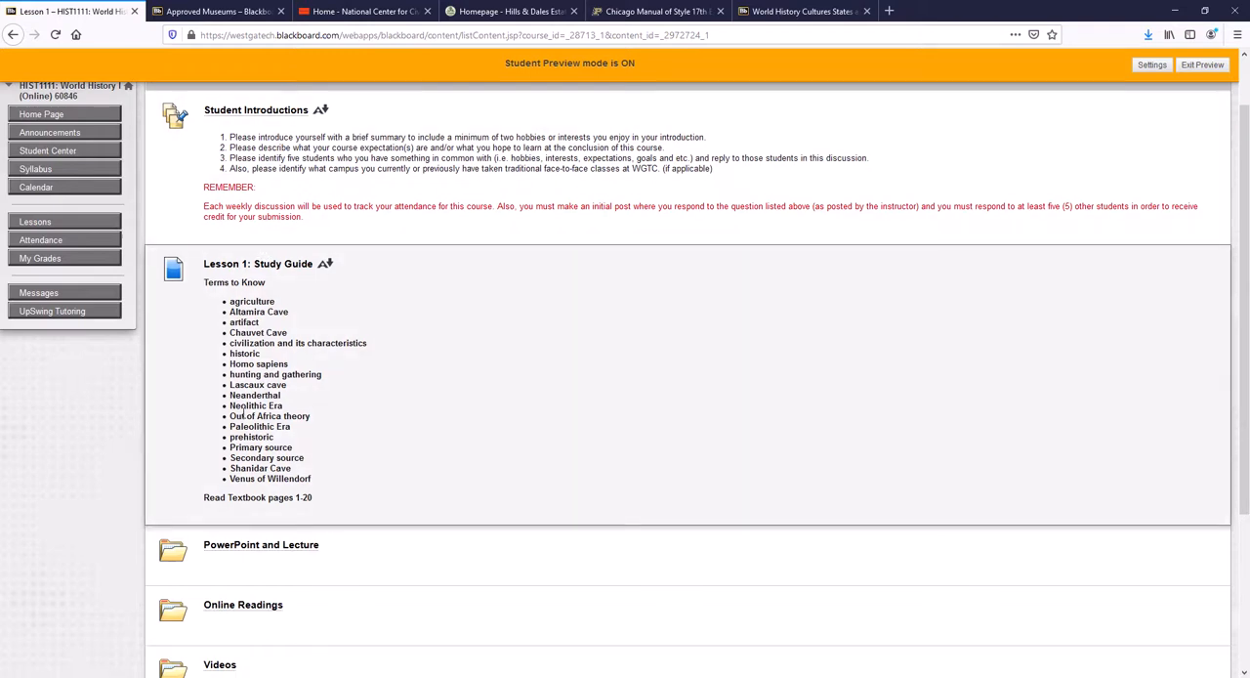
scroll("down", 3)
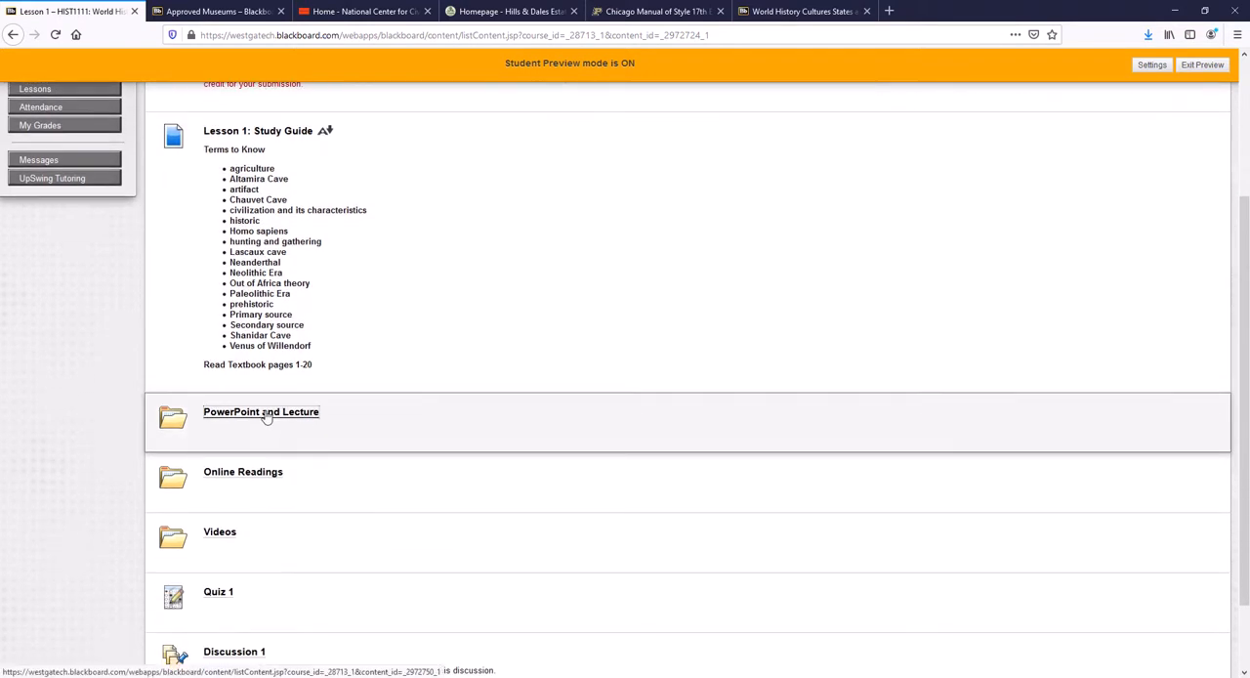
left_click(262, 410)
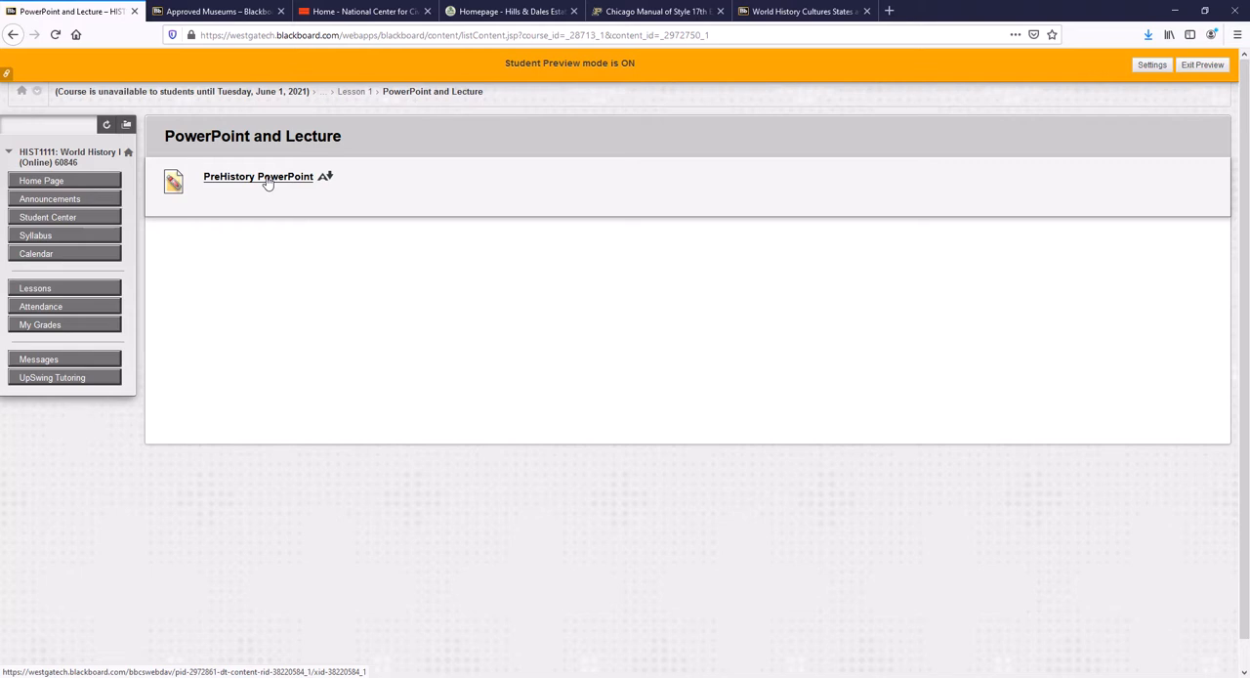
mouse_move(274, 181)
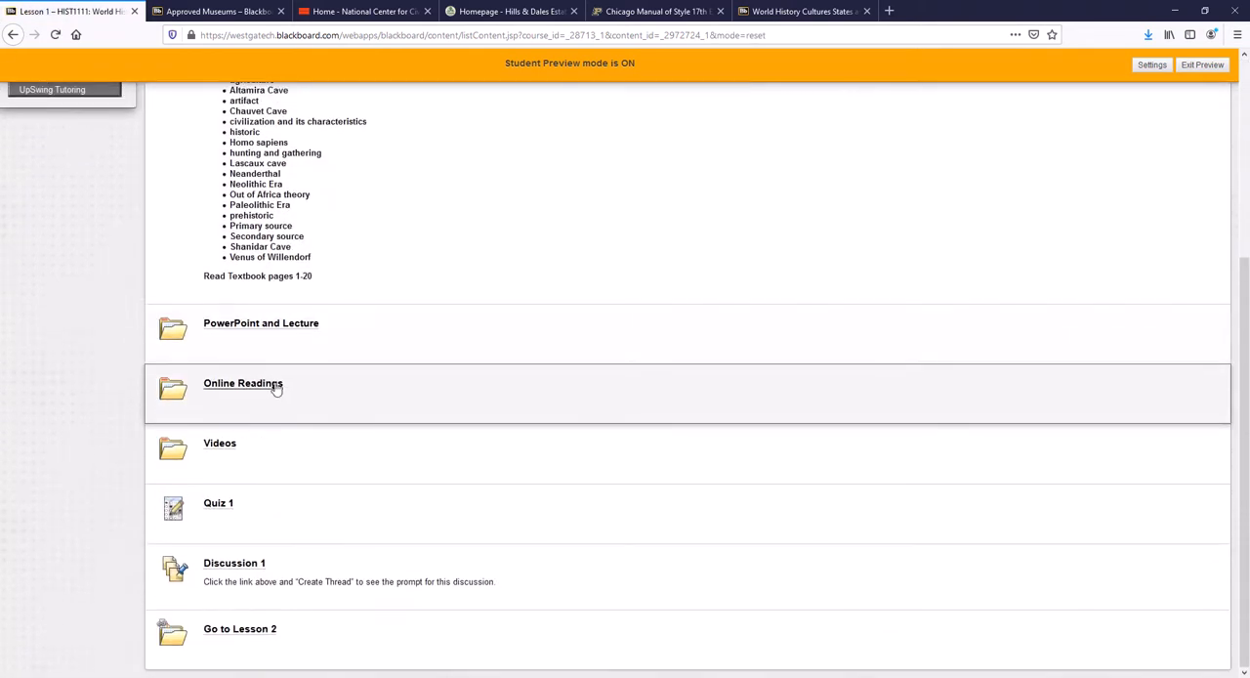
Open Lesson 1's Online Readings folder listing Ice Age, Prehistoric Art and Neanderthals readings
left_click(242, 383)
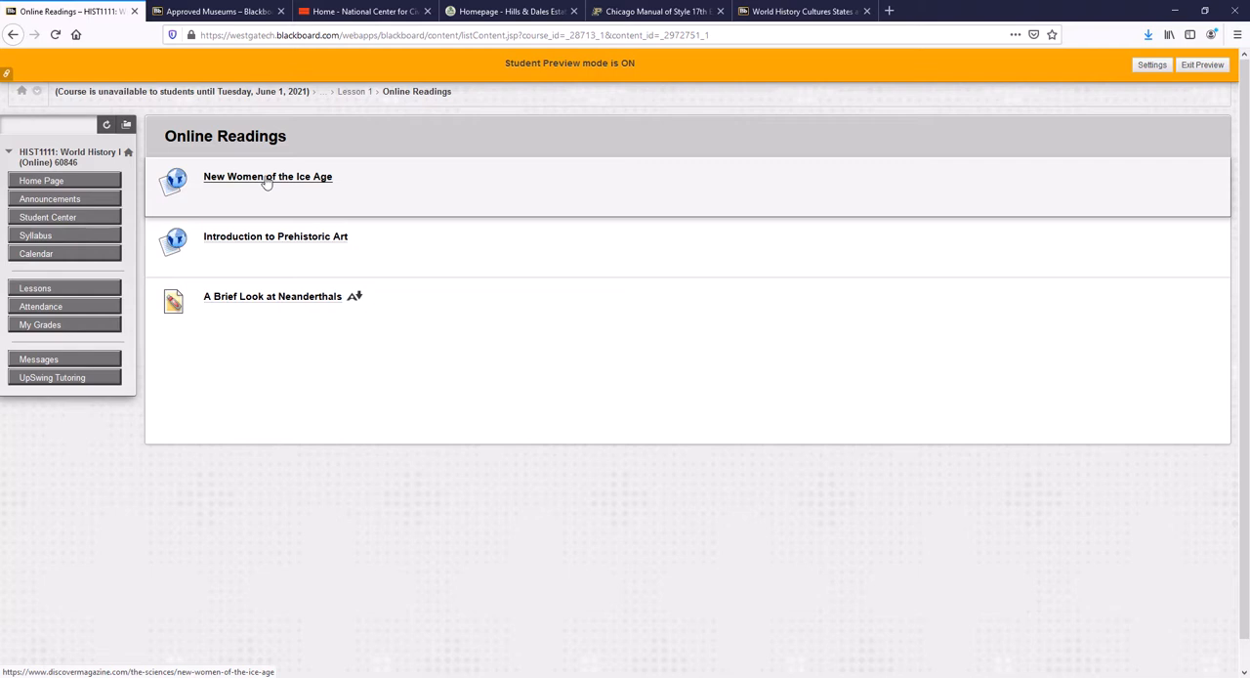
View the New Women of the Ice Age article past its pop-up, then return to Online Readings
left_click(267, 177)
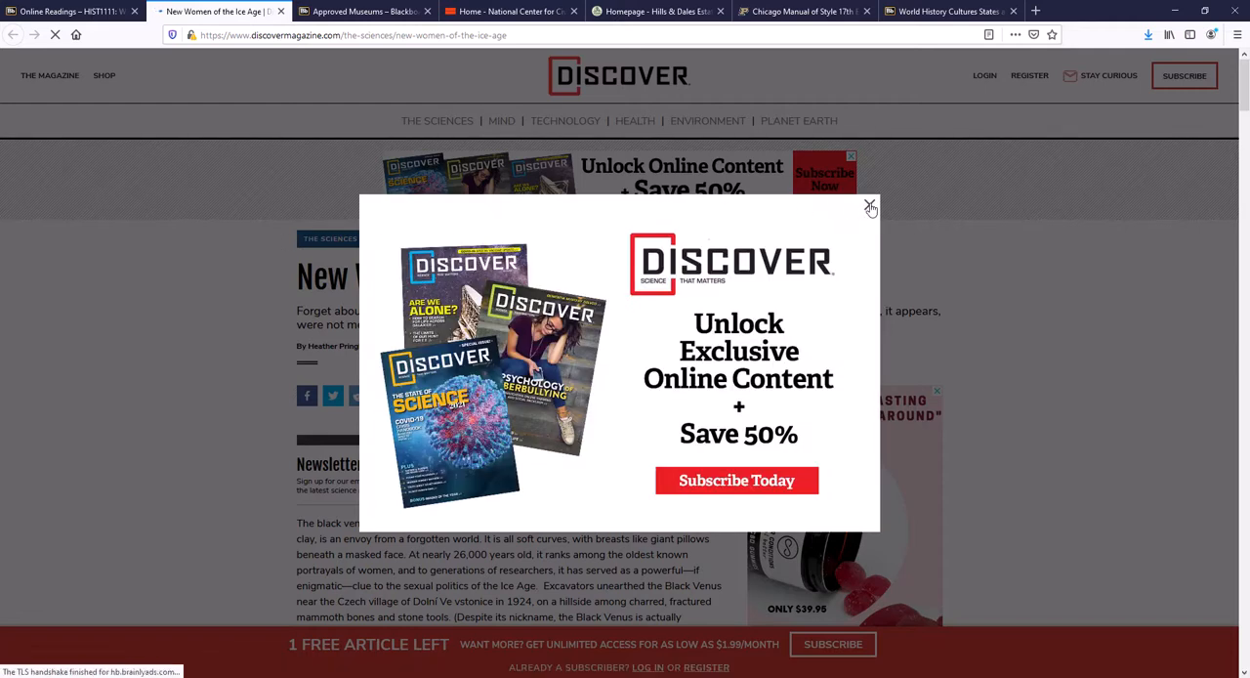
left_click(869, 207)
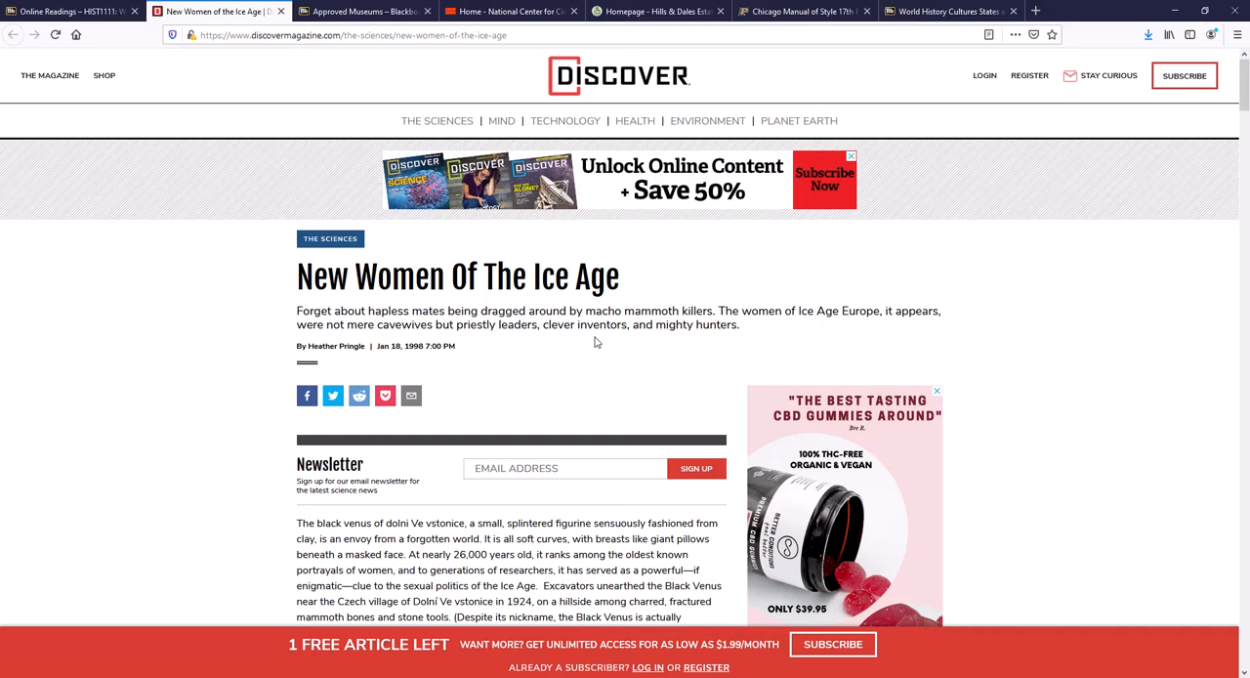
left_click(68, 12)
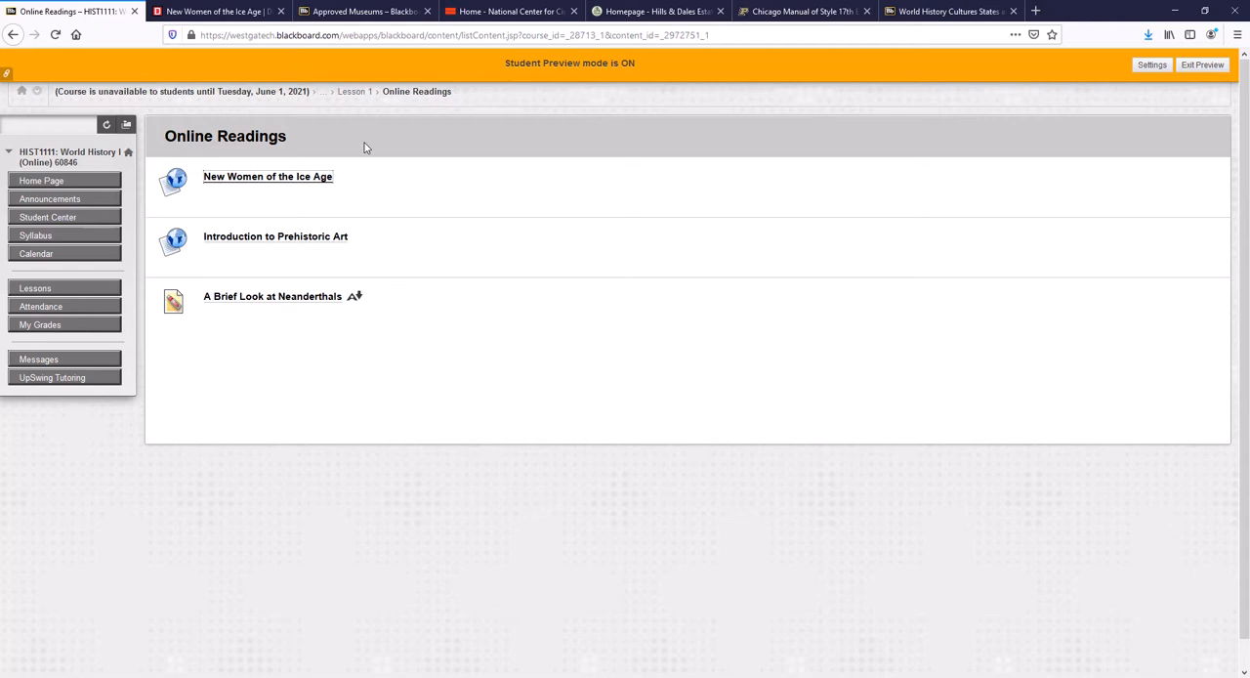
mouse_move(340, 88)
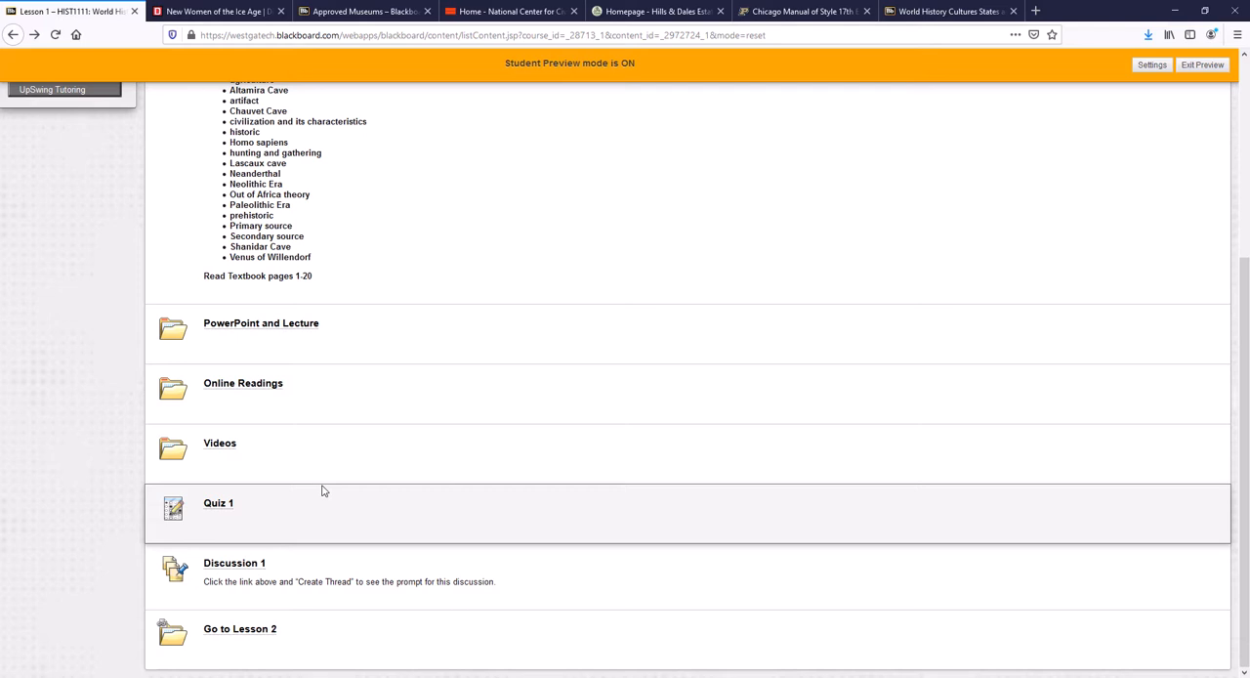
View the Videos folder's Agricultural Revolution Crash Course video, then go back to Lesson 1
left_click(219, 442)
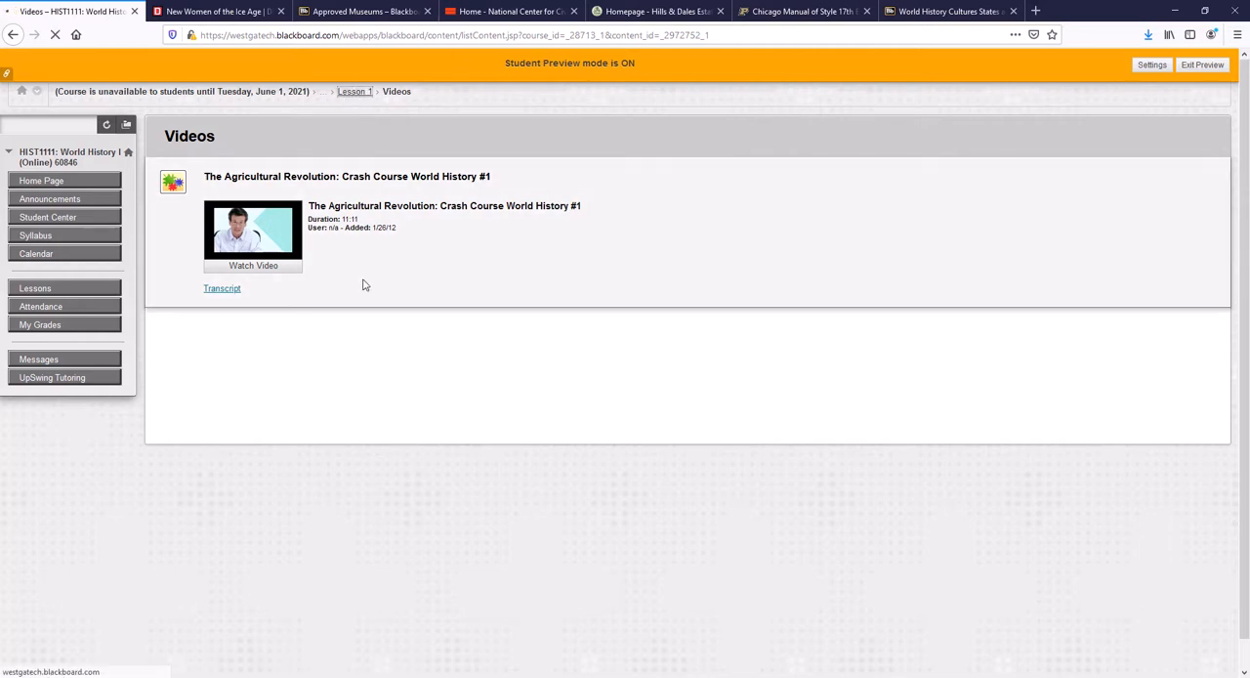
left_click(354, 90)
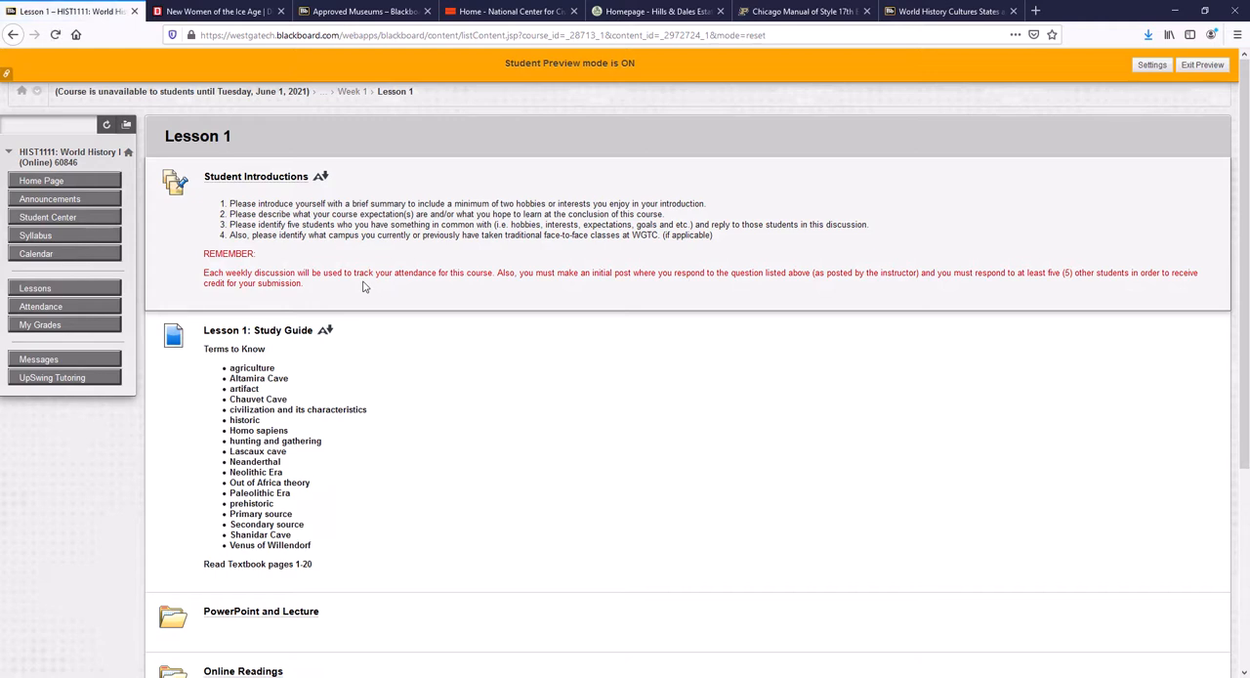
scroll("down", 3)
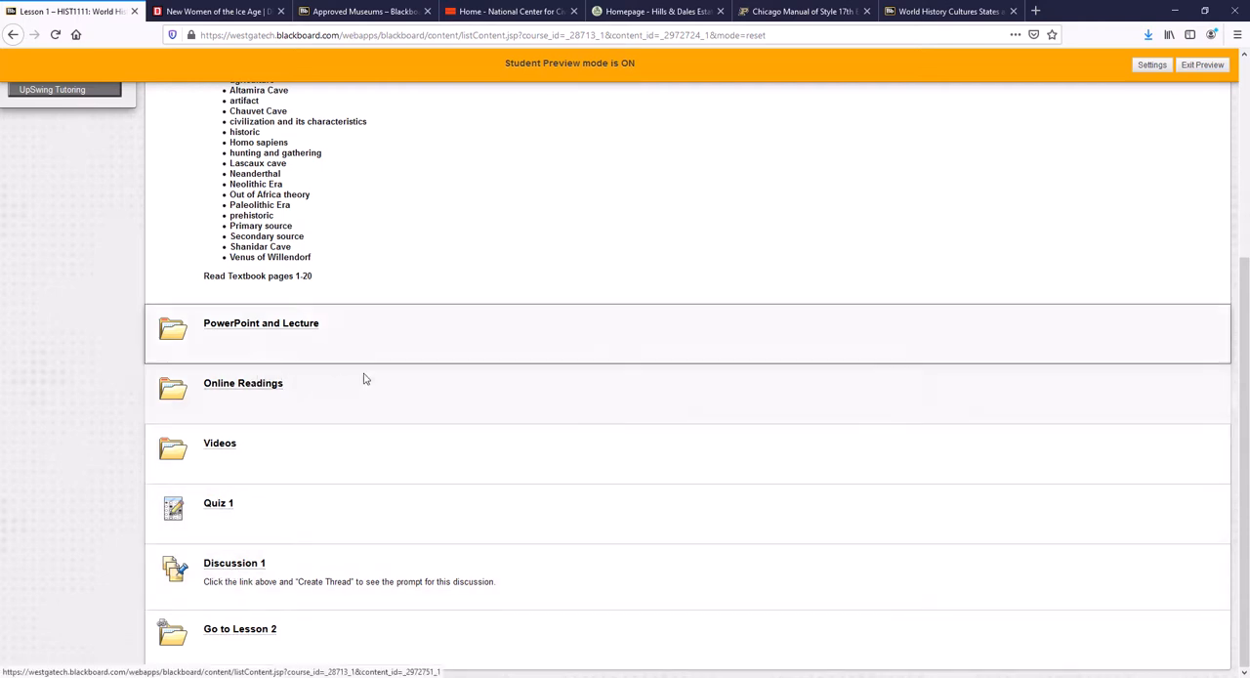
Enter Lesson 2 and preview its PowerPoint and Lecture folder
left_click(238, 629)
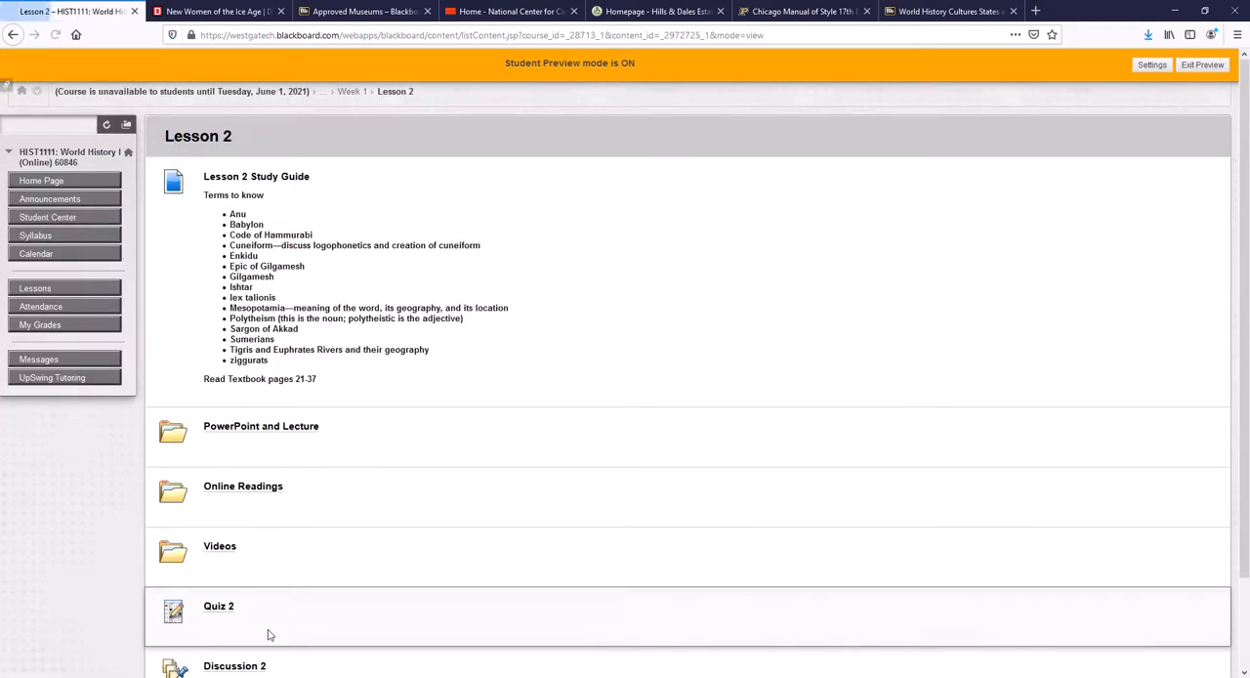
mouse_move(400, 184)
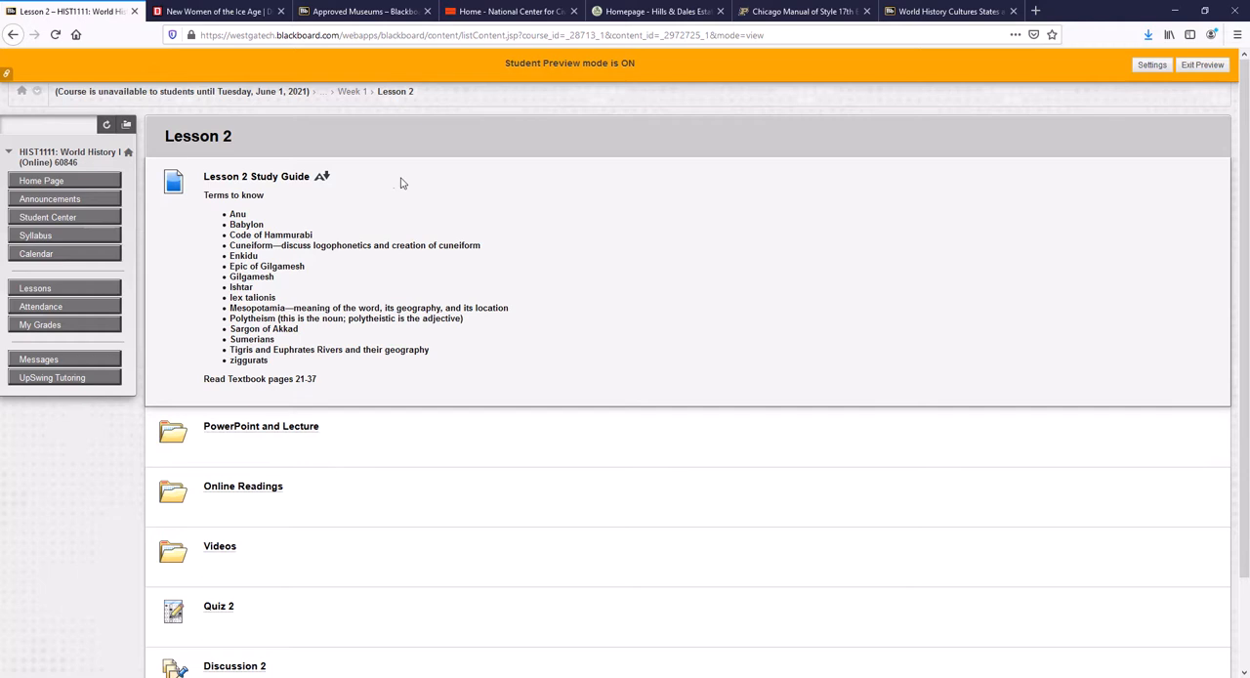
scroll("down", 3)
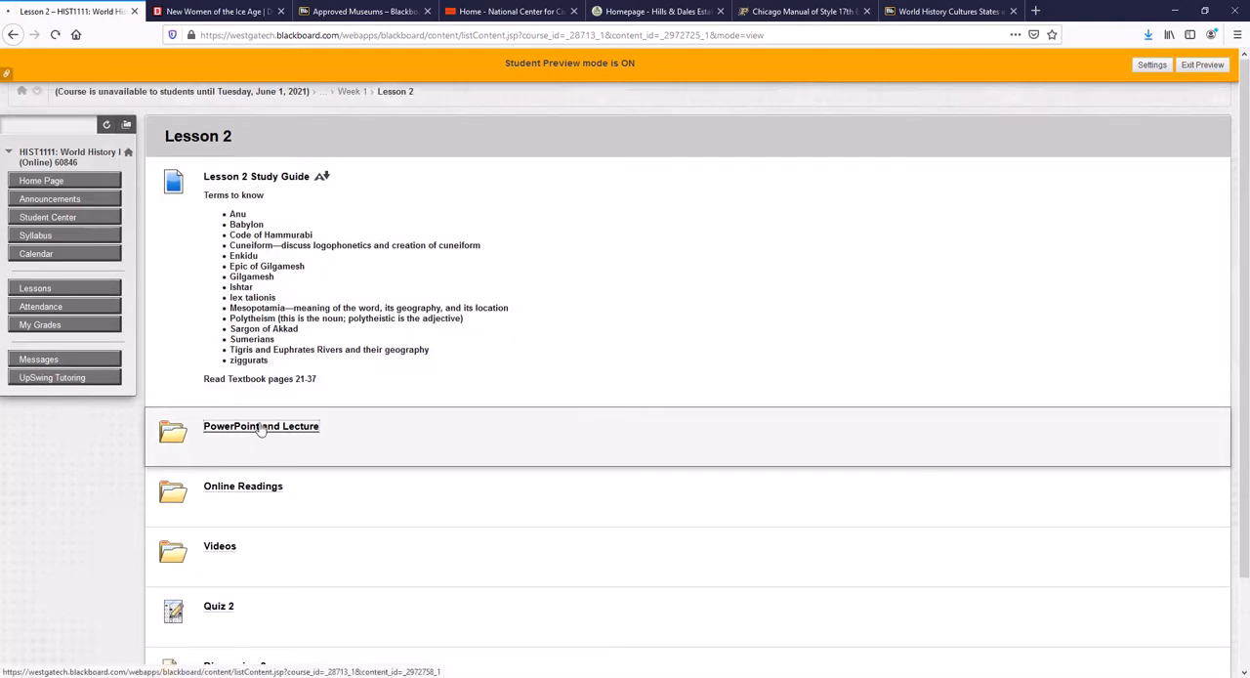
left_click(261, 426)
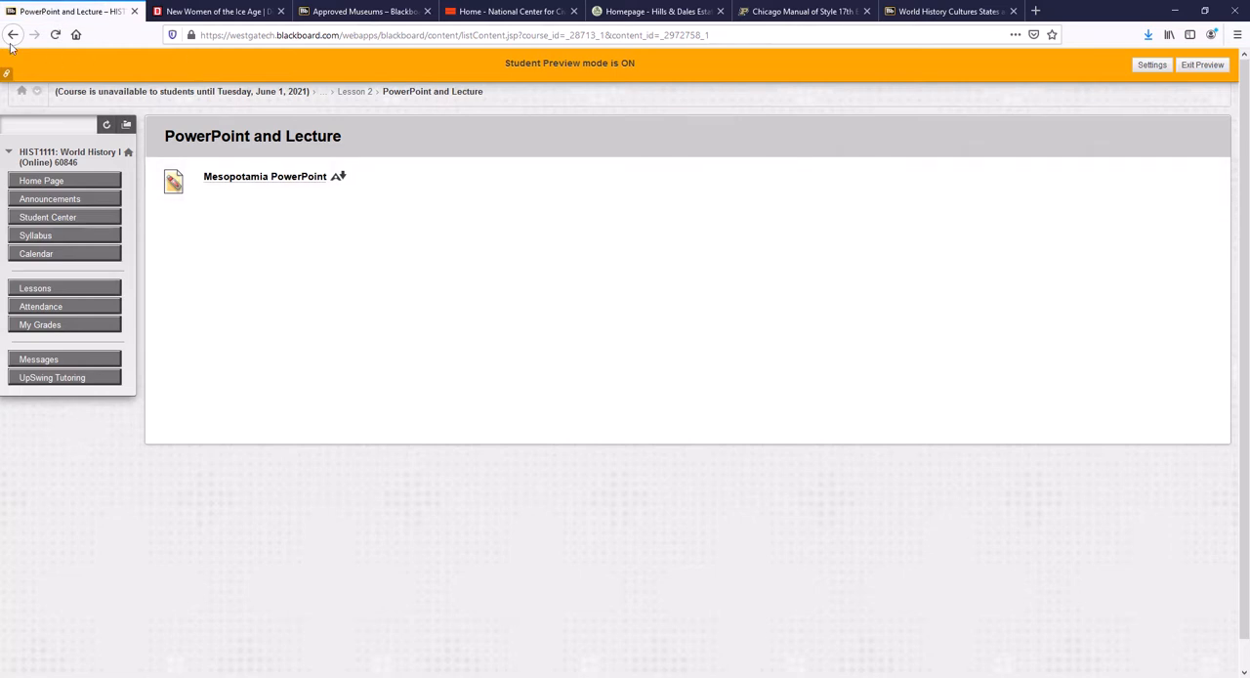
left_click(12, 35)
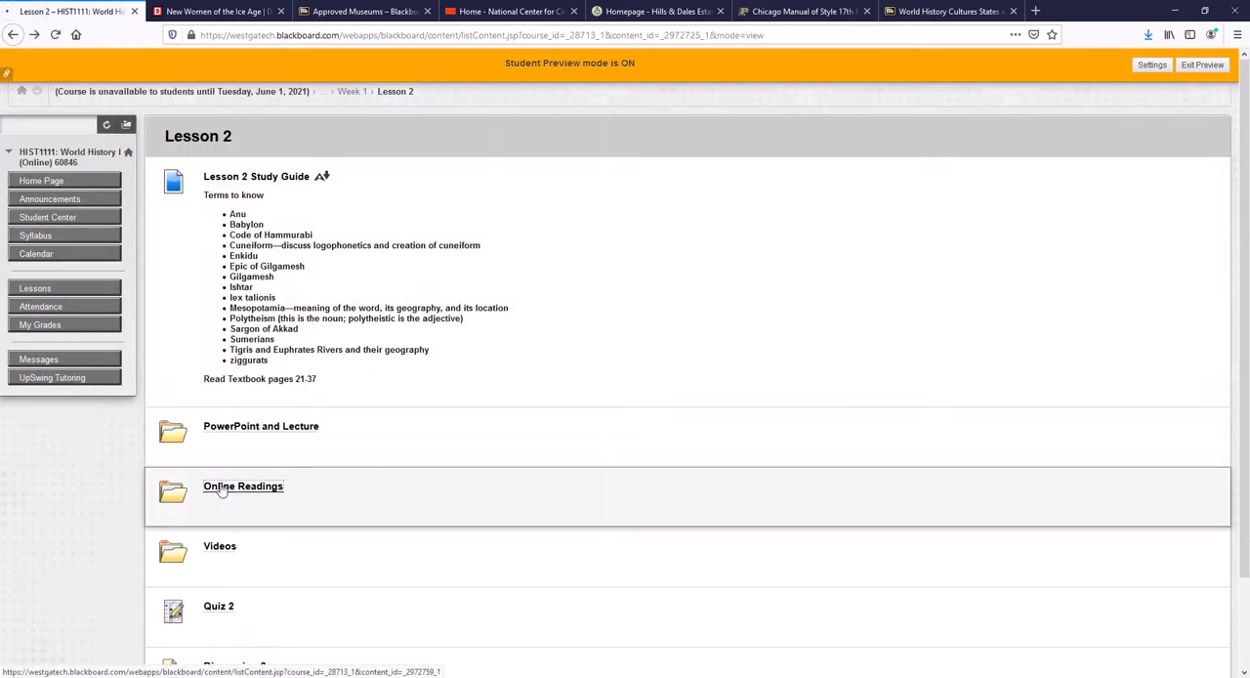
Preview Lesson 2's Online Readings and Videos folders, returning to the Lesson 2 contents
left_click(242, 484)
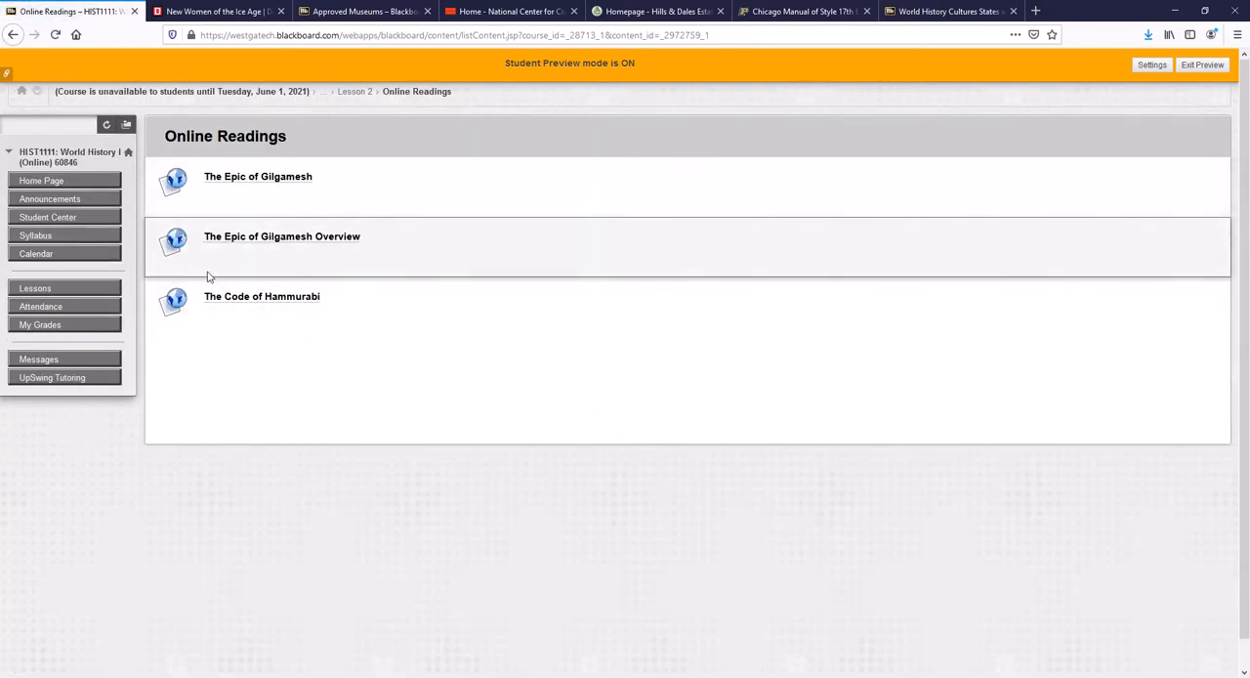
left_click(355, 89)
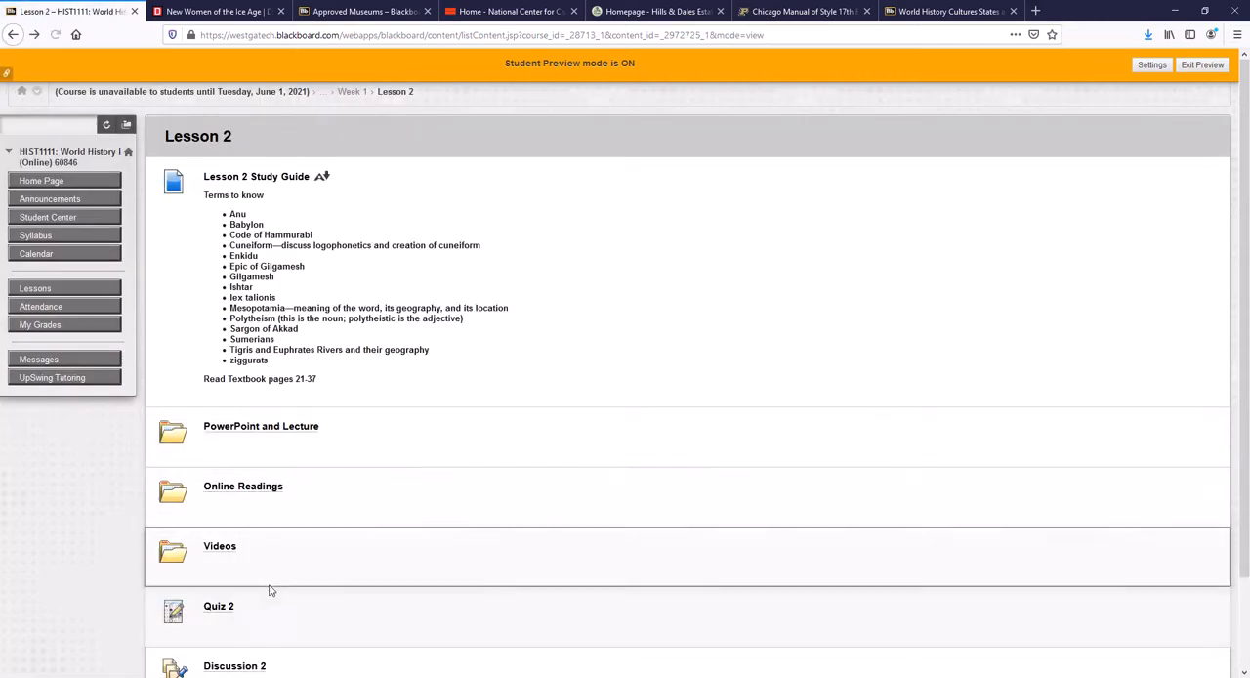
left_click(218, 546)
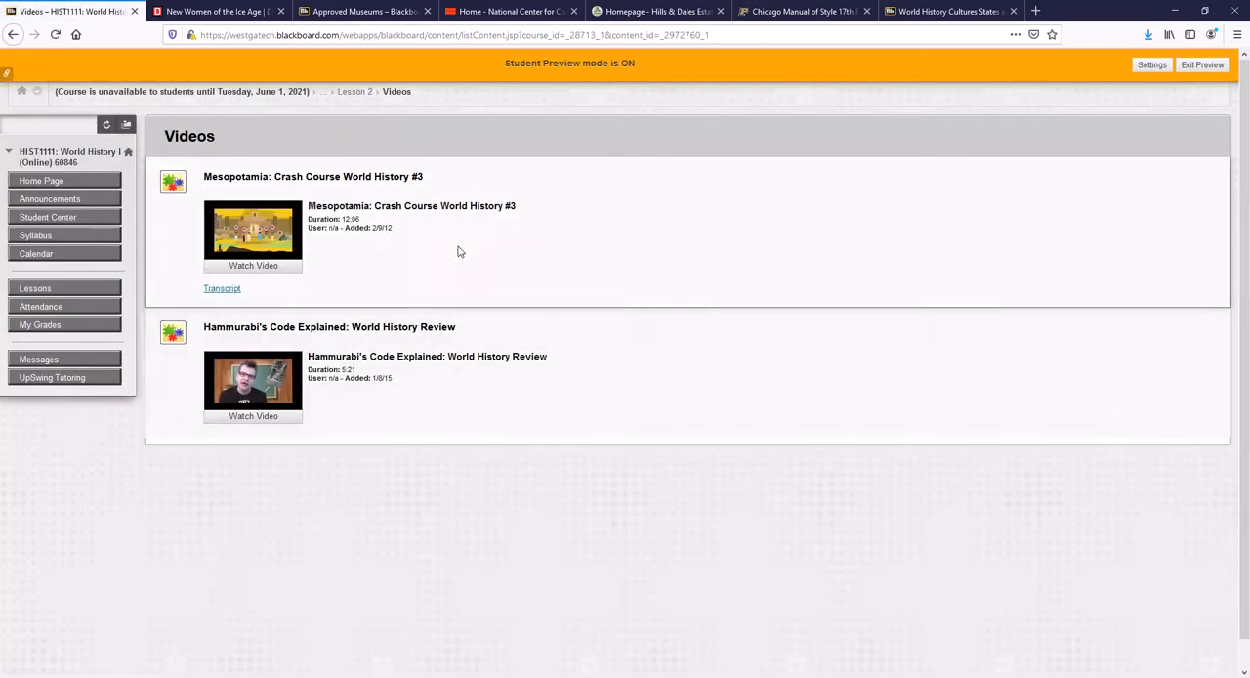
mouse_move(148, 148)
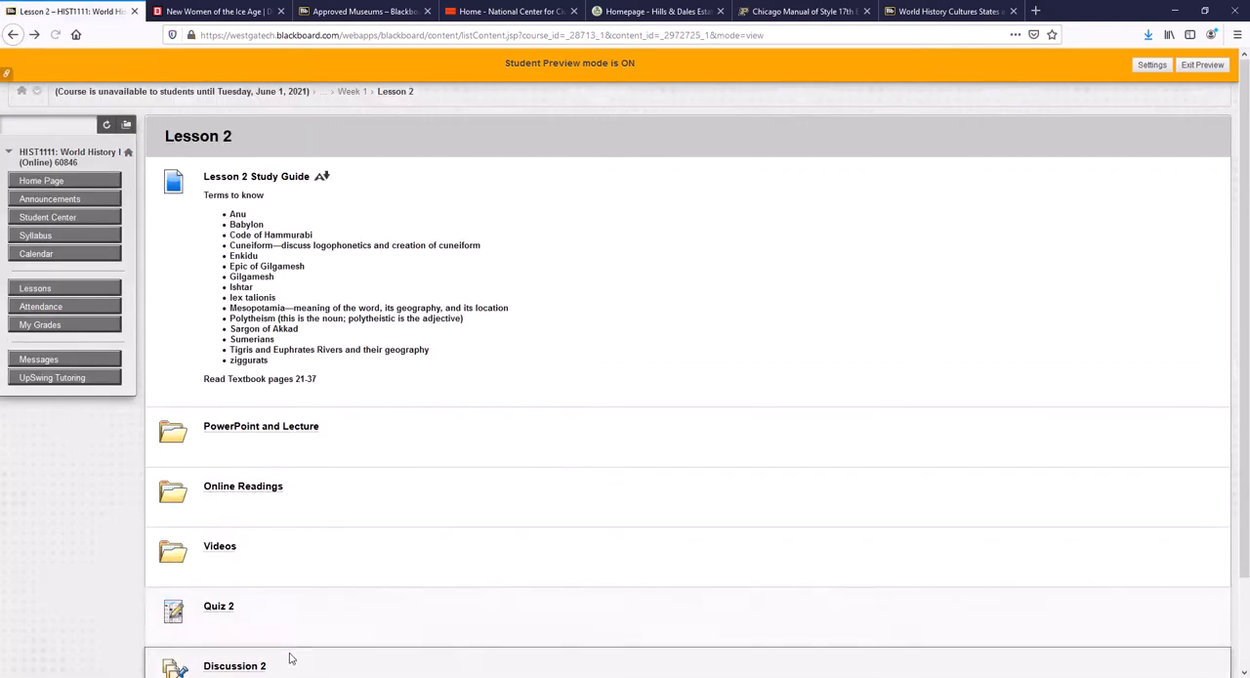
scroll("down", 3)
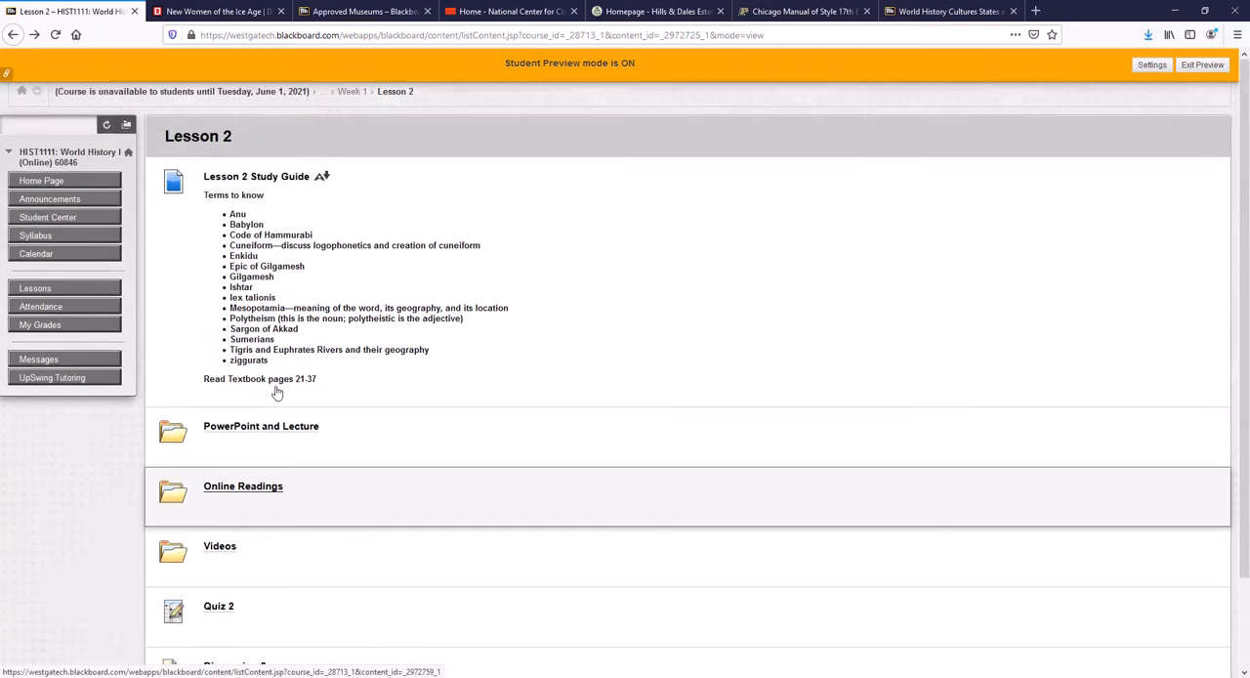
left_click(35, 234)
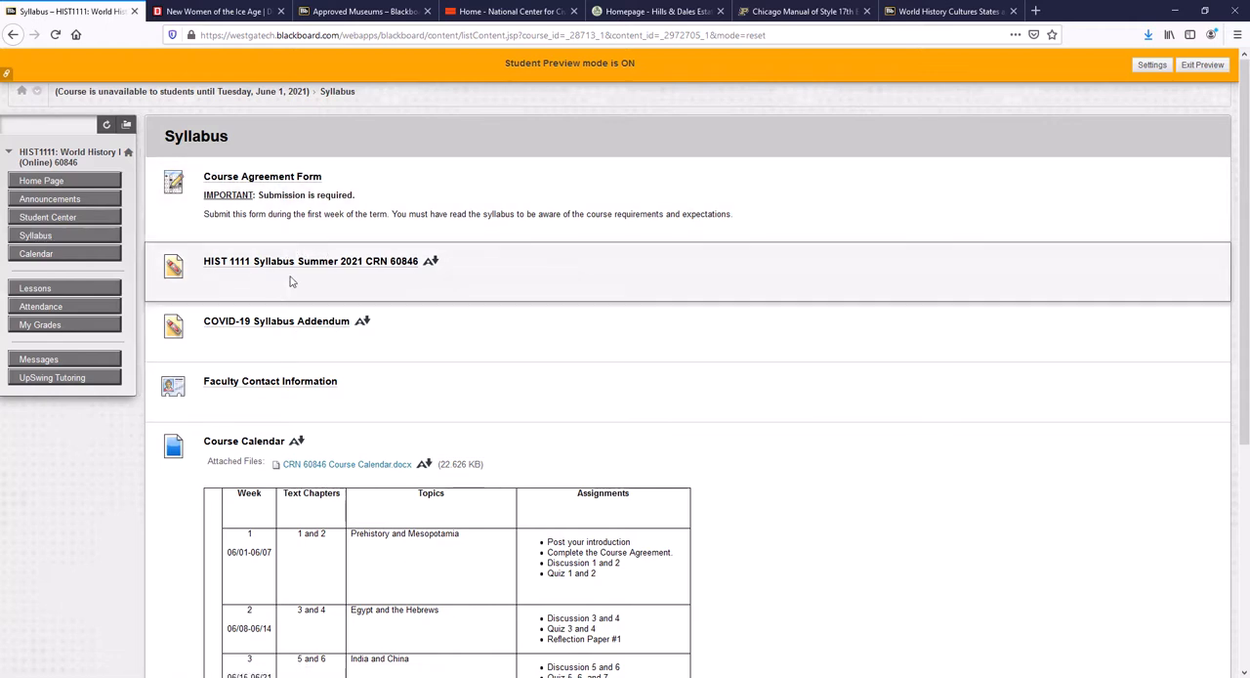
mouse_move(281, 262)
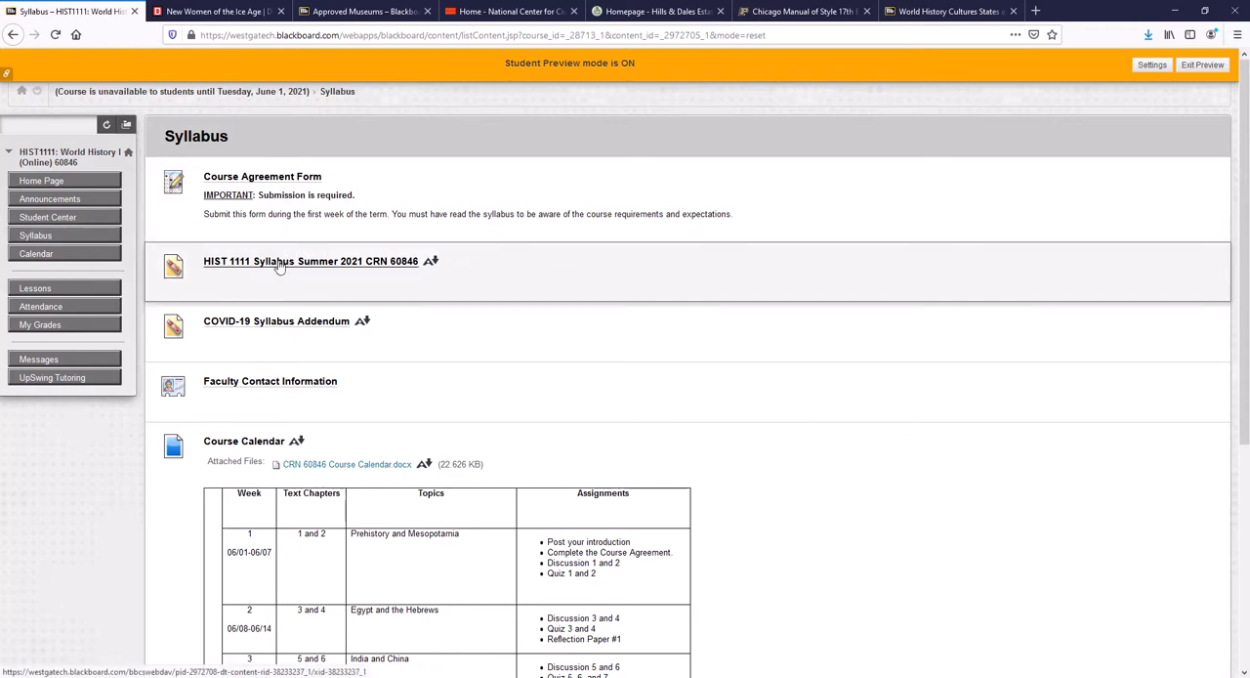
Open the HIST 1111 Syllabus Summer 2021 CRN 60846 PDF from the Syllabus page
left_click(308, 261)
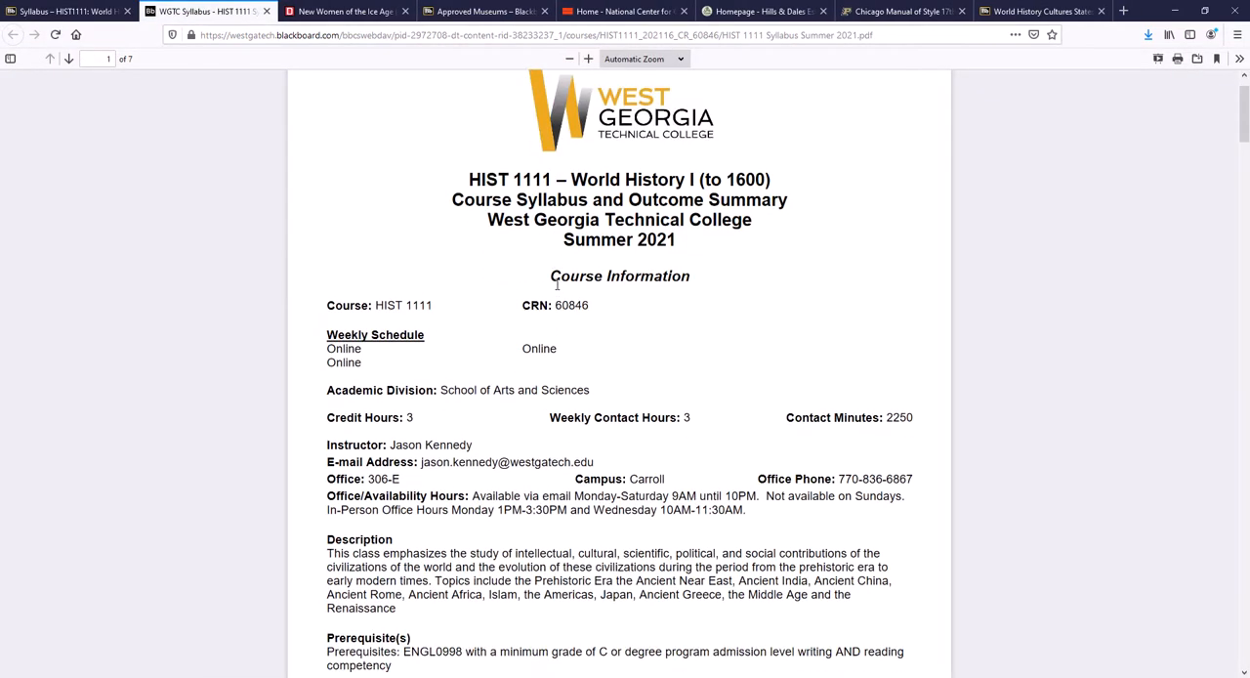
Read through pages 1–2 of the syllabus, past the instructor e-mail to the academic policies
scroll("down", 3)
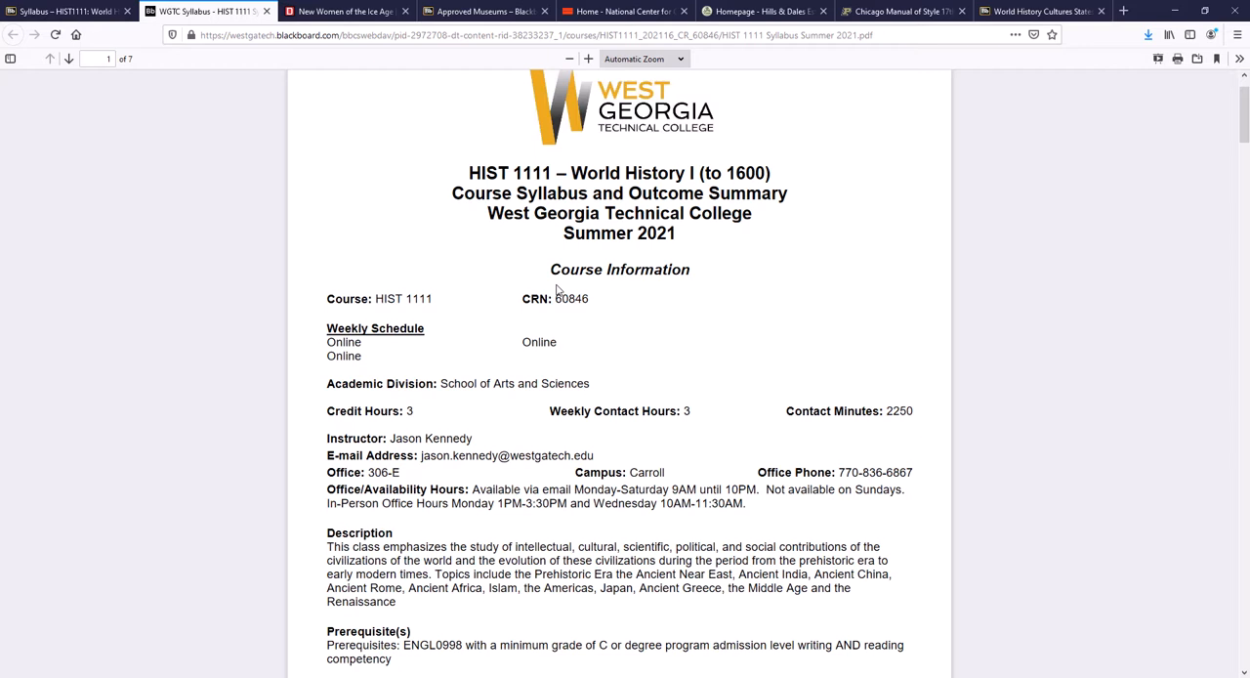
mouse_move(367, 383)
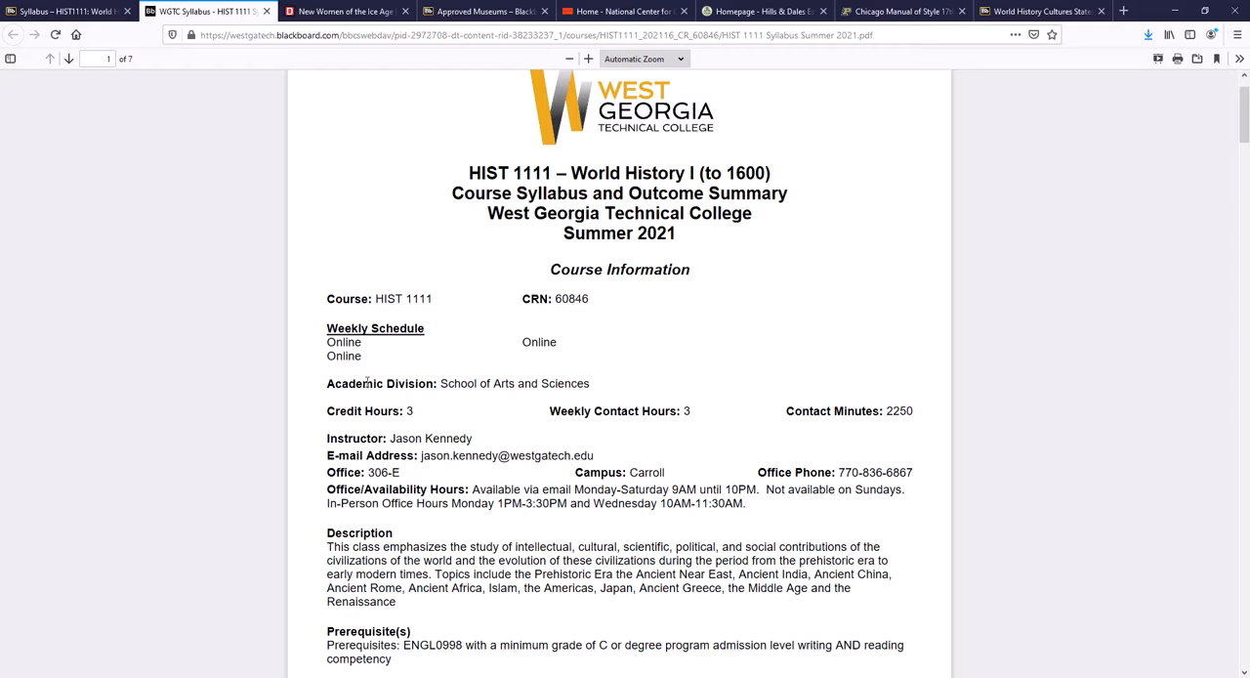
mouse_move(367, 391)
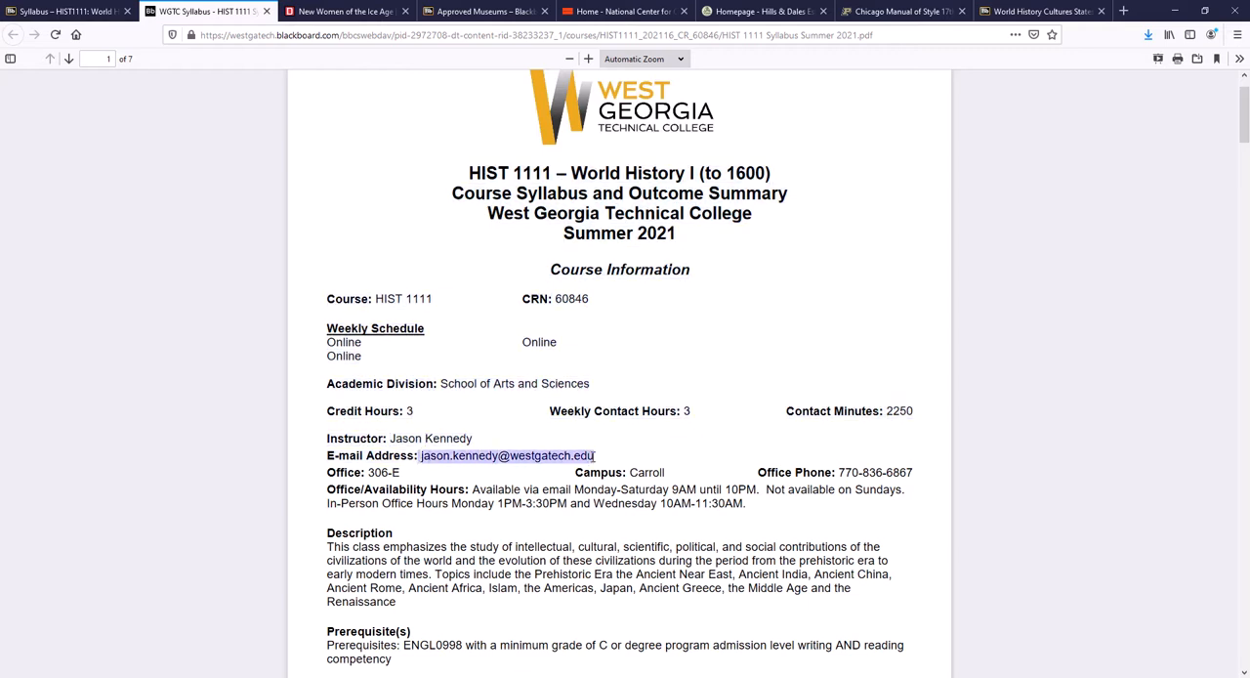
left_click(468, 480)
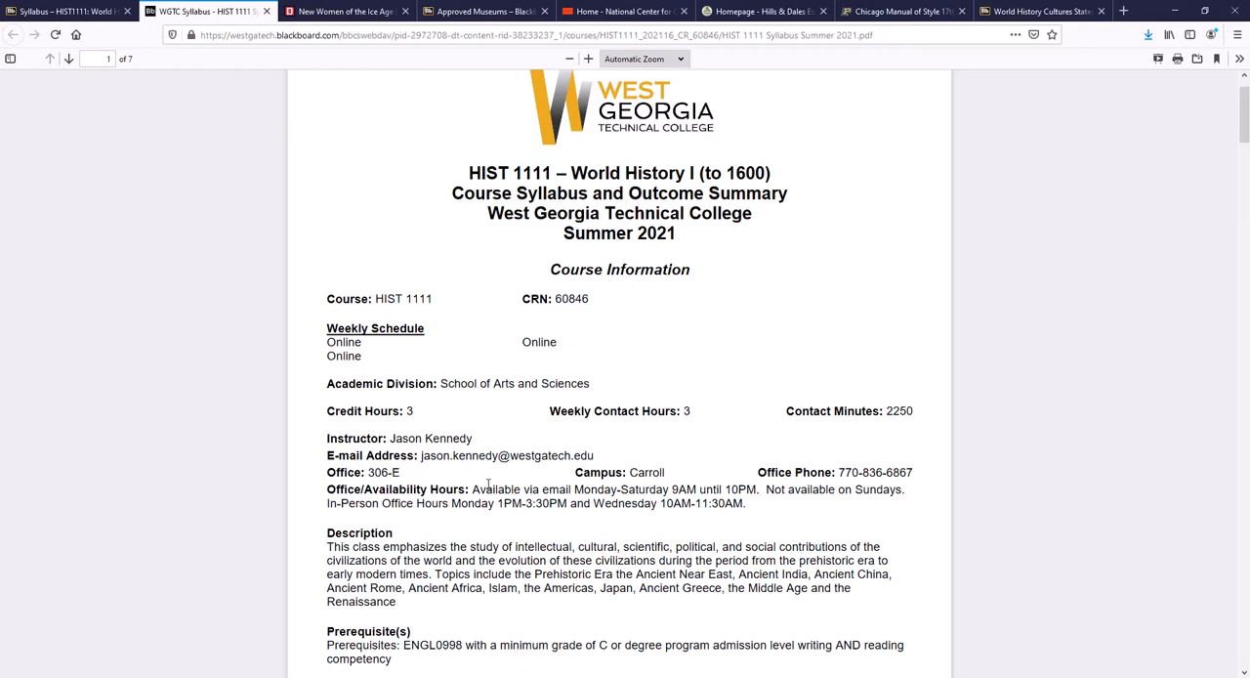
scroll("down", 3)
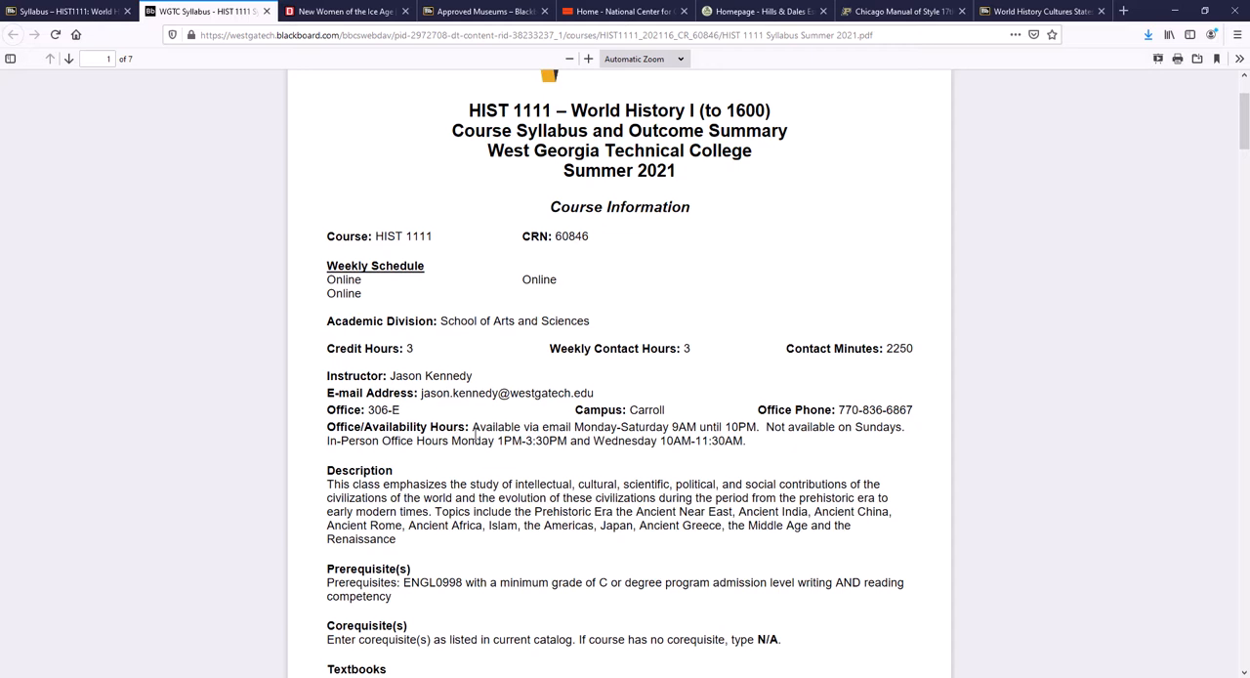
scroll("down", 3)
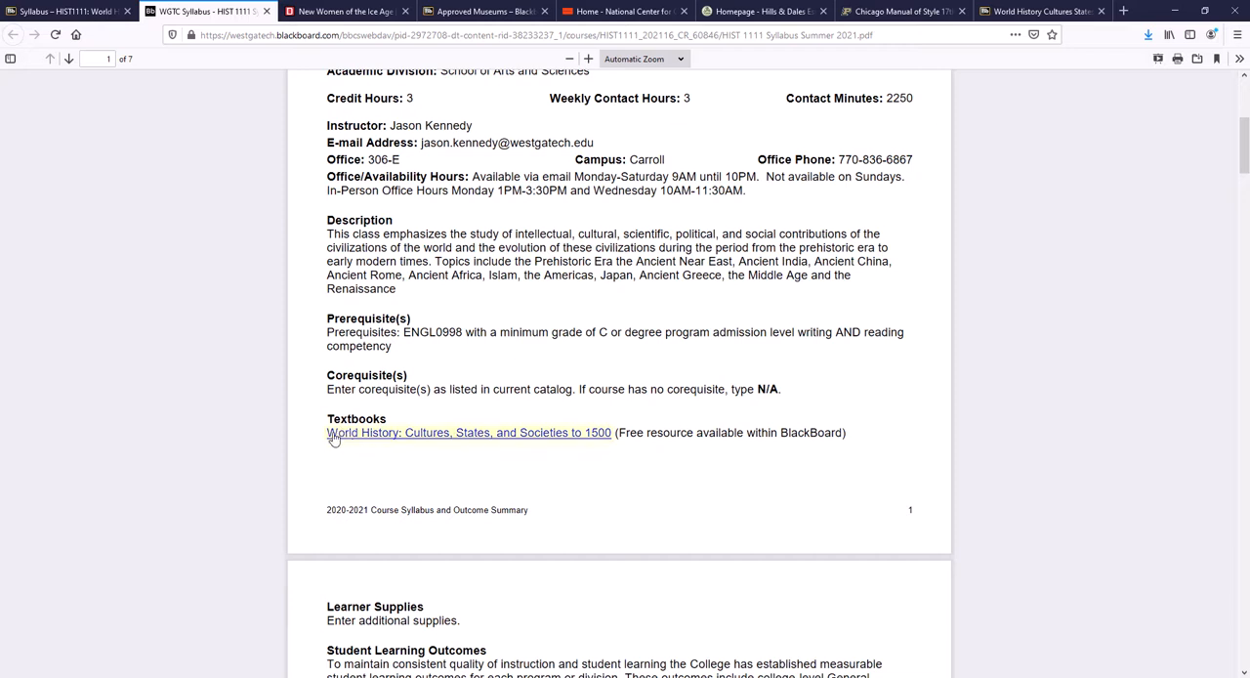
mouse_move(603, 440)
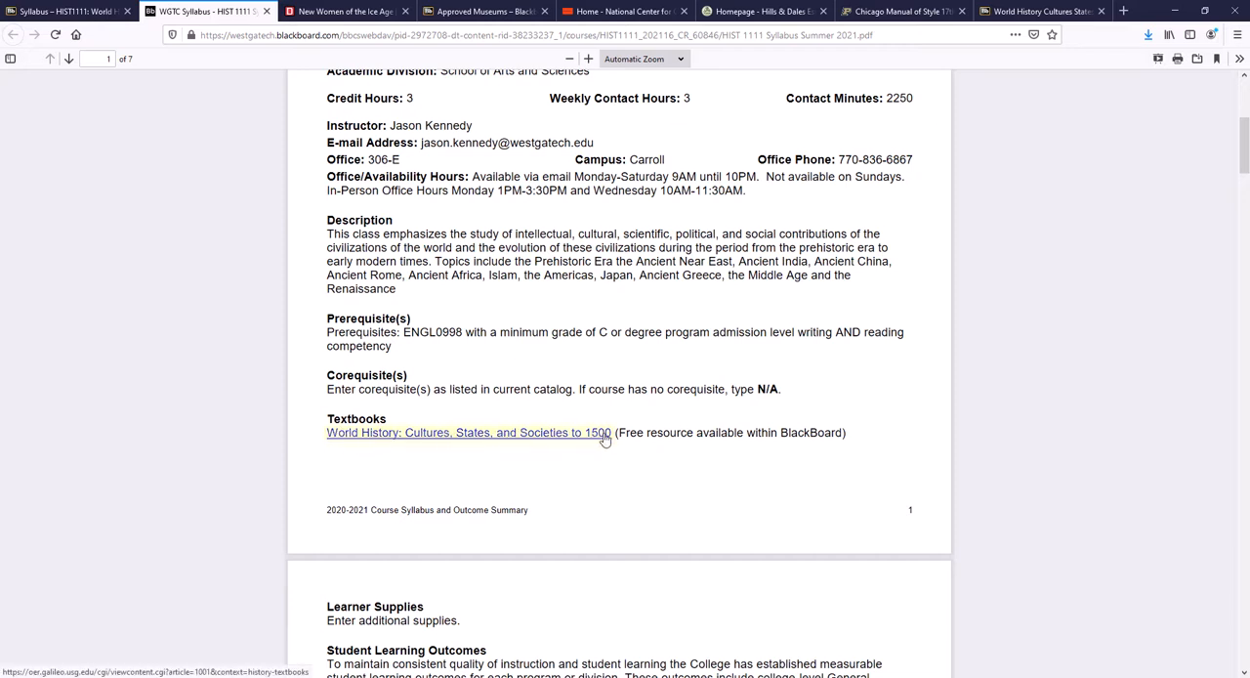
Close the unrelated article tabs, leaving only the course and syllabus, and continue on page 2
left_click(469, 432)
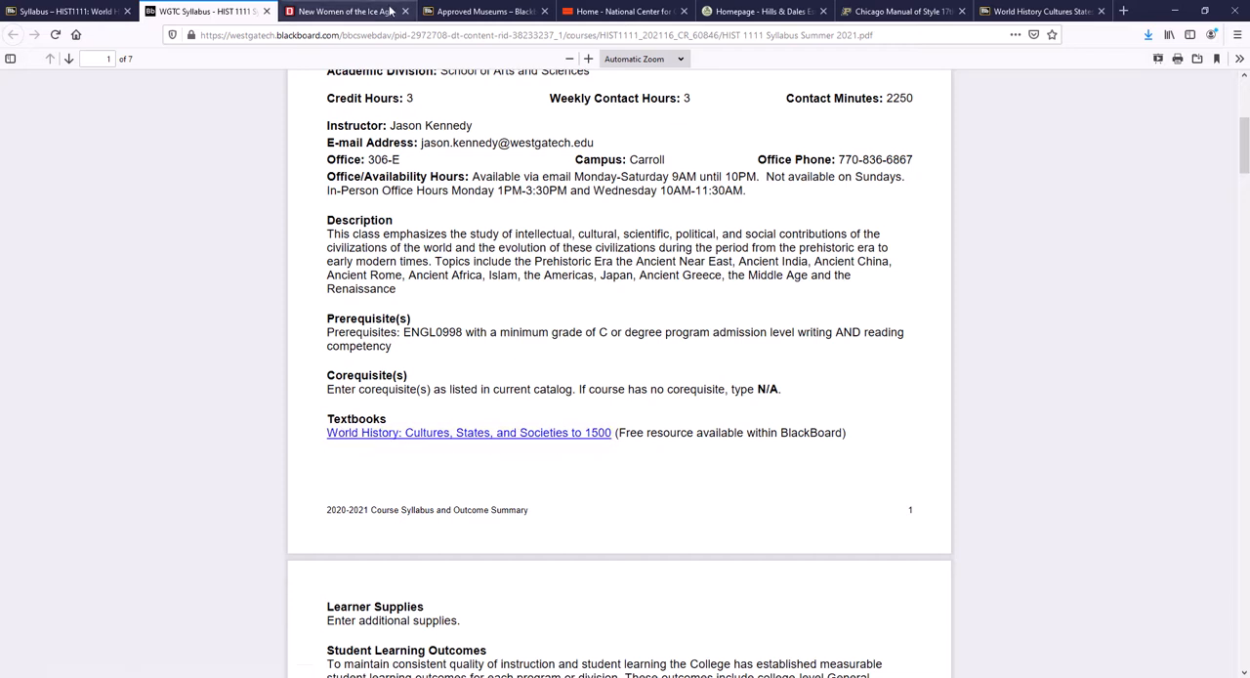
left_click(402, 12)
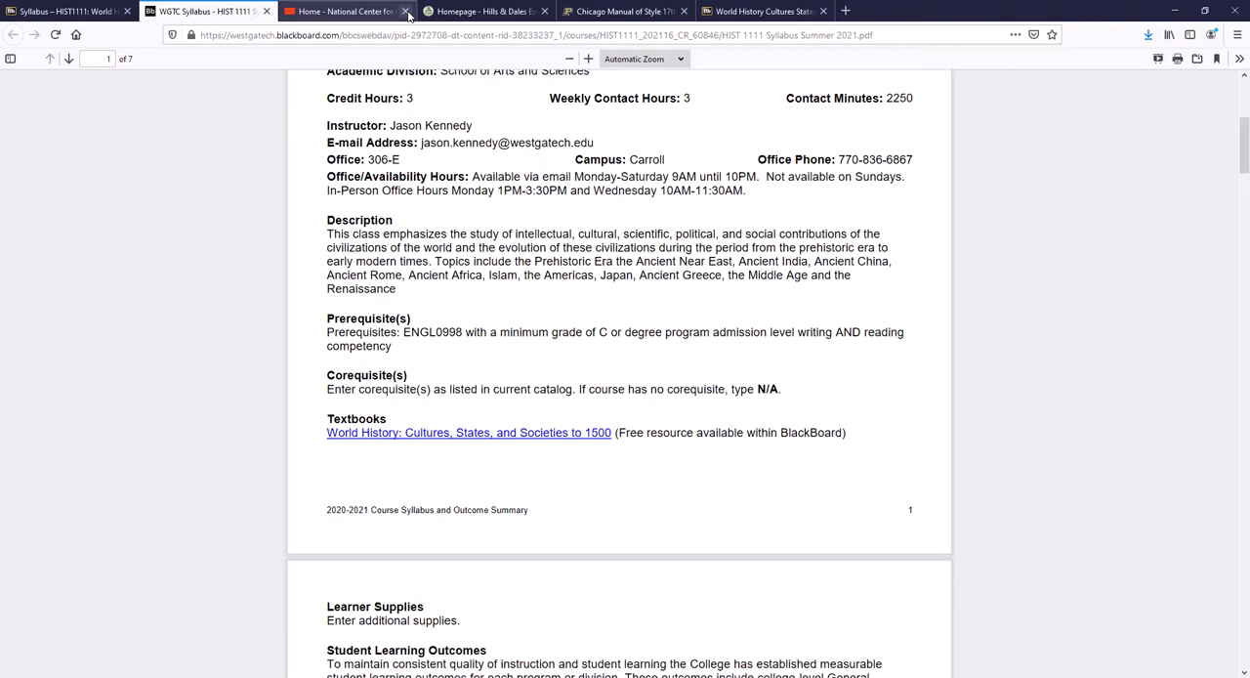
left_click(404, 12)
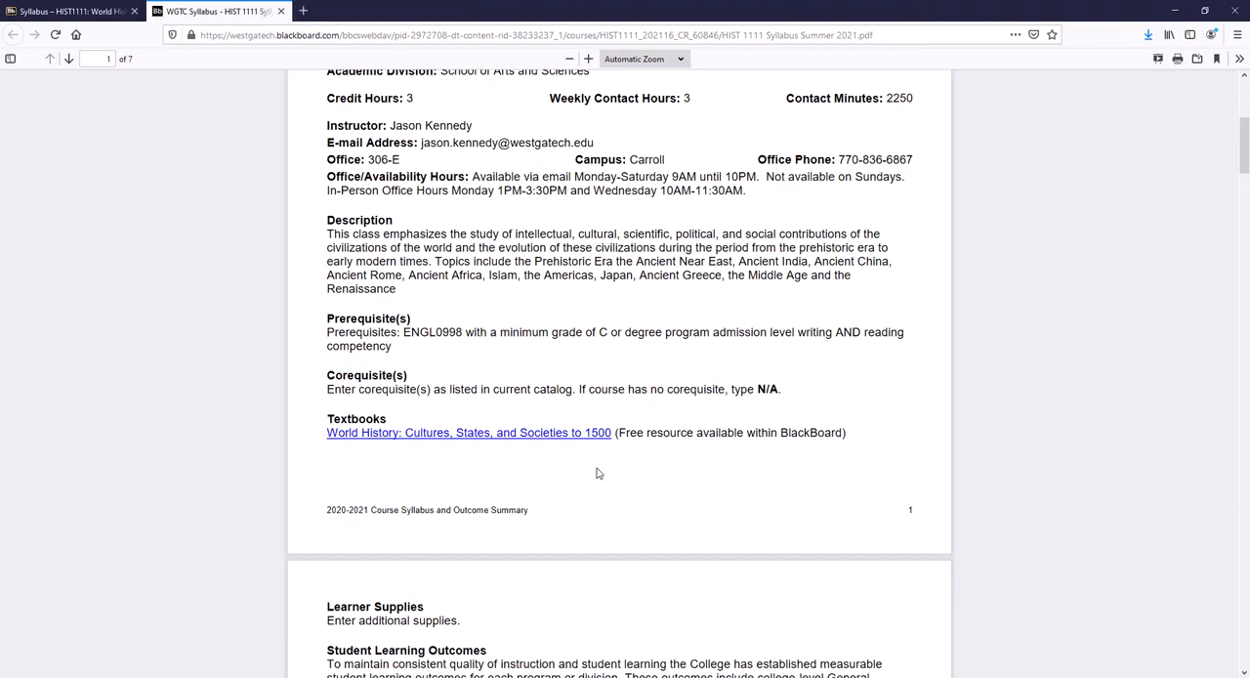
scroll("down", 3)
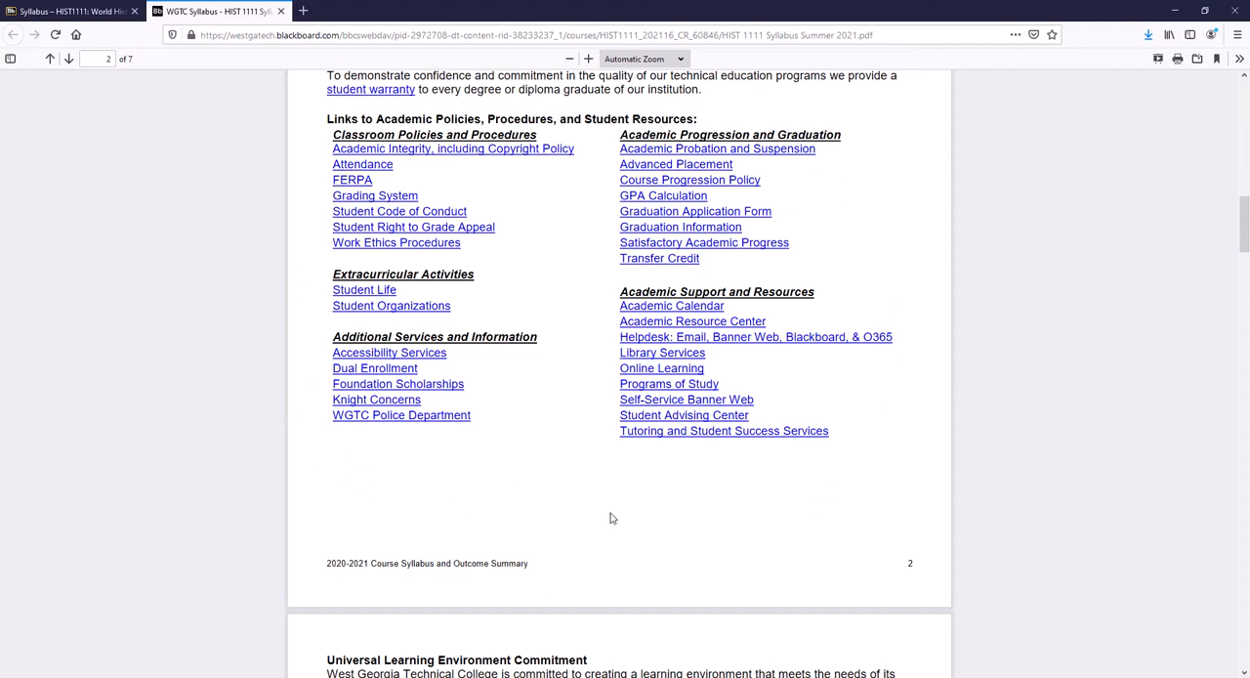
mouse_move(900, 407)
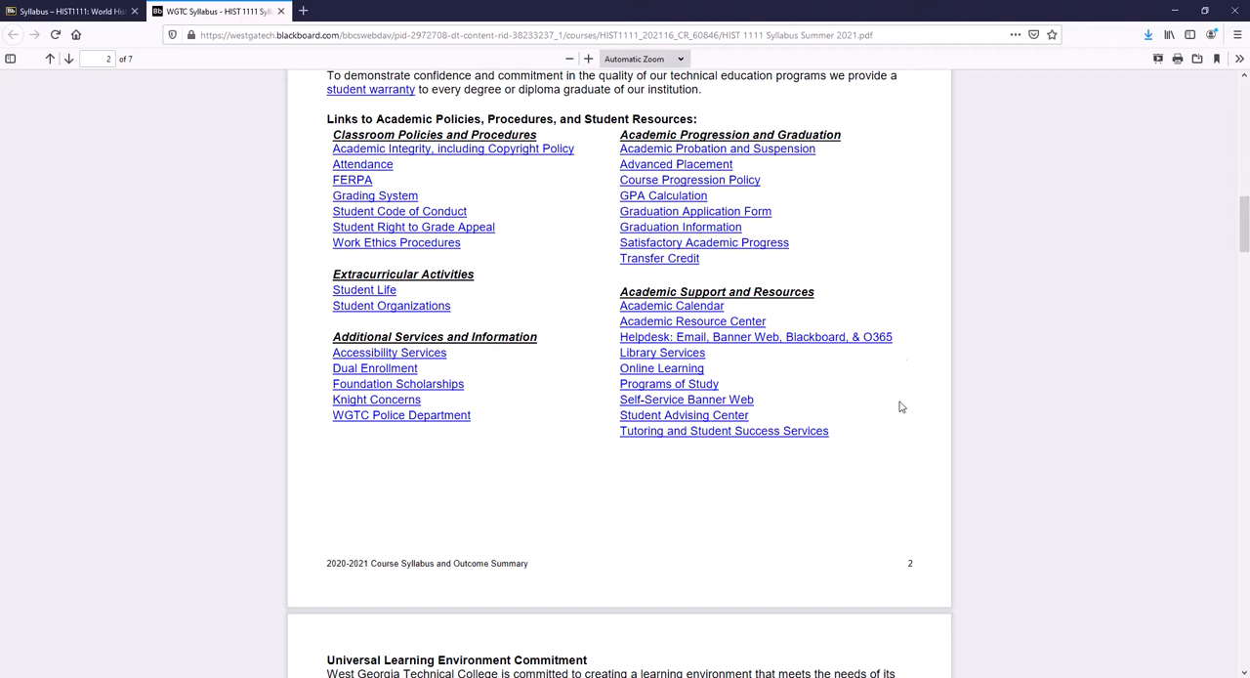
mouse_move(504, 357)
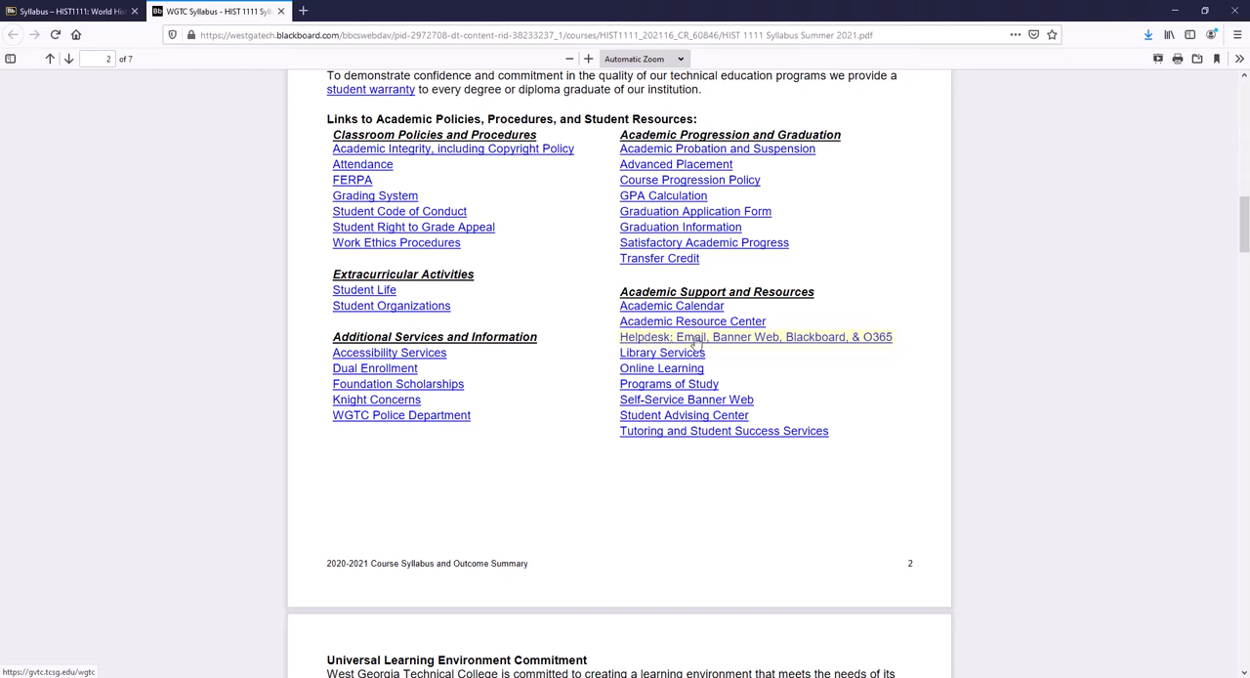
mouse_move(883, 343)
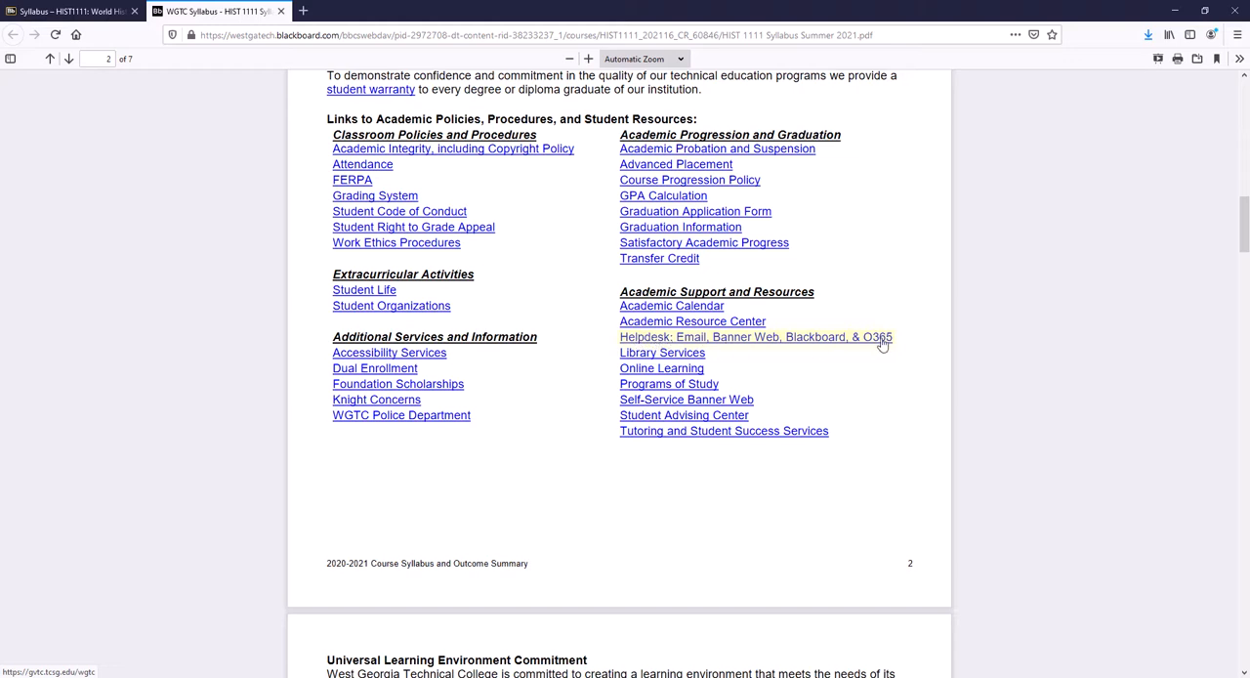
mouse_move(878, 342)
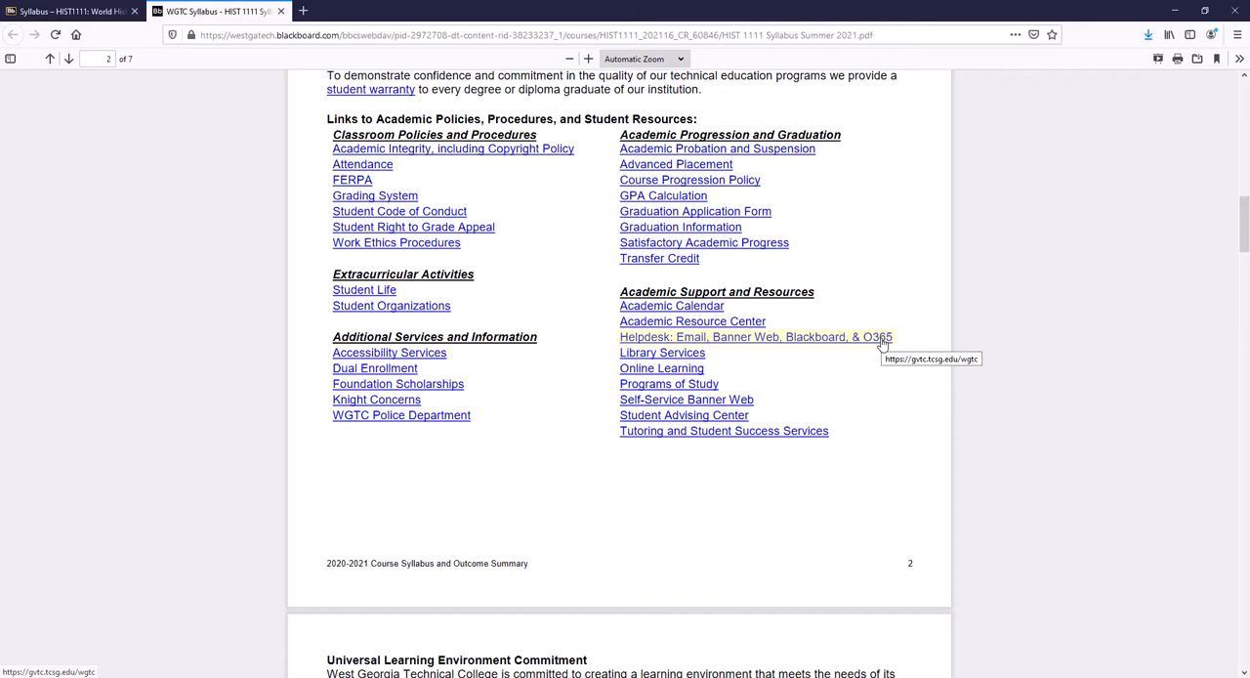
Reach page 3 and select the Course Attendance and Make-up Requirements heading
scroll("down", 3)
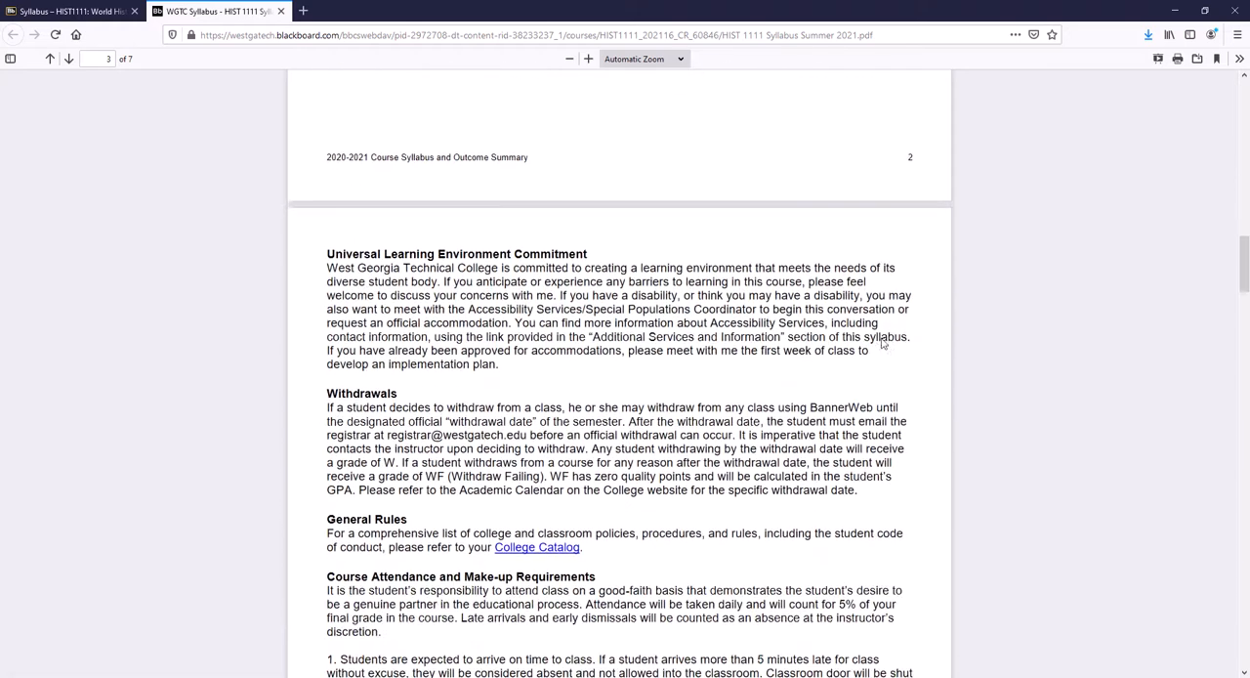
scroll("down", 3)
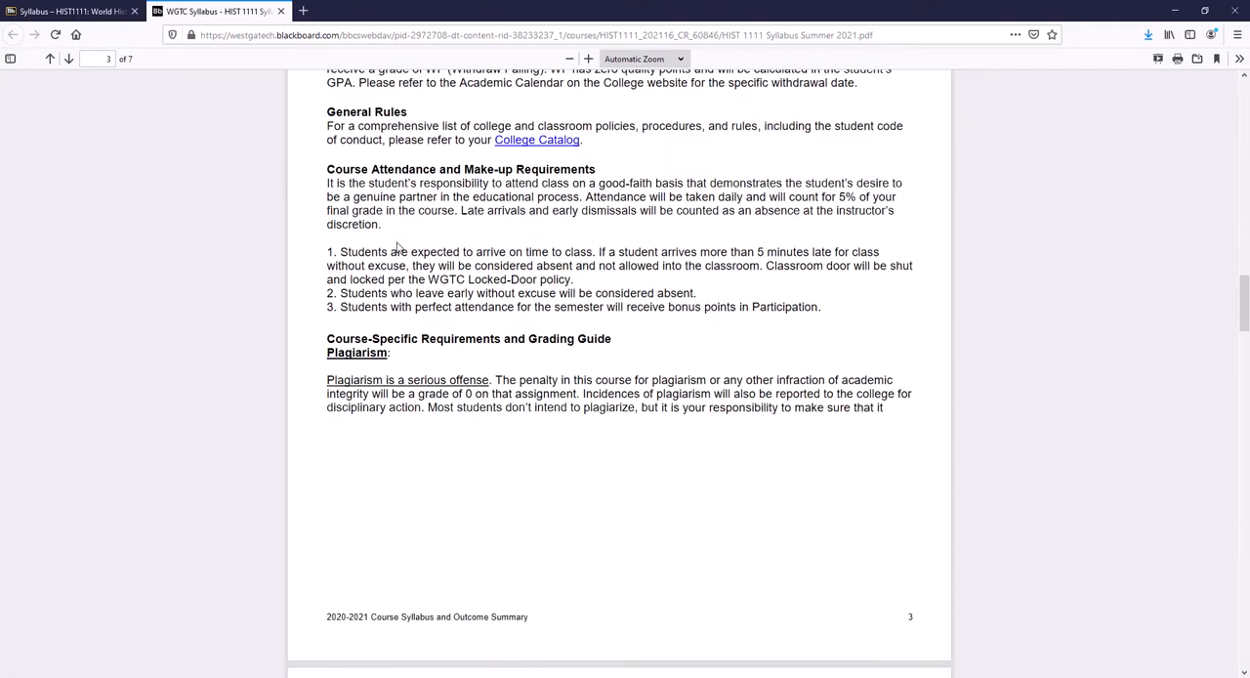
left_click_drag(326, 168, 401, 168)
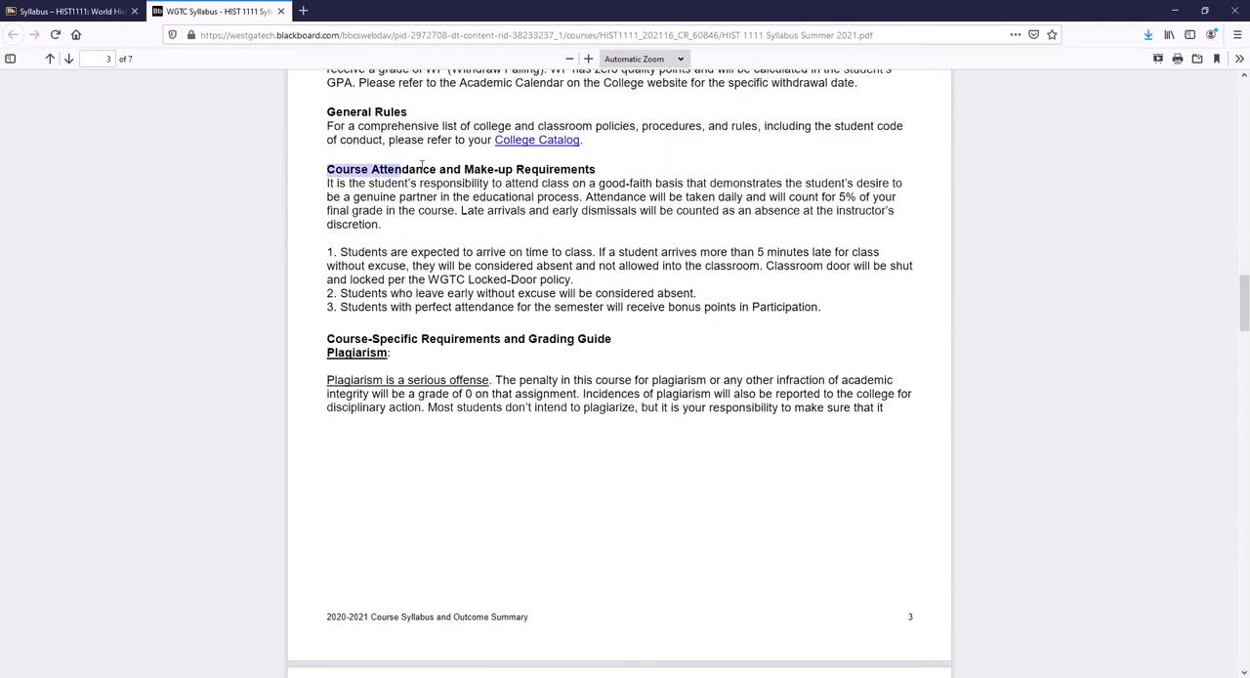
left_click_drag(326, 168, 596, 168)
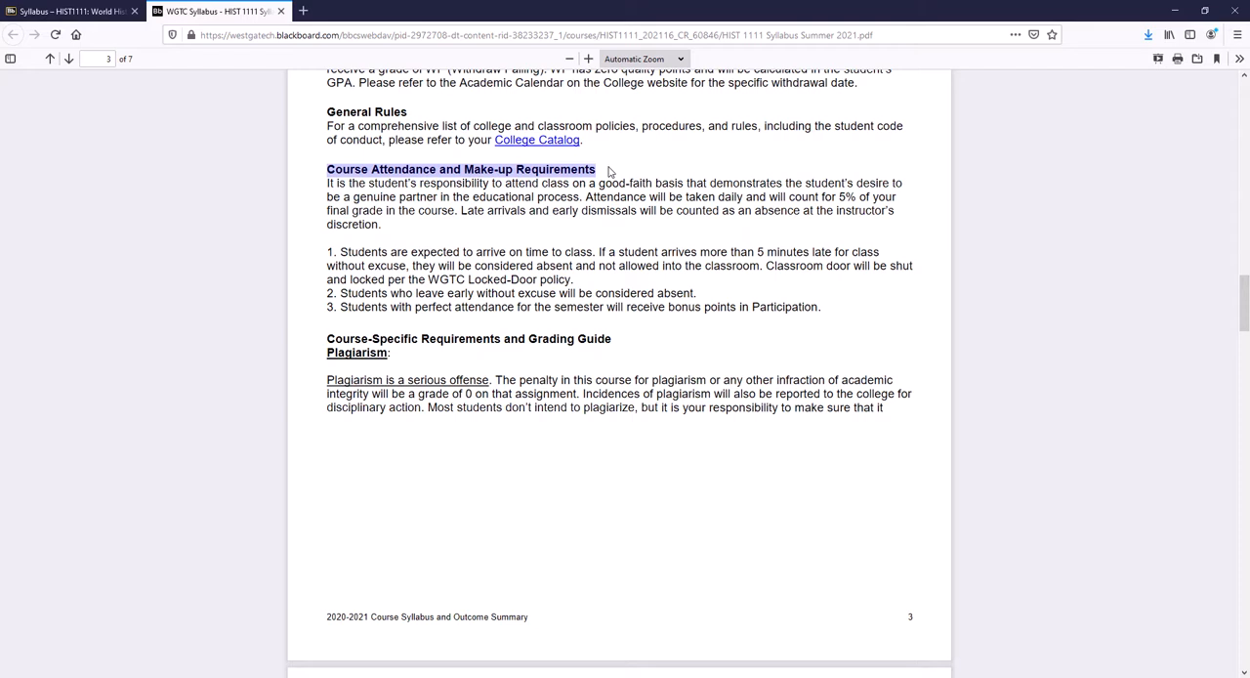
mouse_move(657, 185)
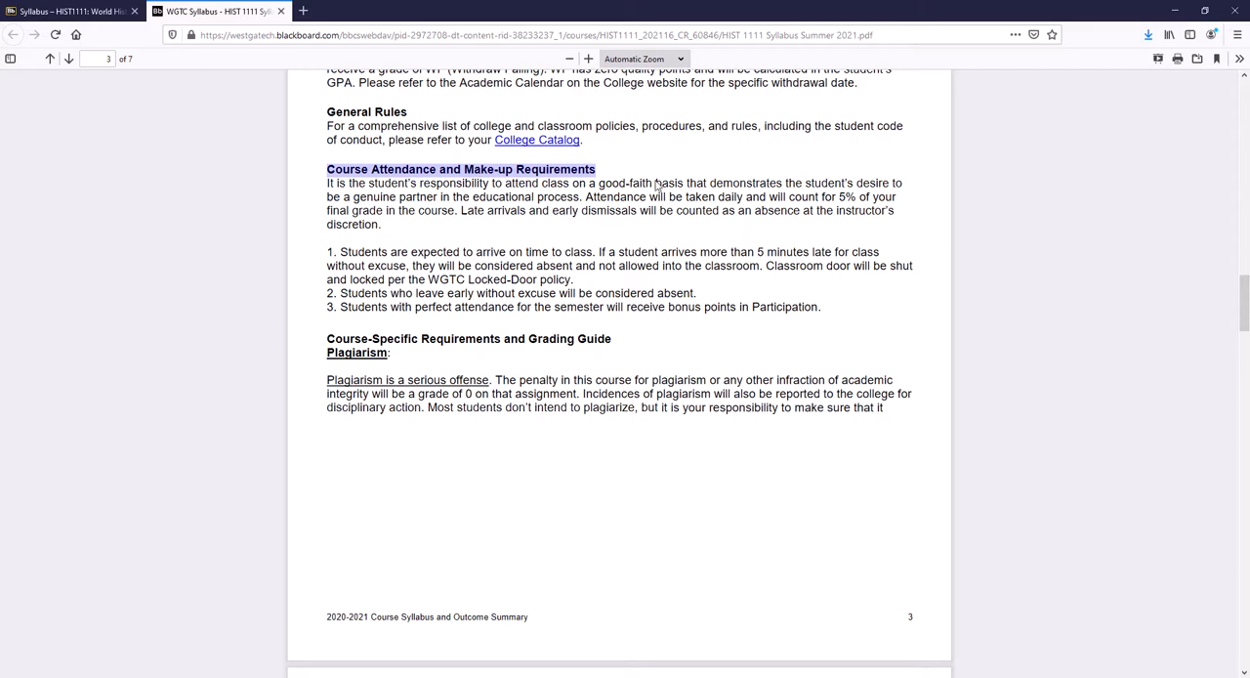
Review the Plagiarism section and continue to the start of the Grading breakdown on page 4
scroll("down", 3)
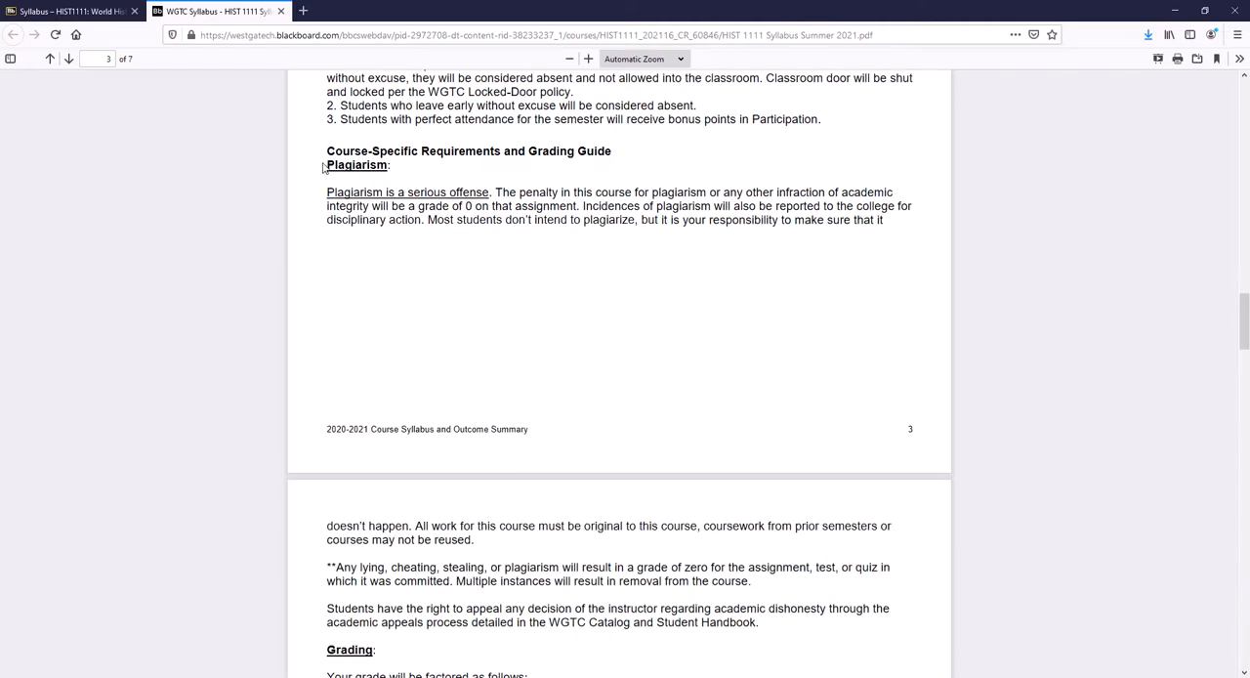
double_click(355, 164)
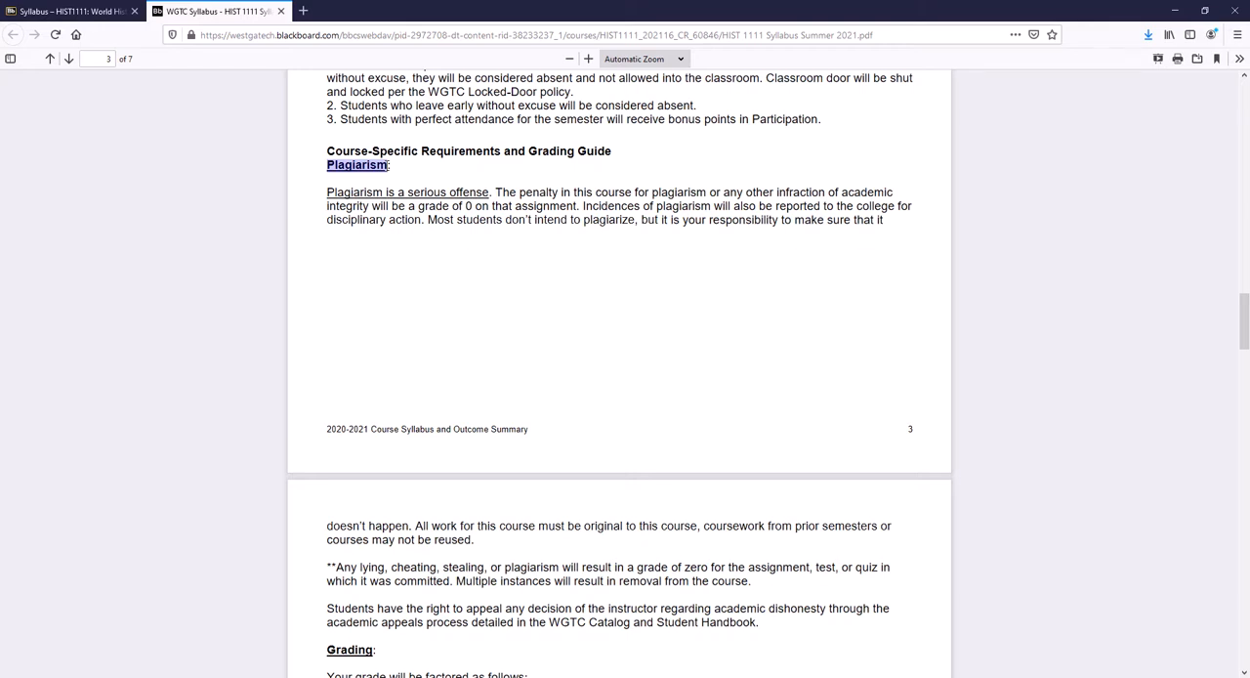
scroll("down", 3)
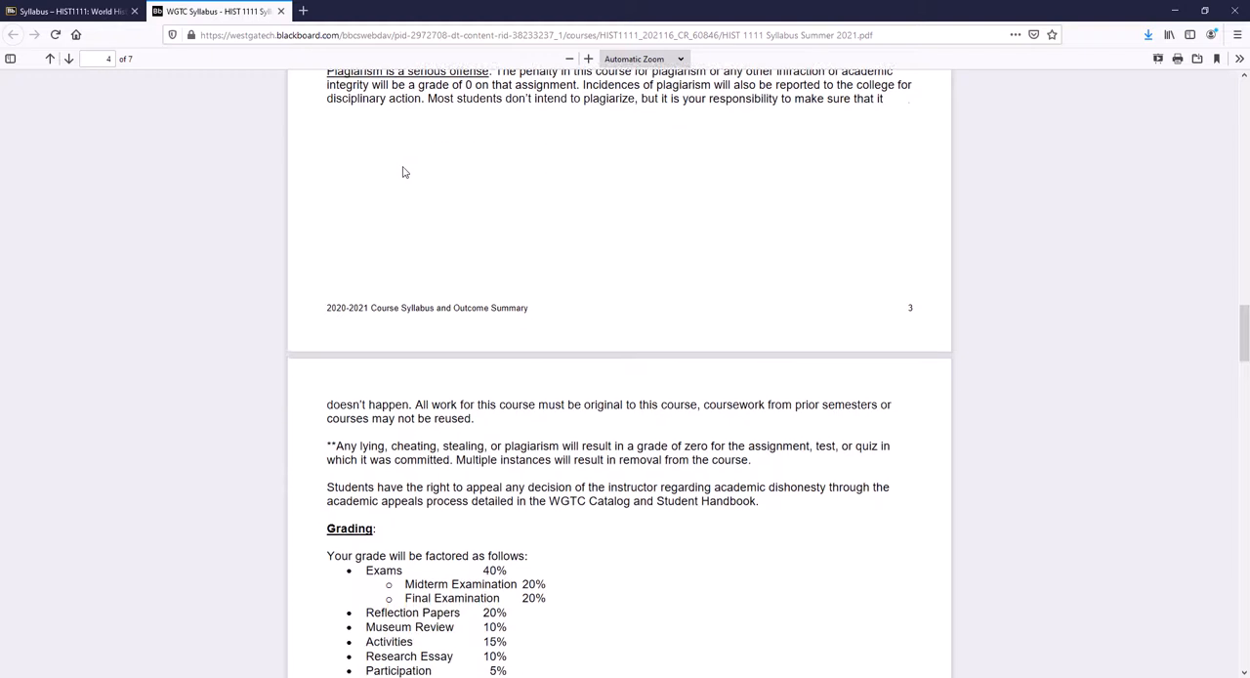
scroll("down", 3)
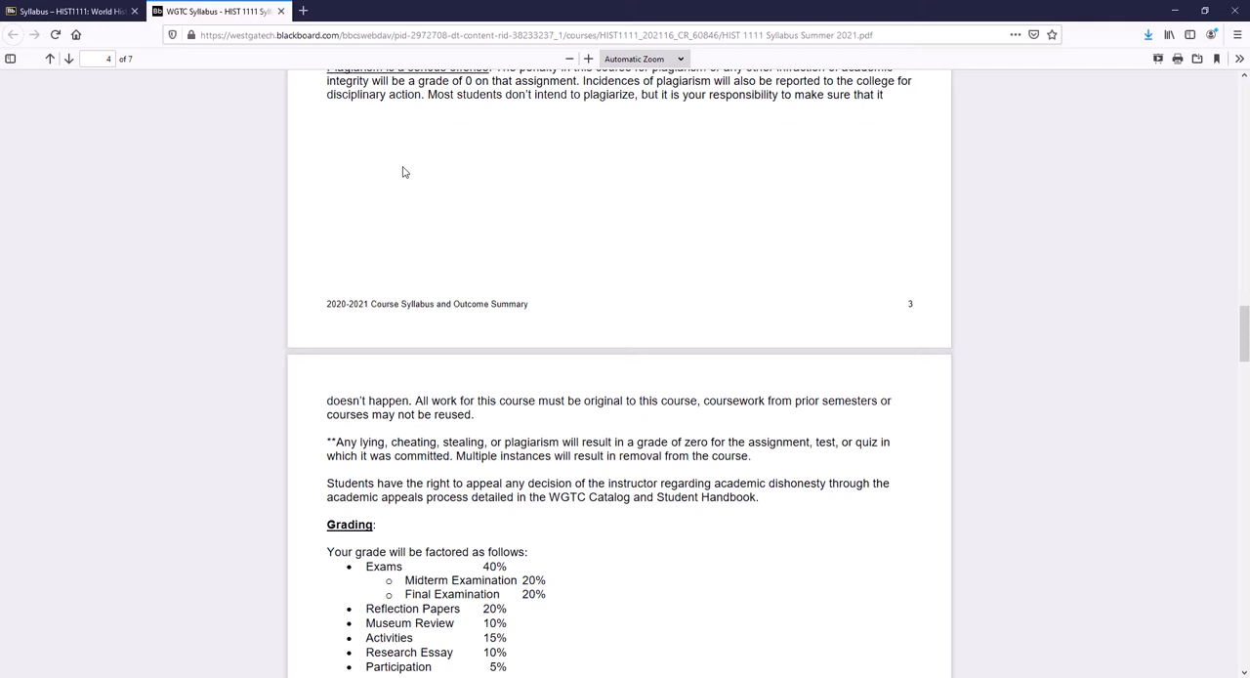
mouse_move(410, 172)
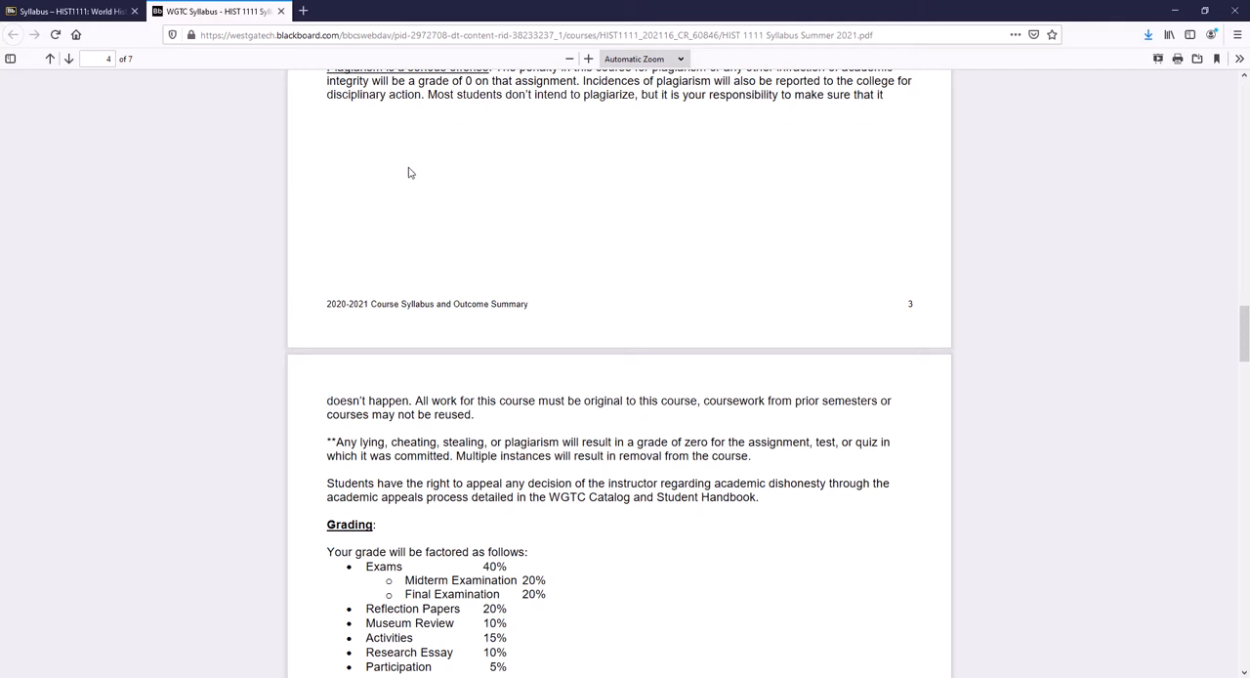
mouse_move(414, 172)
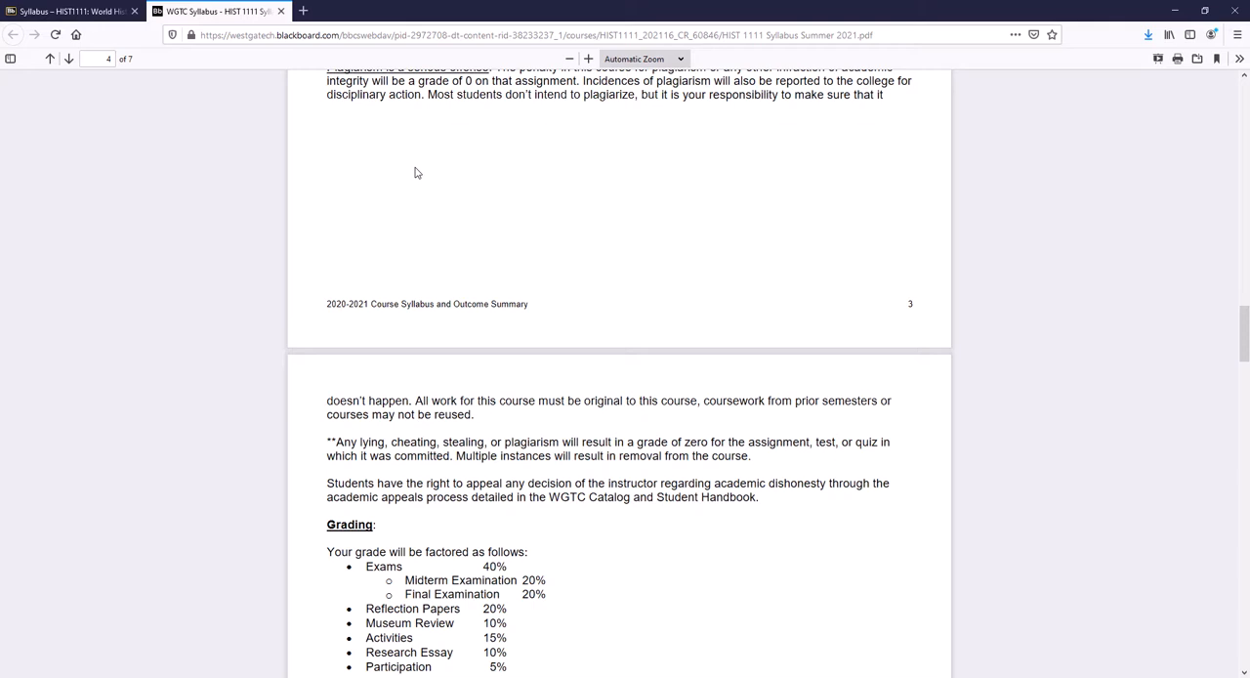
Read the grade weights and Grade Distribution table, then return to the Blackboard Syllabus page
scroll("down", 3)
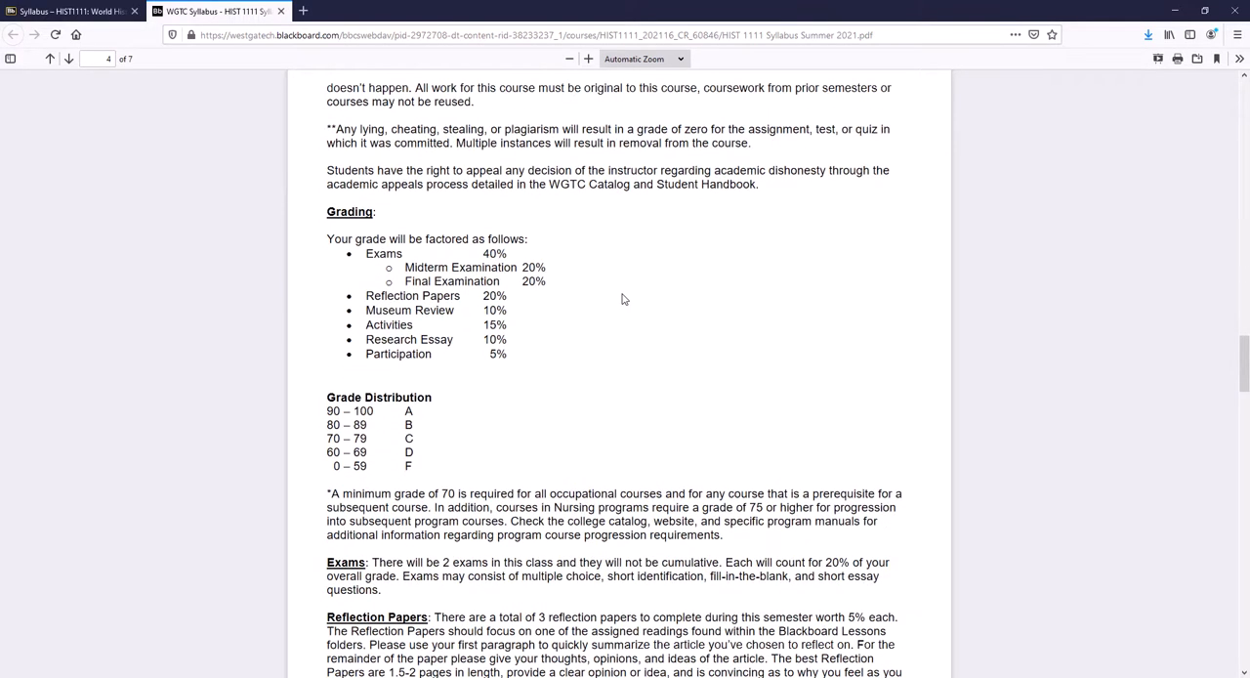
mouse_move(625, 298)
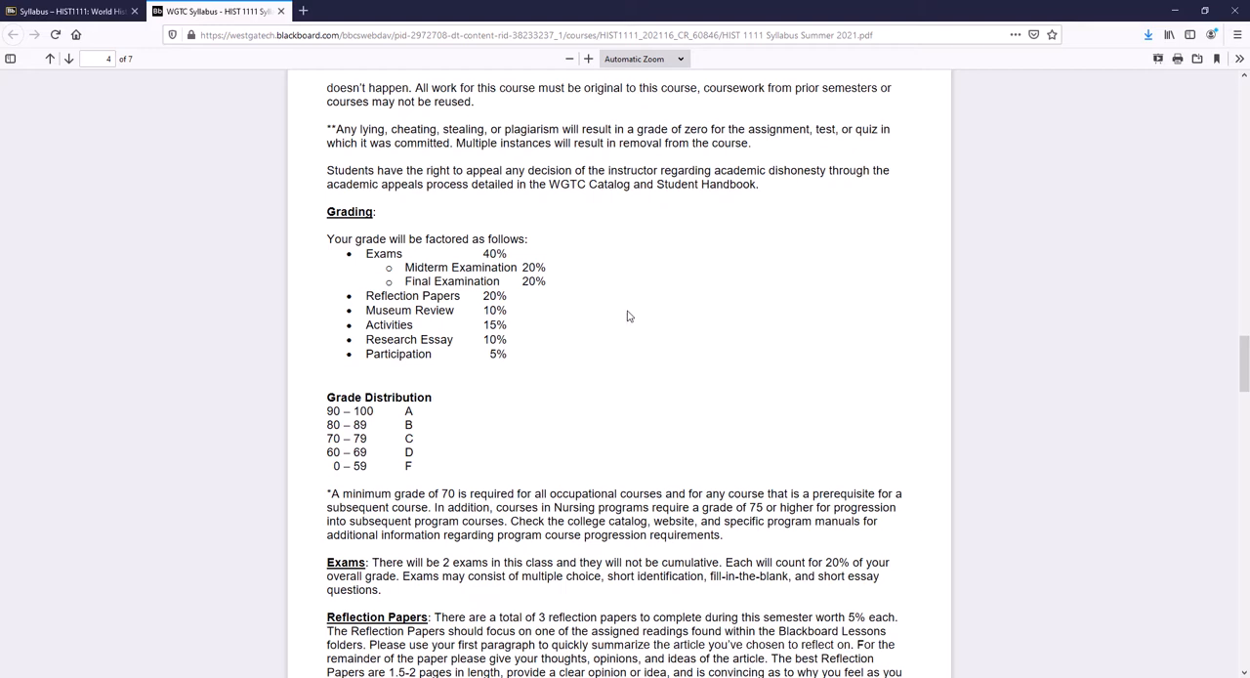
scroll("down", 3)
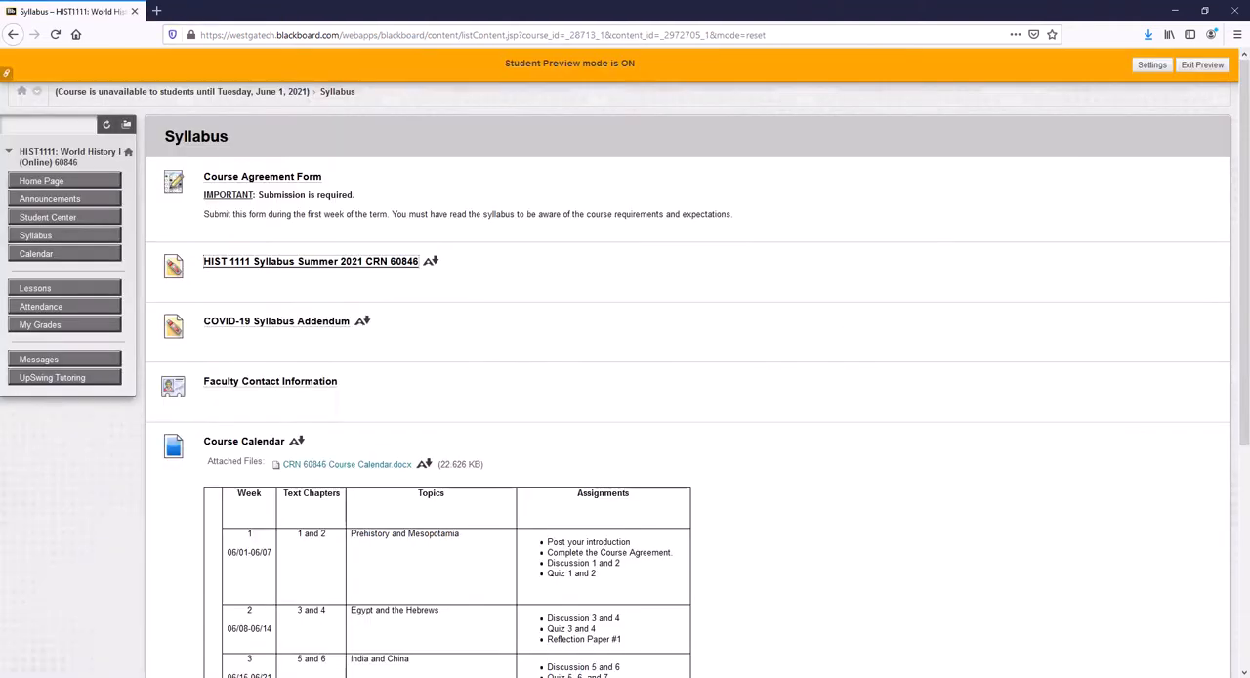
Bring up the syllabus in Acrobat Reader DC and read the Exams, Reflection Papers and Museum Exhibit Review sections
left_click(309, 262)
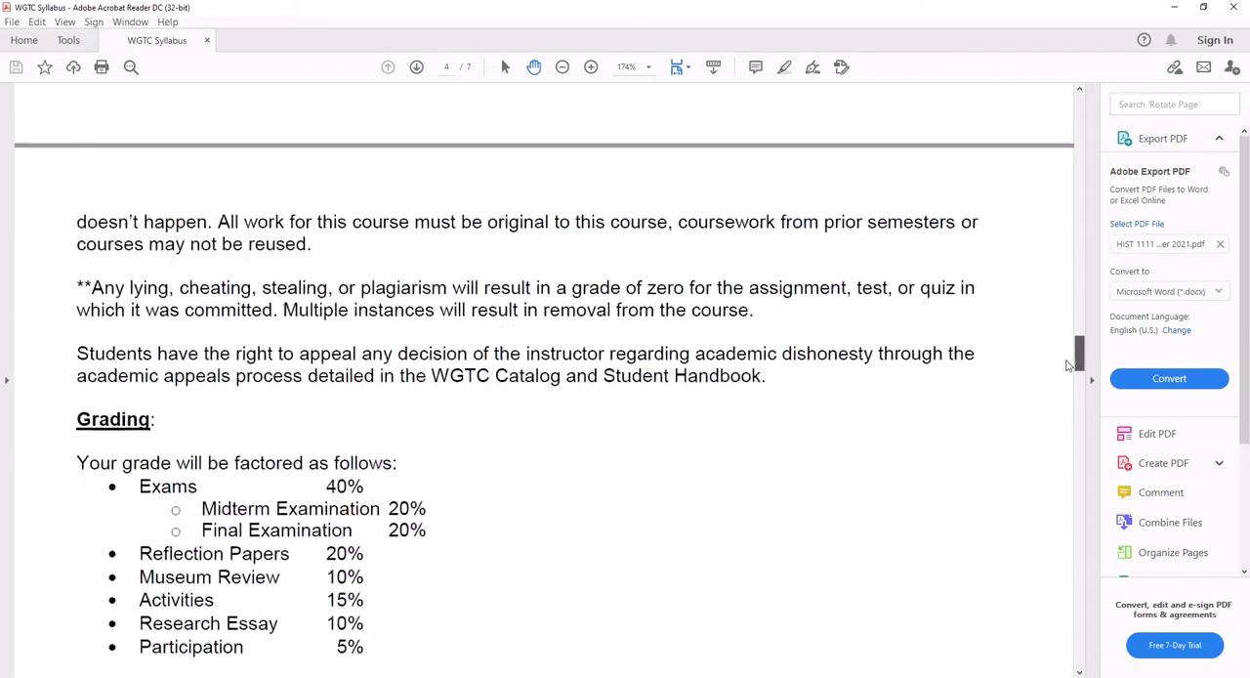
scroll("down", 3)
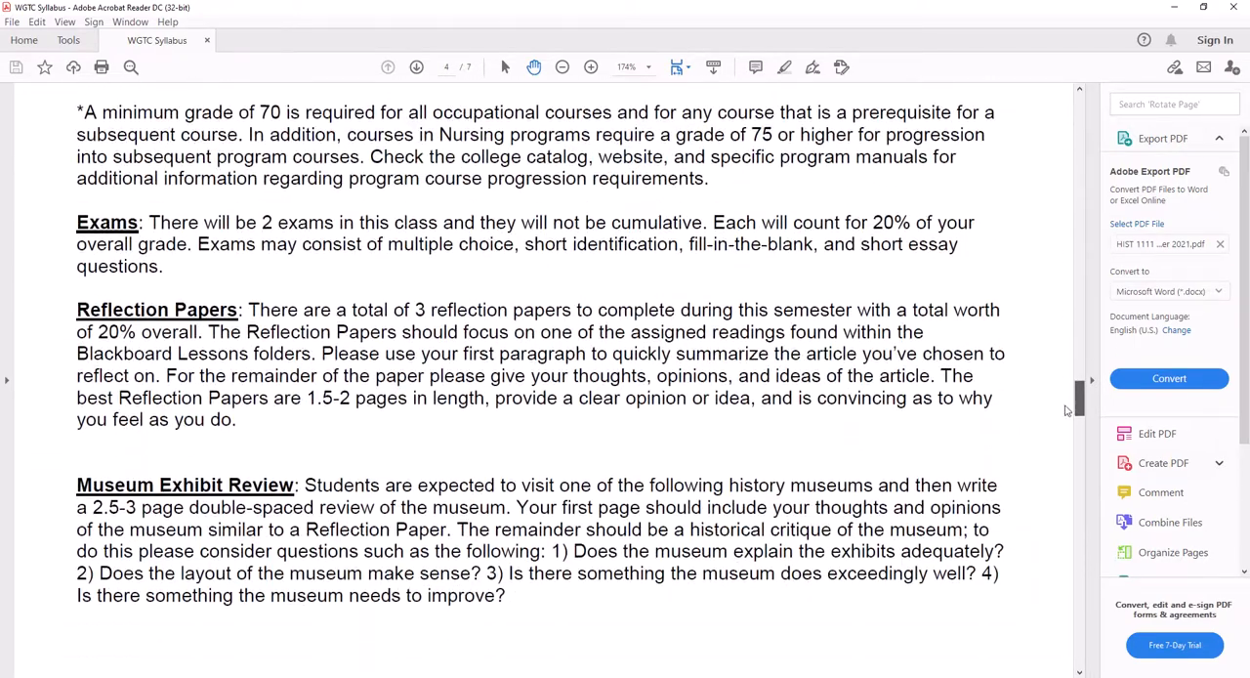
scroll("down", 3)
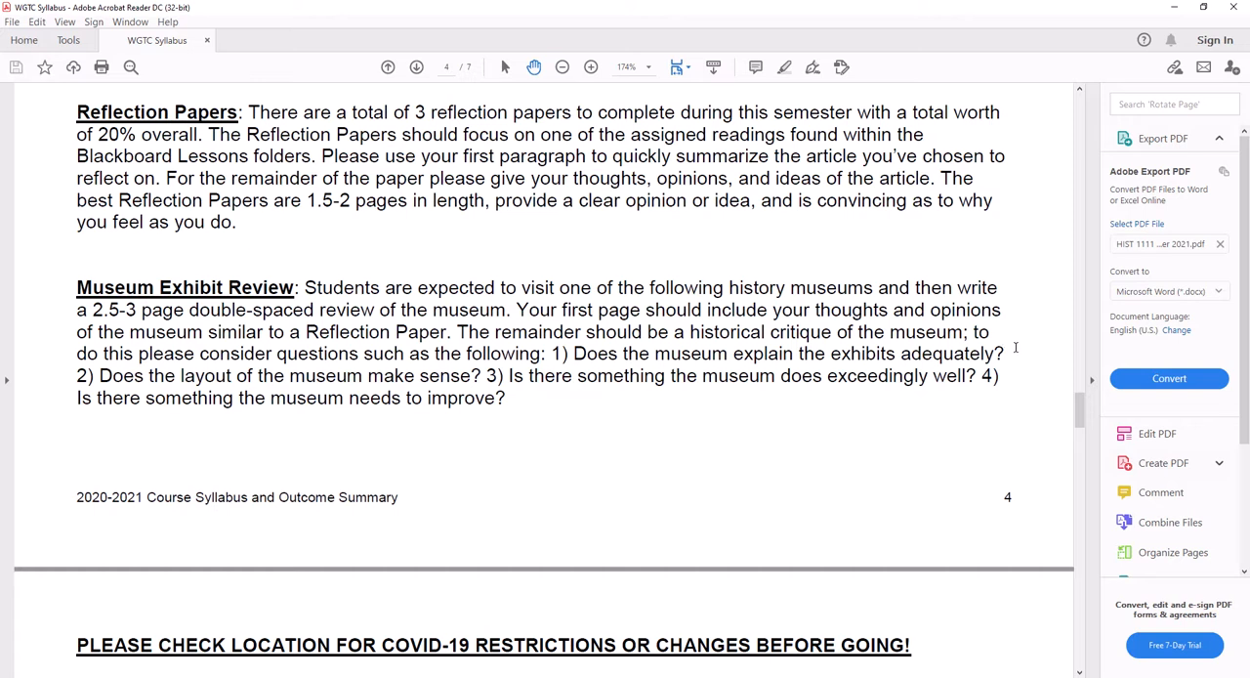
Read page 5's approved museums list with admission prices down to the Activities and Research Essay sections
scroll("down", 3)
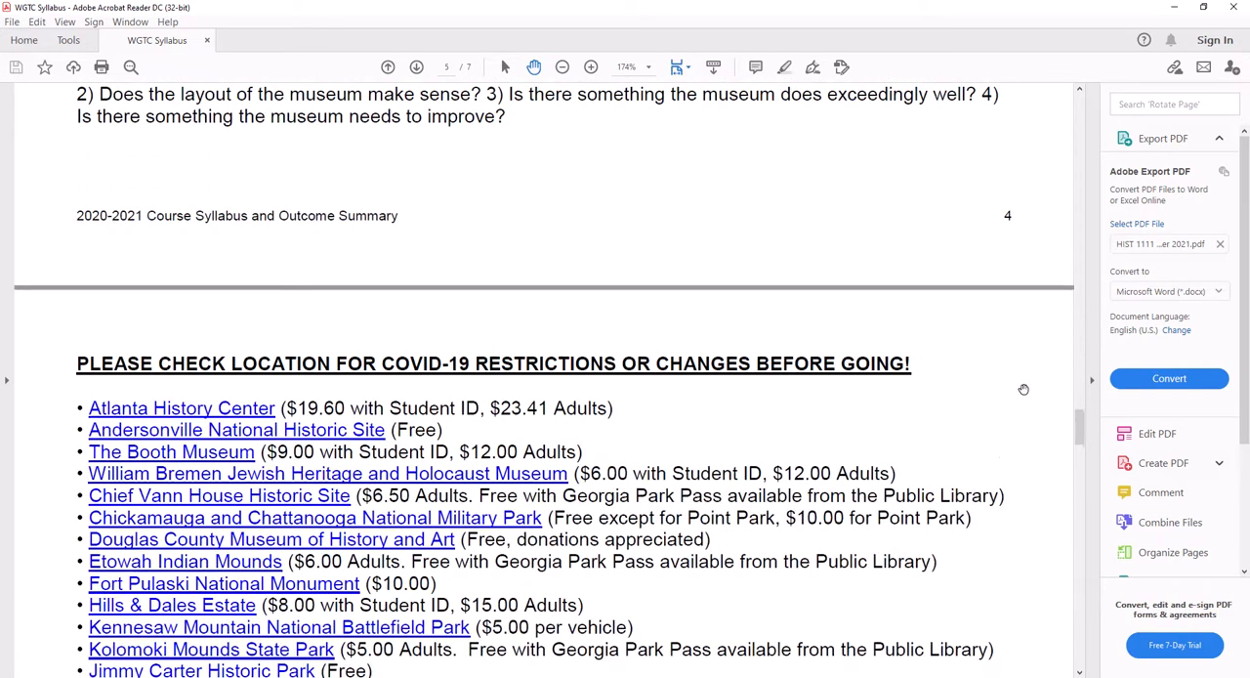
scroll("down", 3)
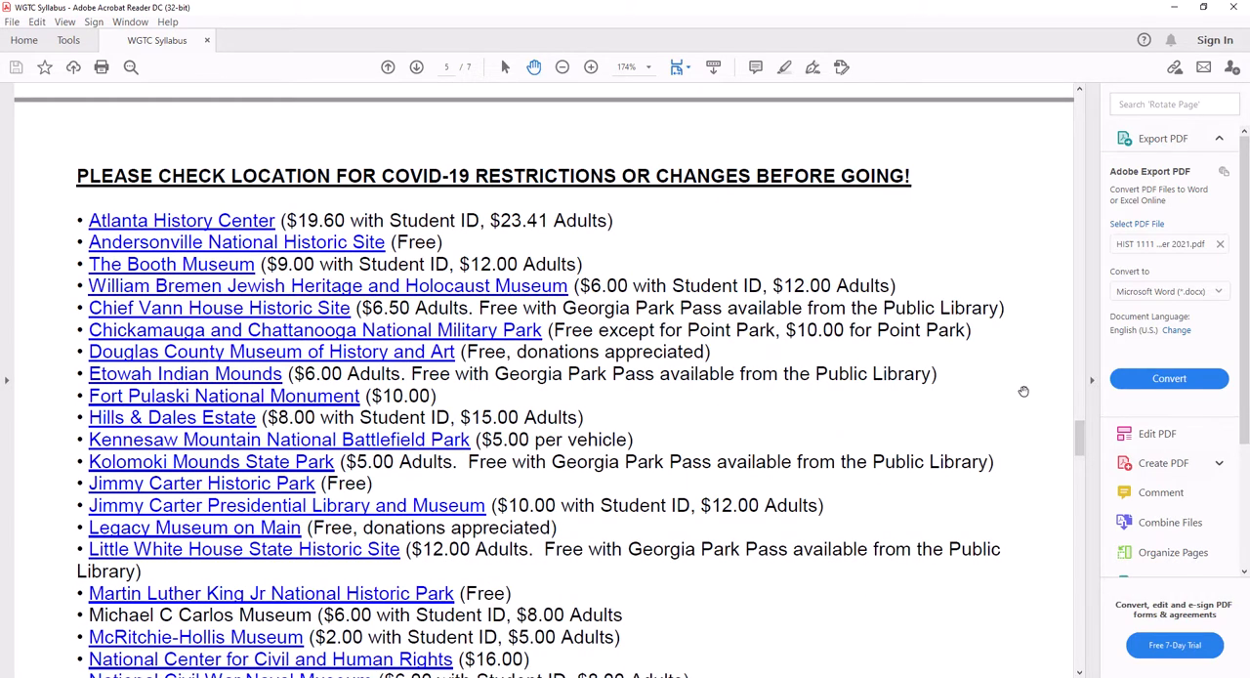
mouse_move(722, 160)
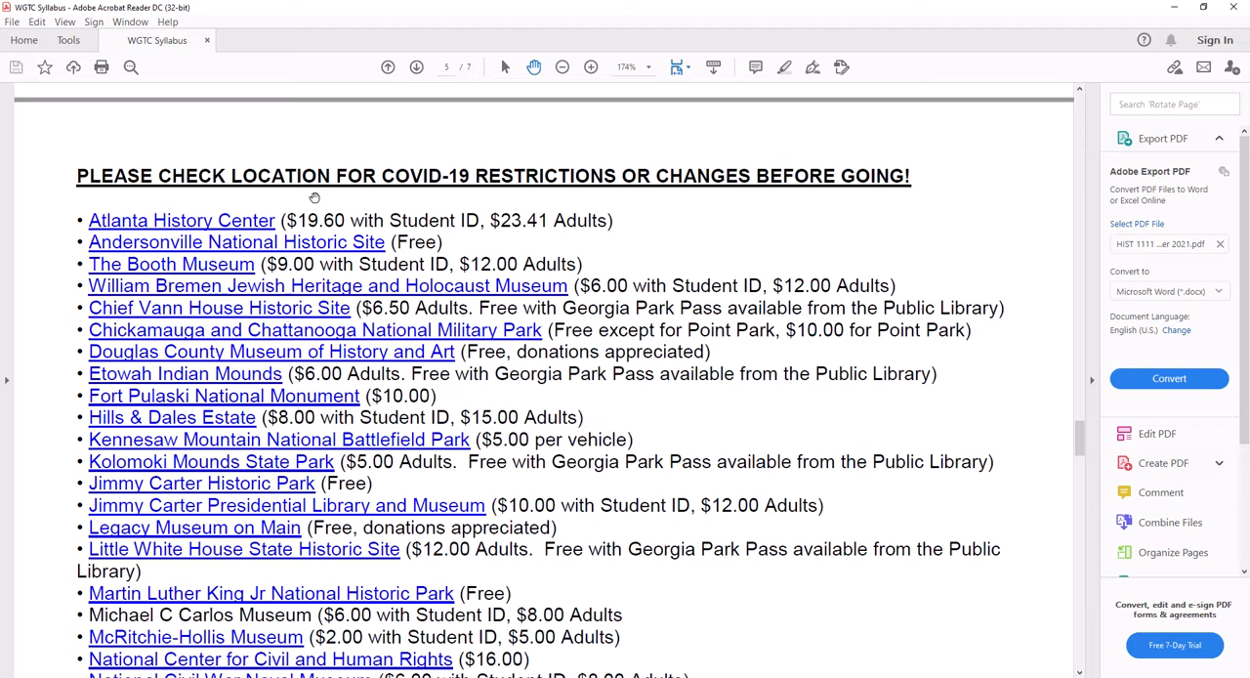
mouse_move(334, 196)
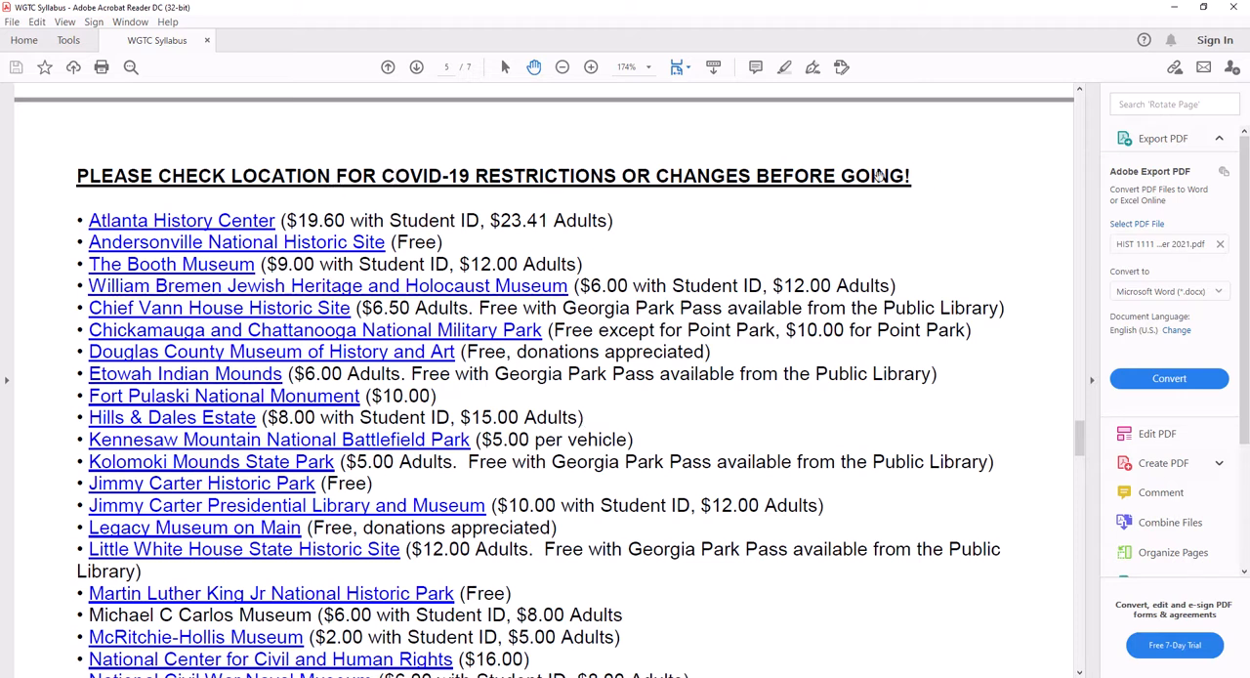
mouse_move(302, 303)
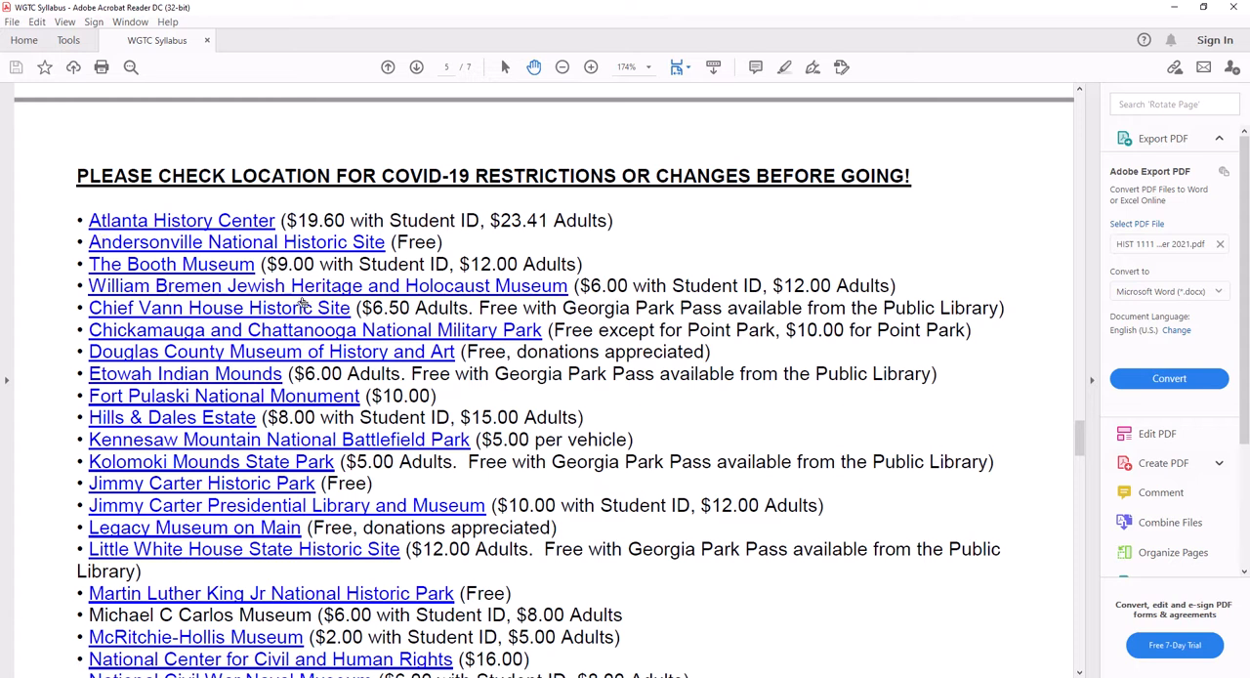
scroll("down", 3)
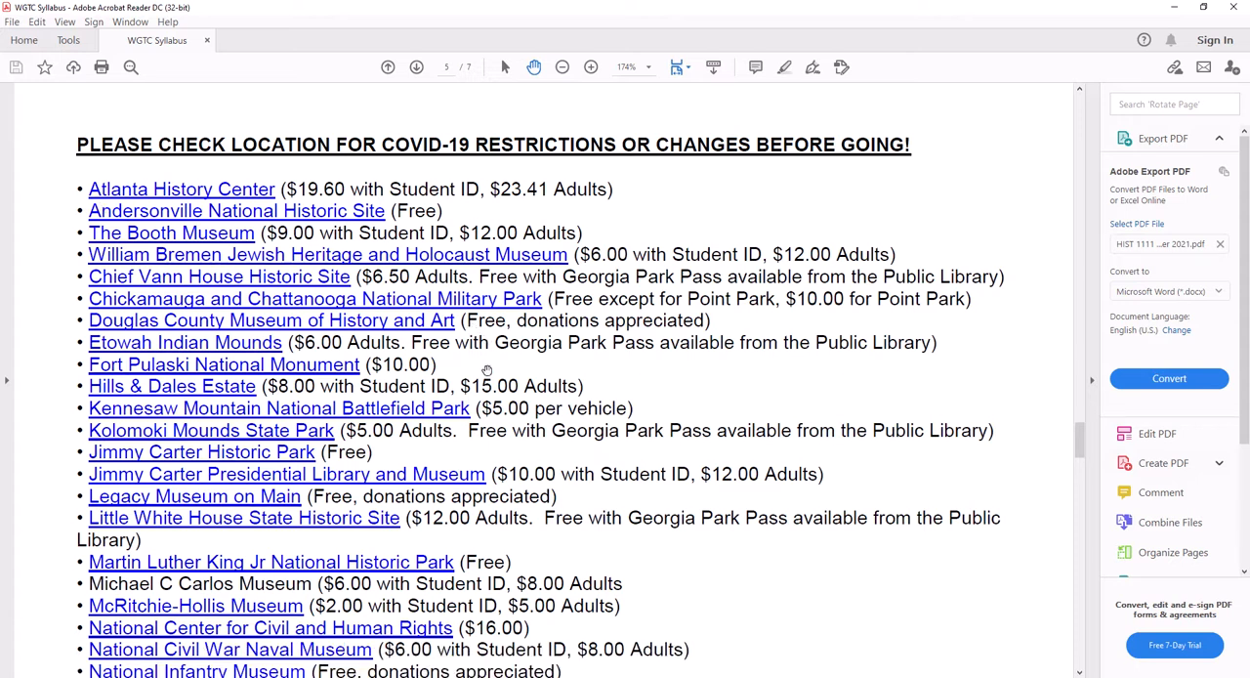
scroll("down", 3)
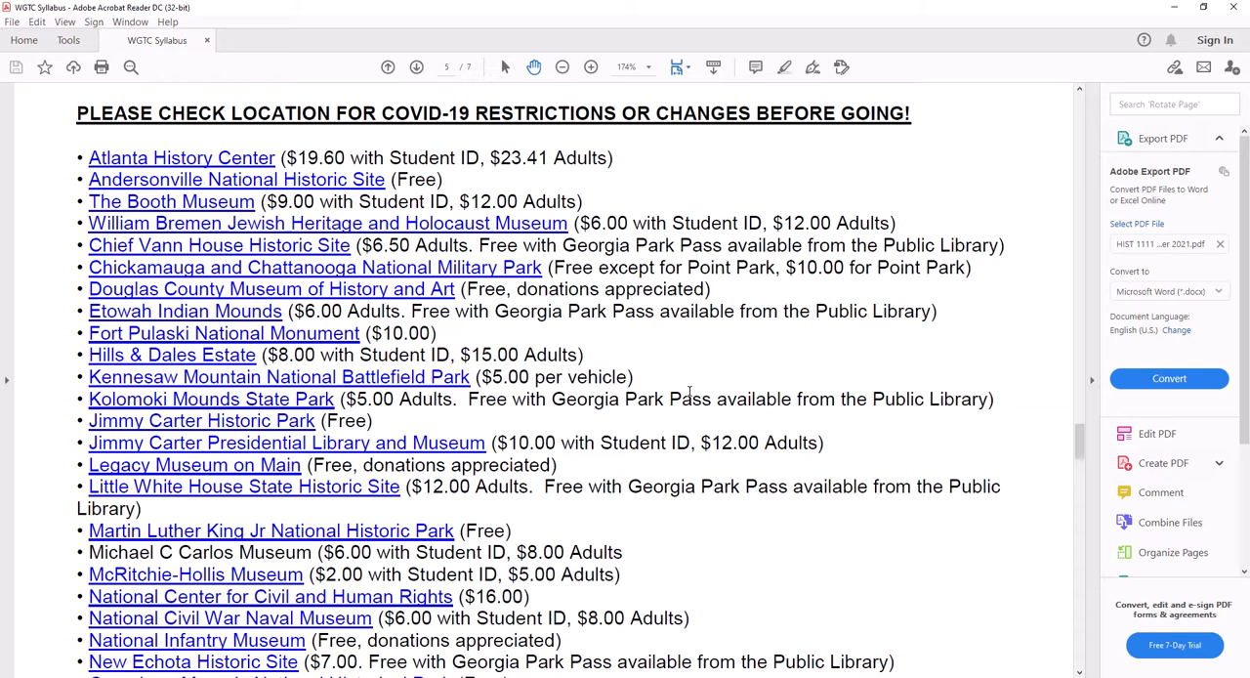
mouse_move(690, 389)
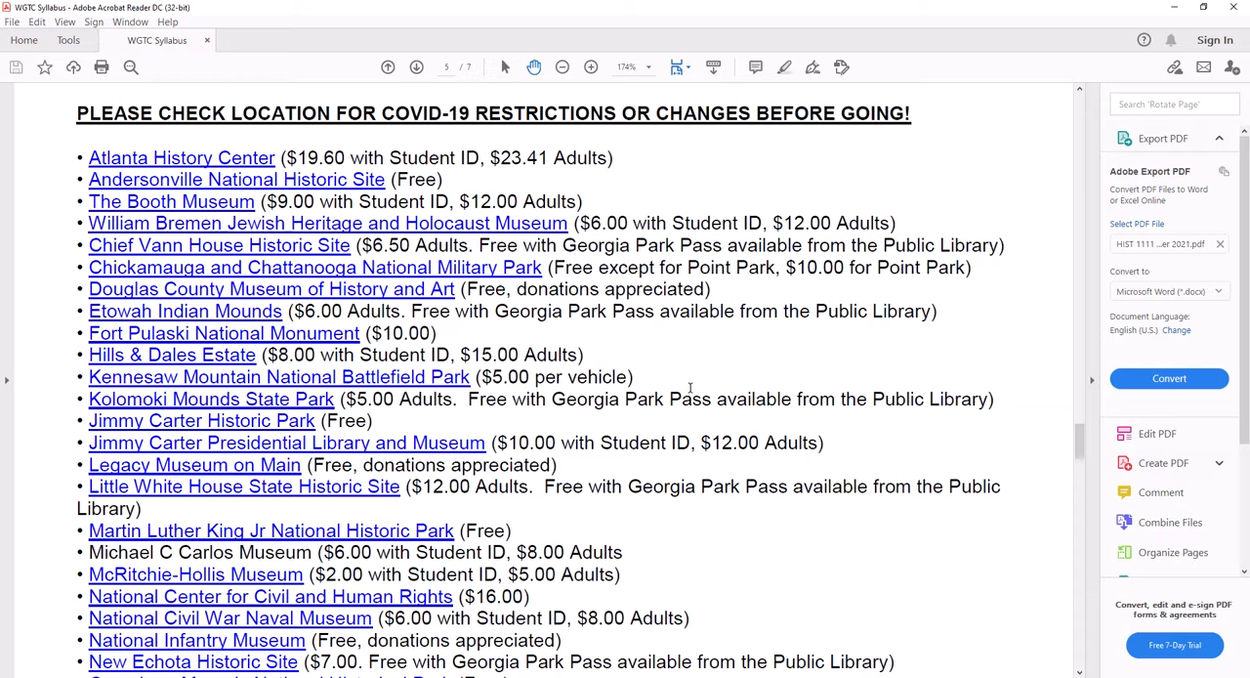
mouse_move(687, 404)
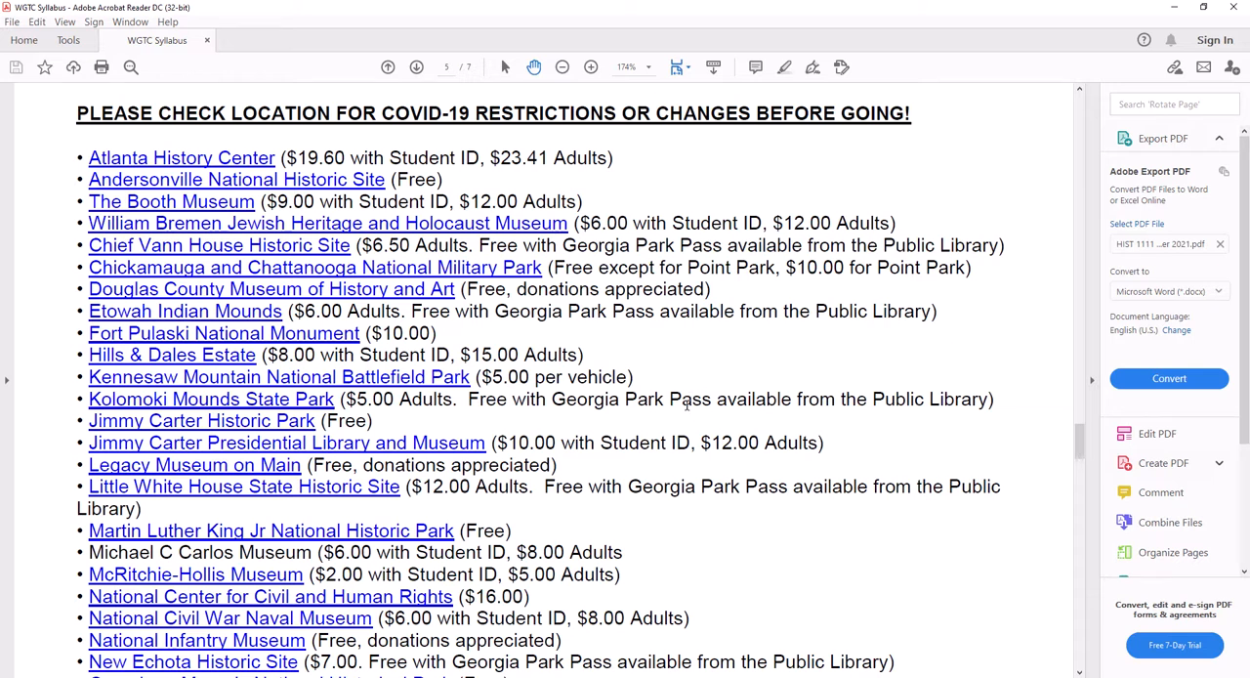
mouse_move(688, 402)
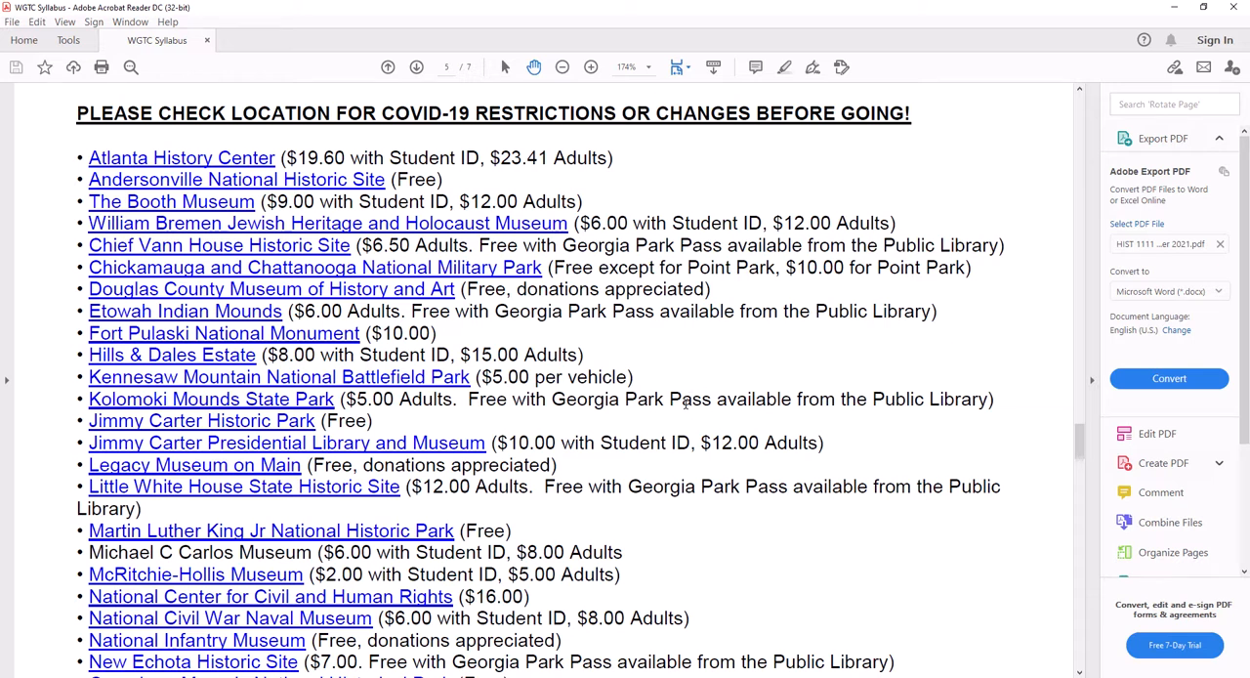
scroll("down", 3)
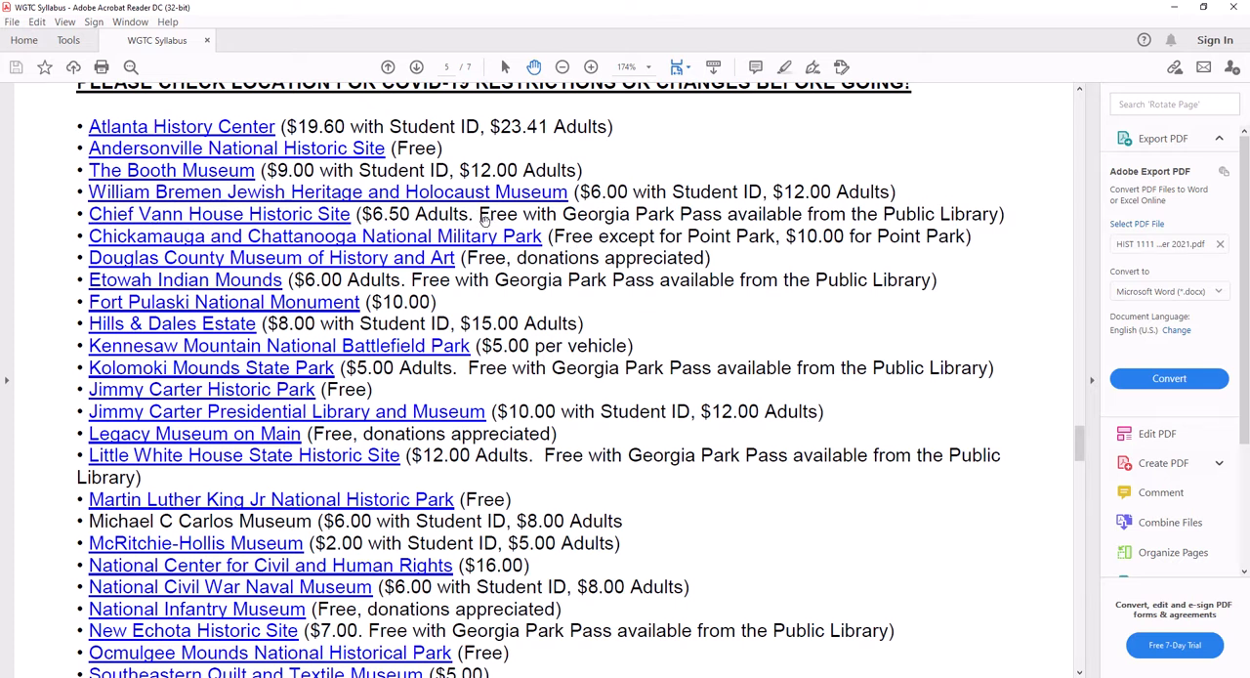
mouse_move(724, 214)
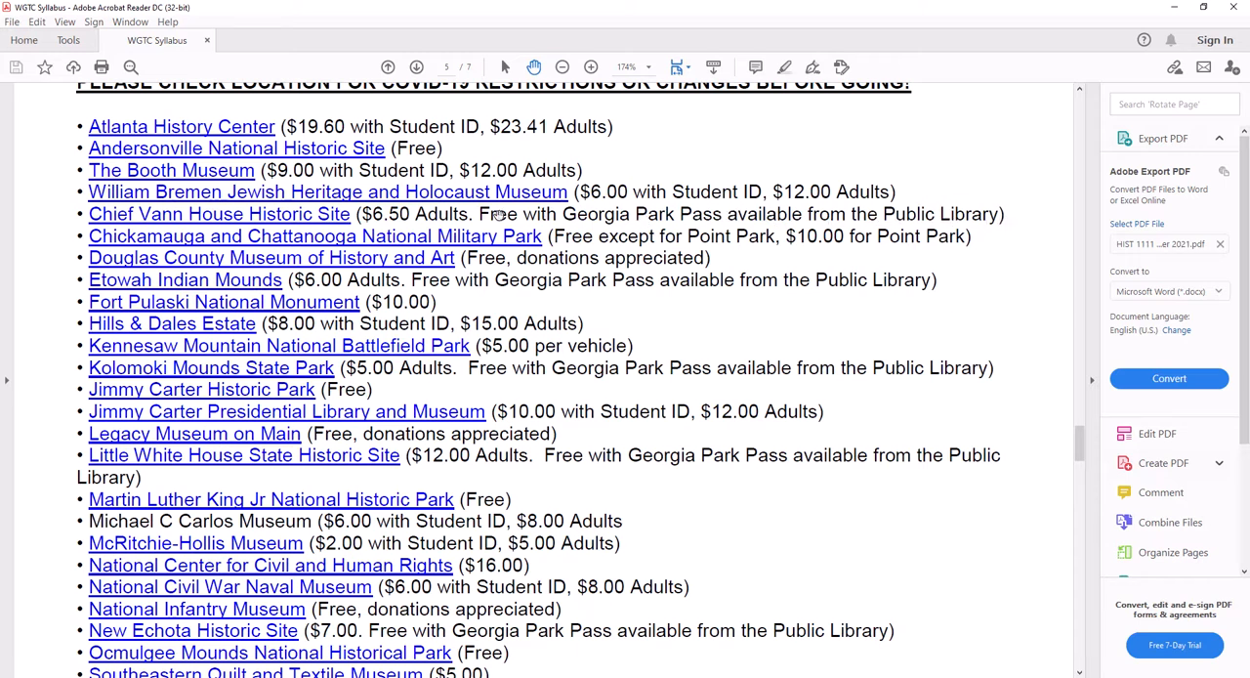
mouse_move(739, 210)
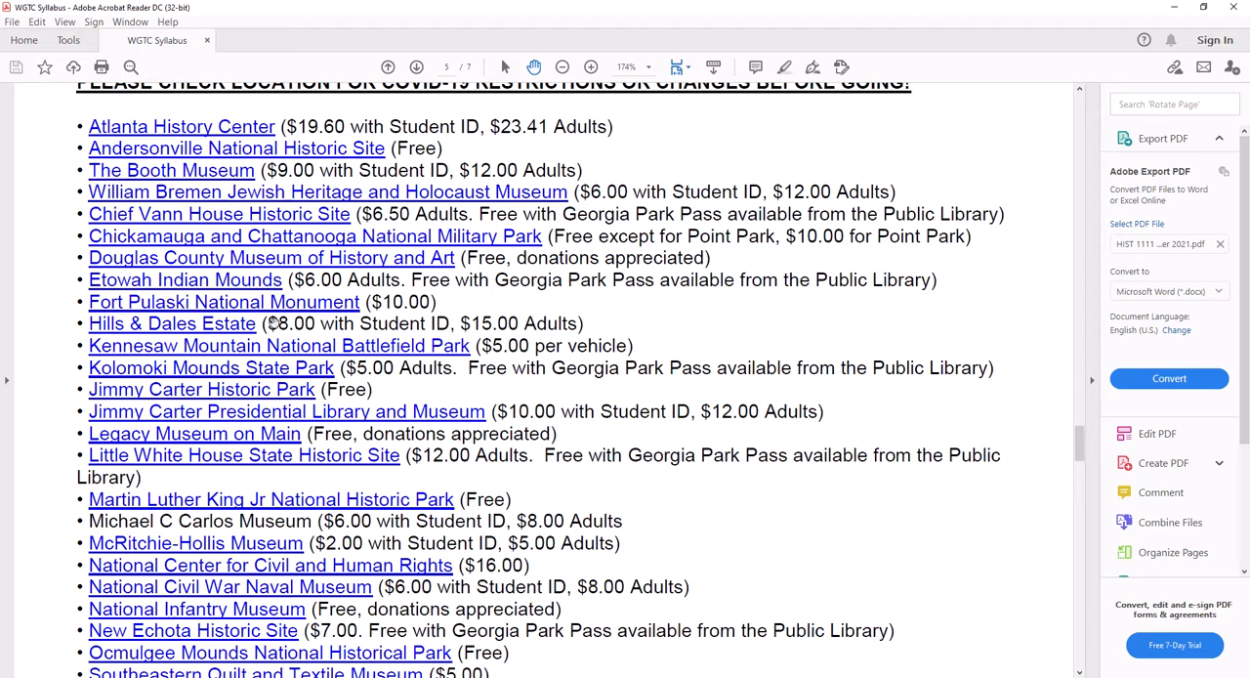
mouse_move(395, 341)
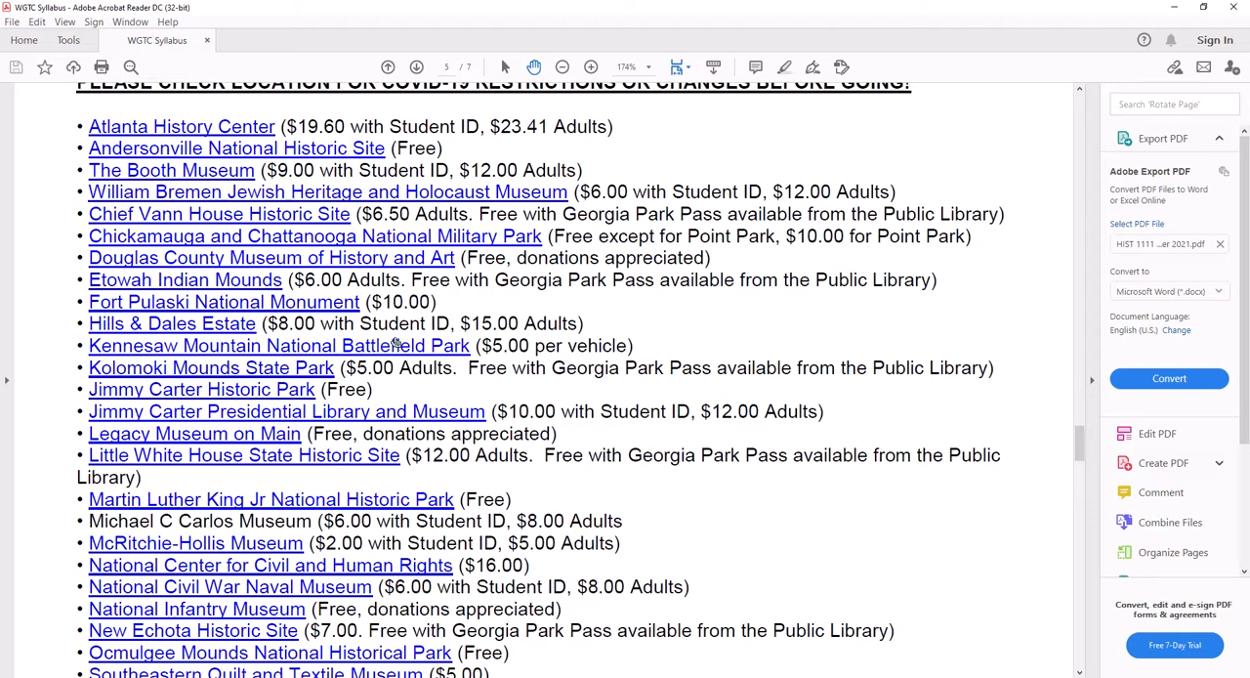
mouse_move(277, 344)
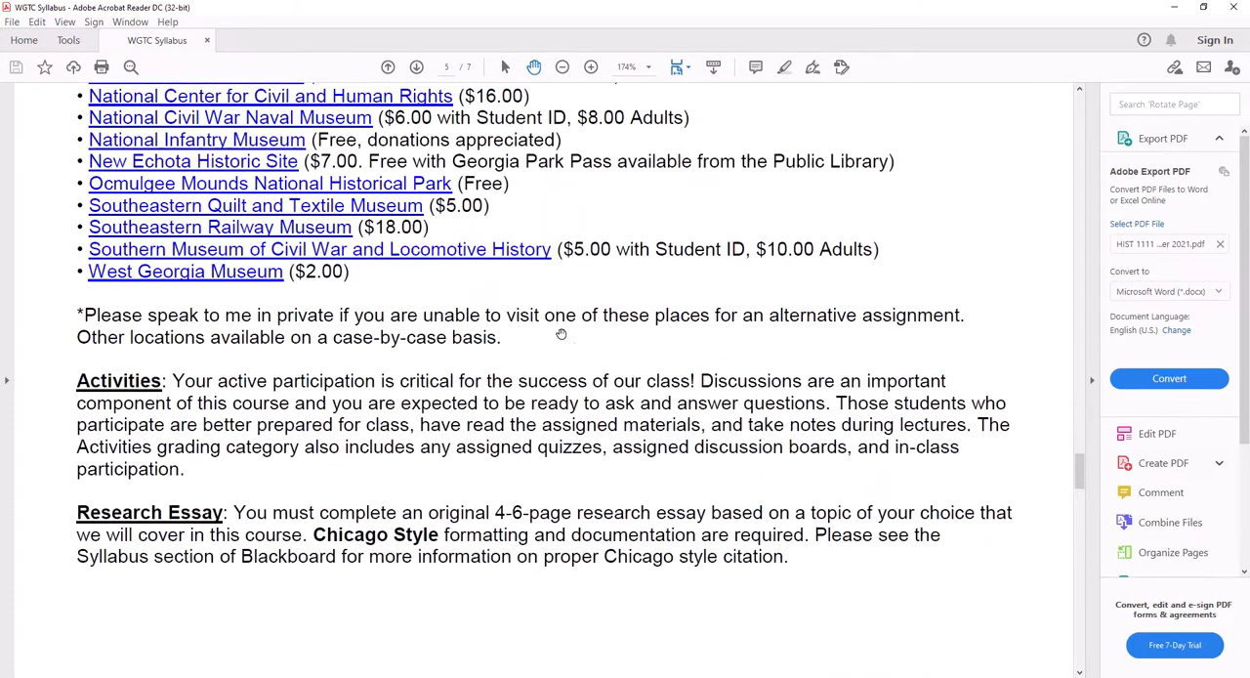
scroll("down", 3)
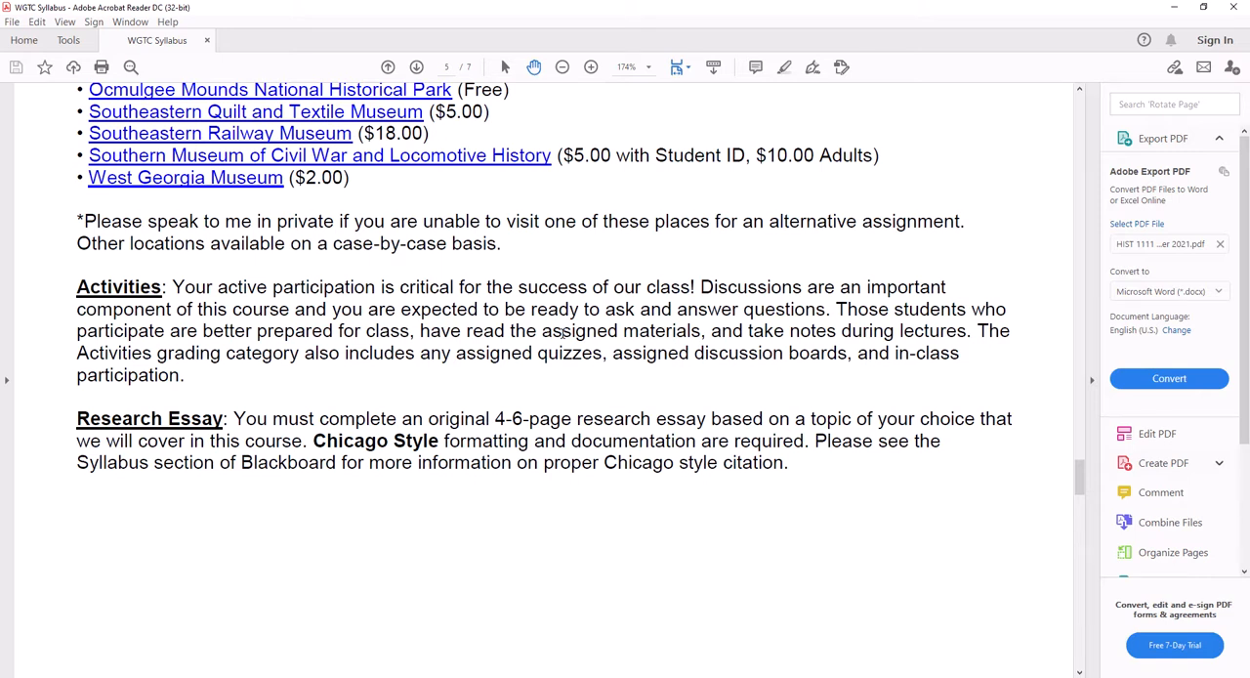
scroll("down", 3)
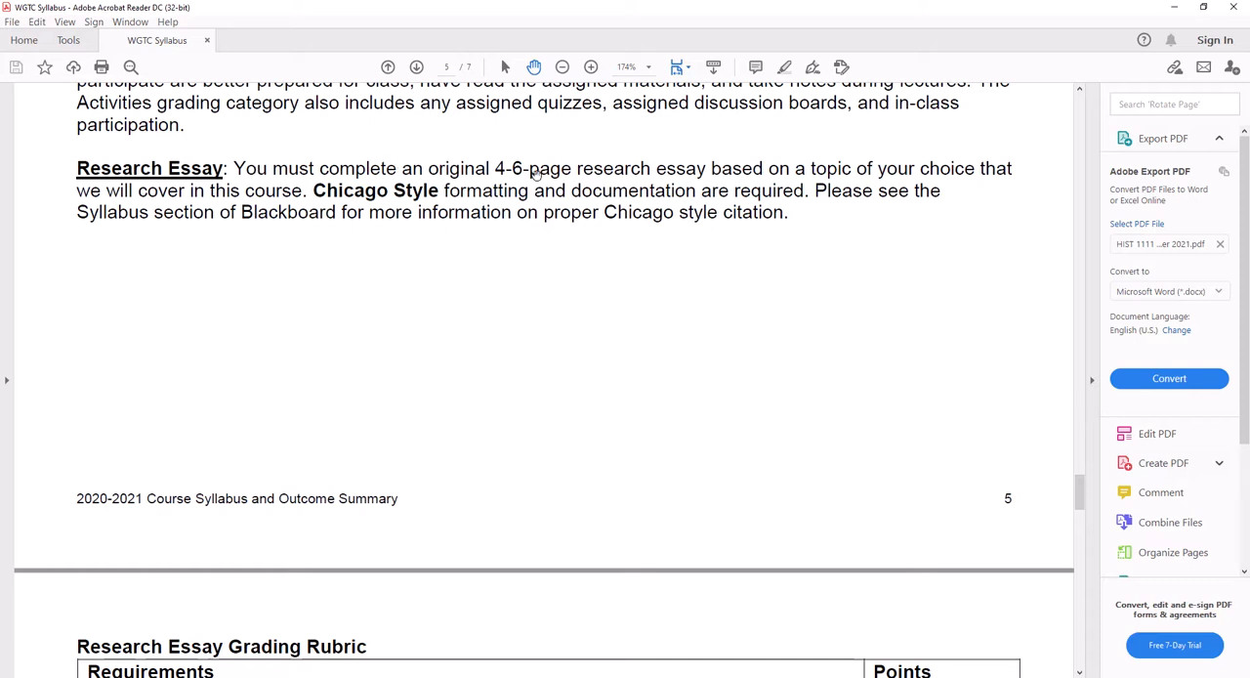
mouse_move(818, 174)
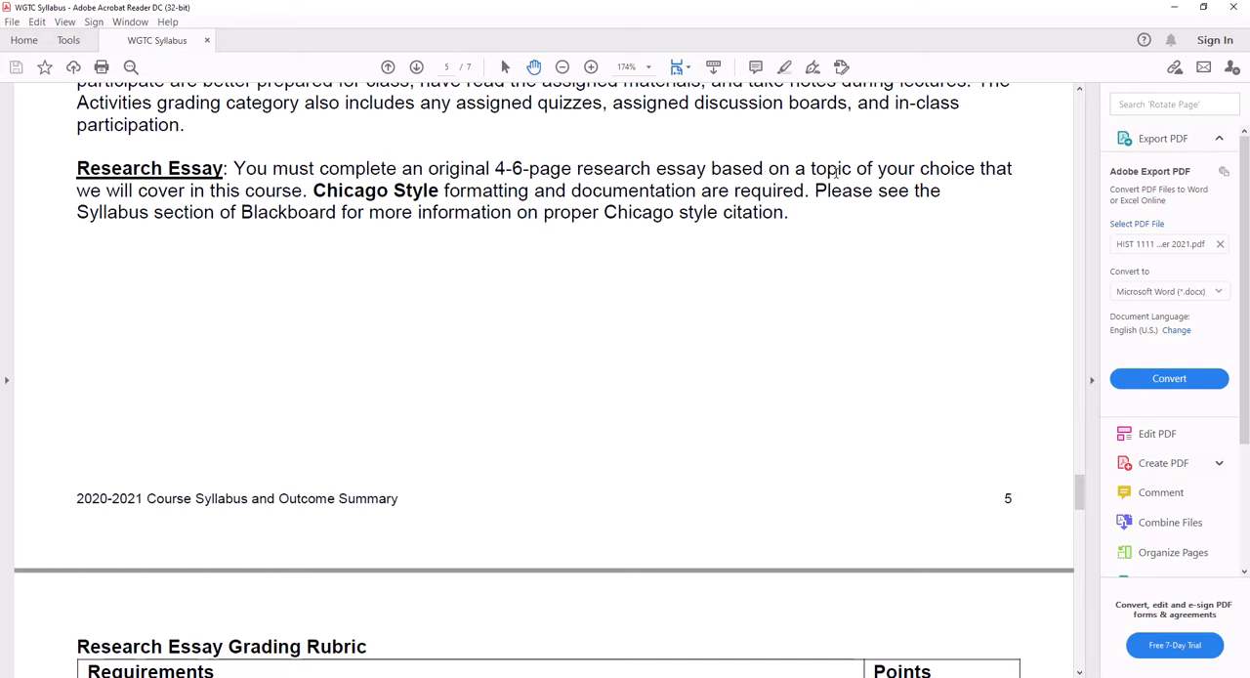
Scroll past the Research Essay Grading Rubric to the Participation and Extra Credit sections on page 6
scroll("down", 3)
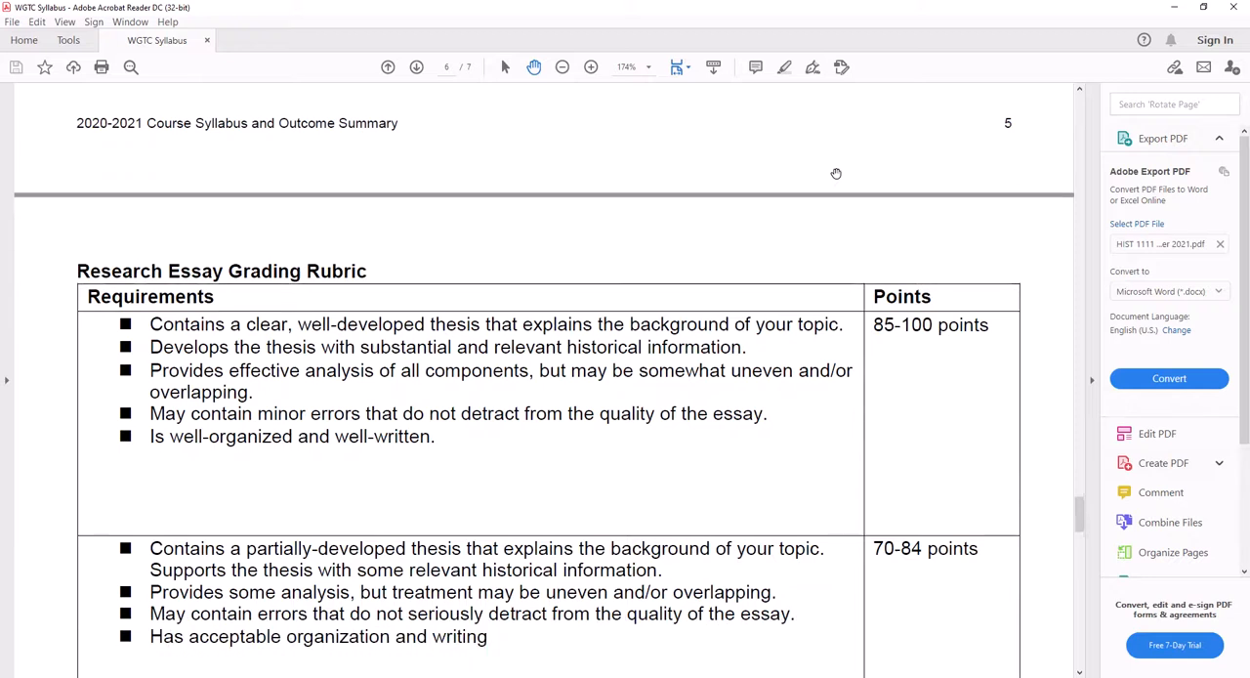
scroll("down", 3)
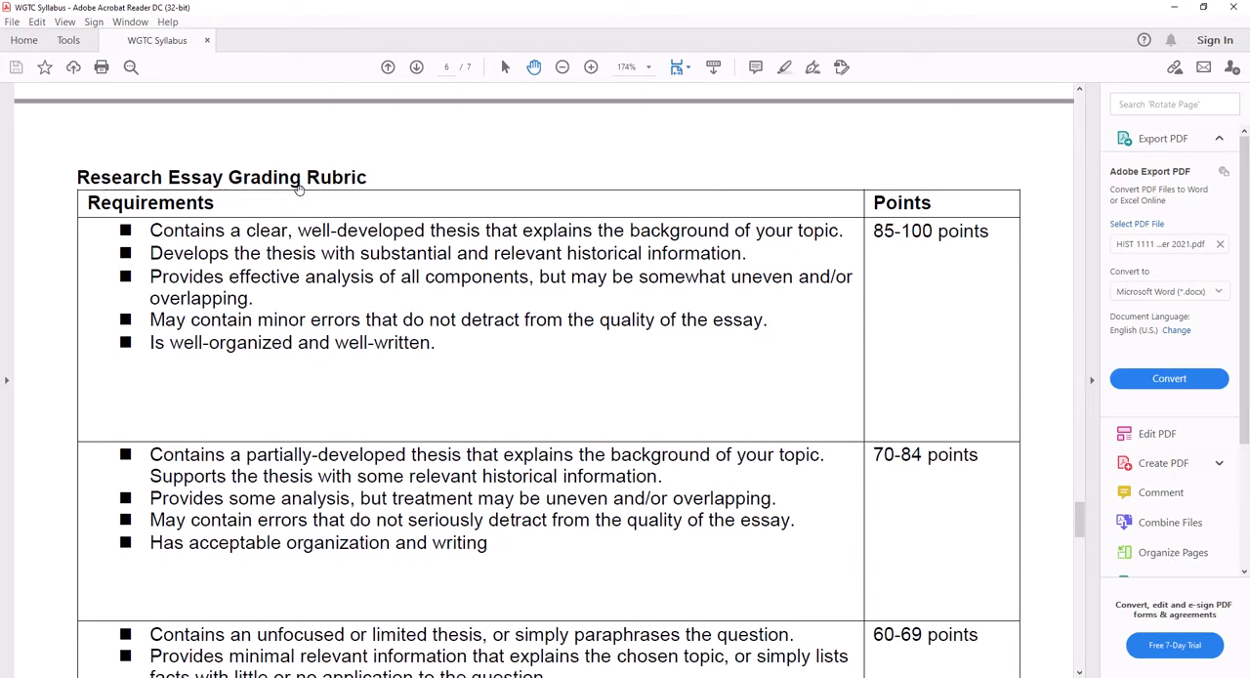
mouse_move(250, 235)
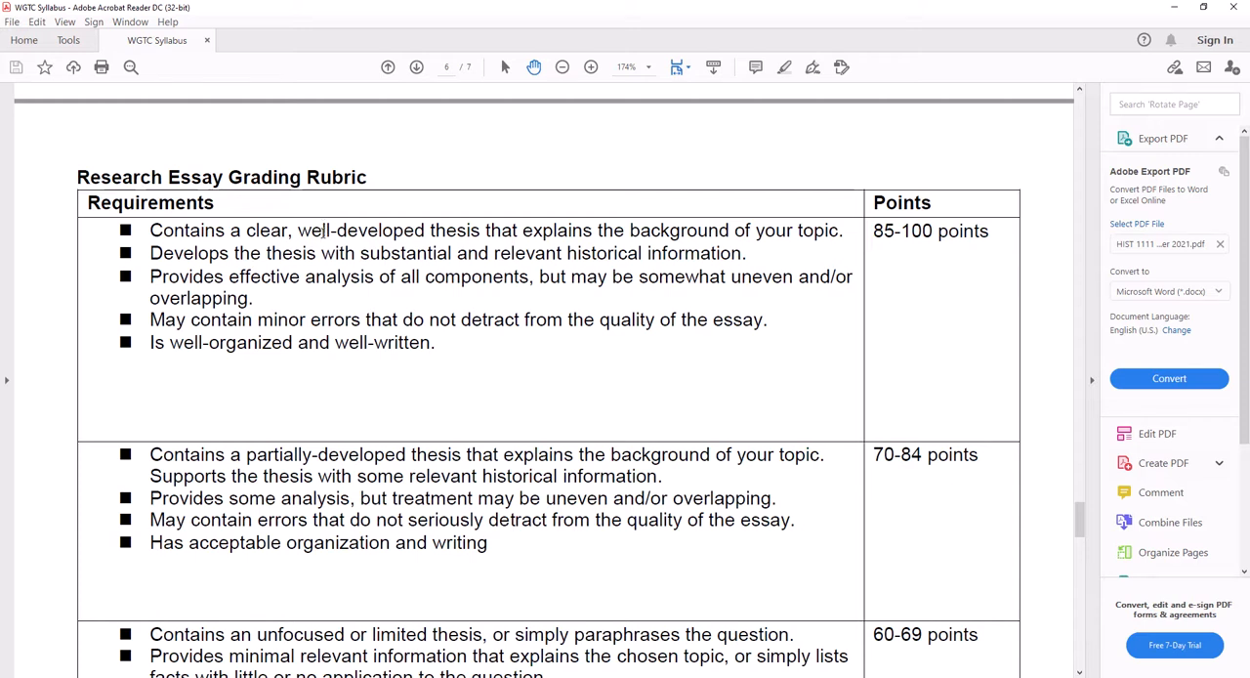
scroll("down", 3)
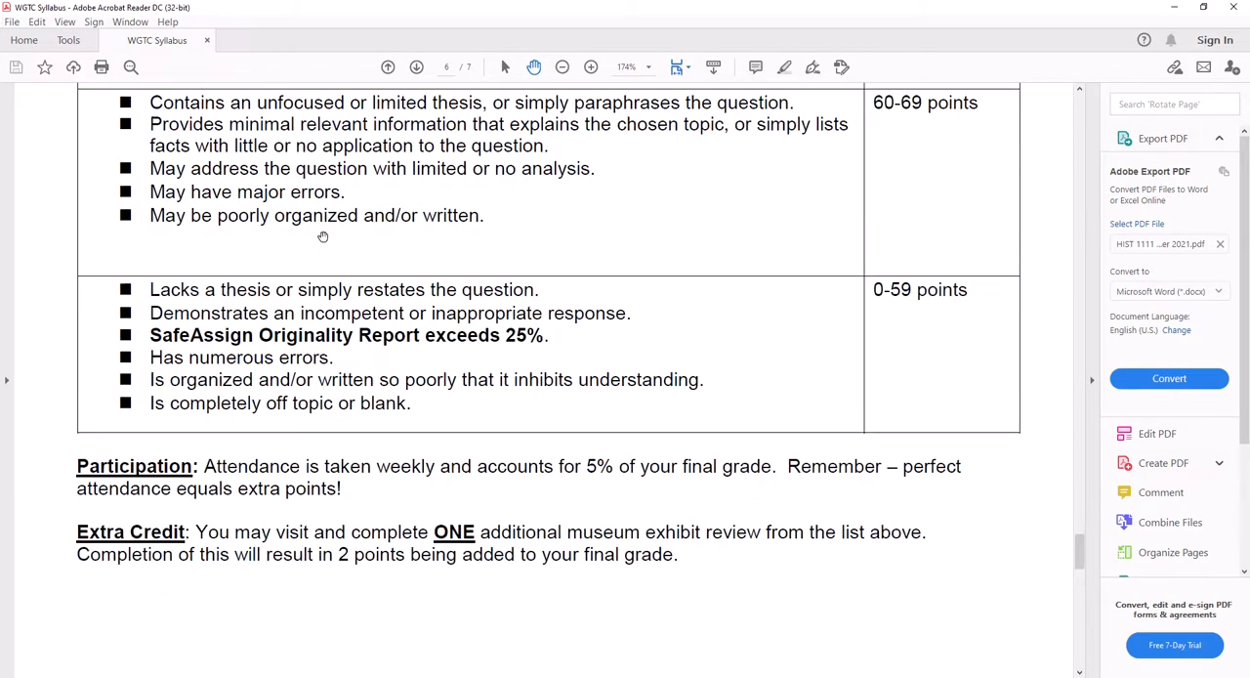
scroll("down", 3)
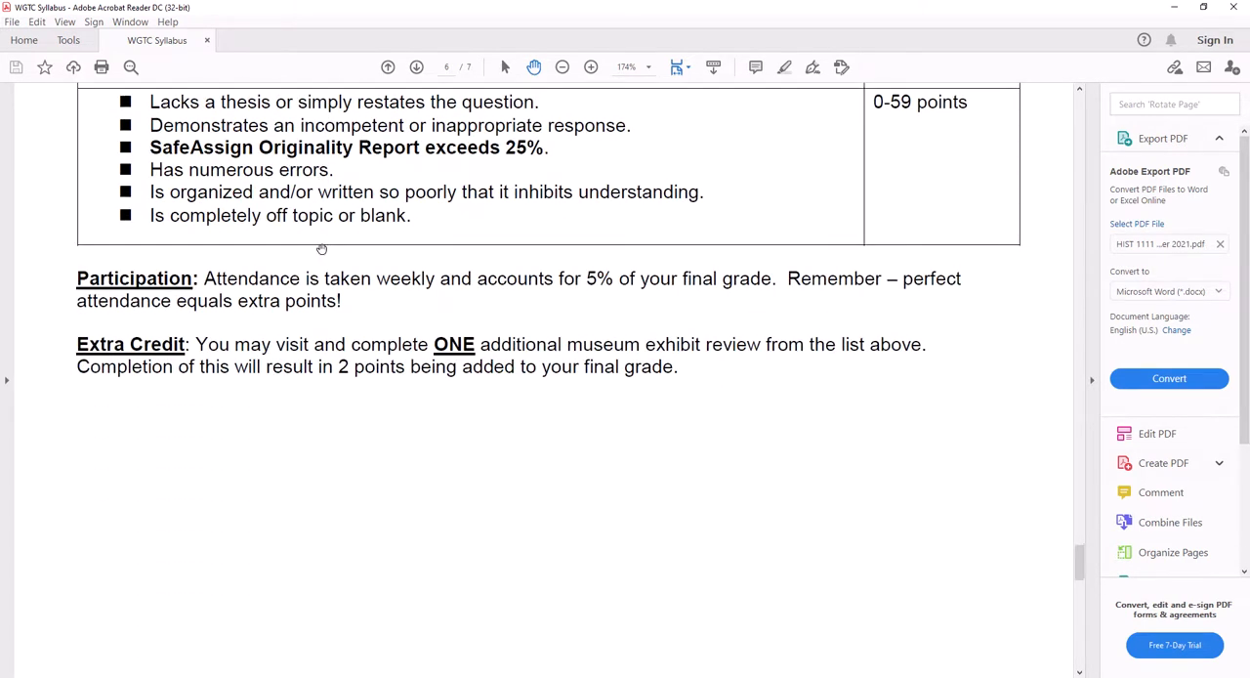
Scroll past the page 6 footer to the Course Schedule table starting with Week 1 Prehistory
scroll("down", 3)
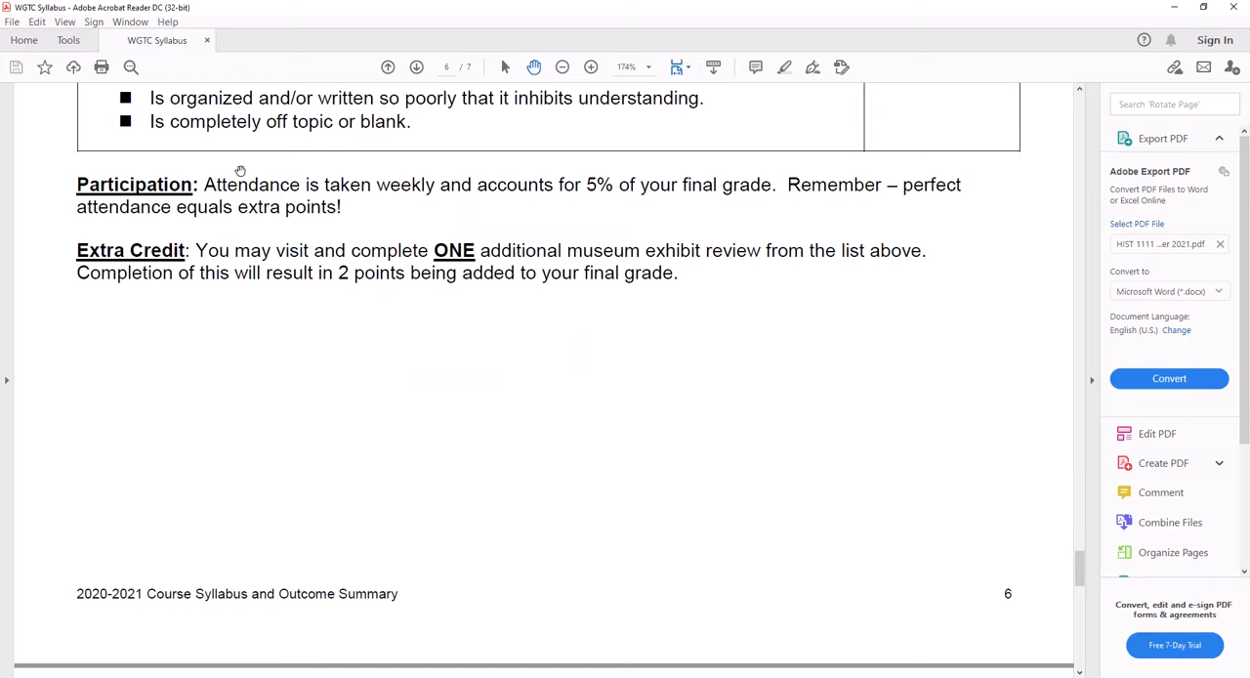
mouse_move(293, 174)
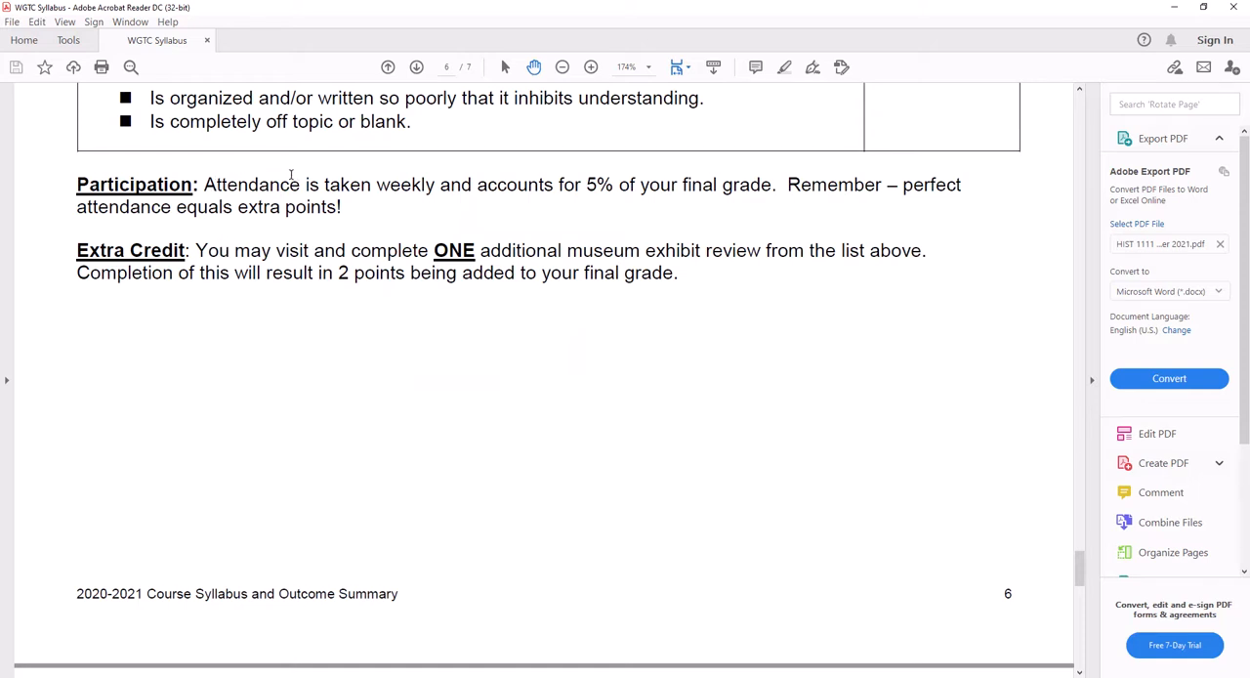
mouse_move(187, 269)
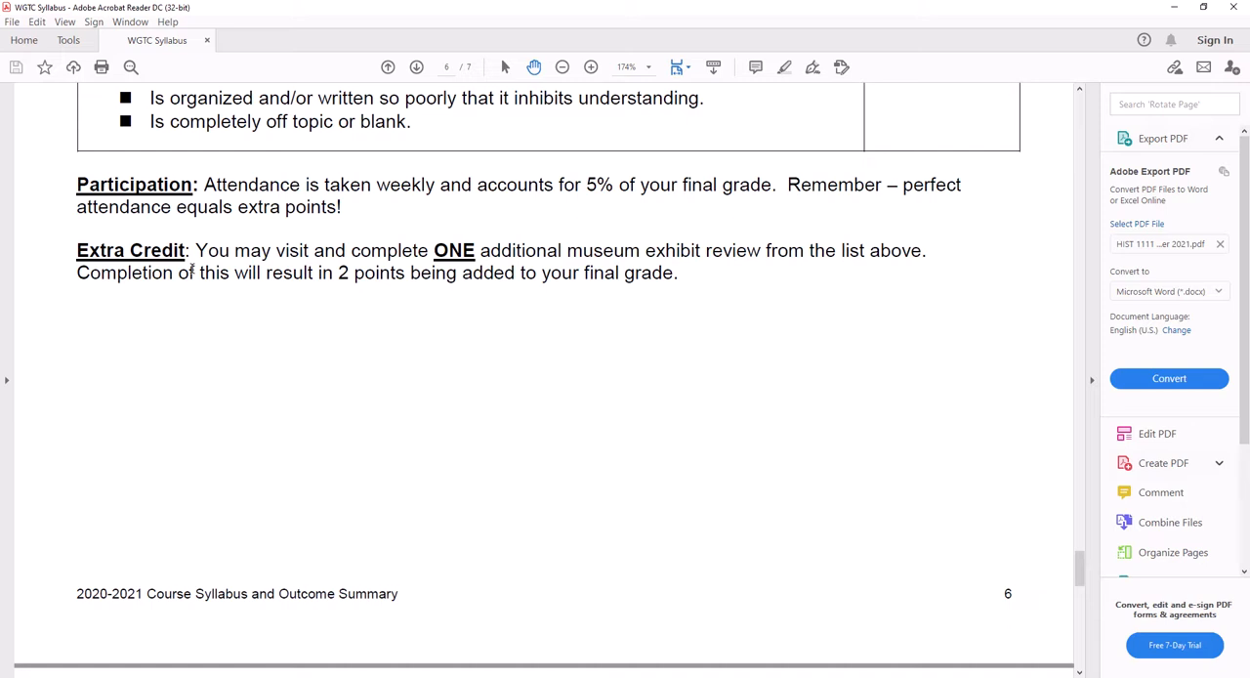
scroll("down", 3)
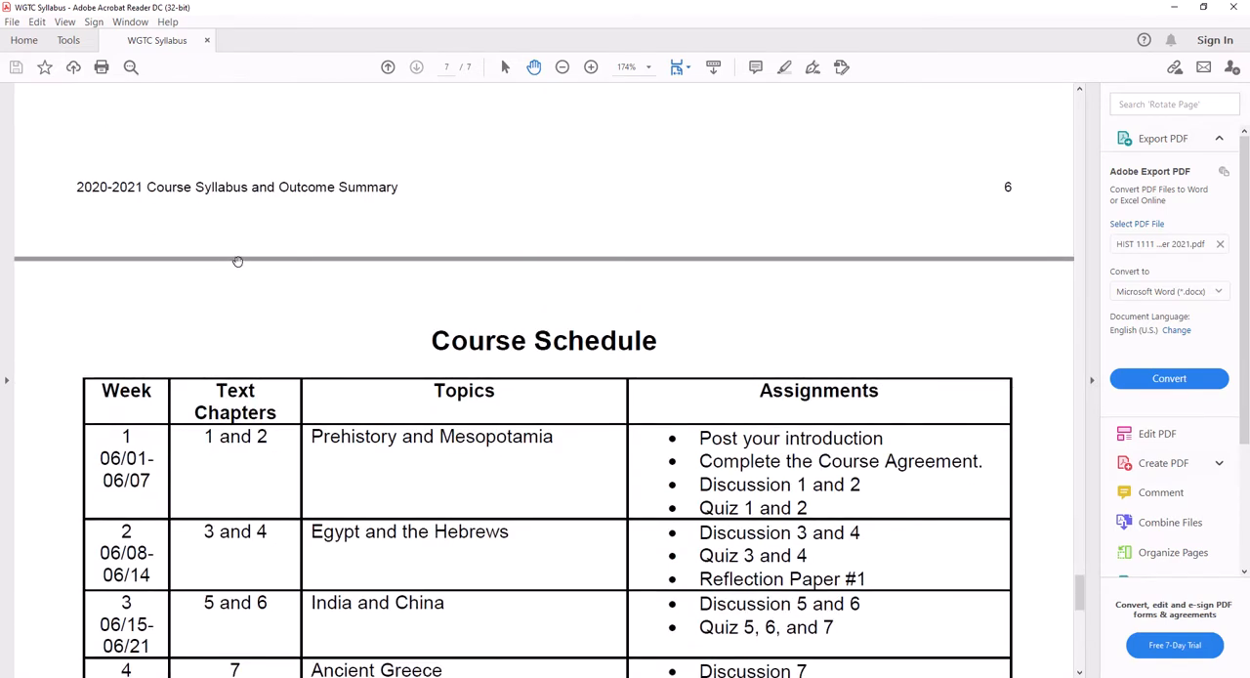
scroll("down", 3)
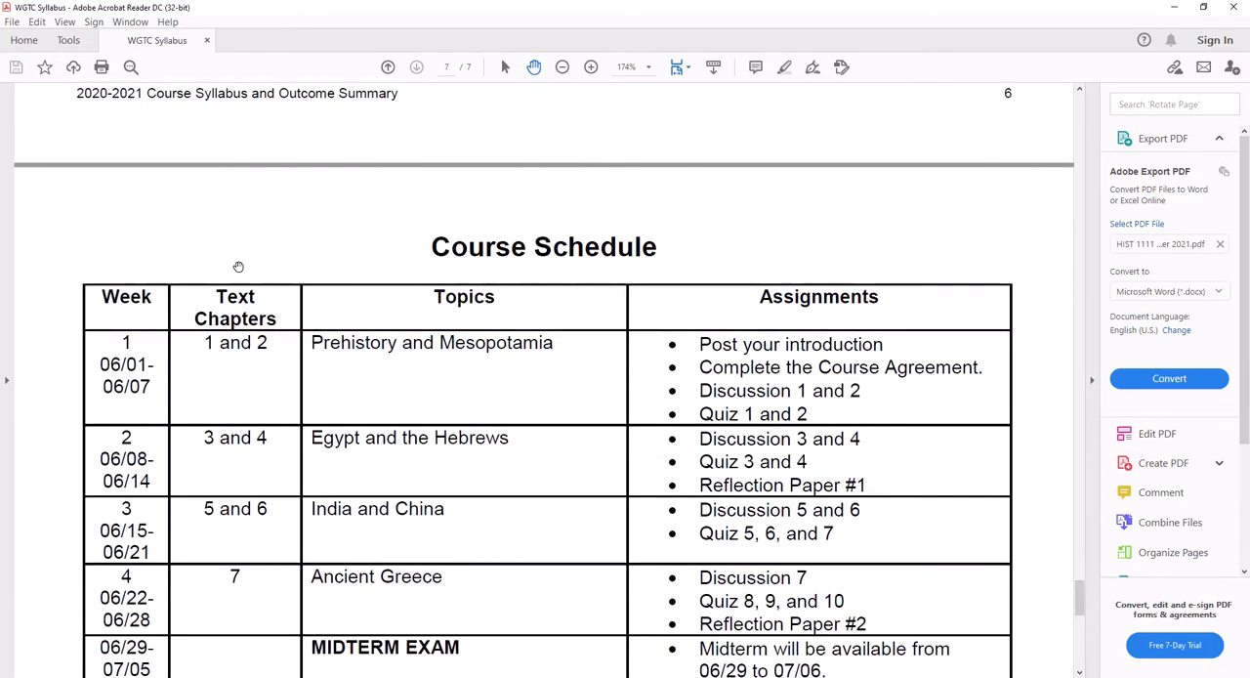
scroll("down", 3)
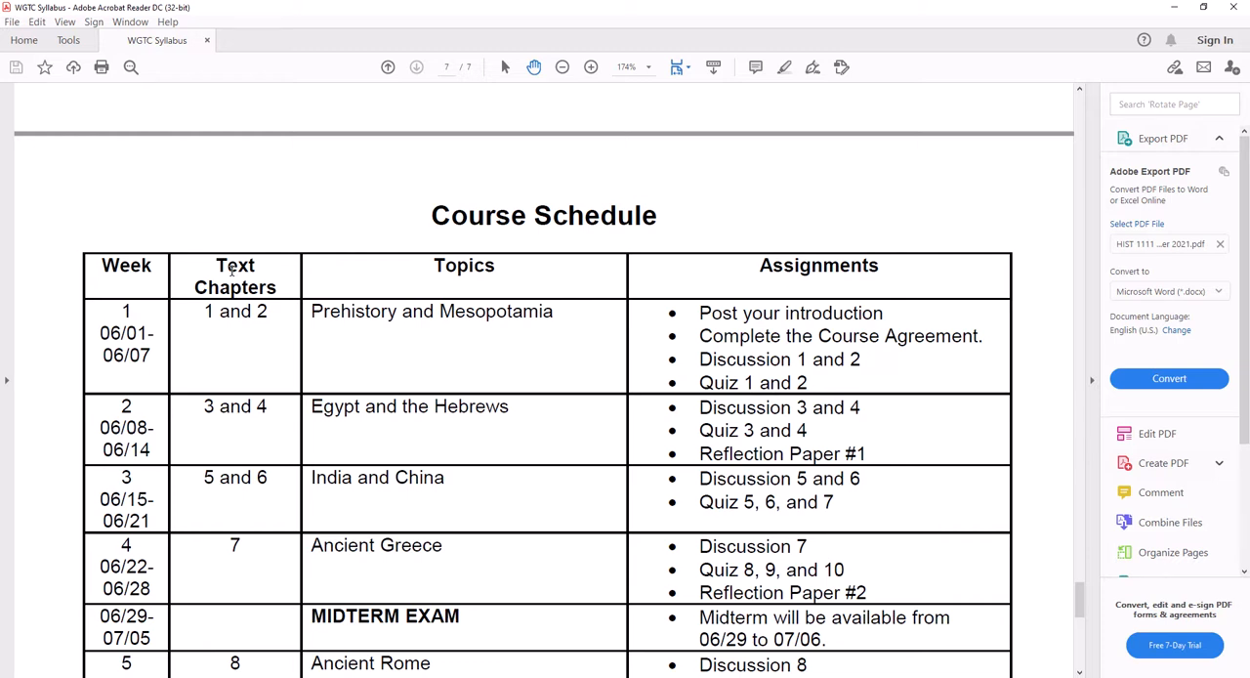
mouse_move(135, 332)
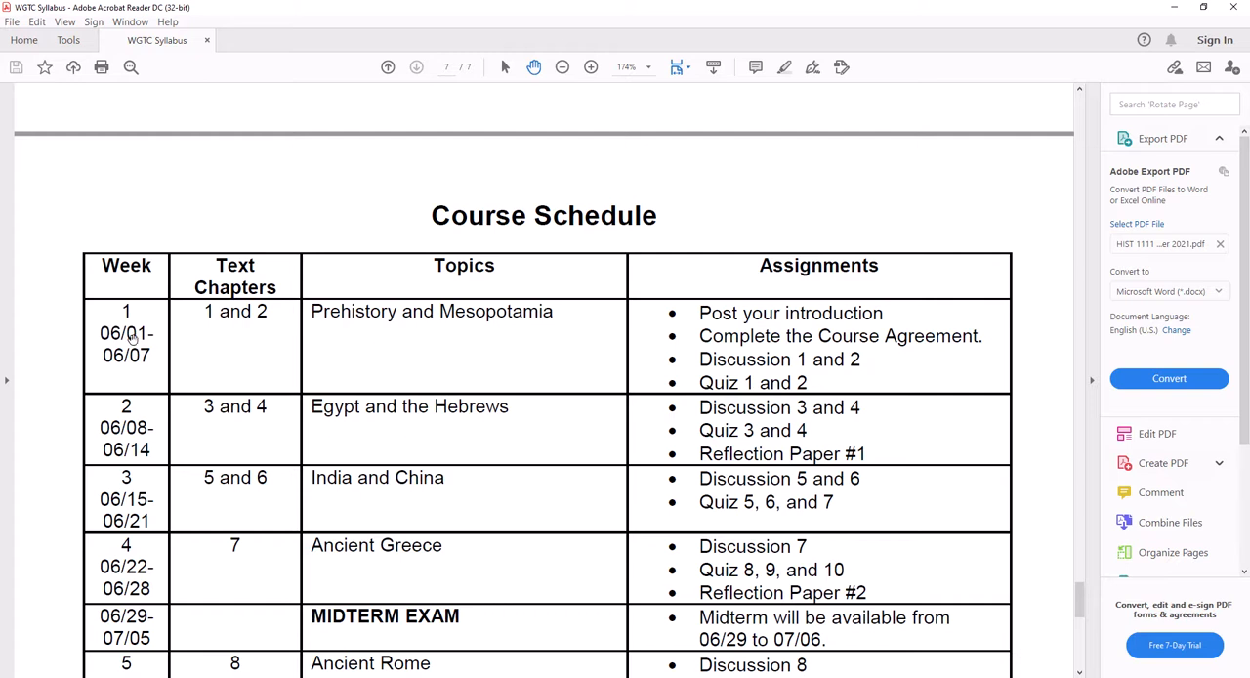
mouse_move(157, 363)
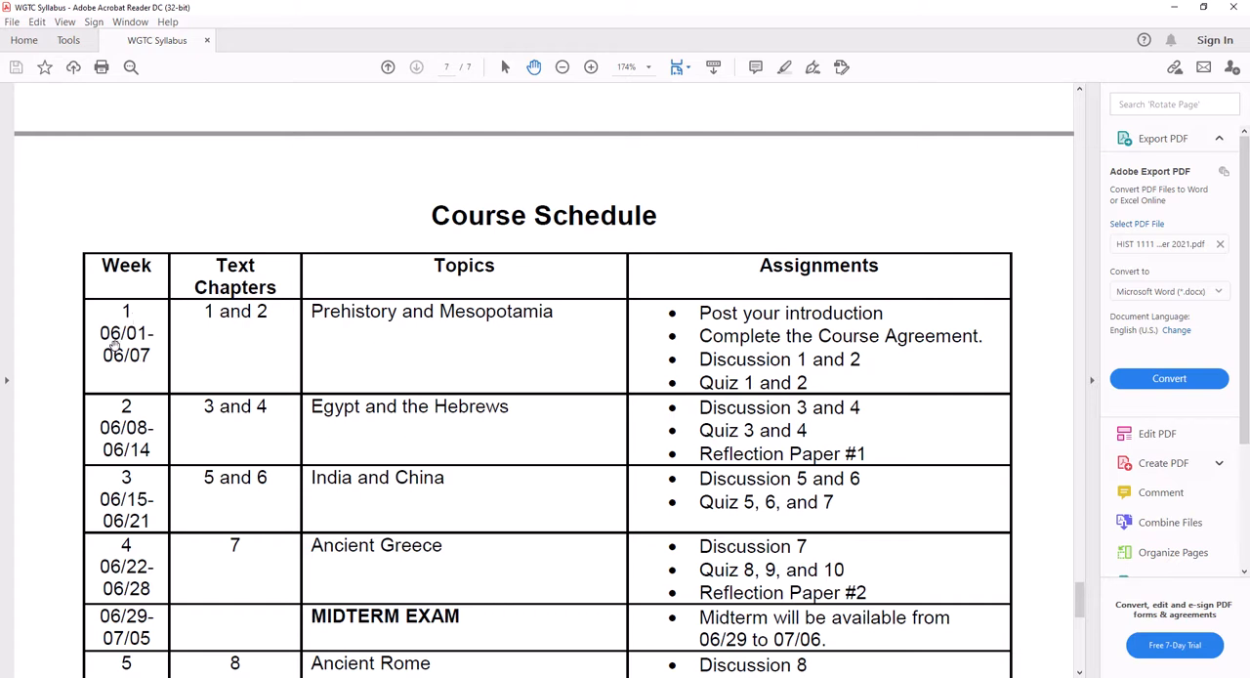
mouse_move(272, 315)
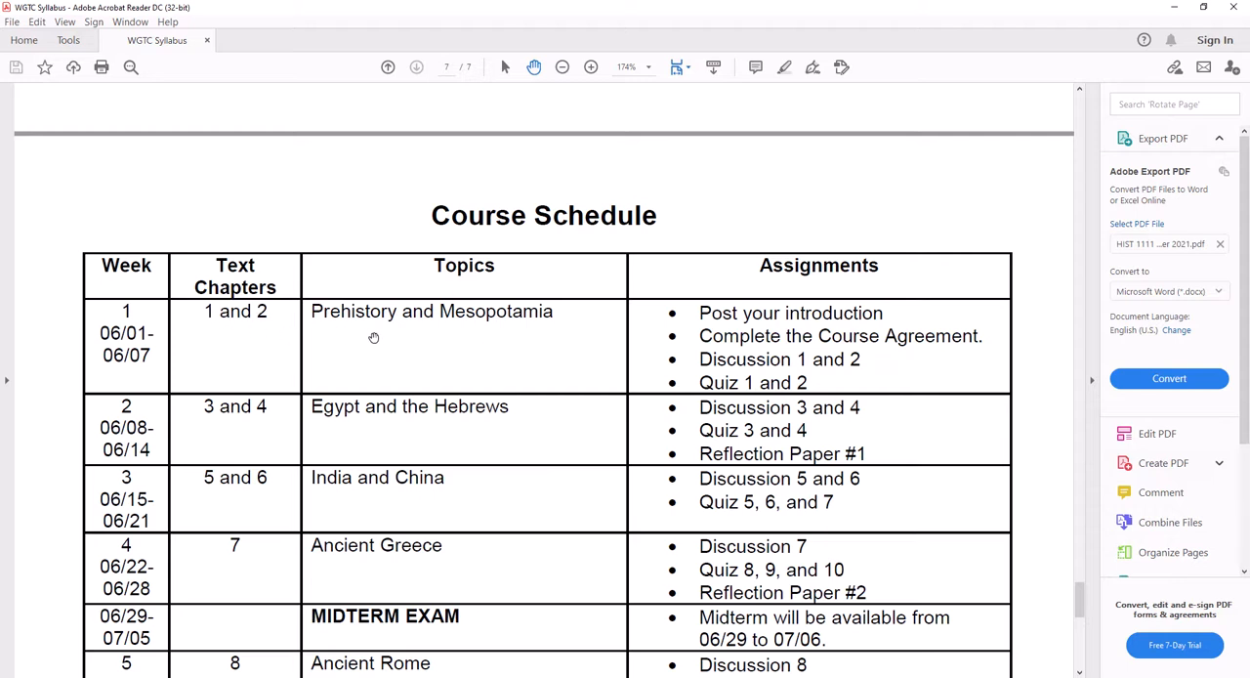
mouse_move(492, 315)
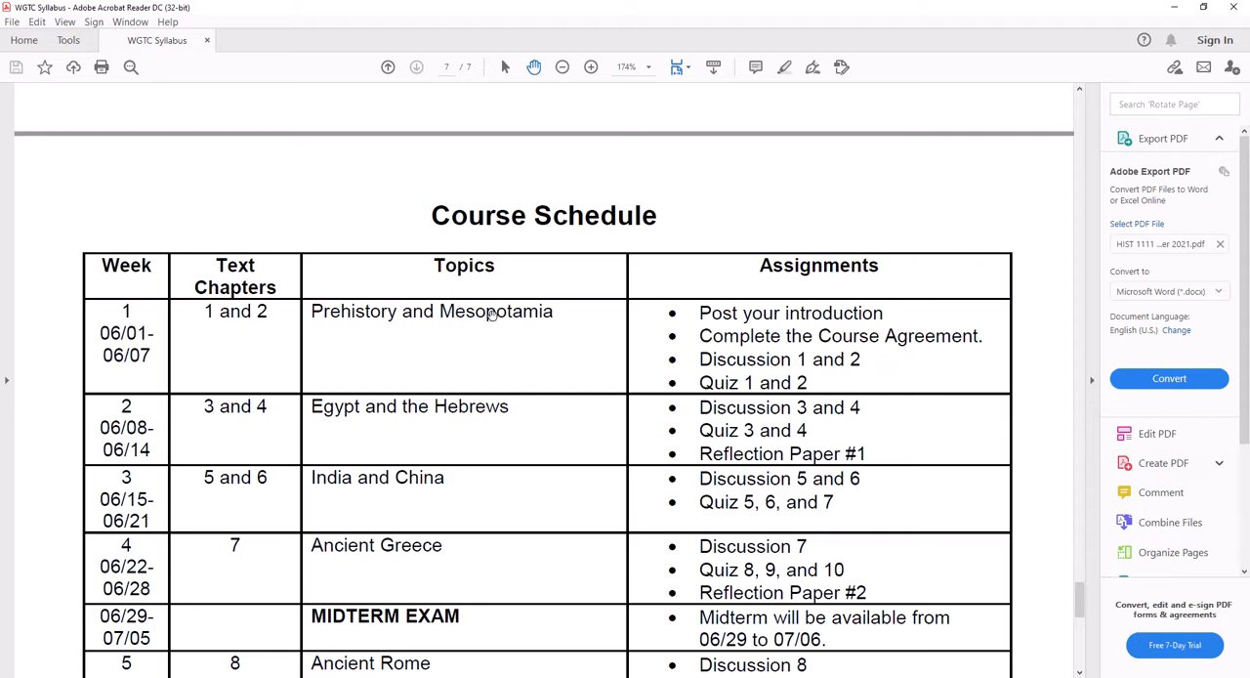
mouse_move(820, 321)
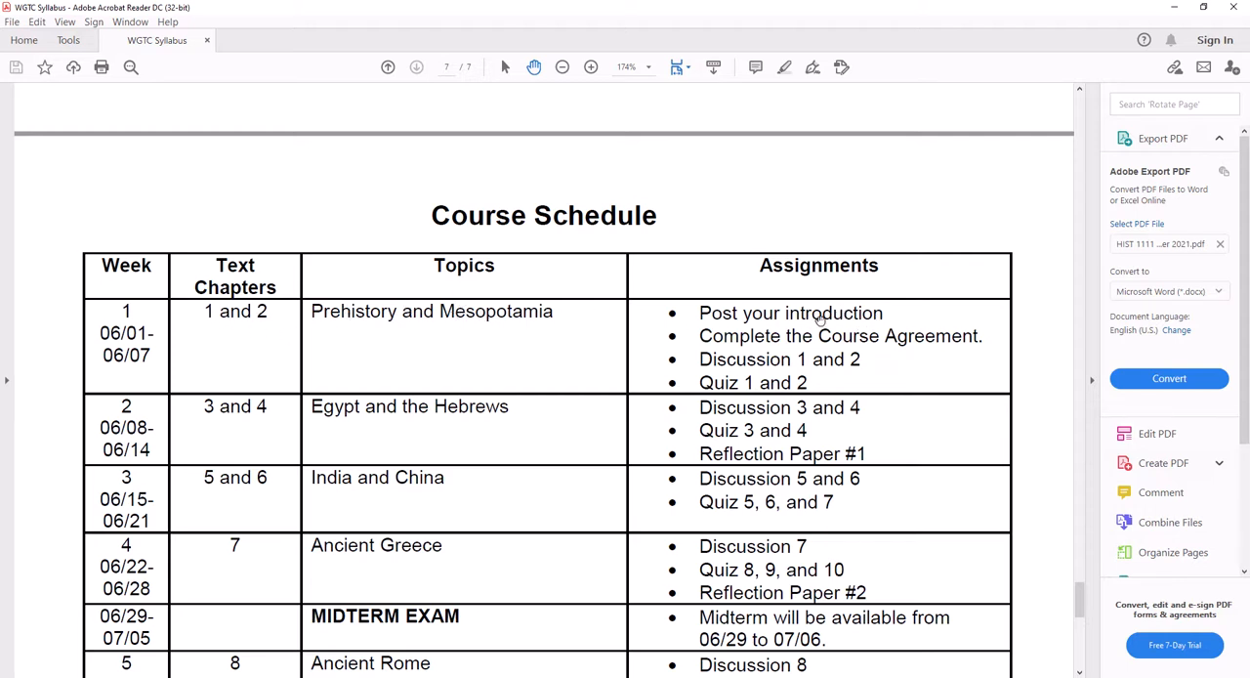
mouse_move(738, 371)
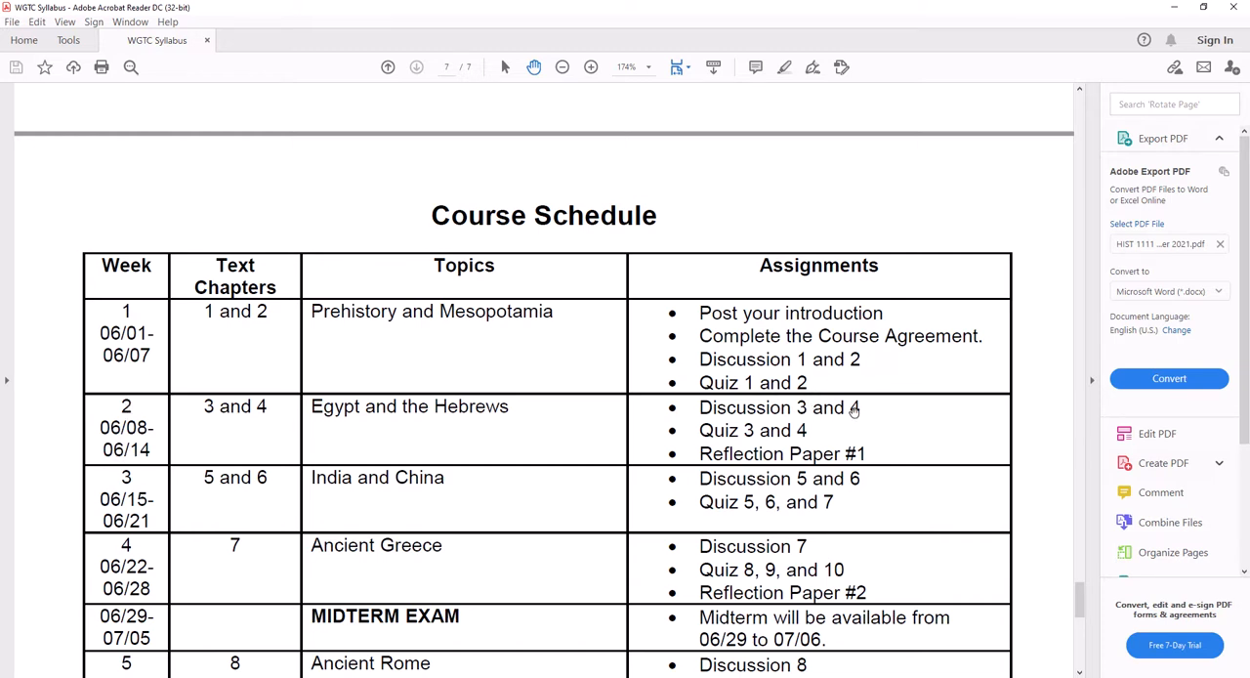
mouse_move(695, 457)
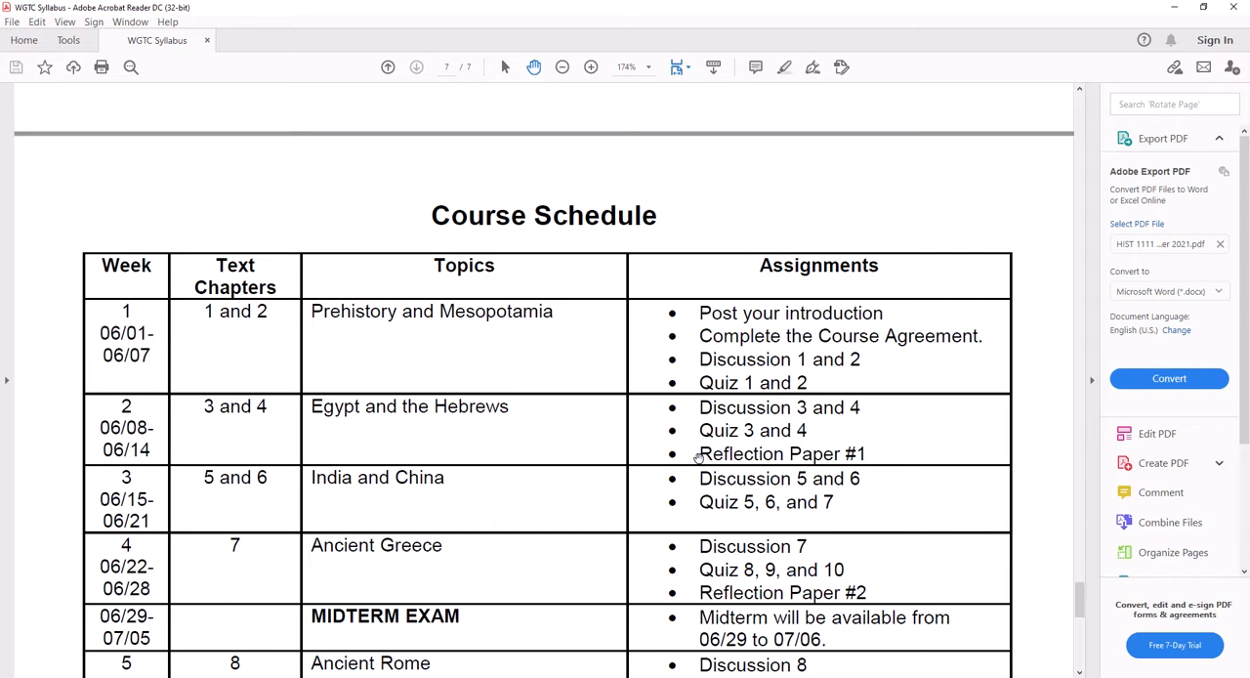
mouse_move(694, 431)
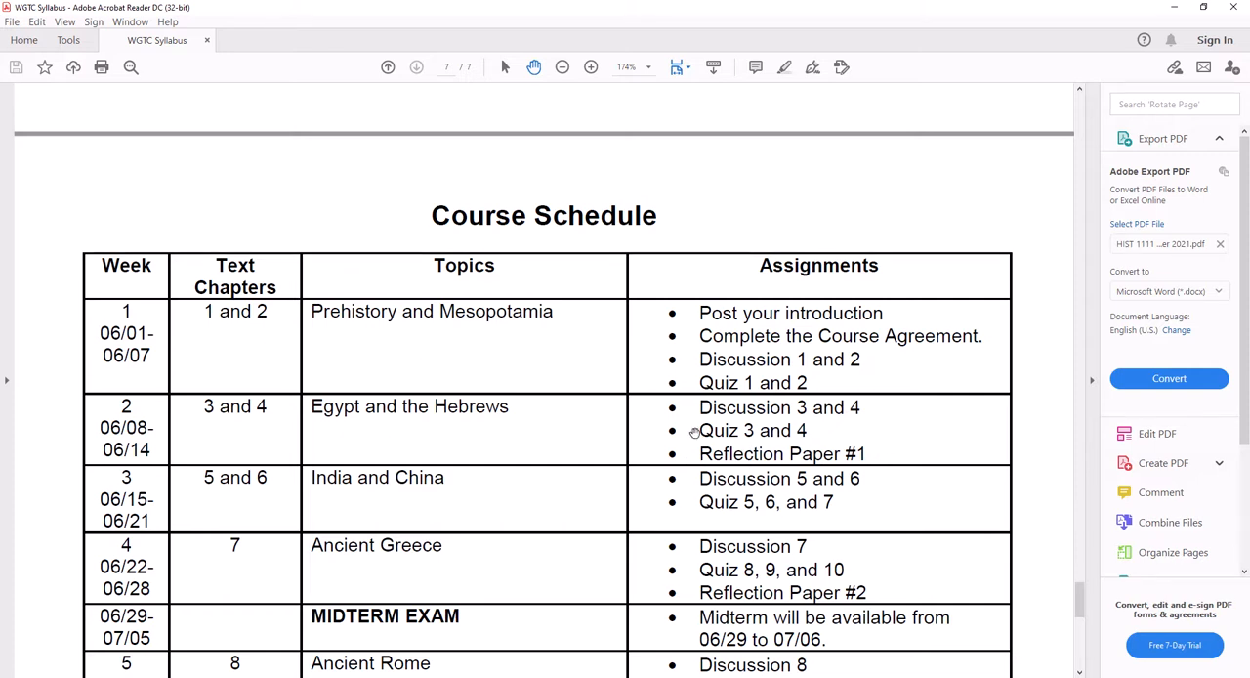
Scroll the Course Schedule down through Week 8's Final Exam and the Midterm Exam proctoring note
scroll("down", 3)
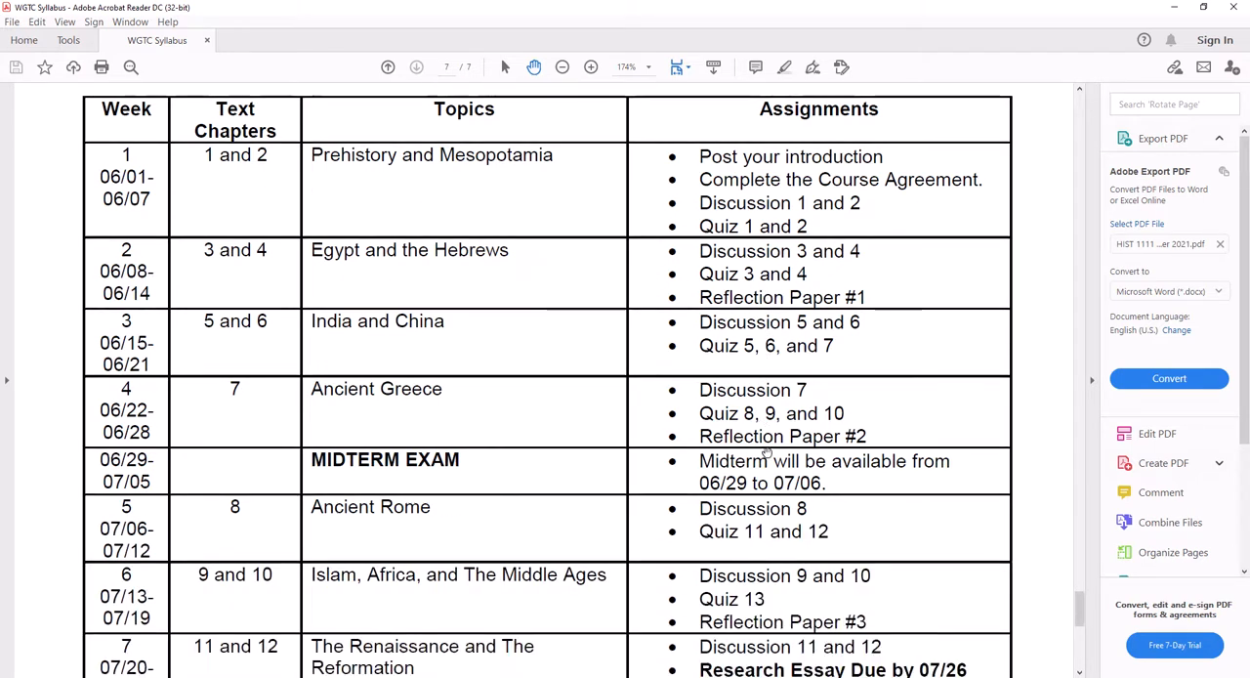
scroll("down", 3)
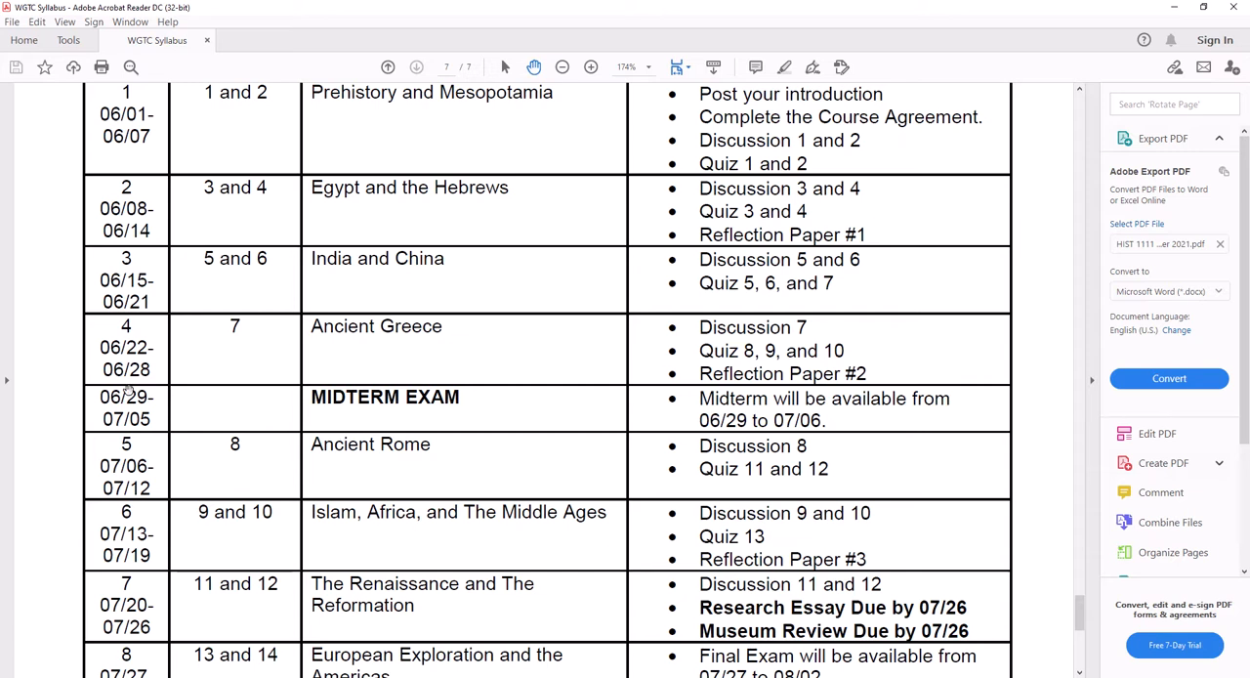
mouse_move(574, 420)
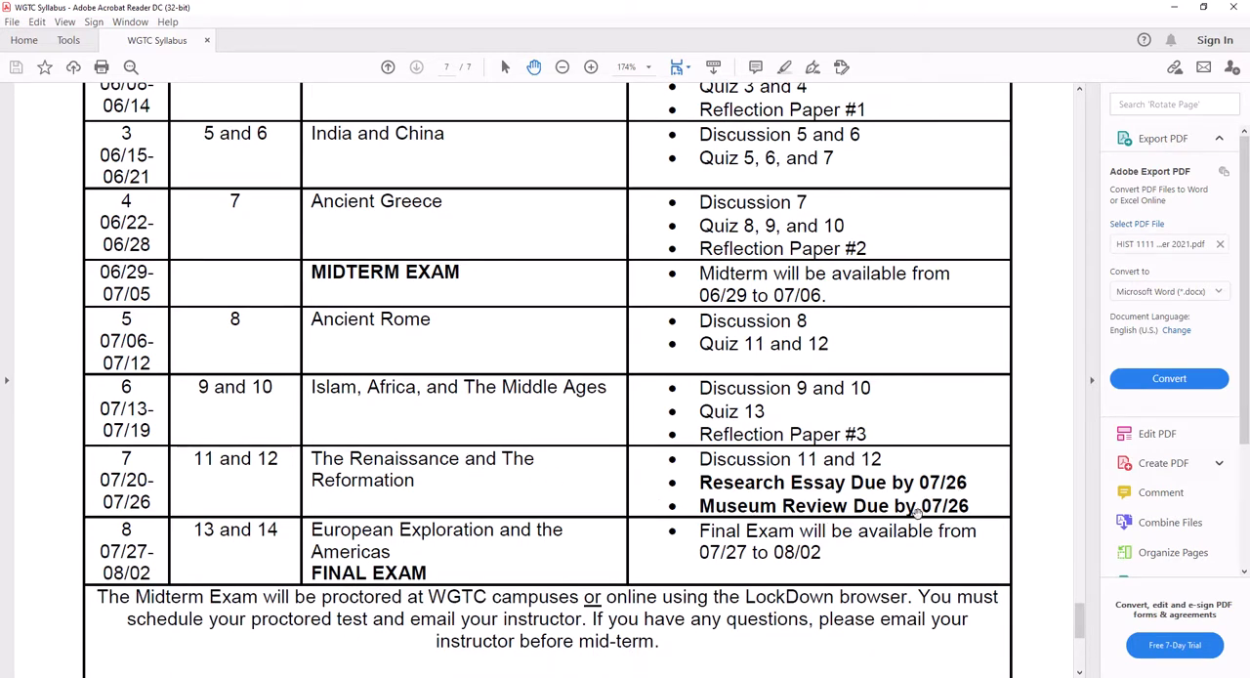
mouse_move(914, 503)
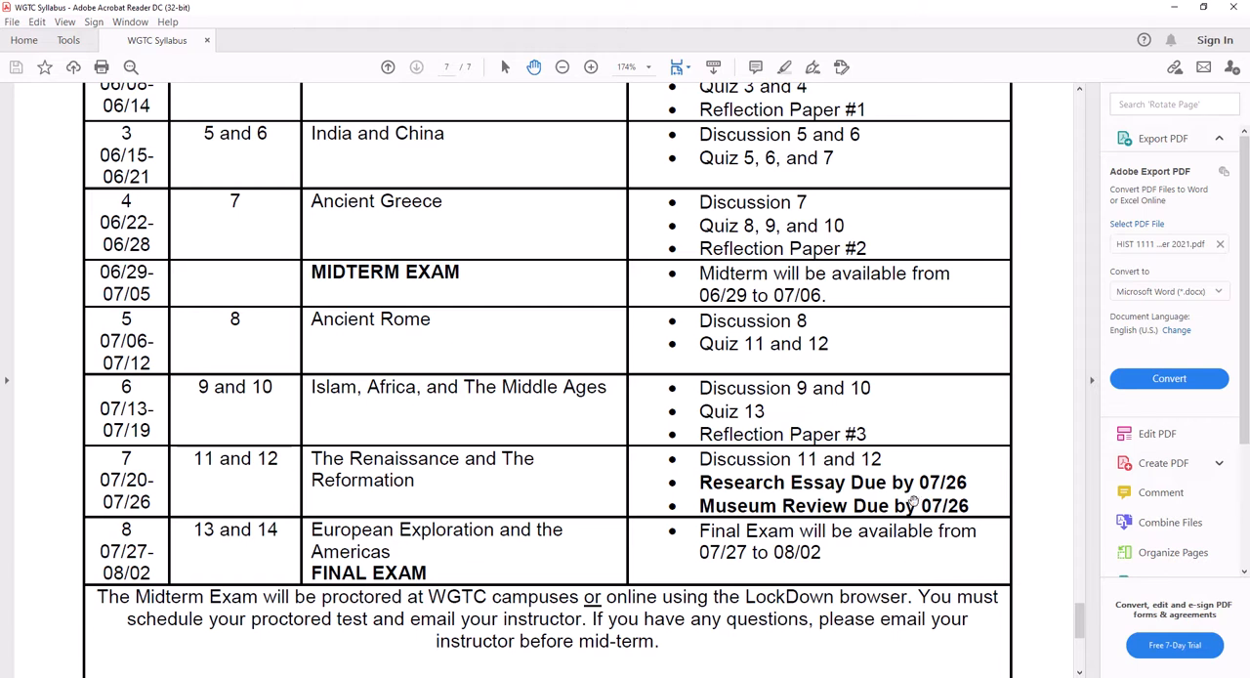
mouse_move(908, 507)
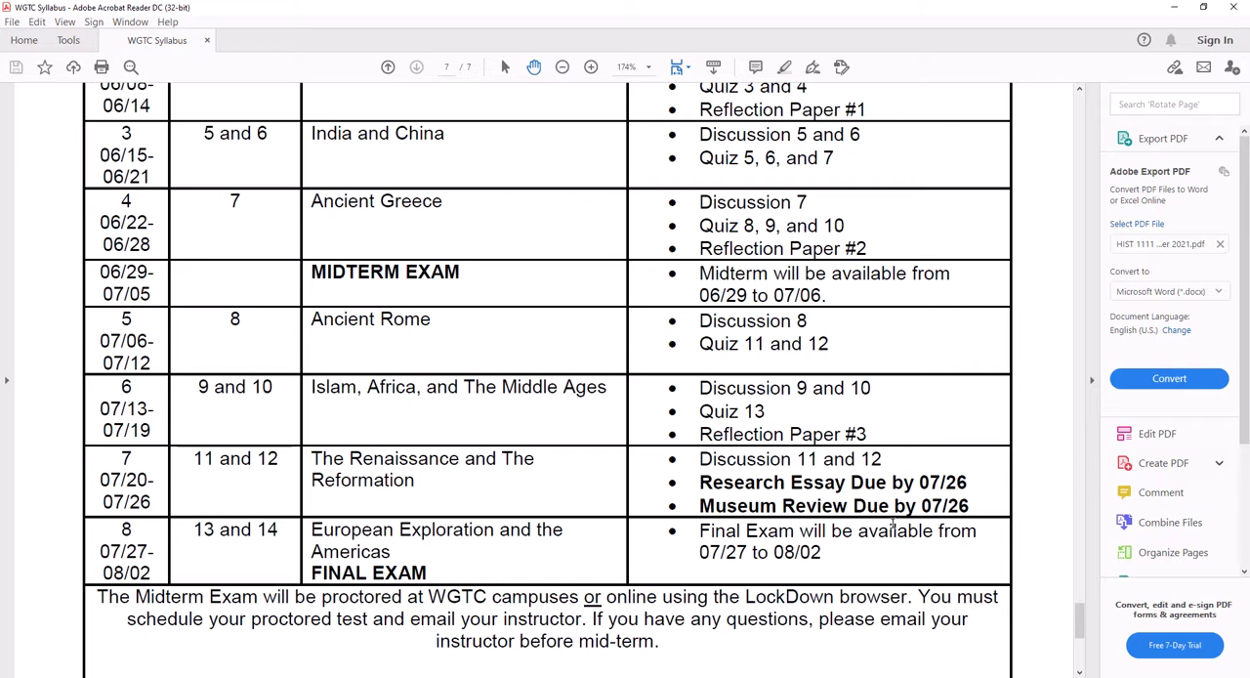
mouse_move(891, 524)
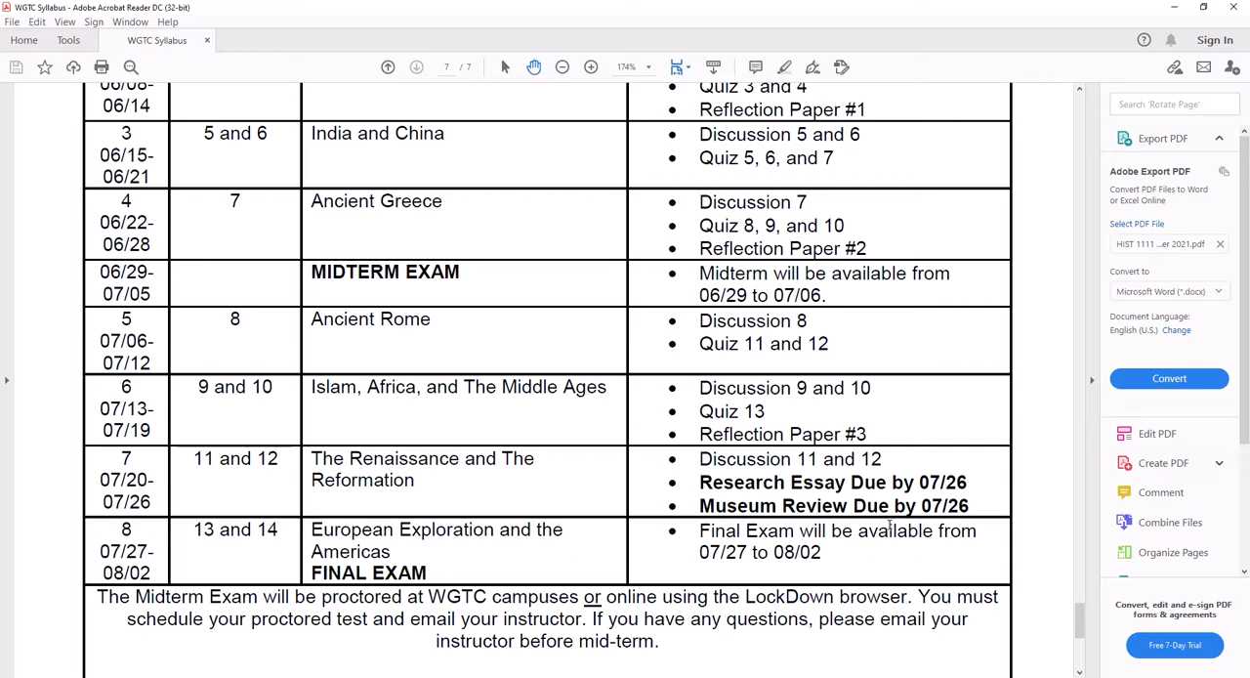
mouse_move(883, 531)
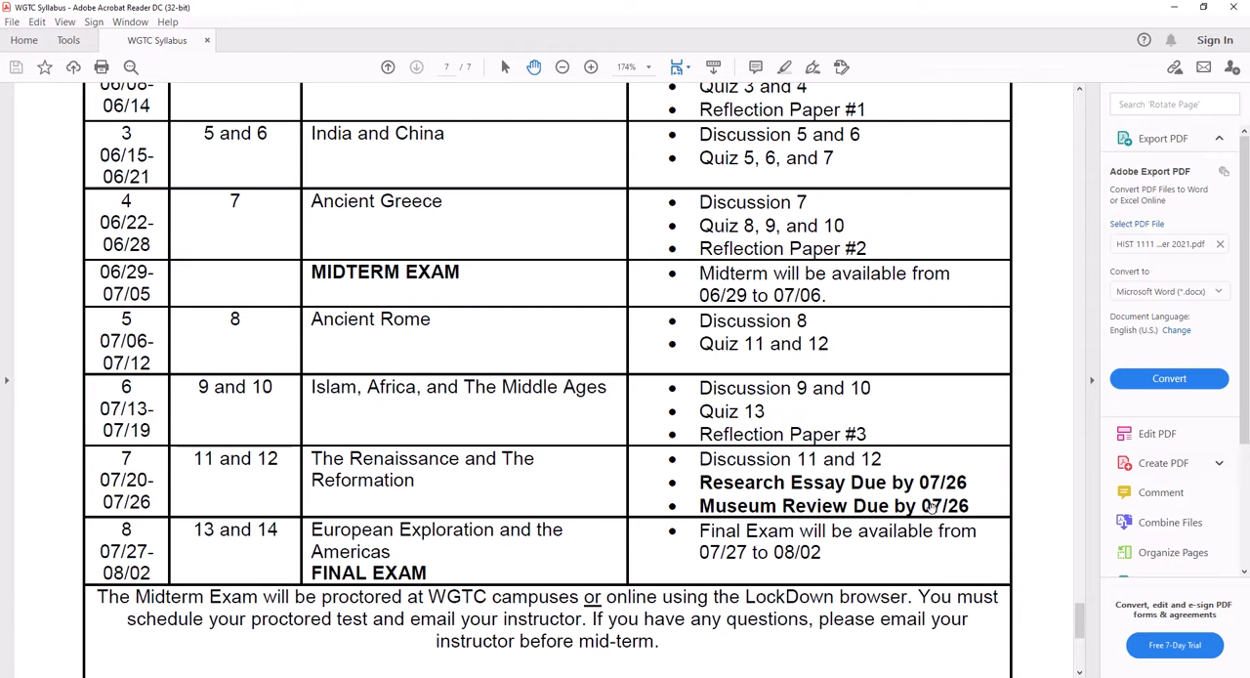
scroll("down", 3)
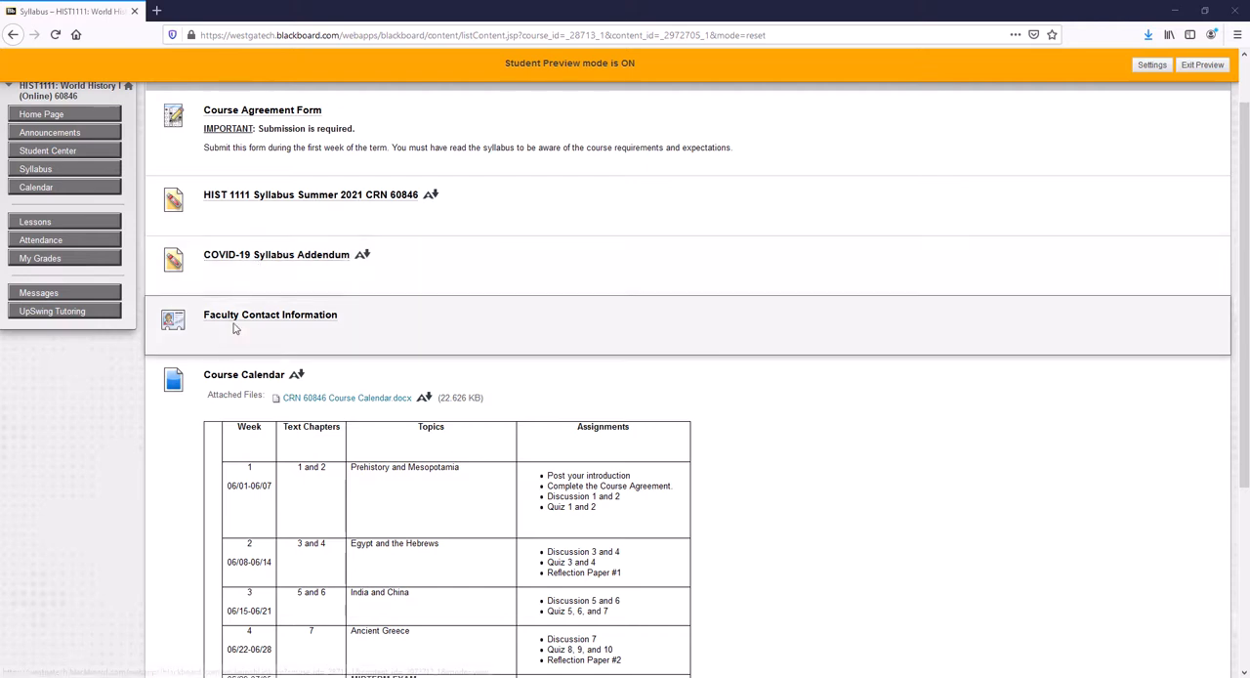
Return to the Blackboard Syllabus page in Firefox and scroll to the Course Calendar showing all eight weeks
left_click(270, 315)
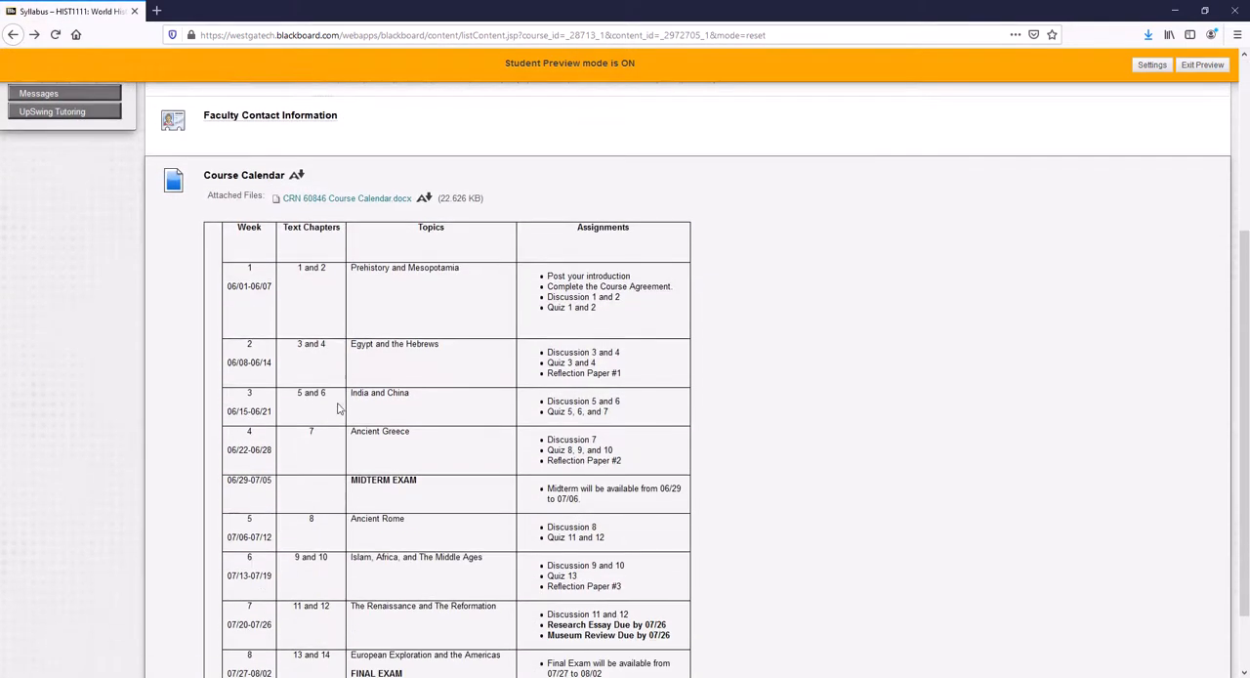
scroll("down", 3)
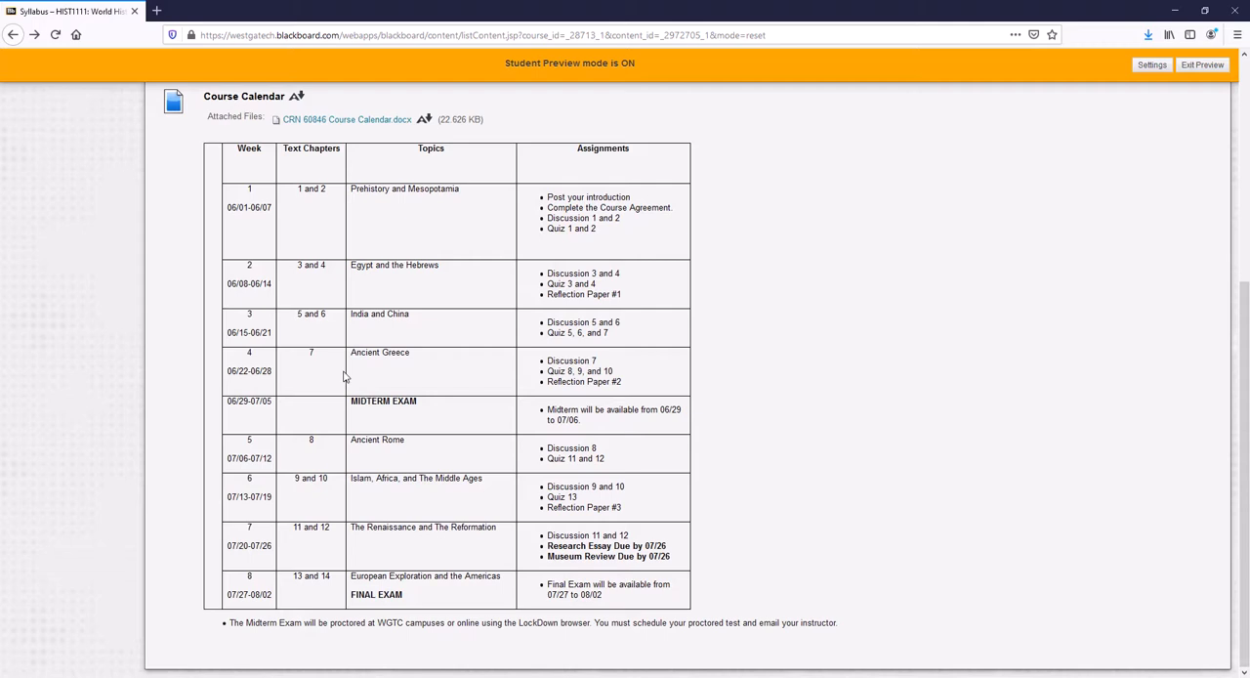